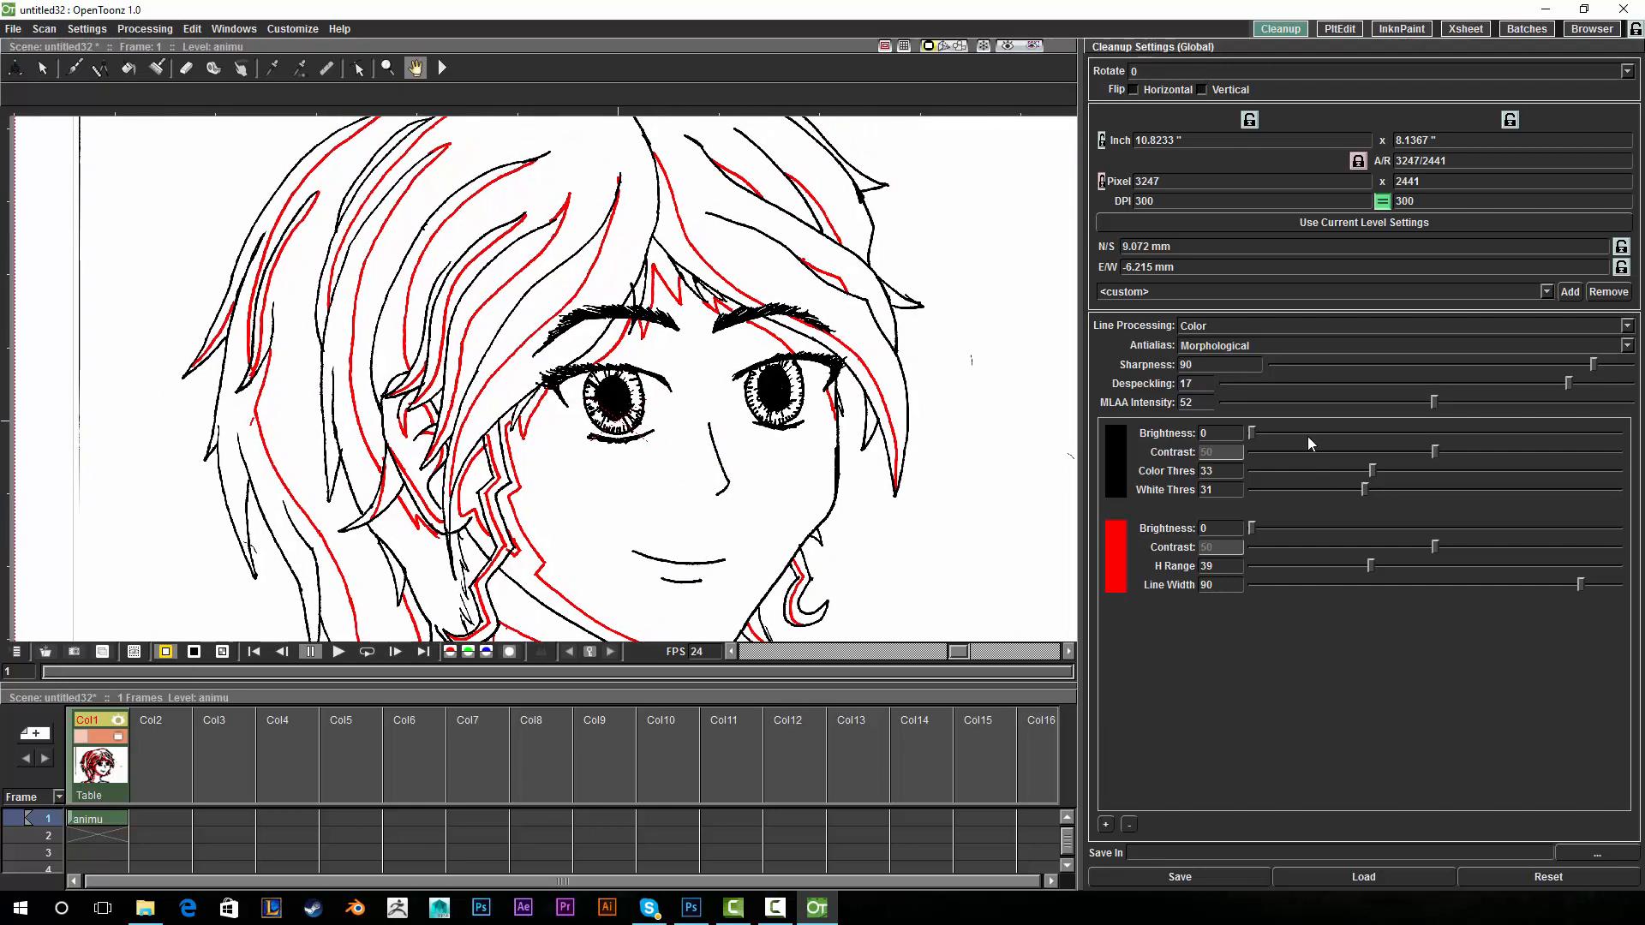
mouse_move(1162, 569)
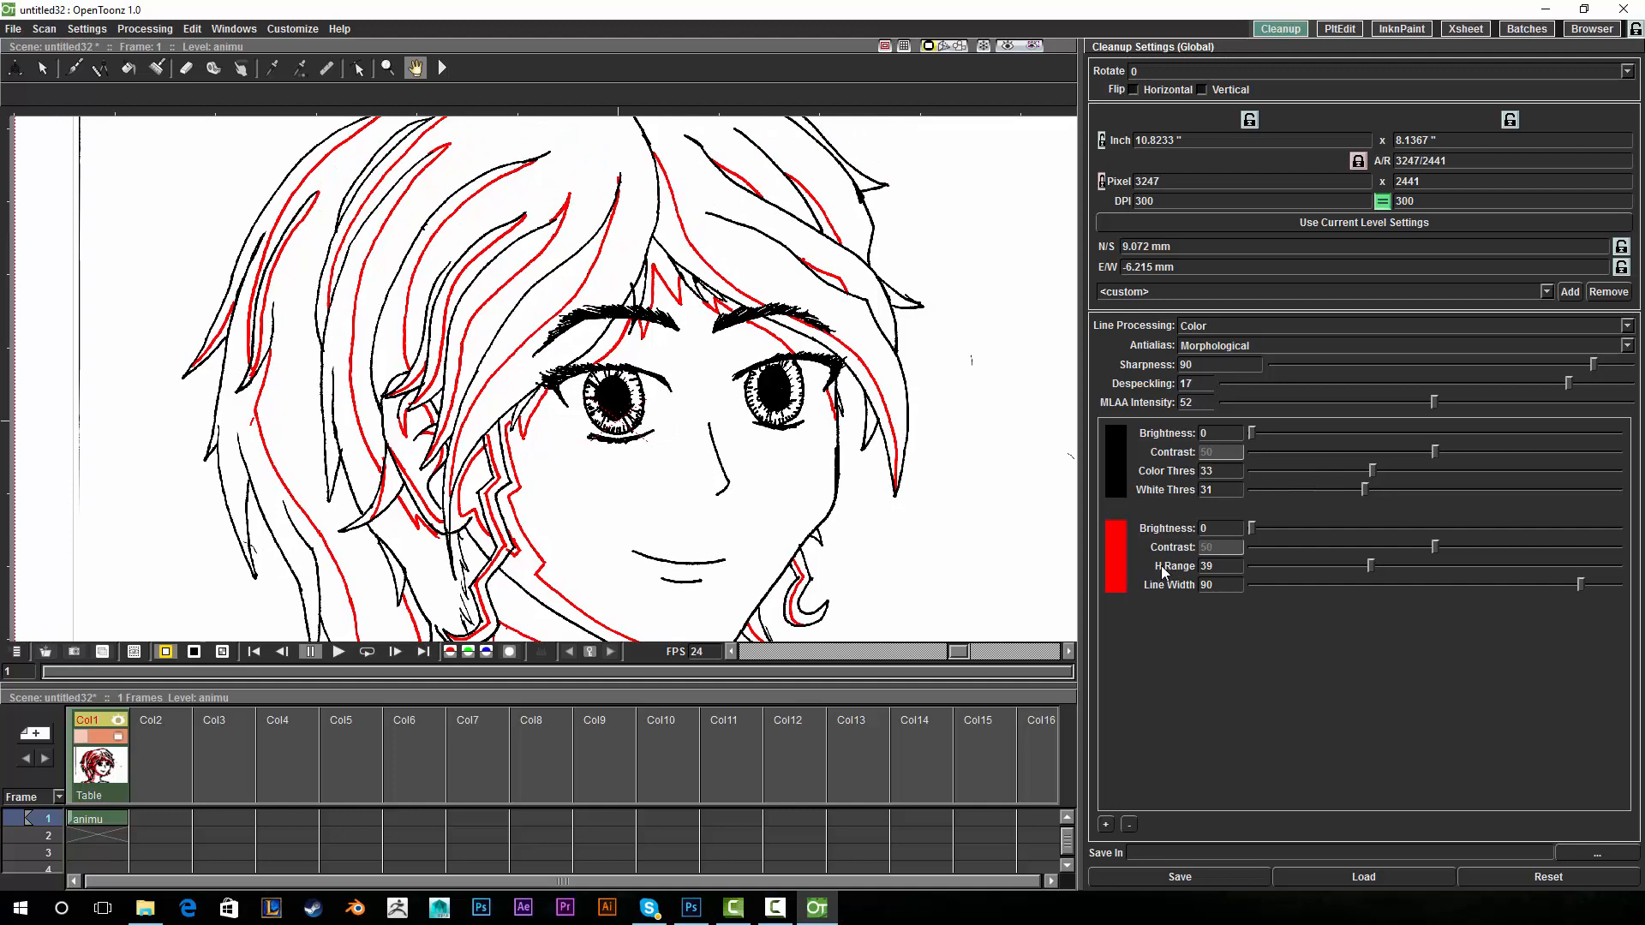
mouse_move(936, 450)
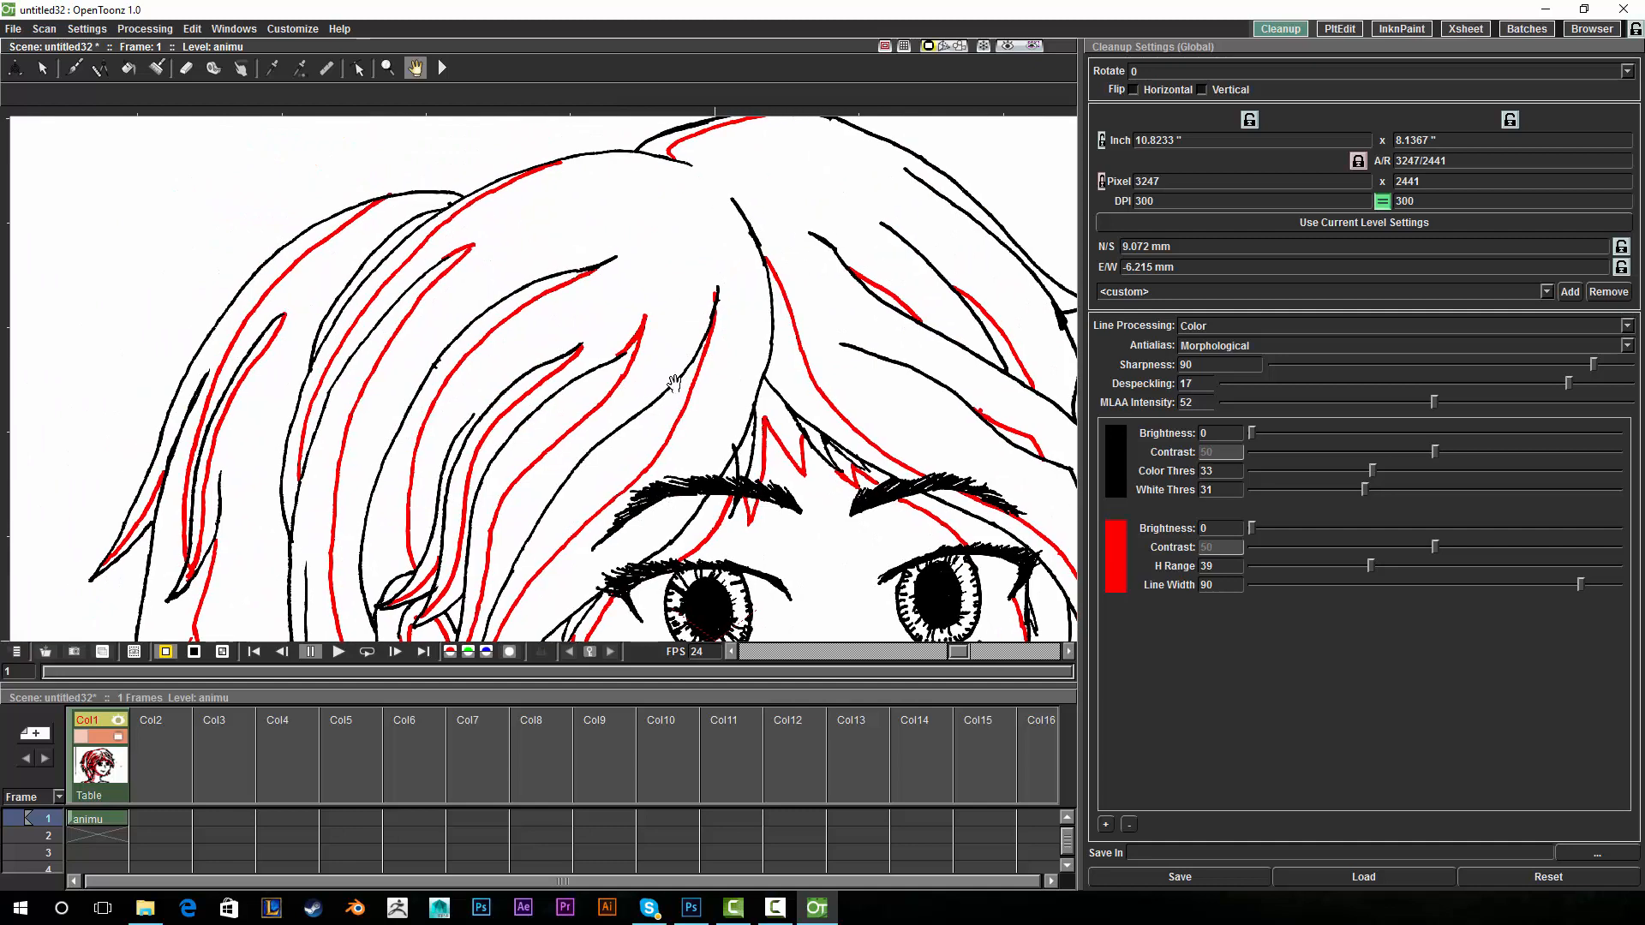
Pan the viewer over the hair, neck and face of the portrait to inspect the cleaned linework.
drag(672, 377, 470, 217)
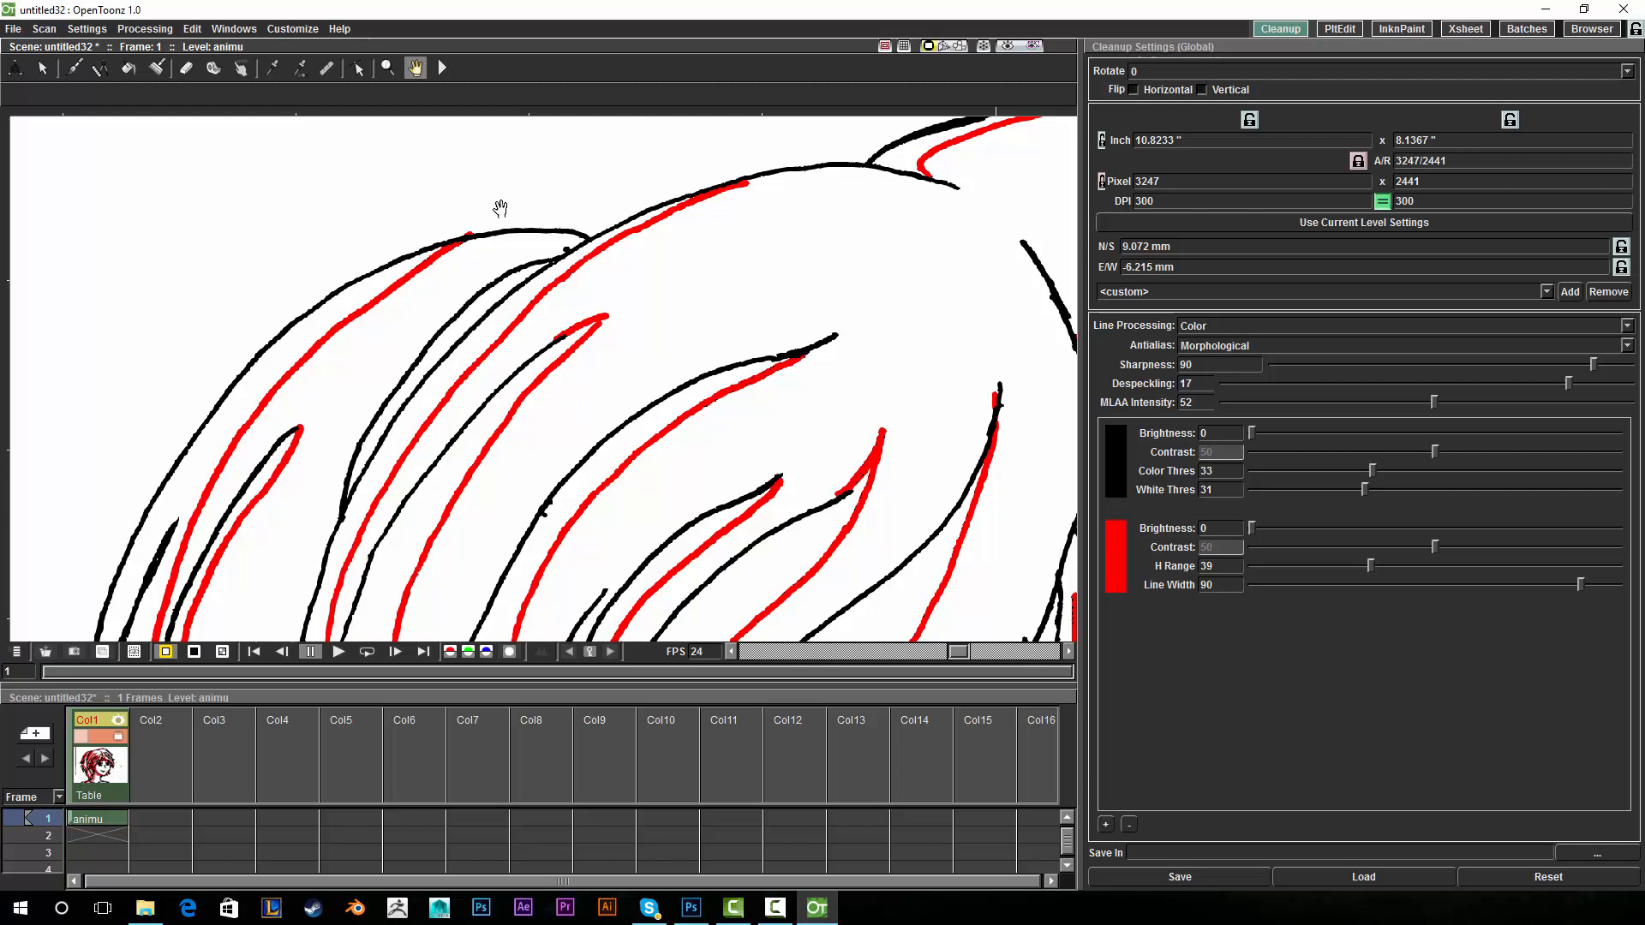
mouse_move(1301, 514)
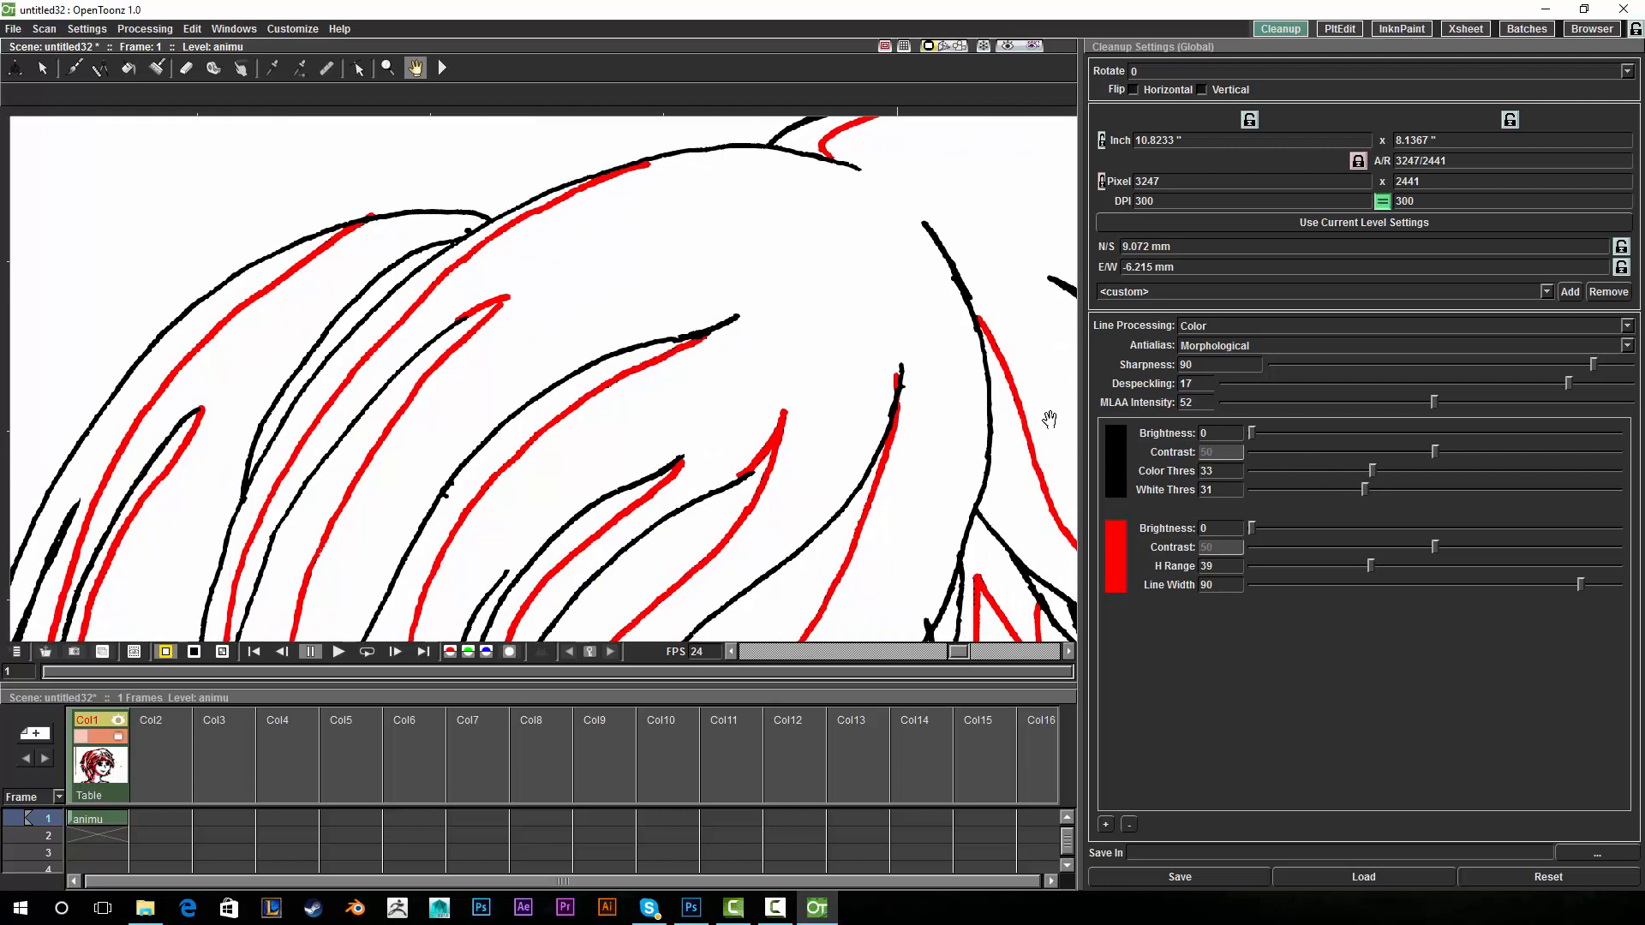
drag(1049, 420, 451, 334)
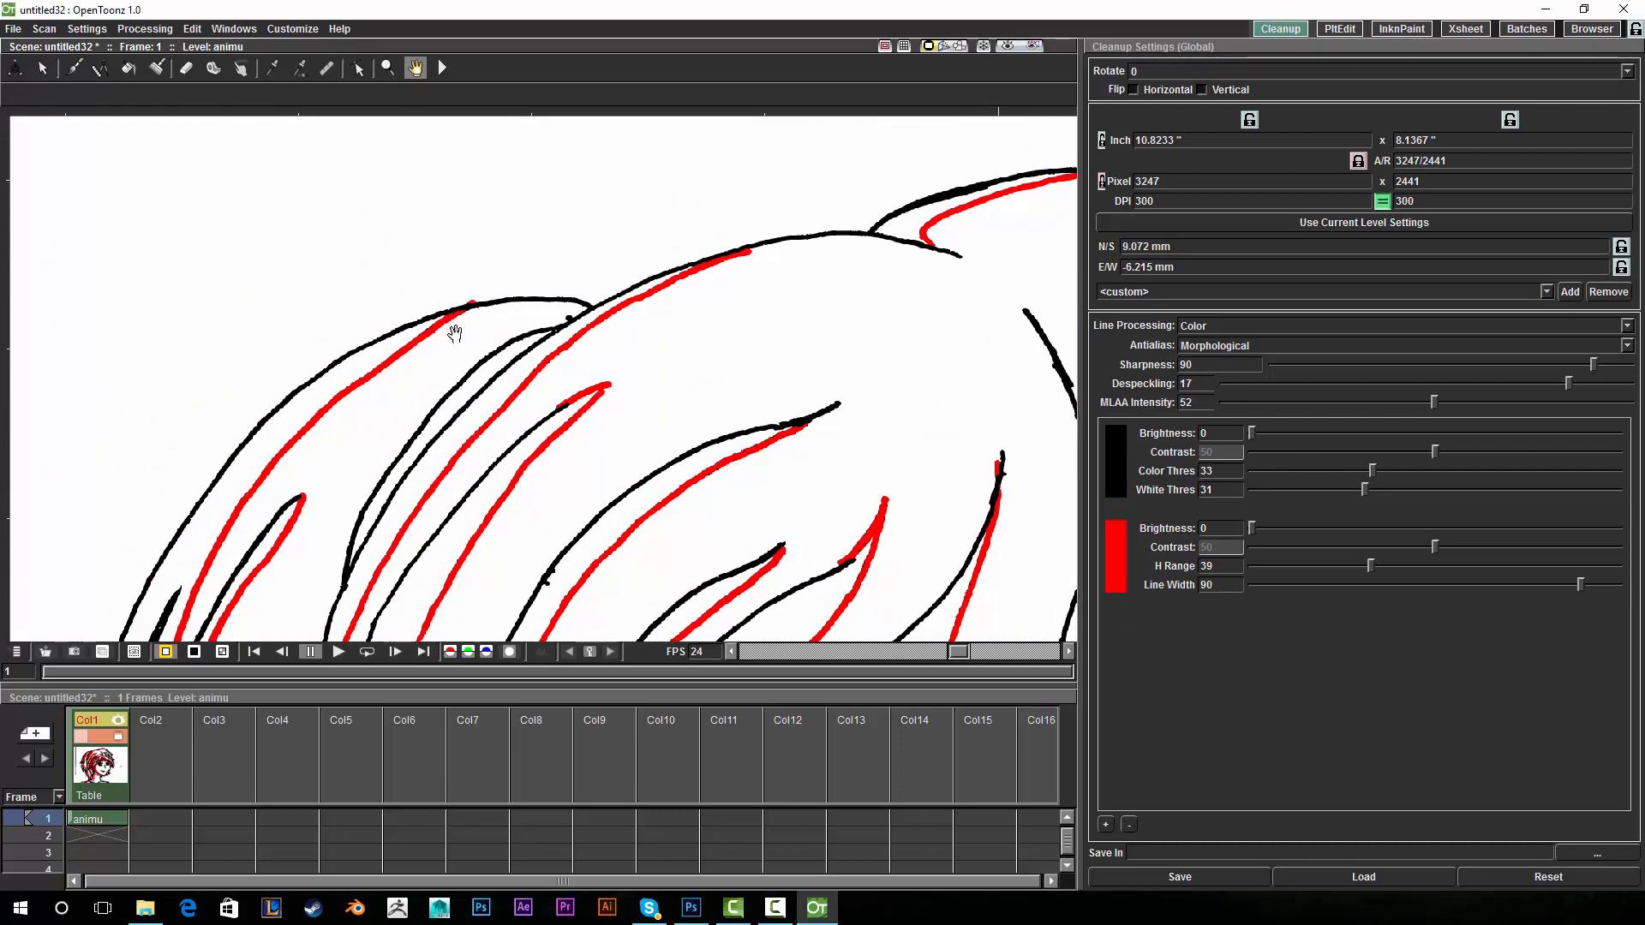
drag(454, 335, 600, 388)
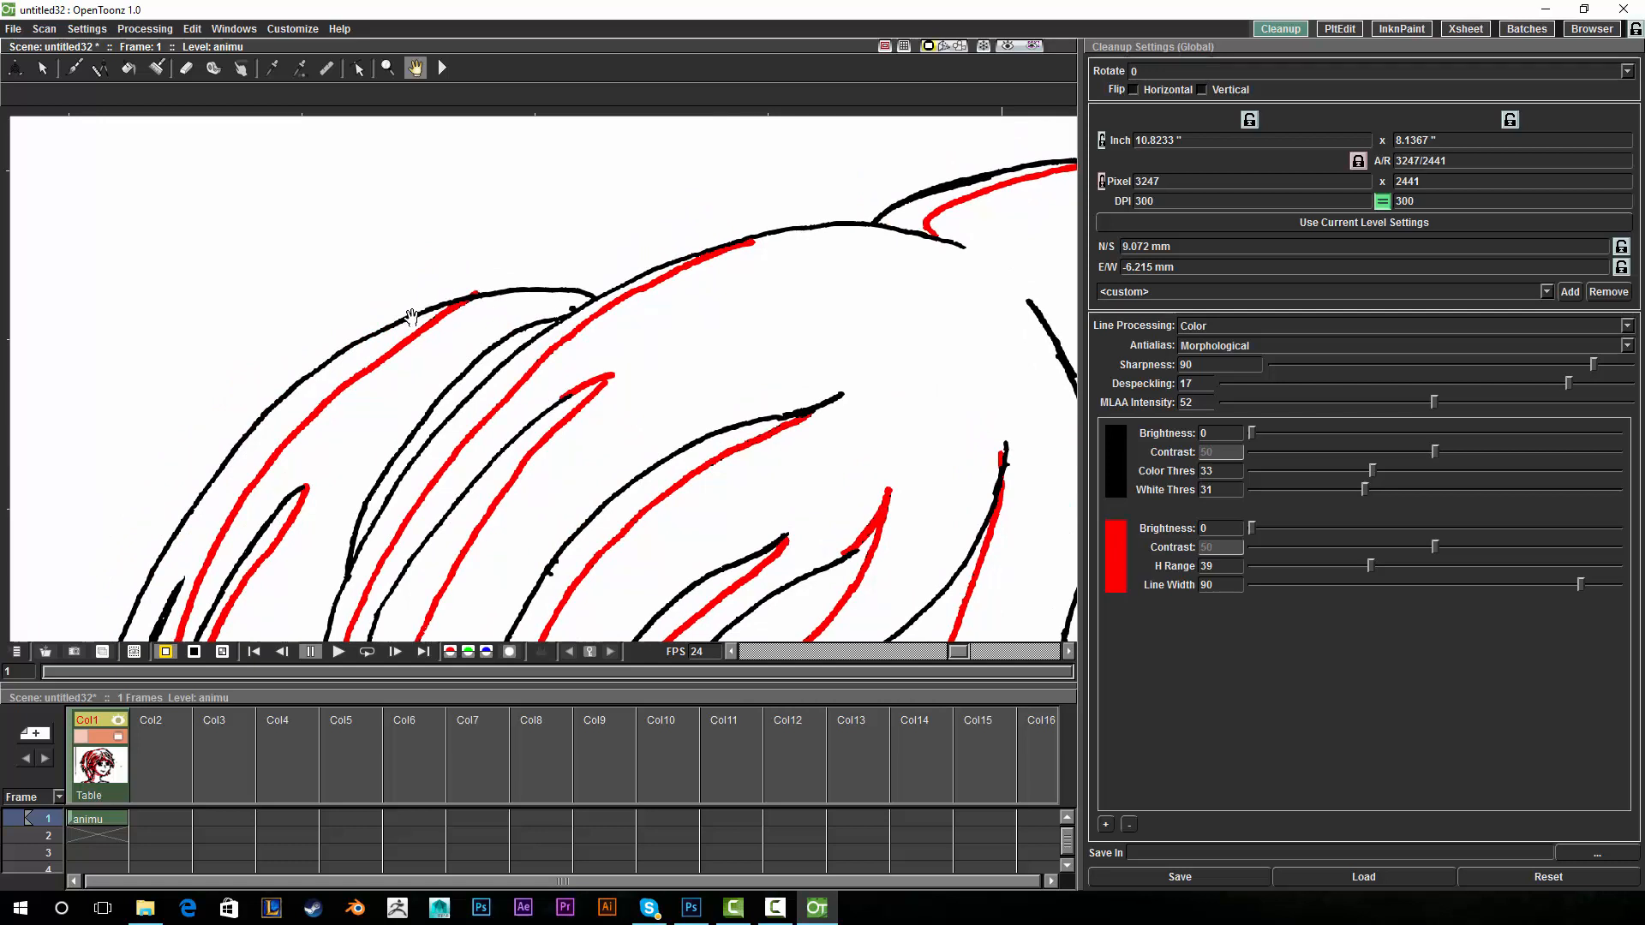
drag(413, 319, 686, 399)
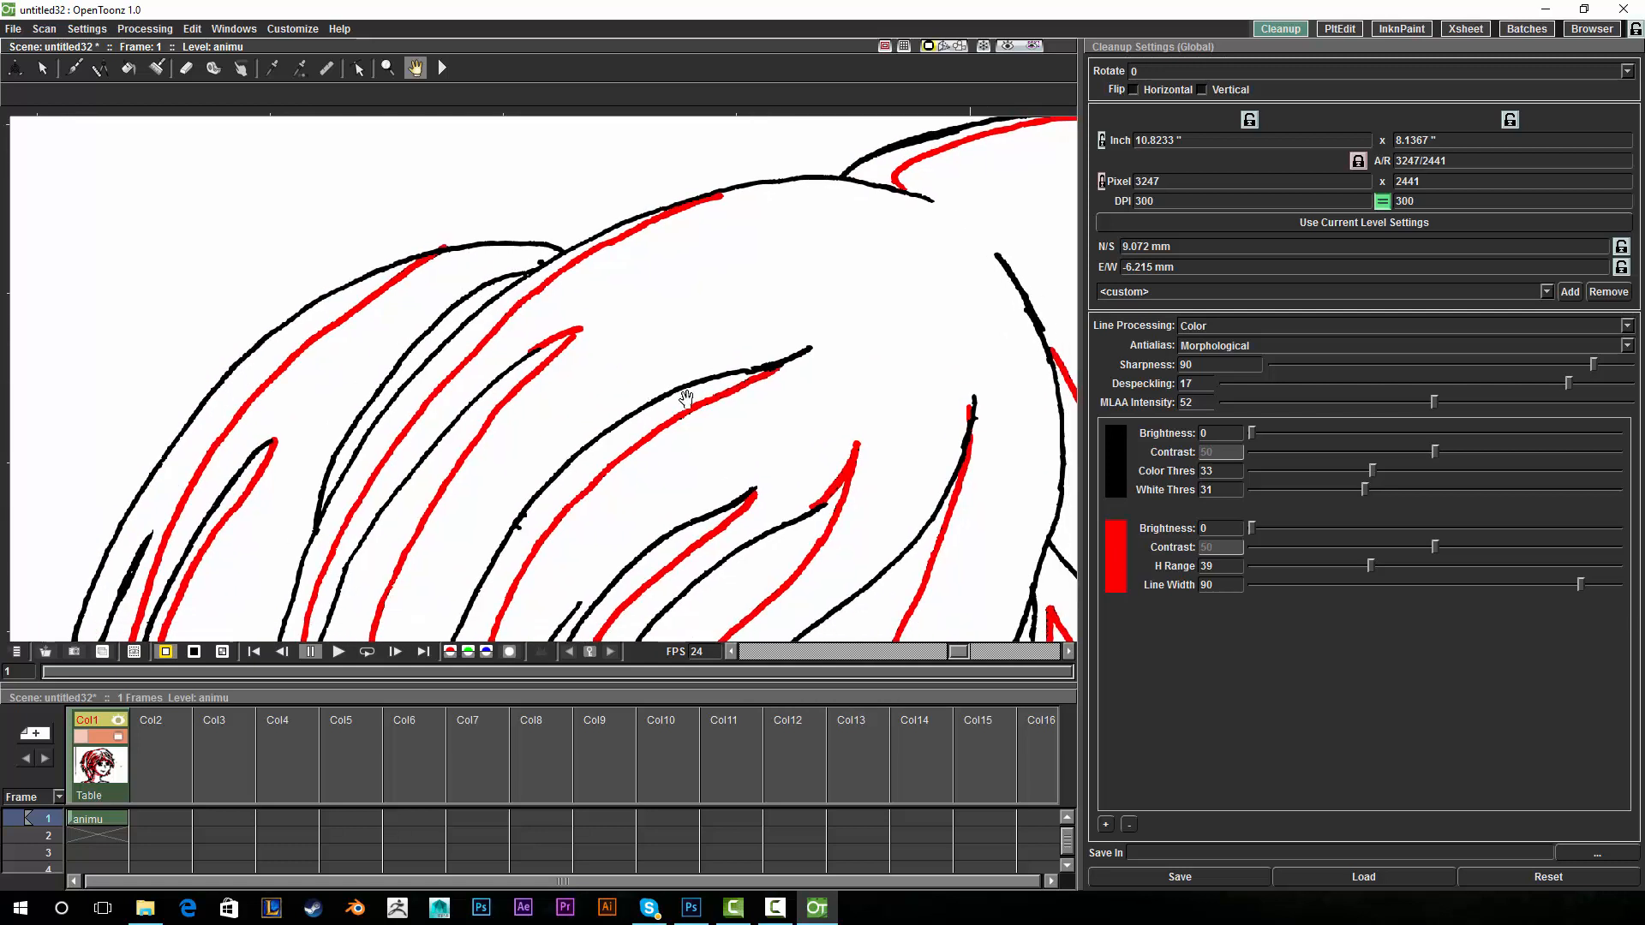
mouse_move(682, 432)
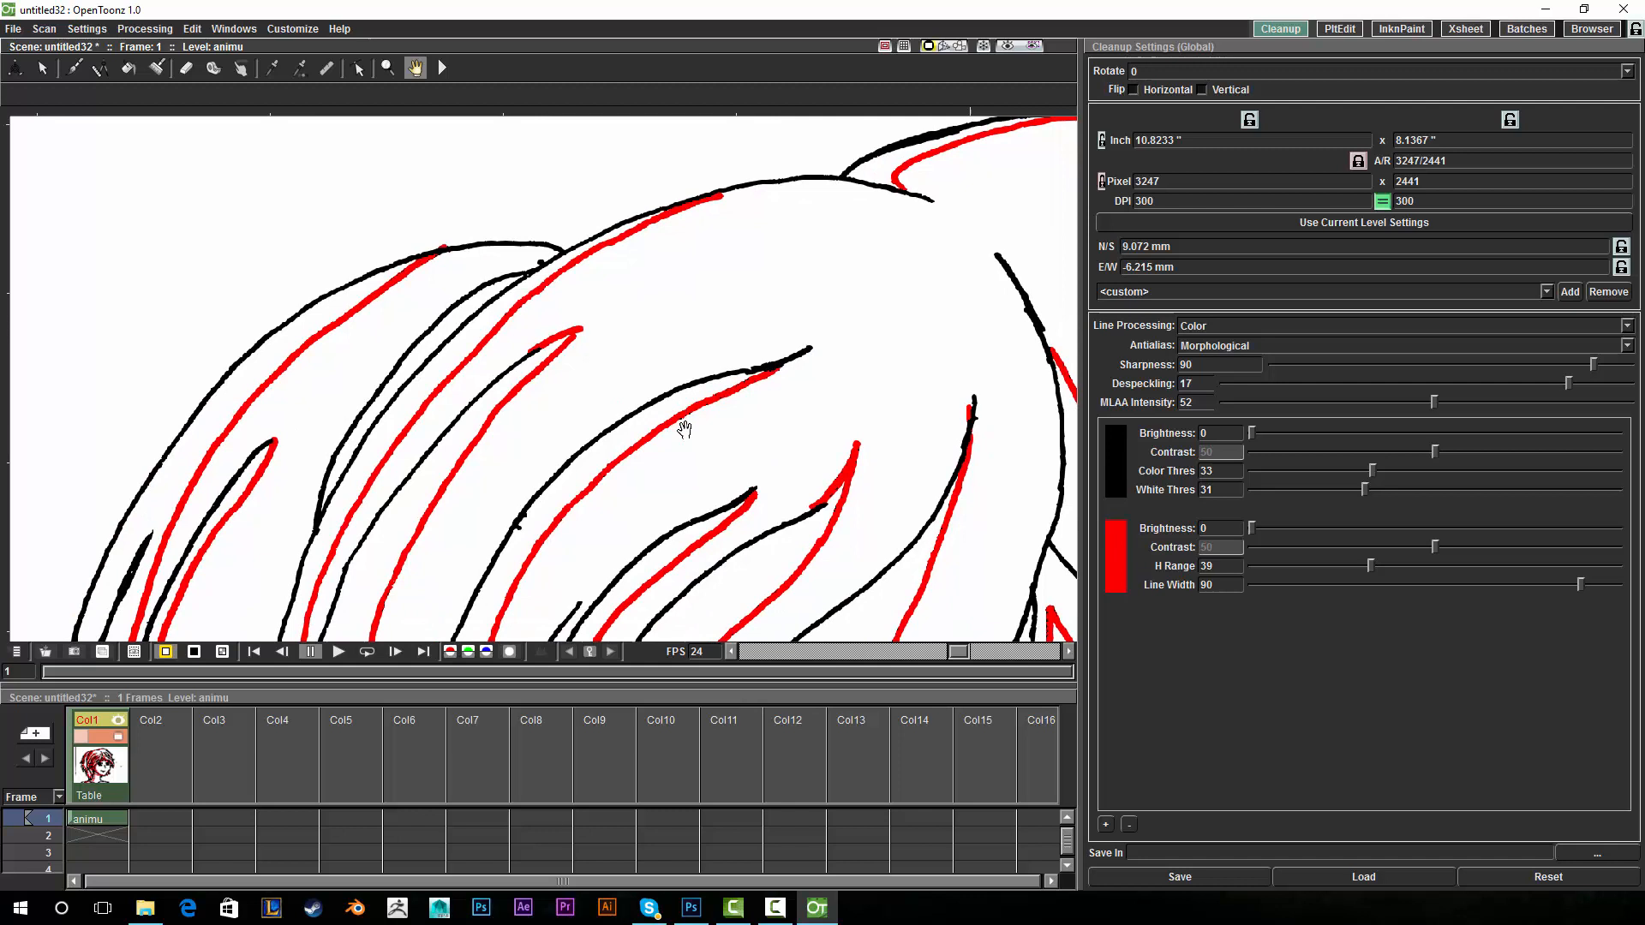
mouse_move(727, 404)
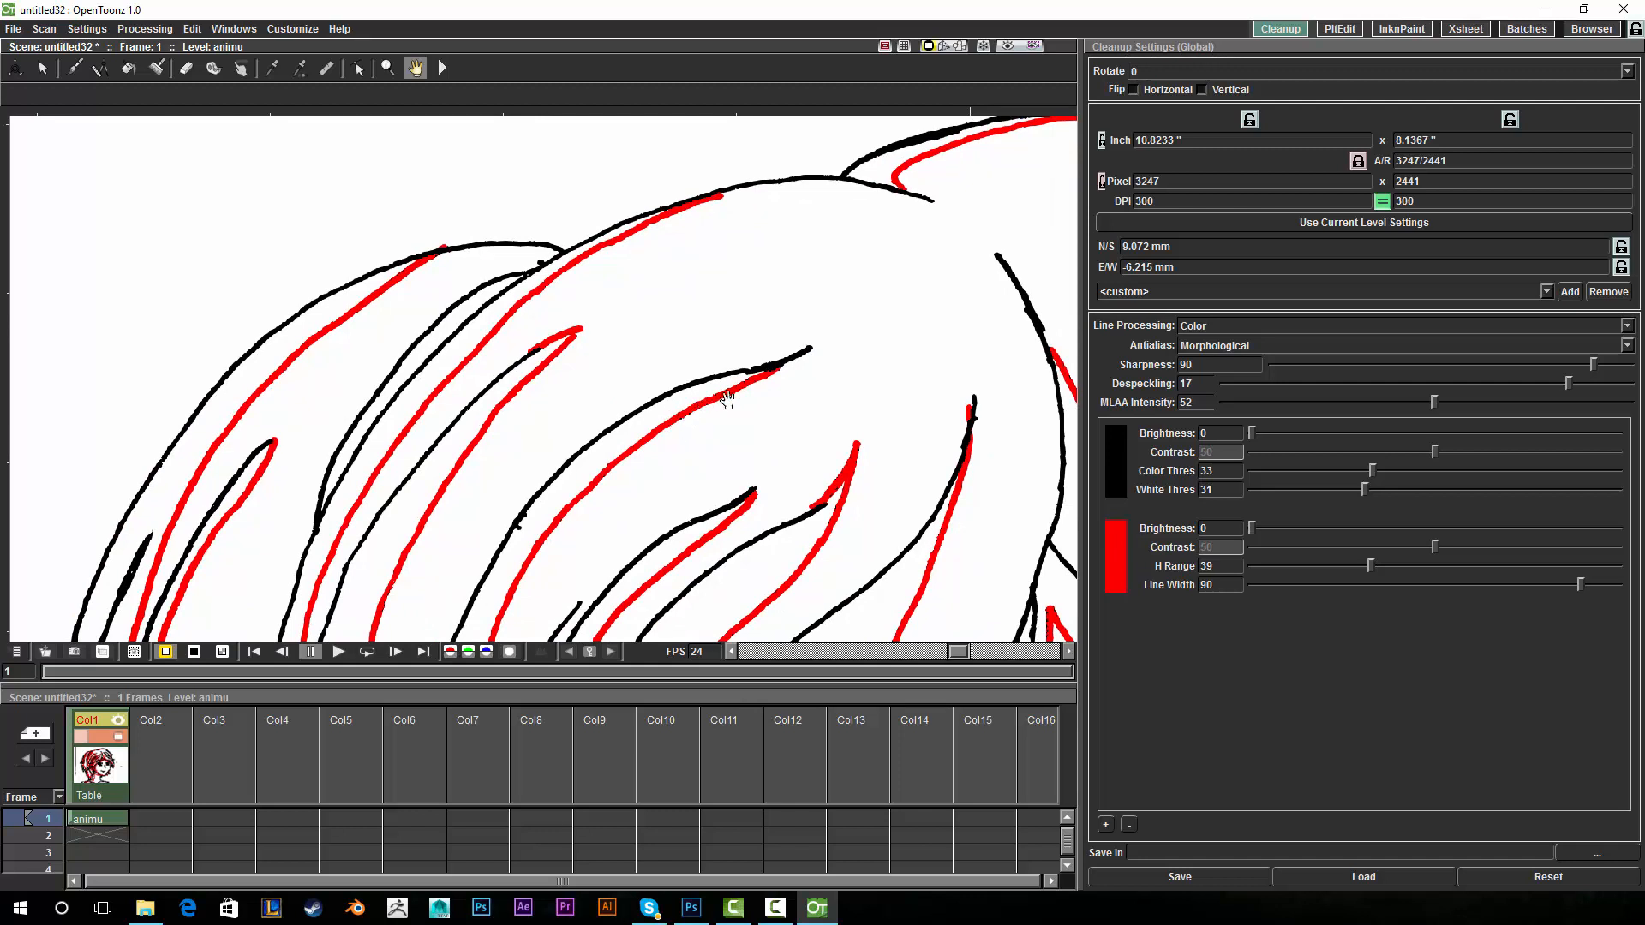
drag(726, 399, 581, 321)
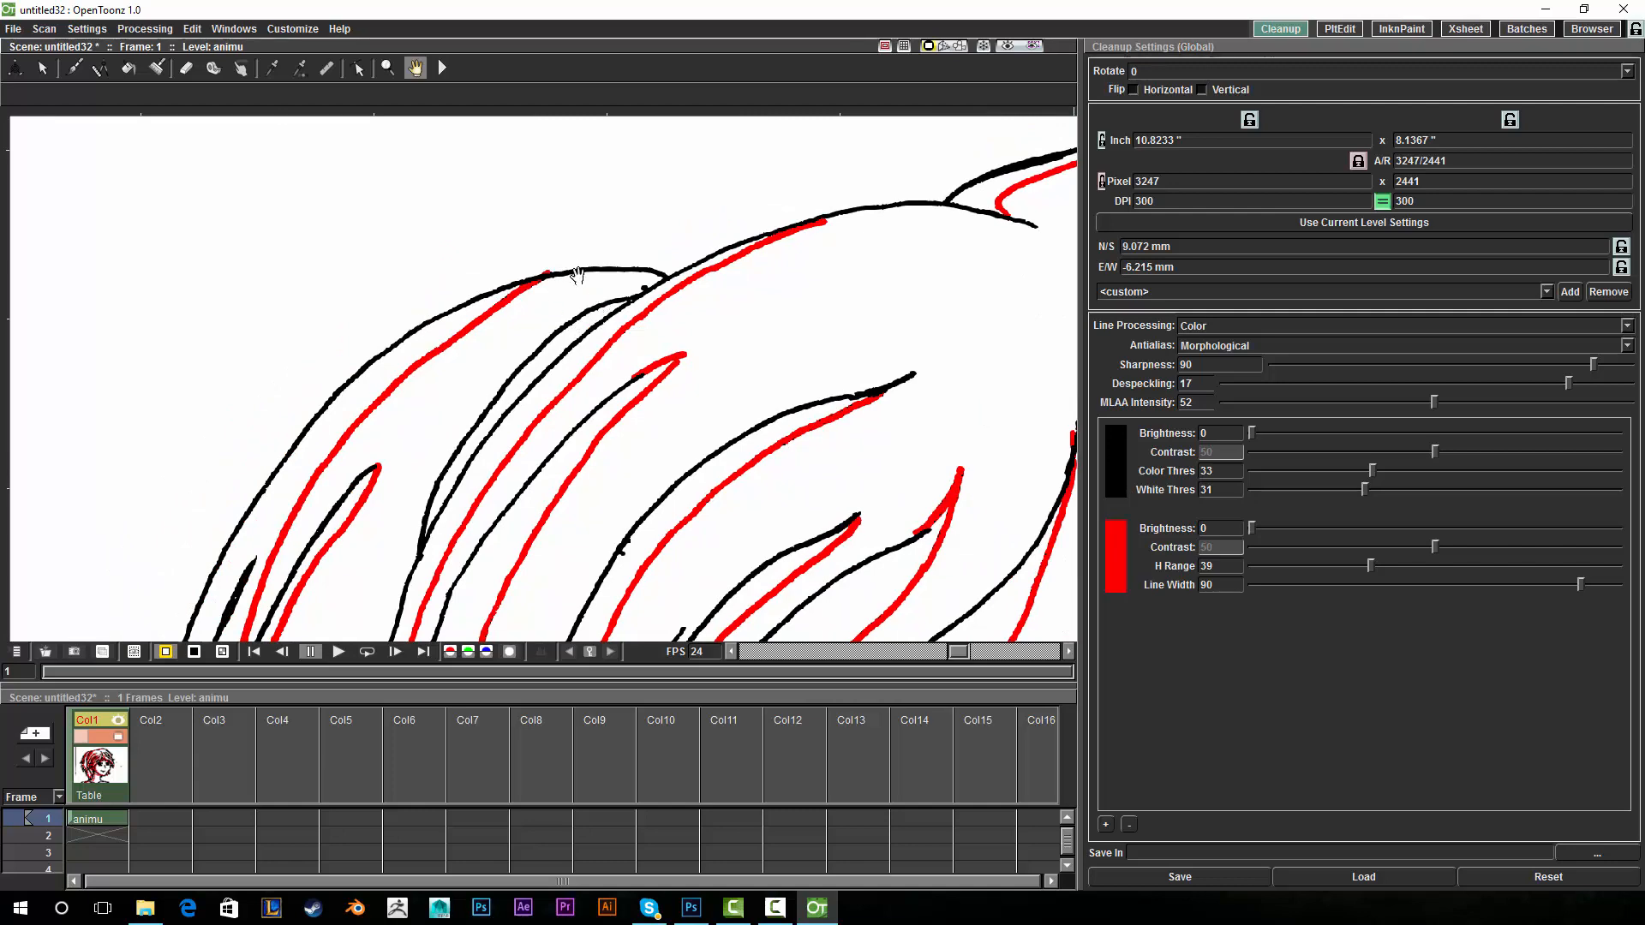
drag(578, 273, 562, 352)
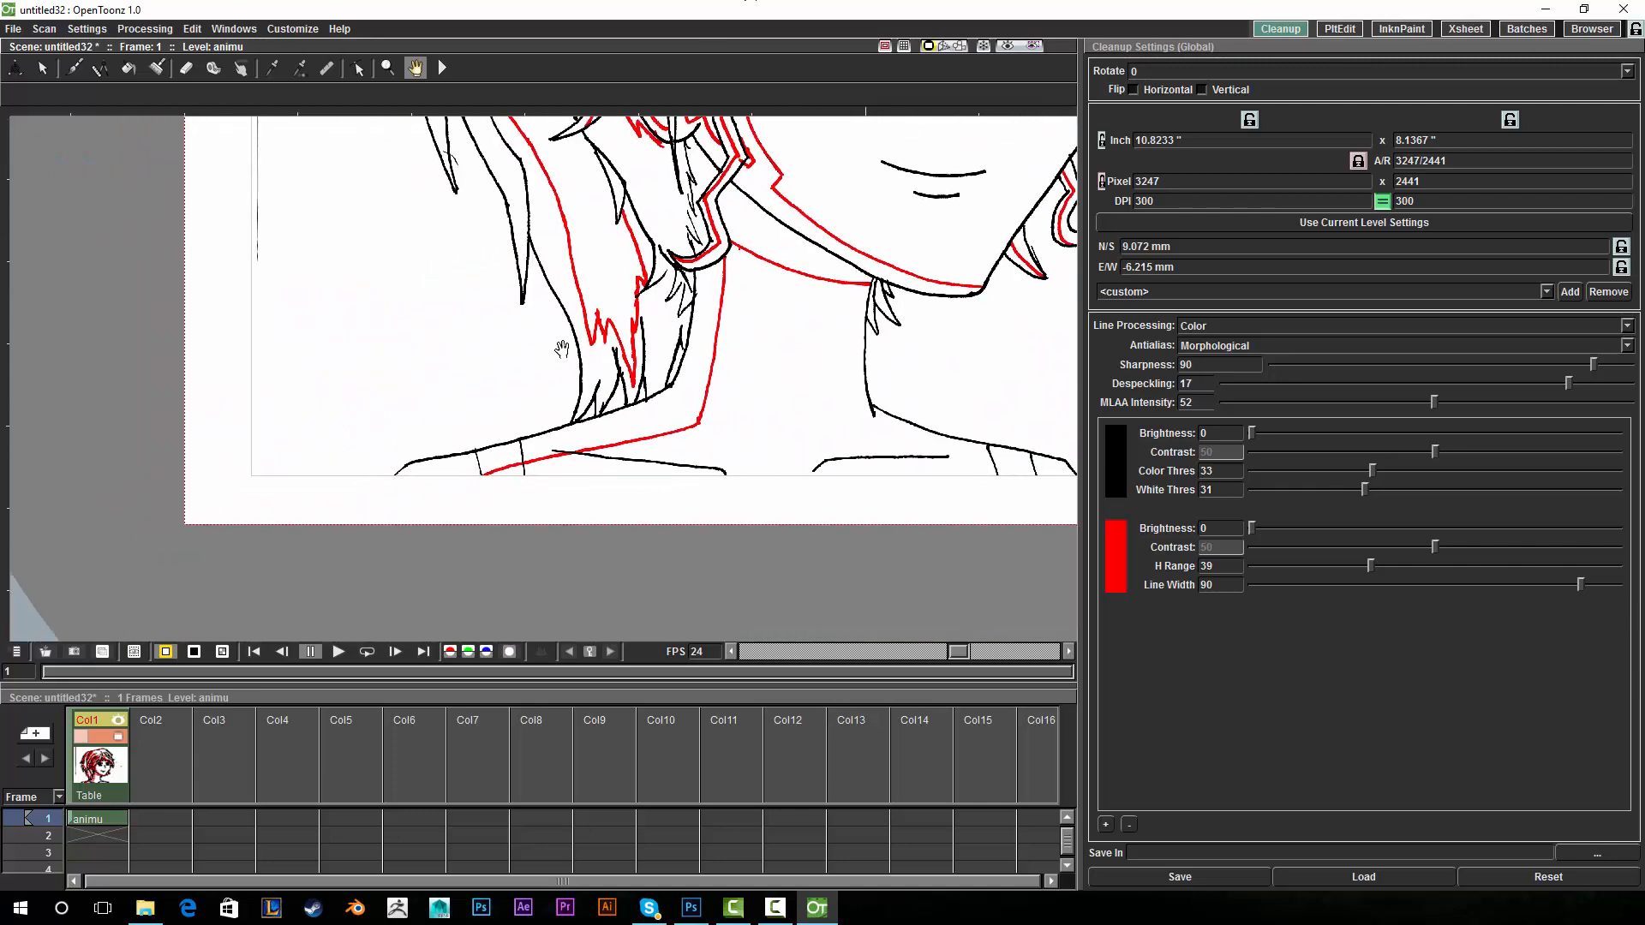
drag(562, 348, 691, 340)
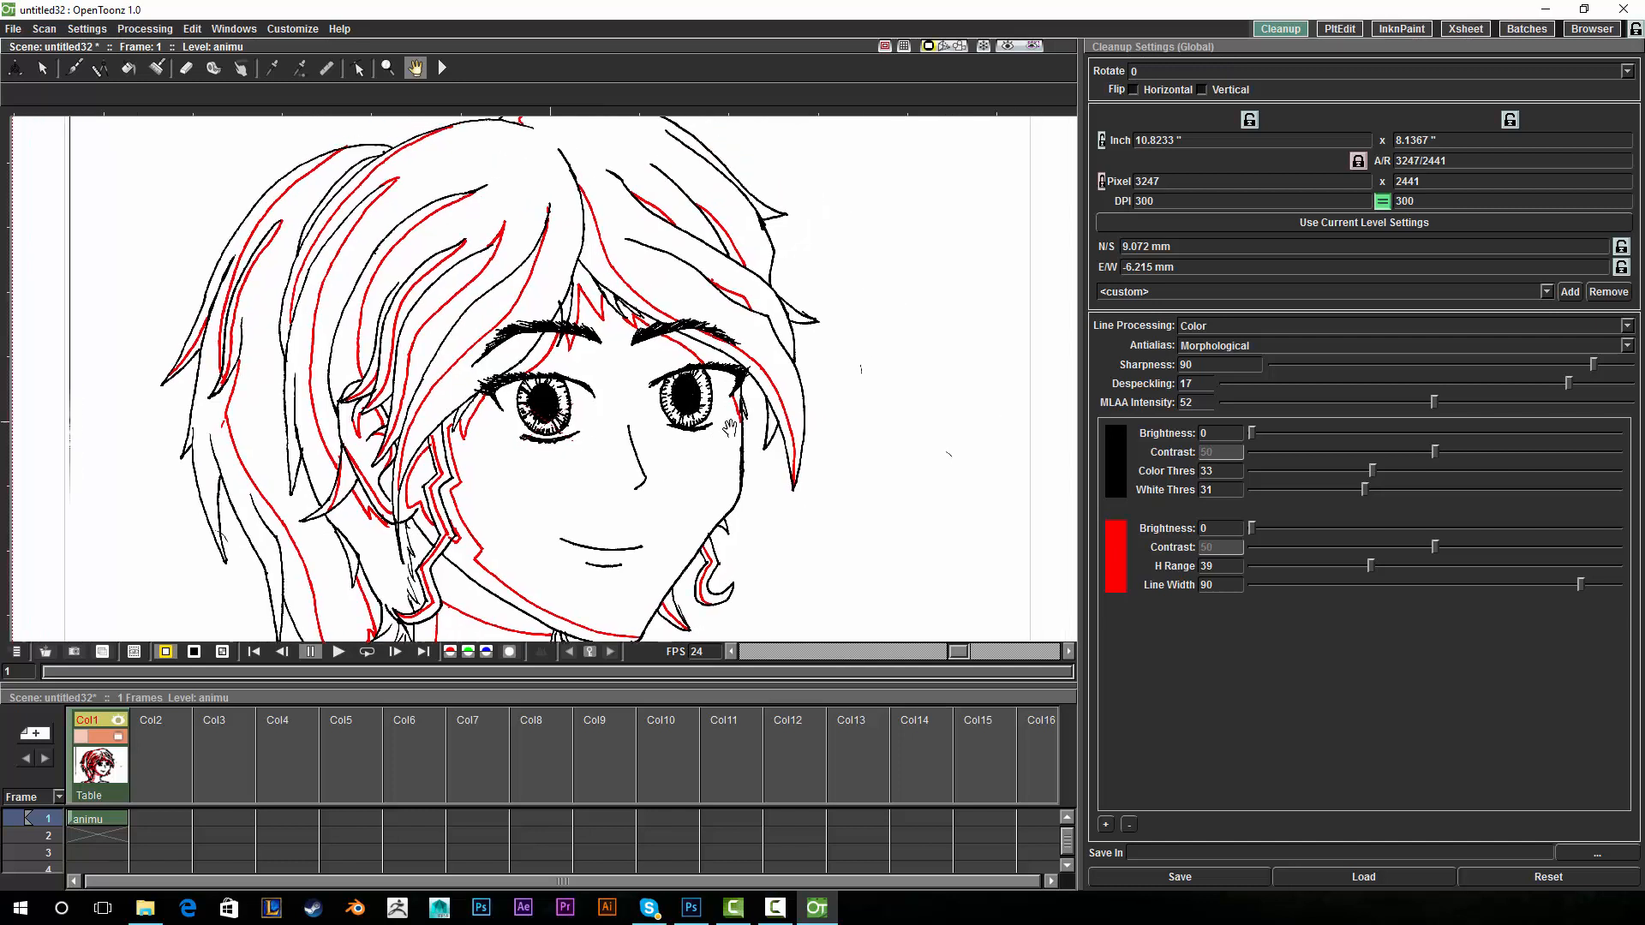
mouse_move(965, 263)
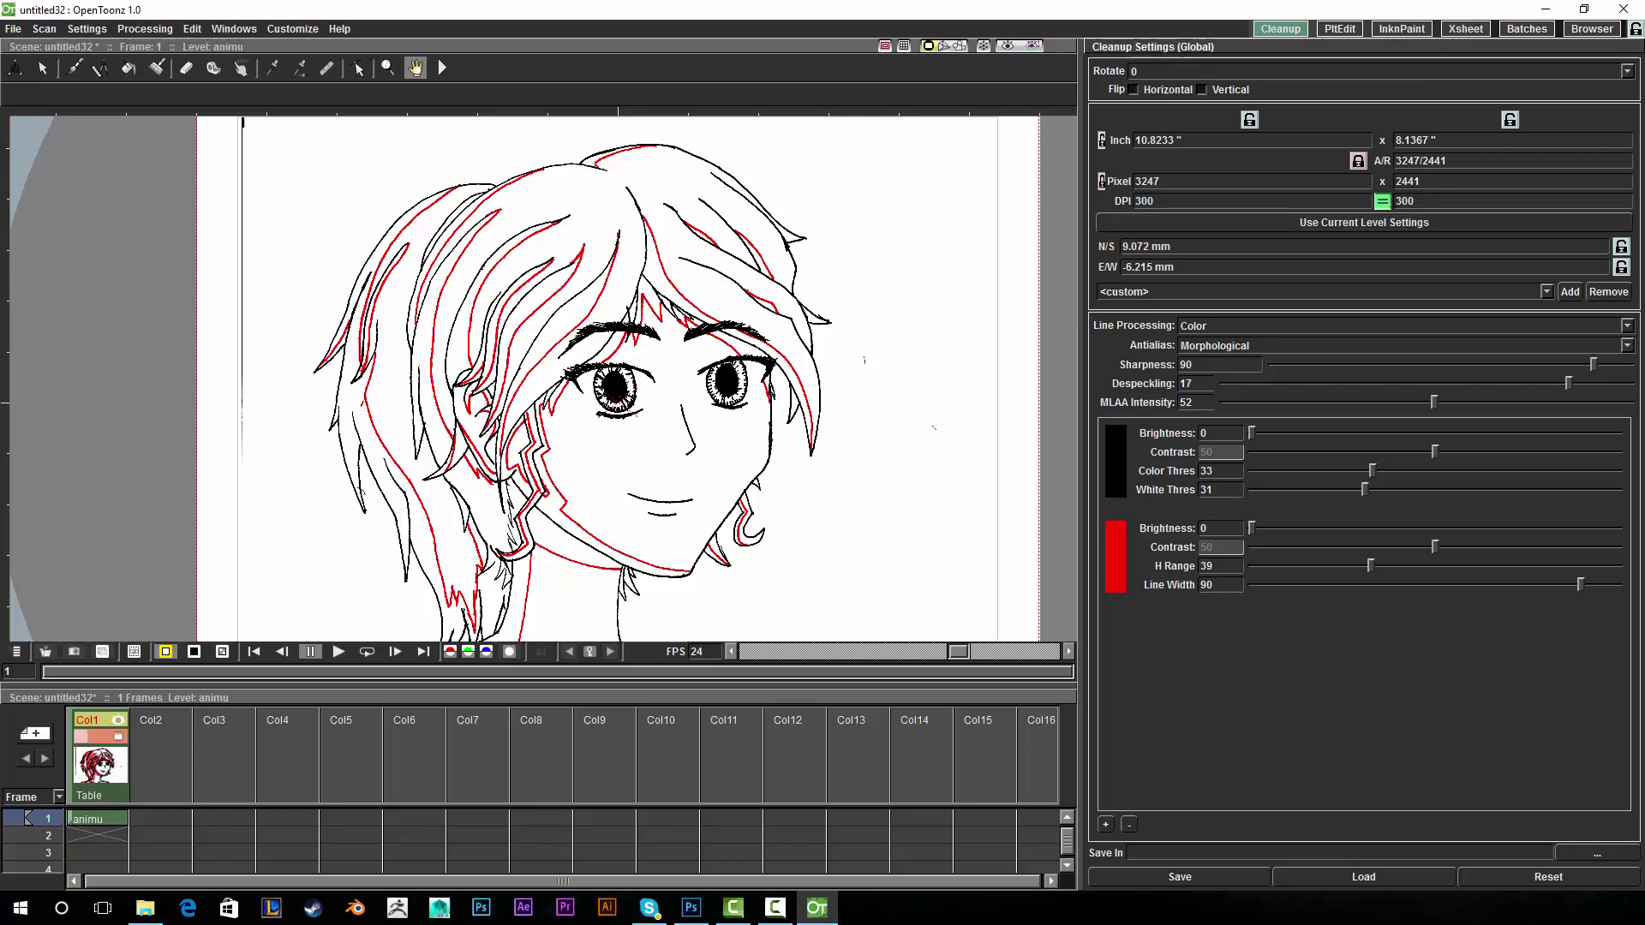
mouse_move(1381, 200)
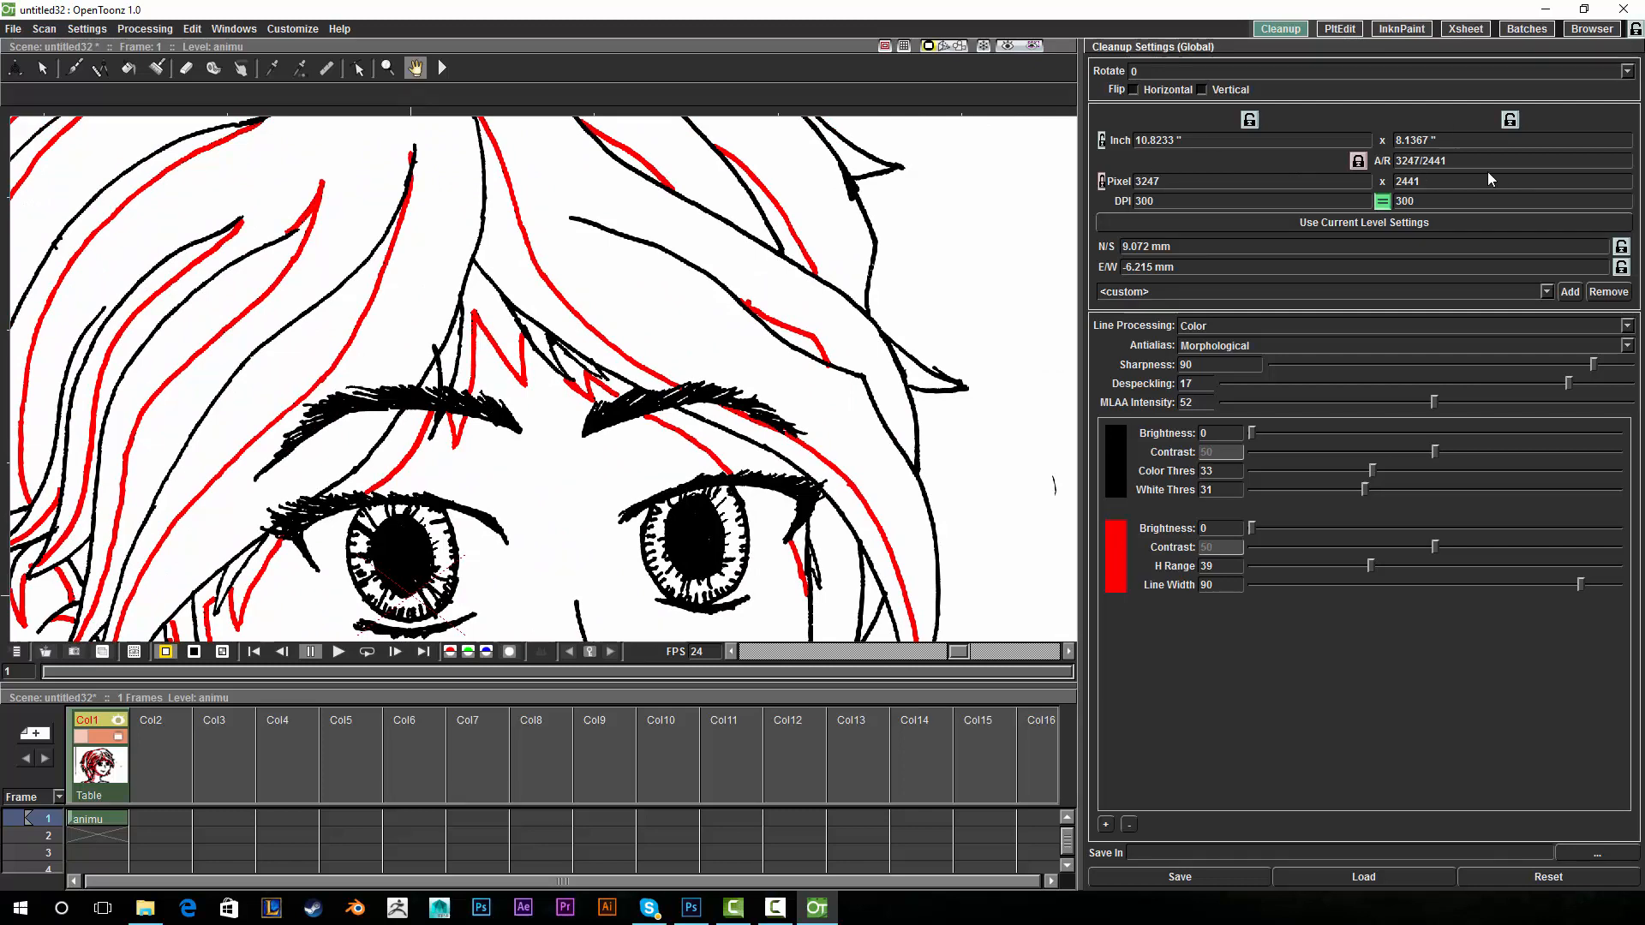
mouse_move(751, 344)
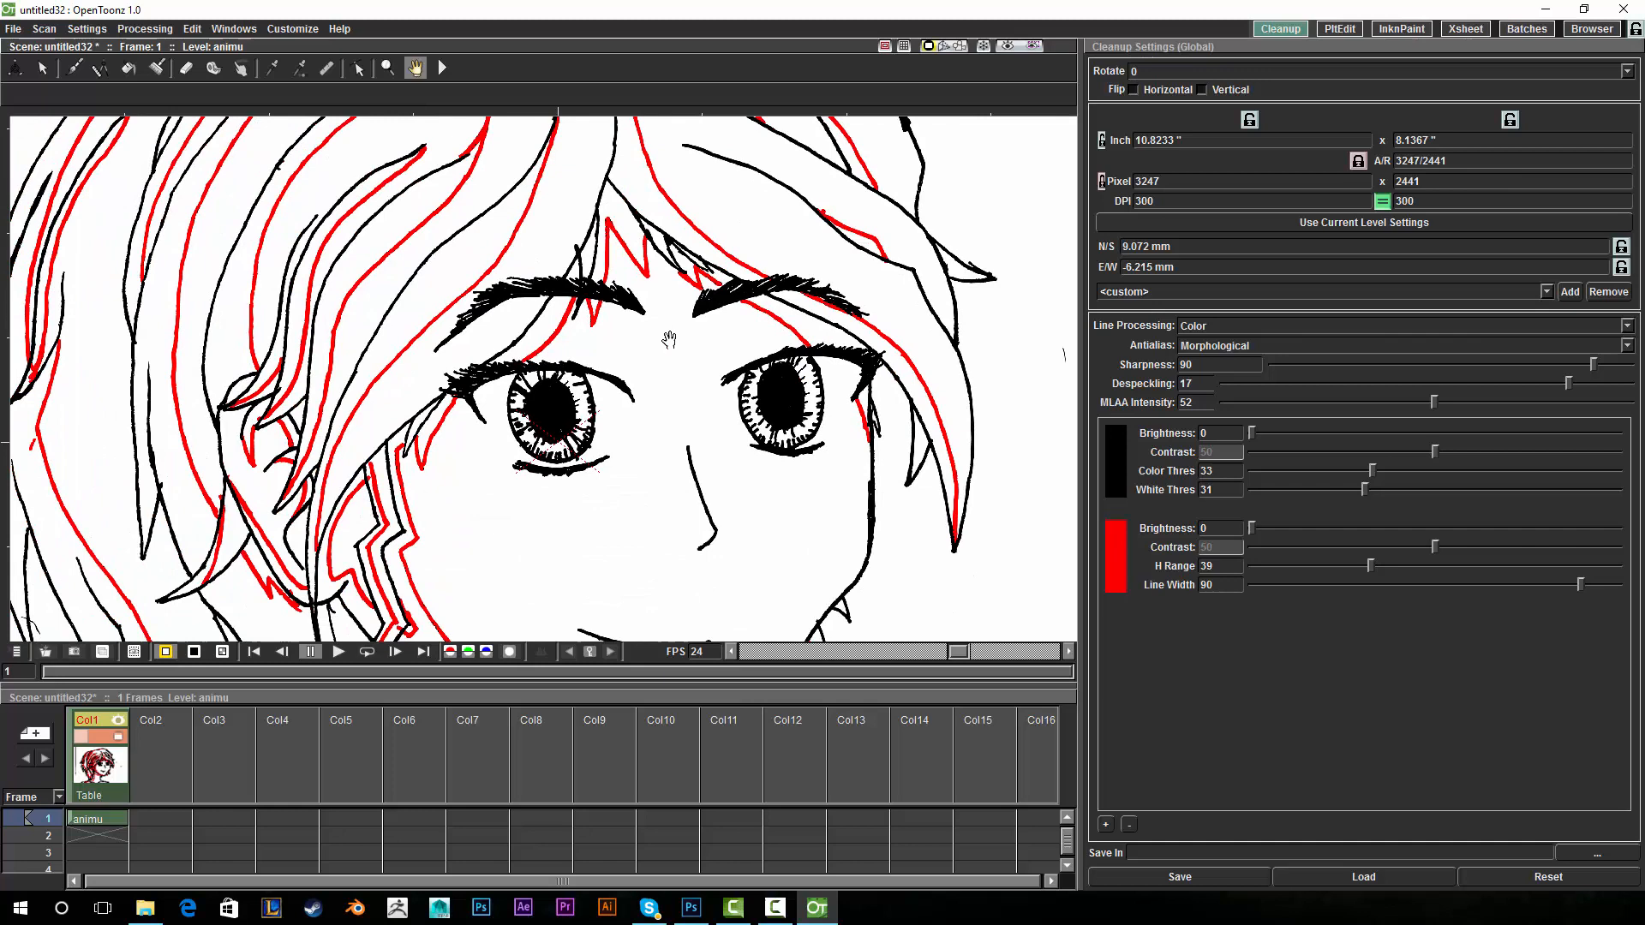
drag(670, 339, 718, 276)
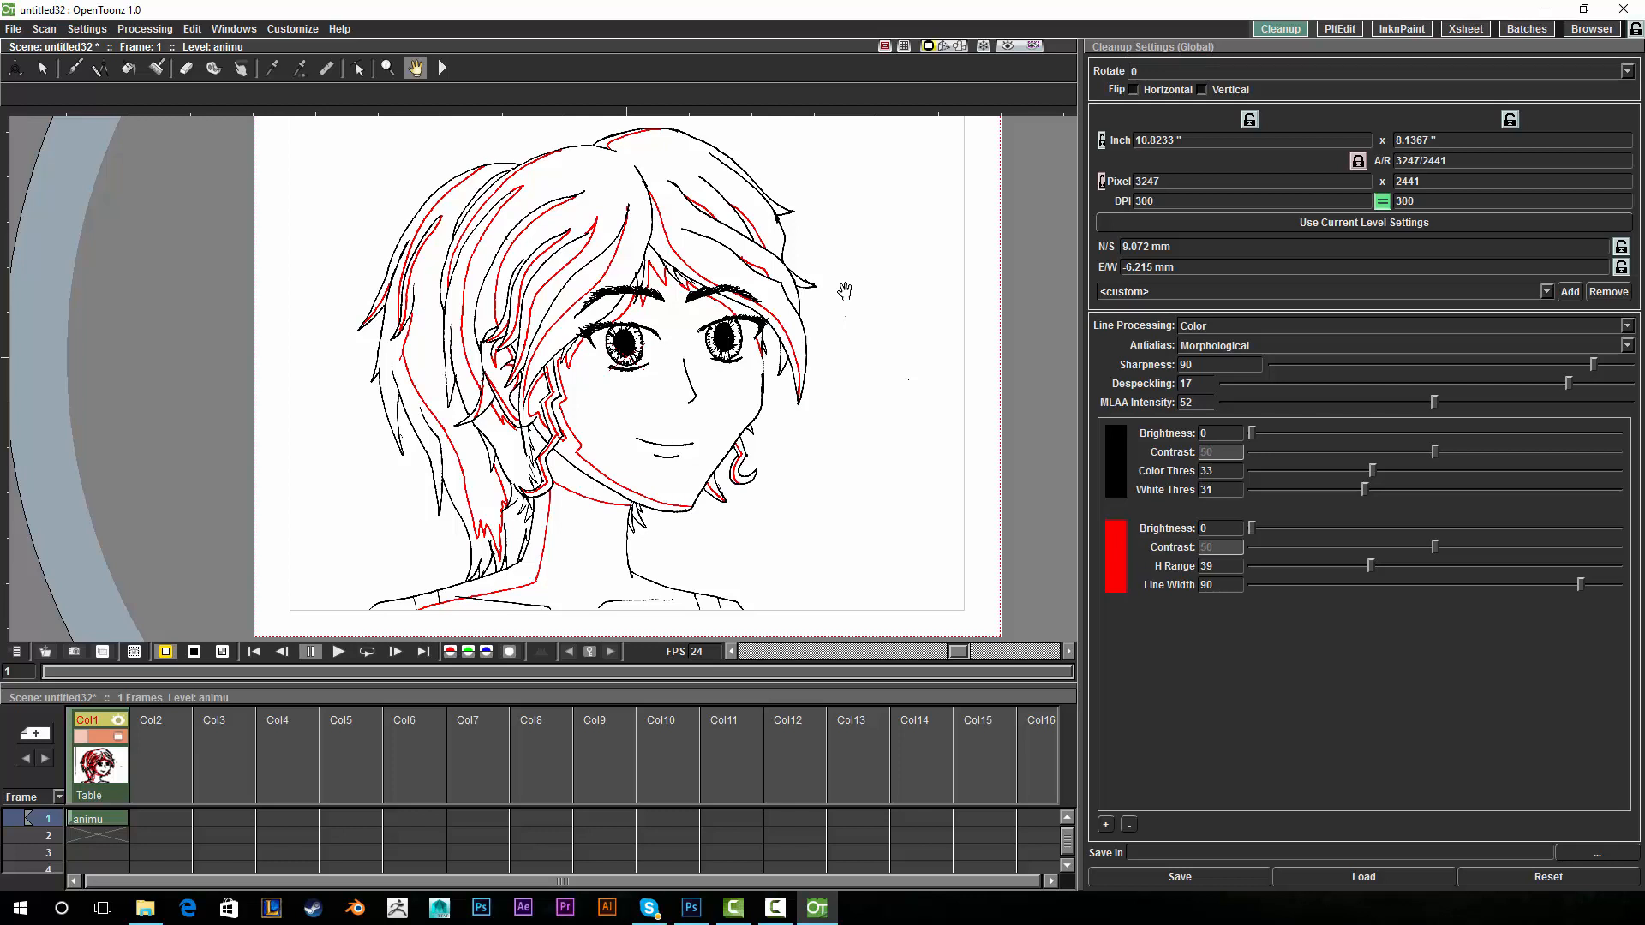
mouse_move(1224, 236)
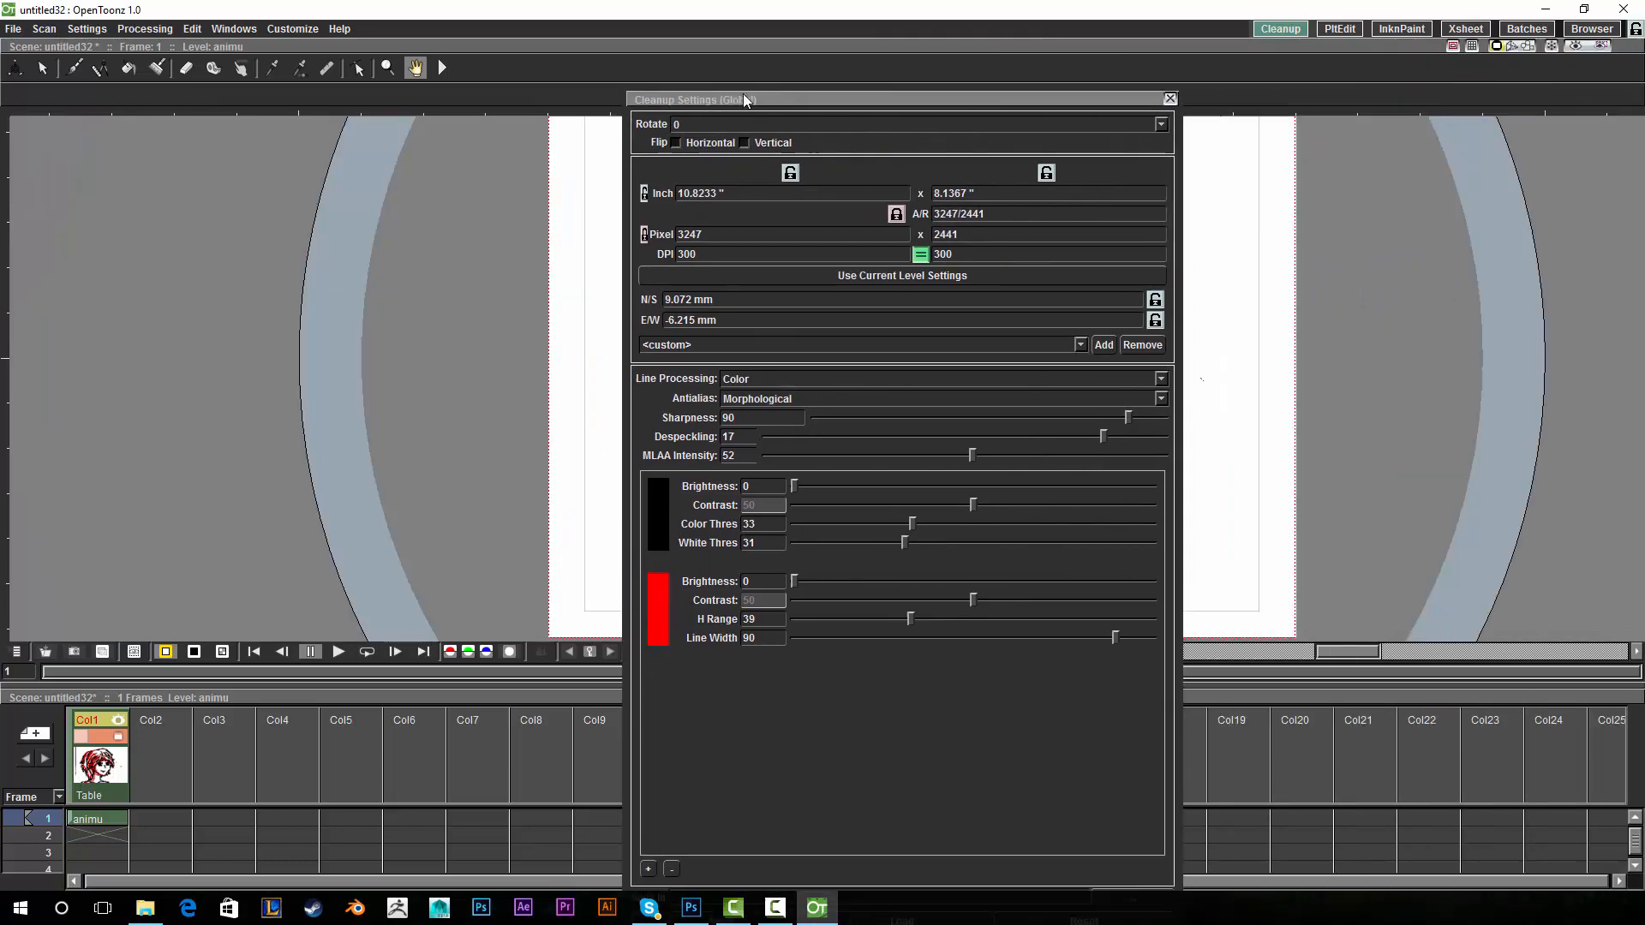
Browse the menu bar and show the floating Level Palette from the Windows panel list.
click(1169, 98)
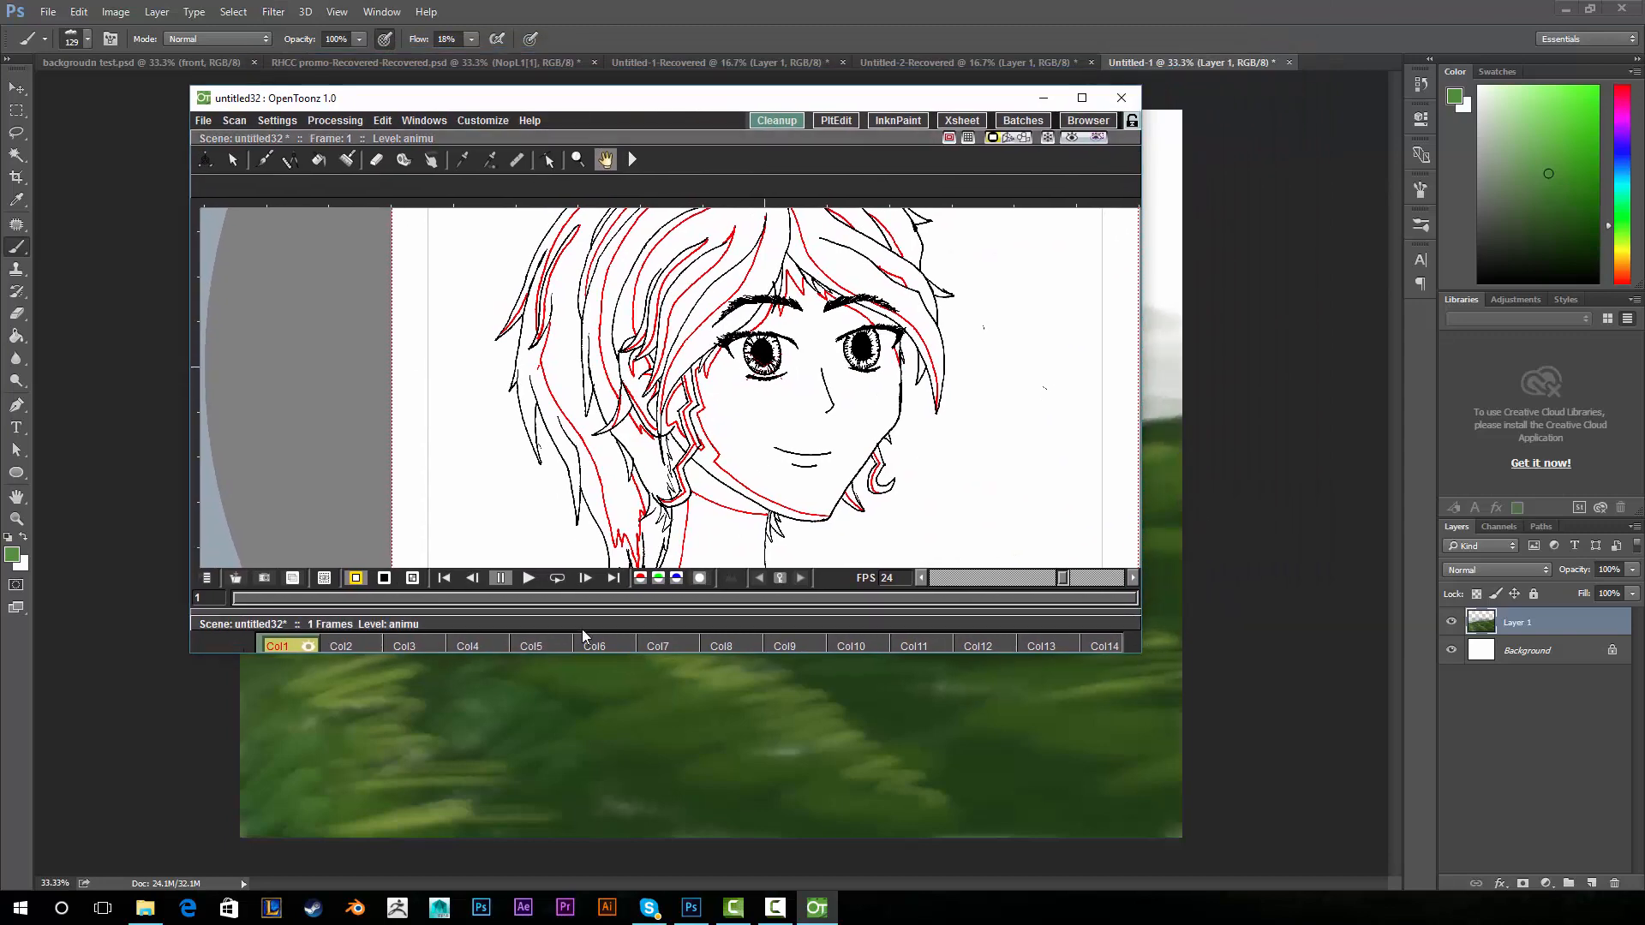
mouse_move(748, 658)
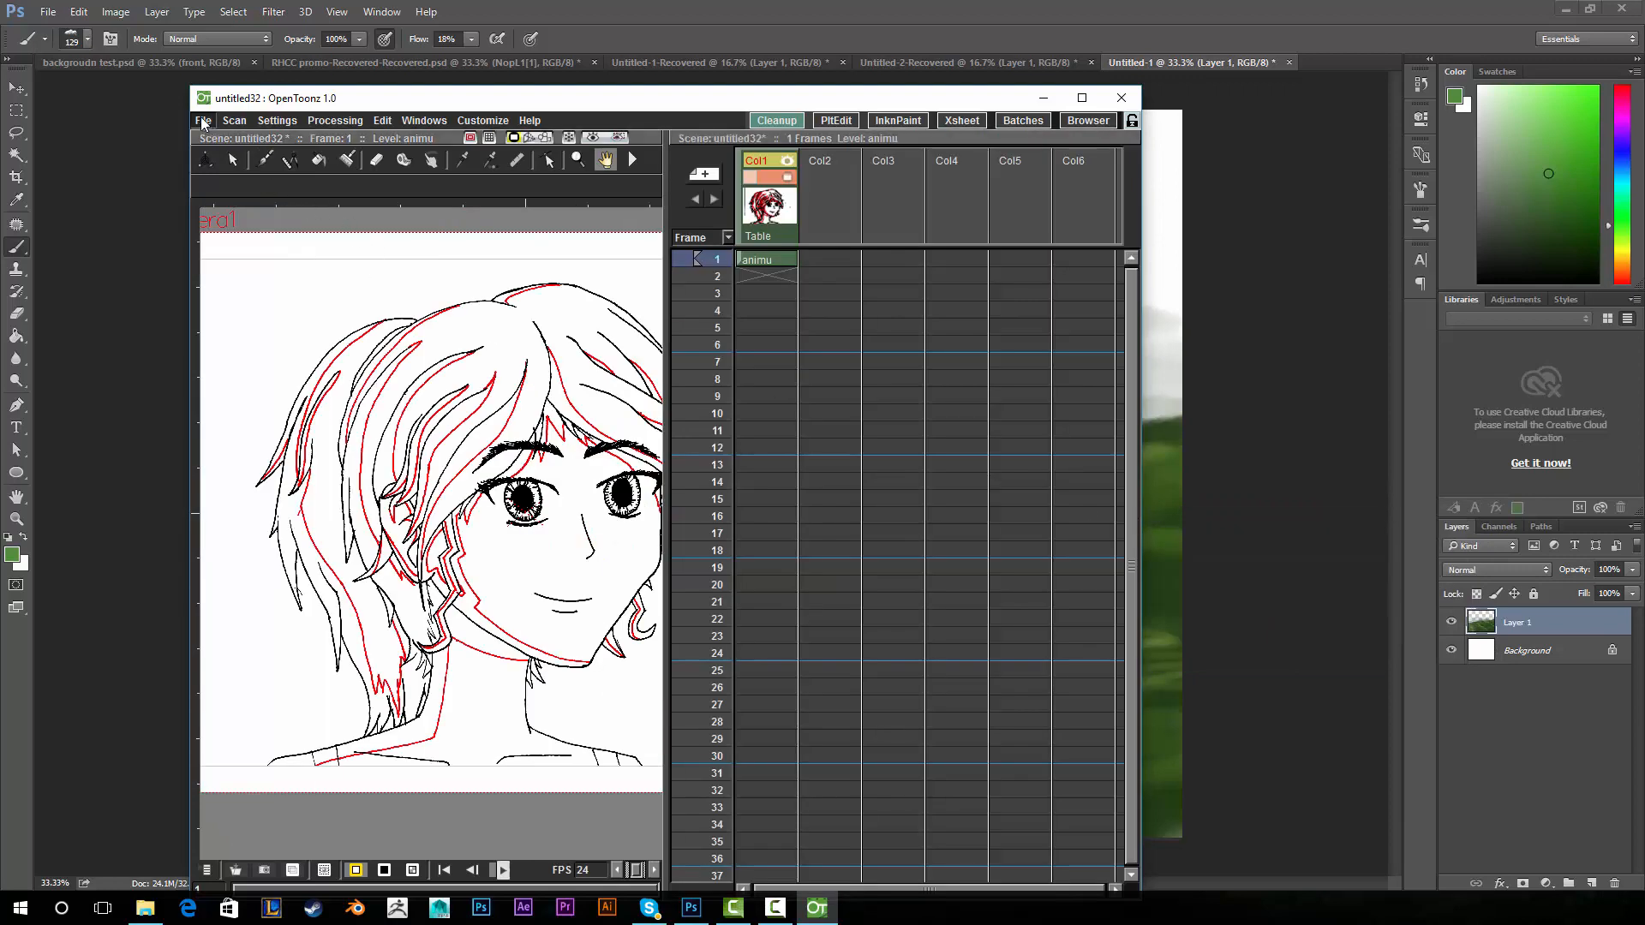
click(203, 120)
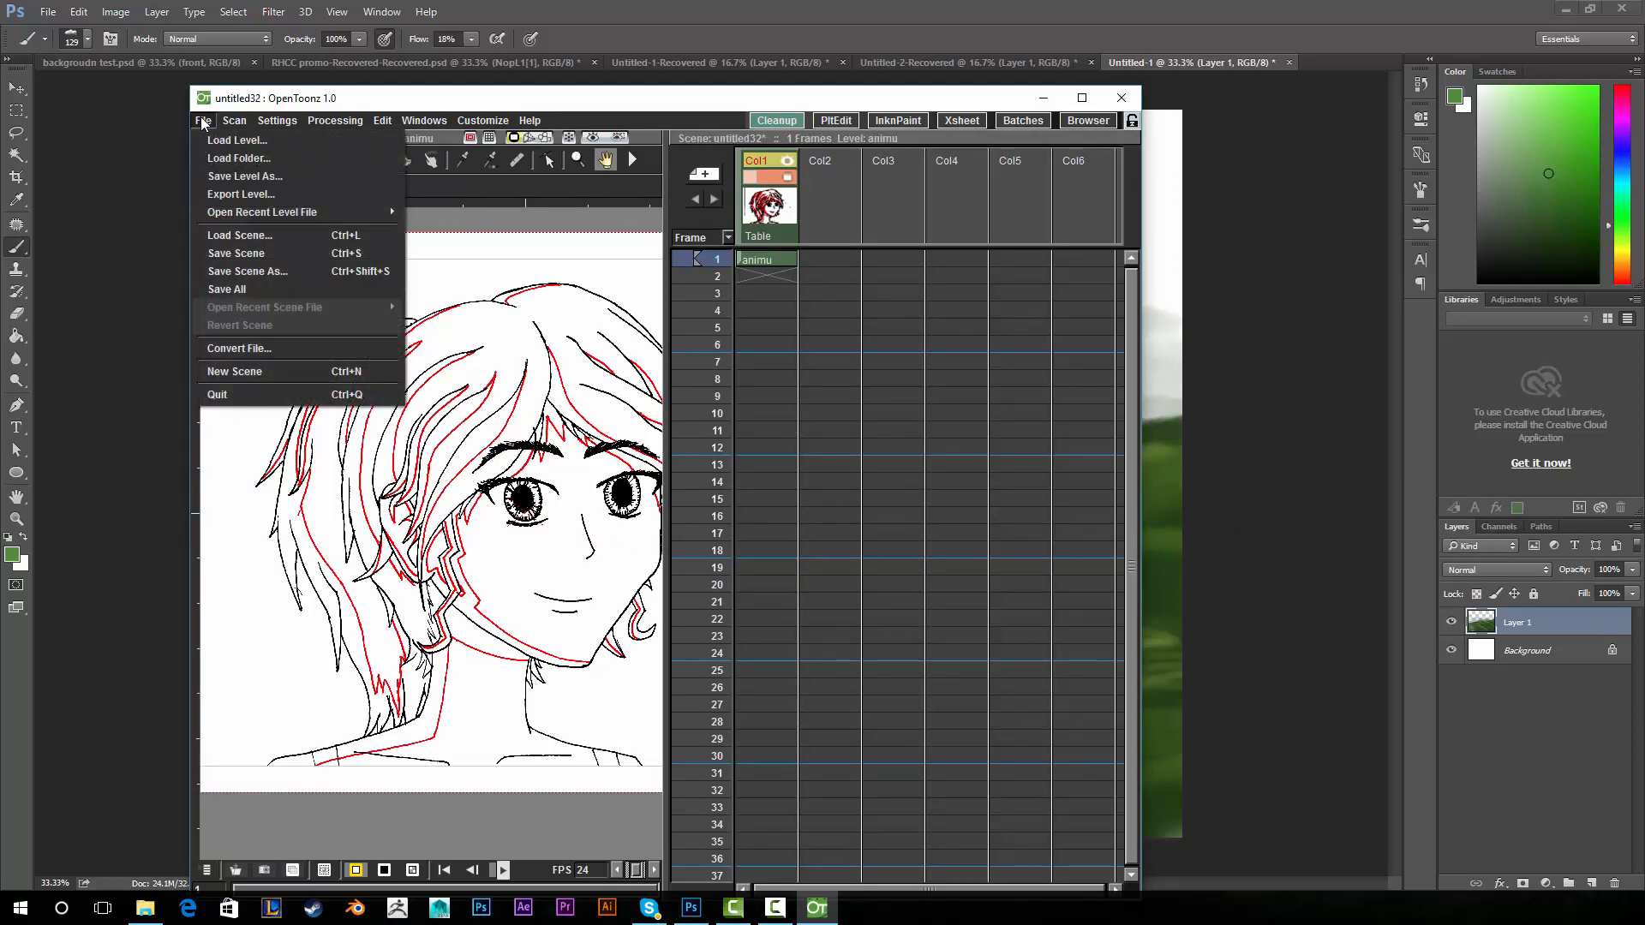
click(233, 120)
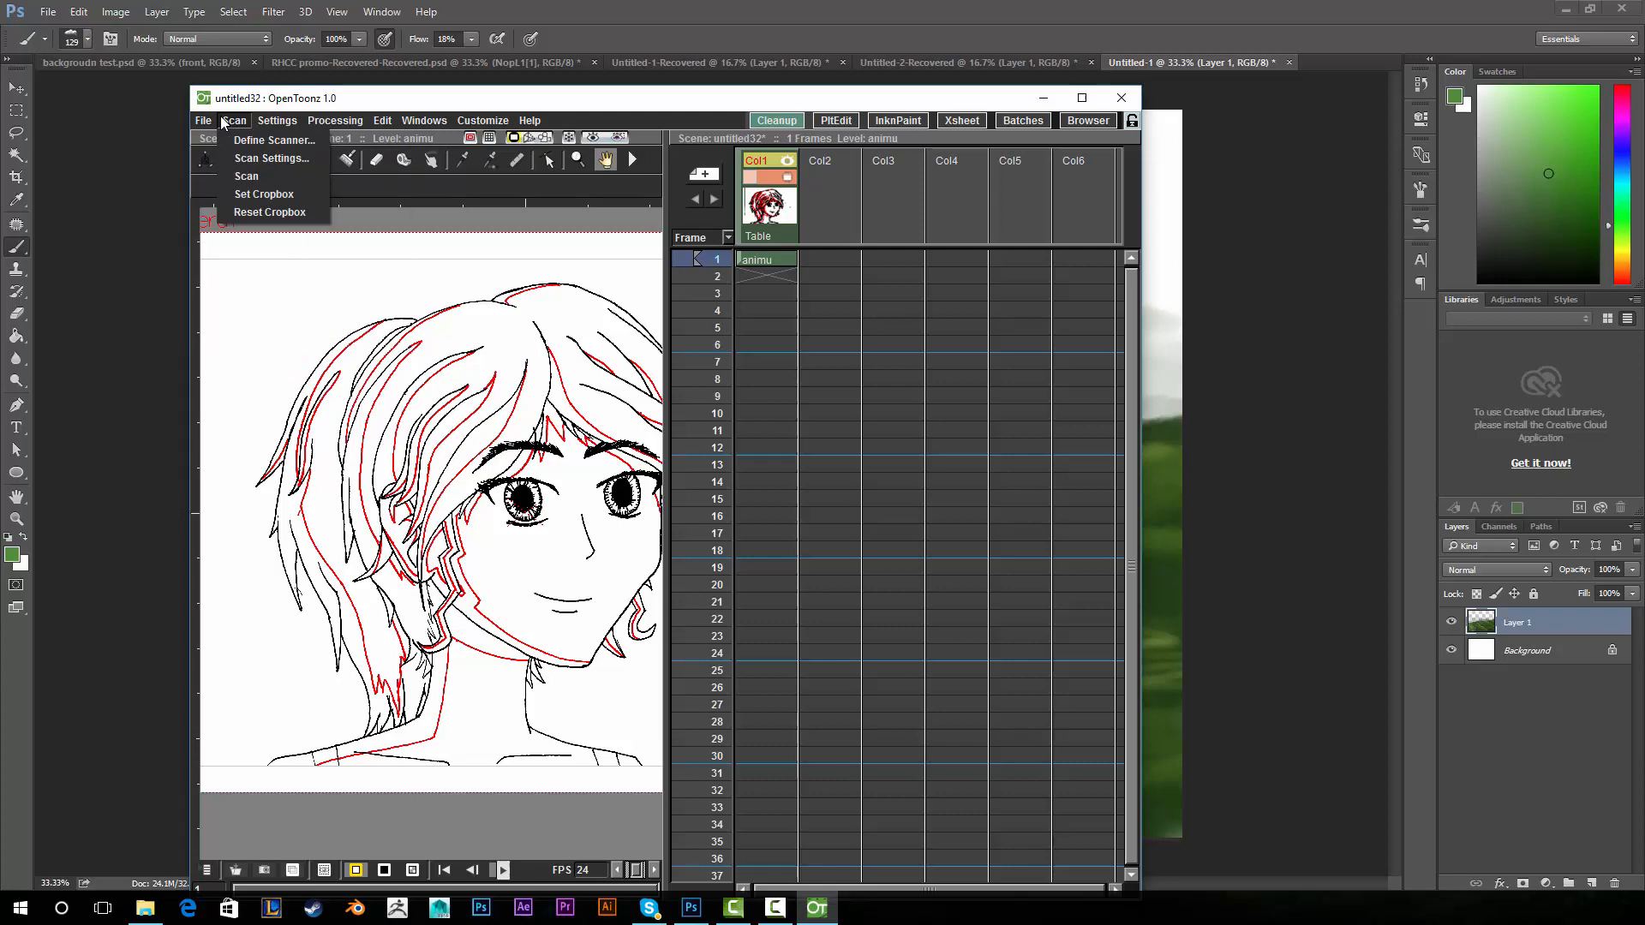
click(276, 120)
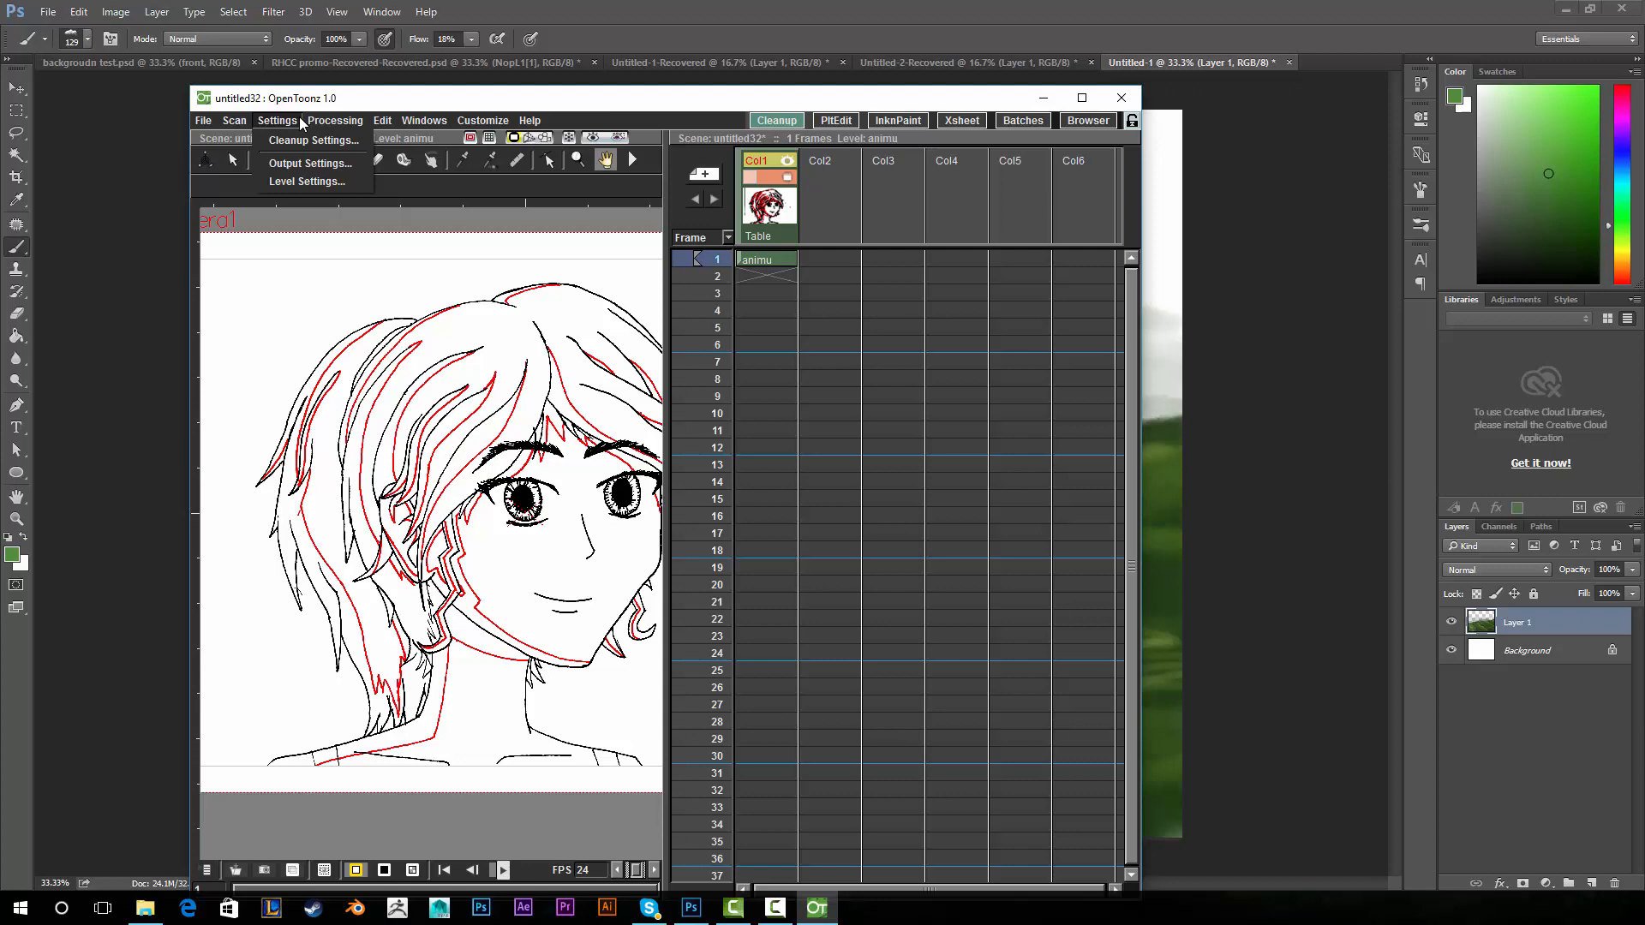
click(336, 120)
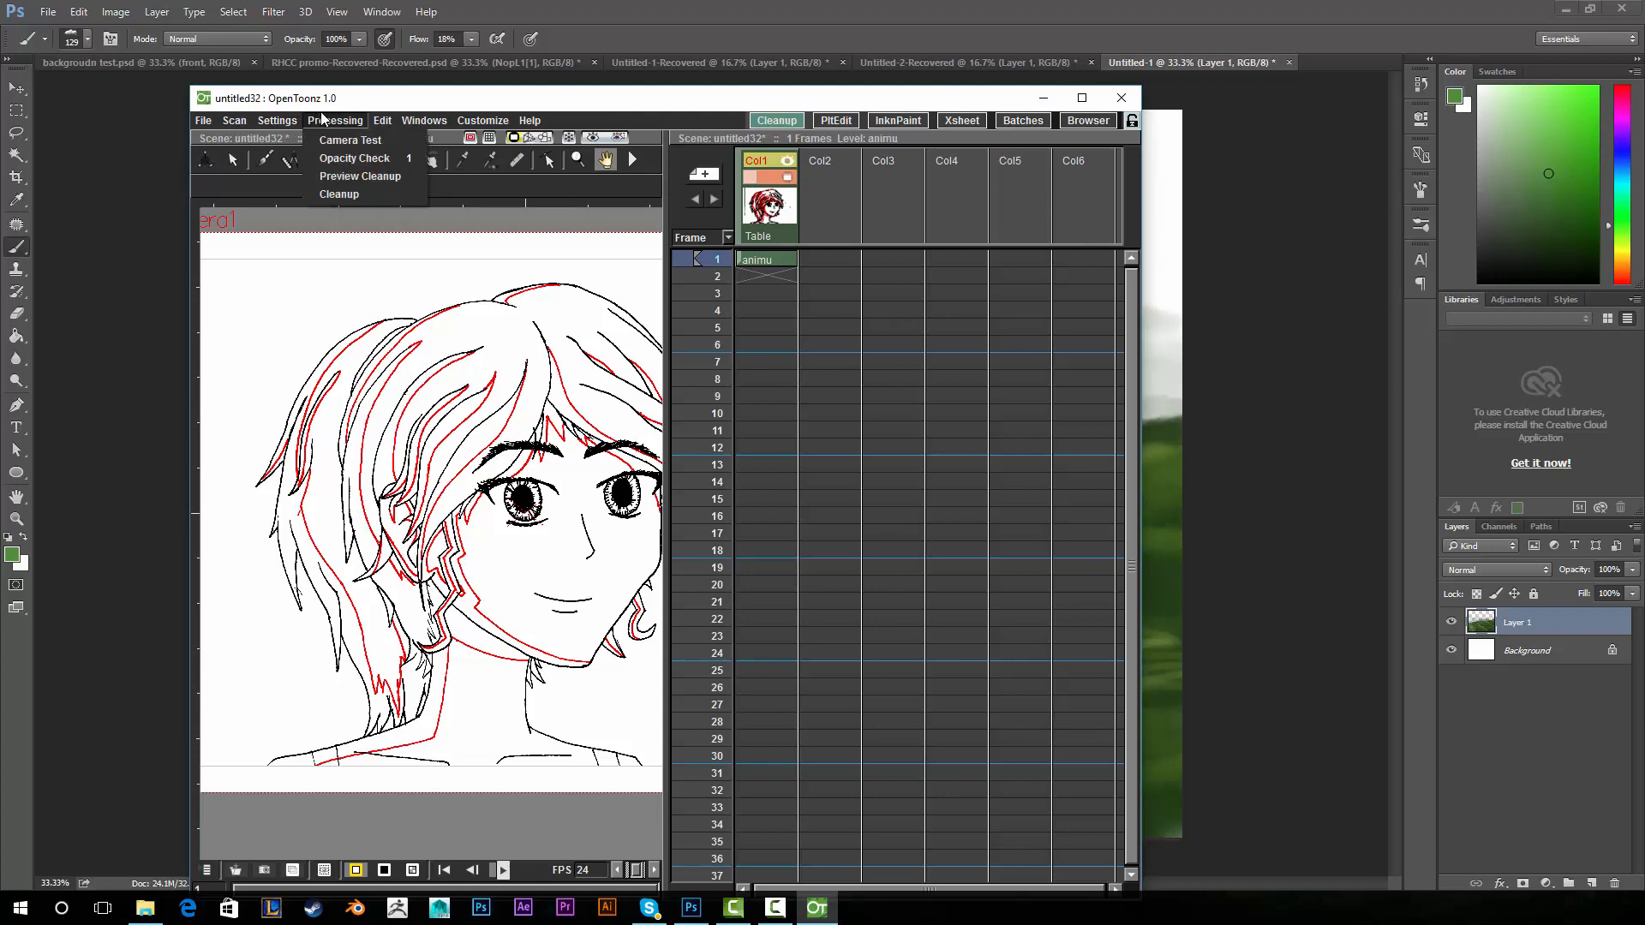
click(484, 120)
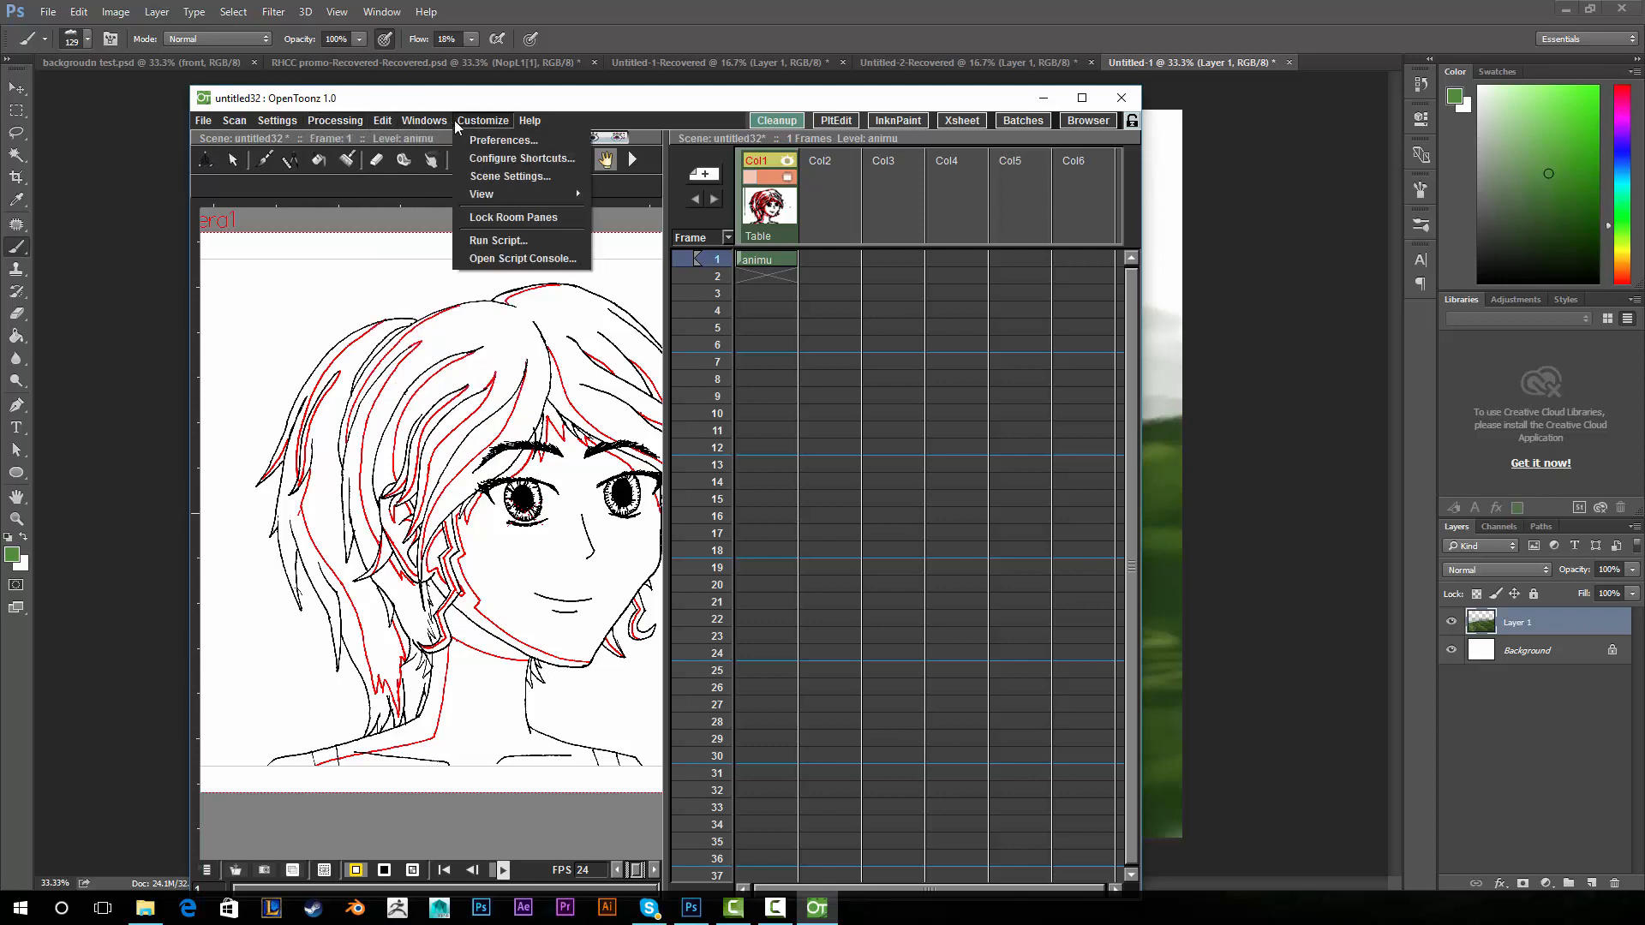
click(425, 120)
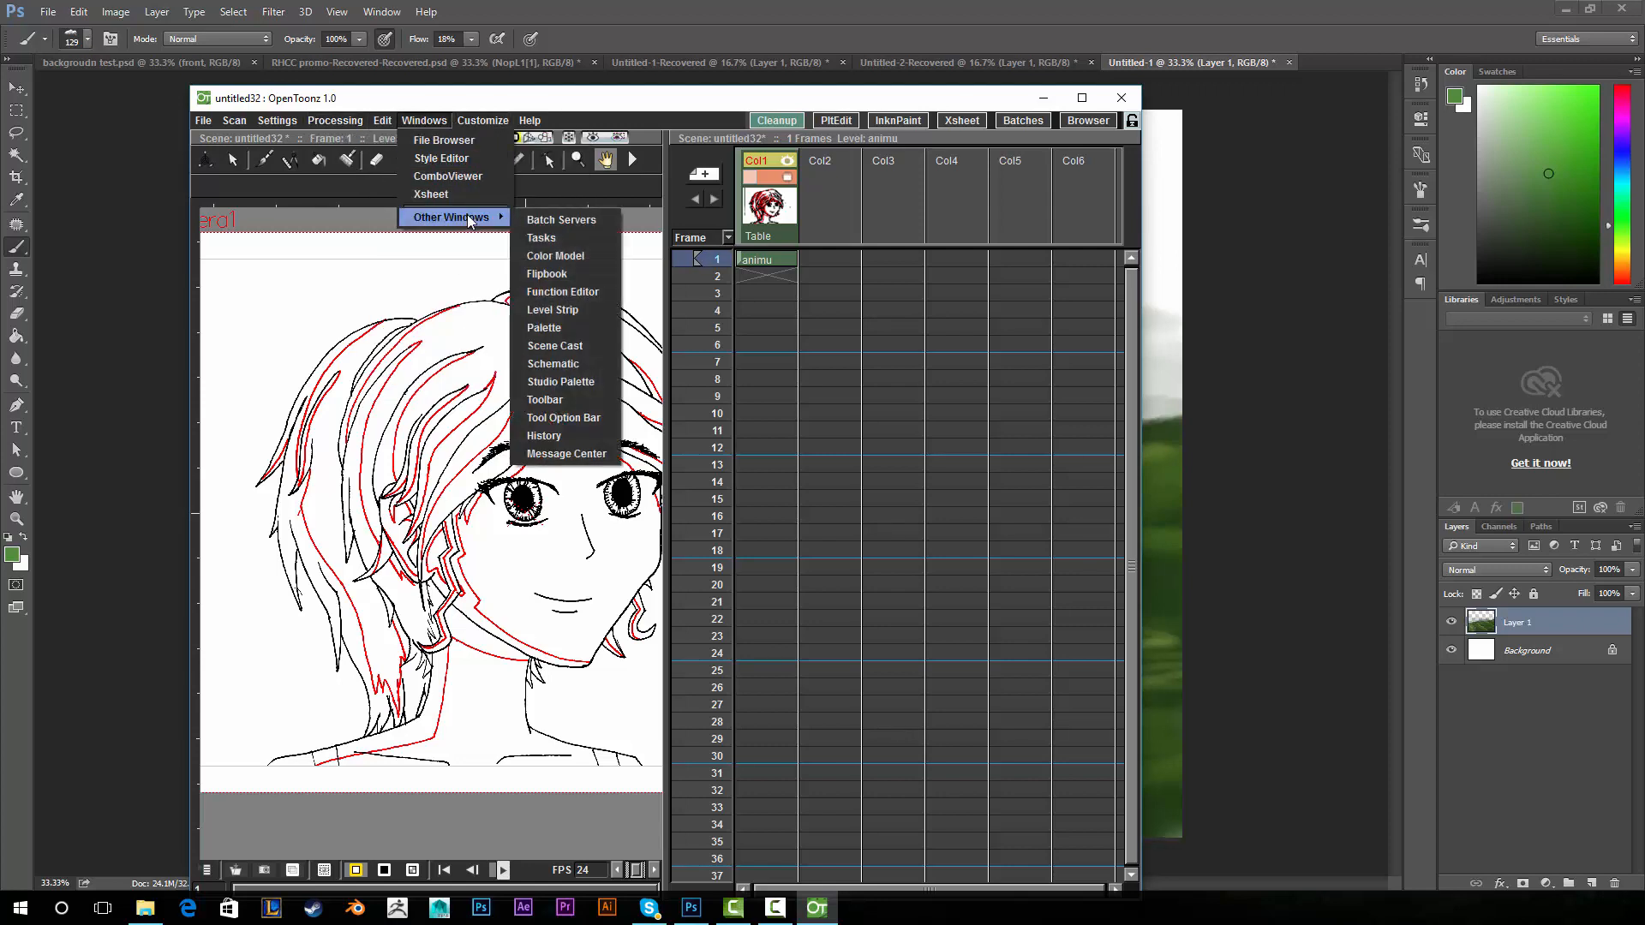
mouse_move(525, 219)
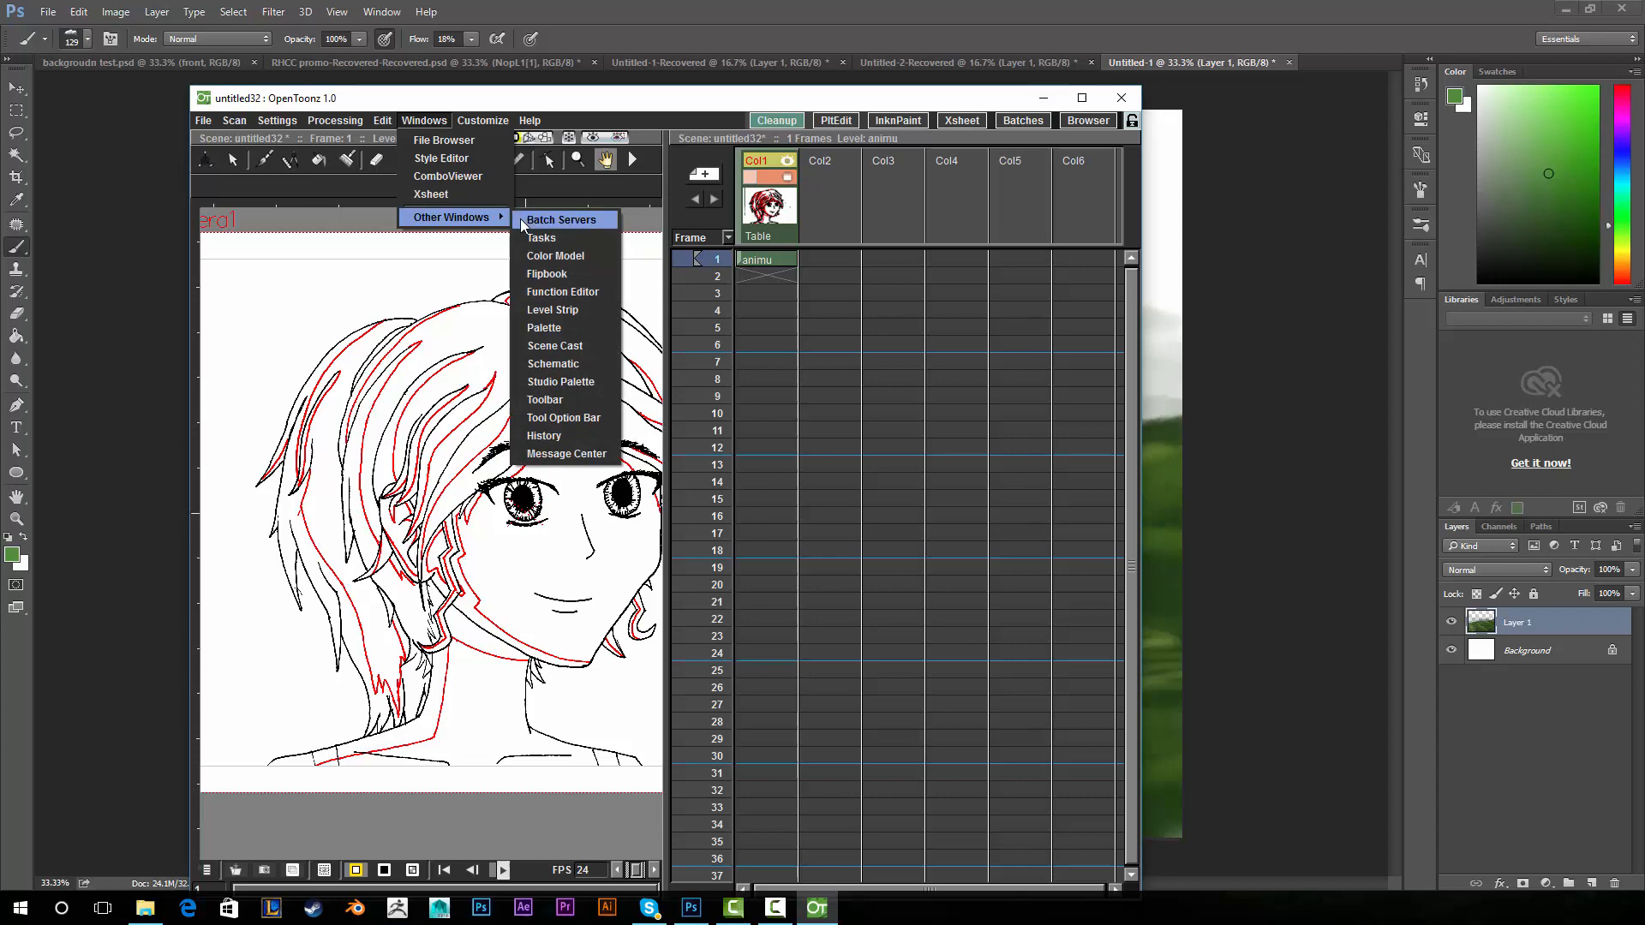
mouse_move(579, 327)
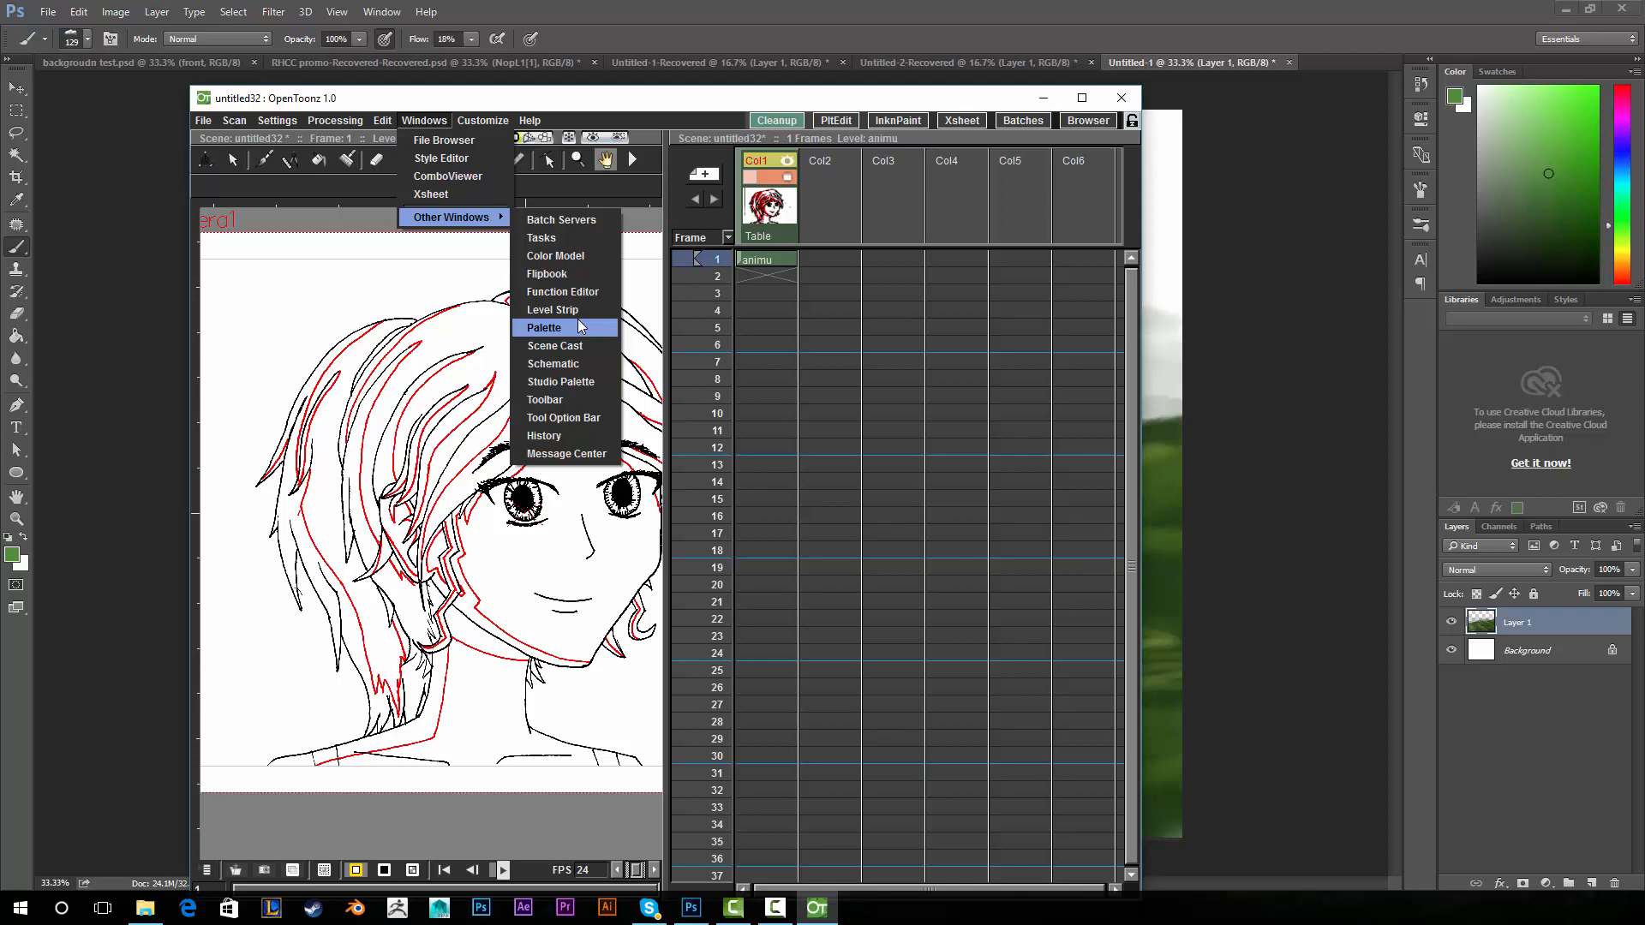
mouse_move(563, 219)
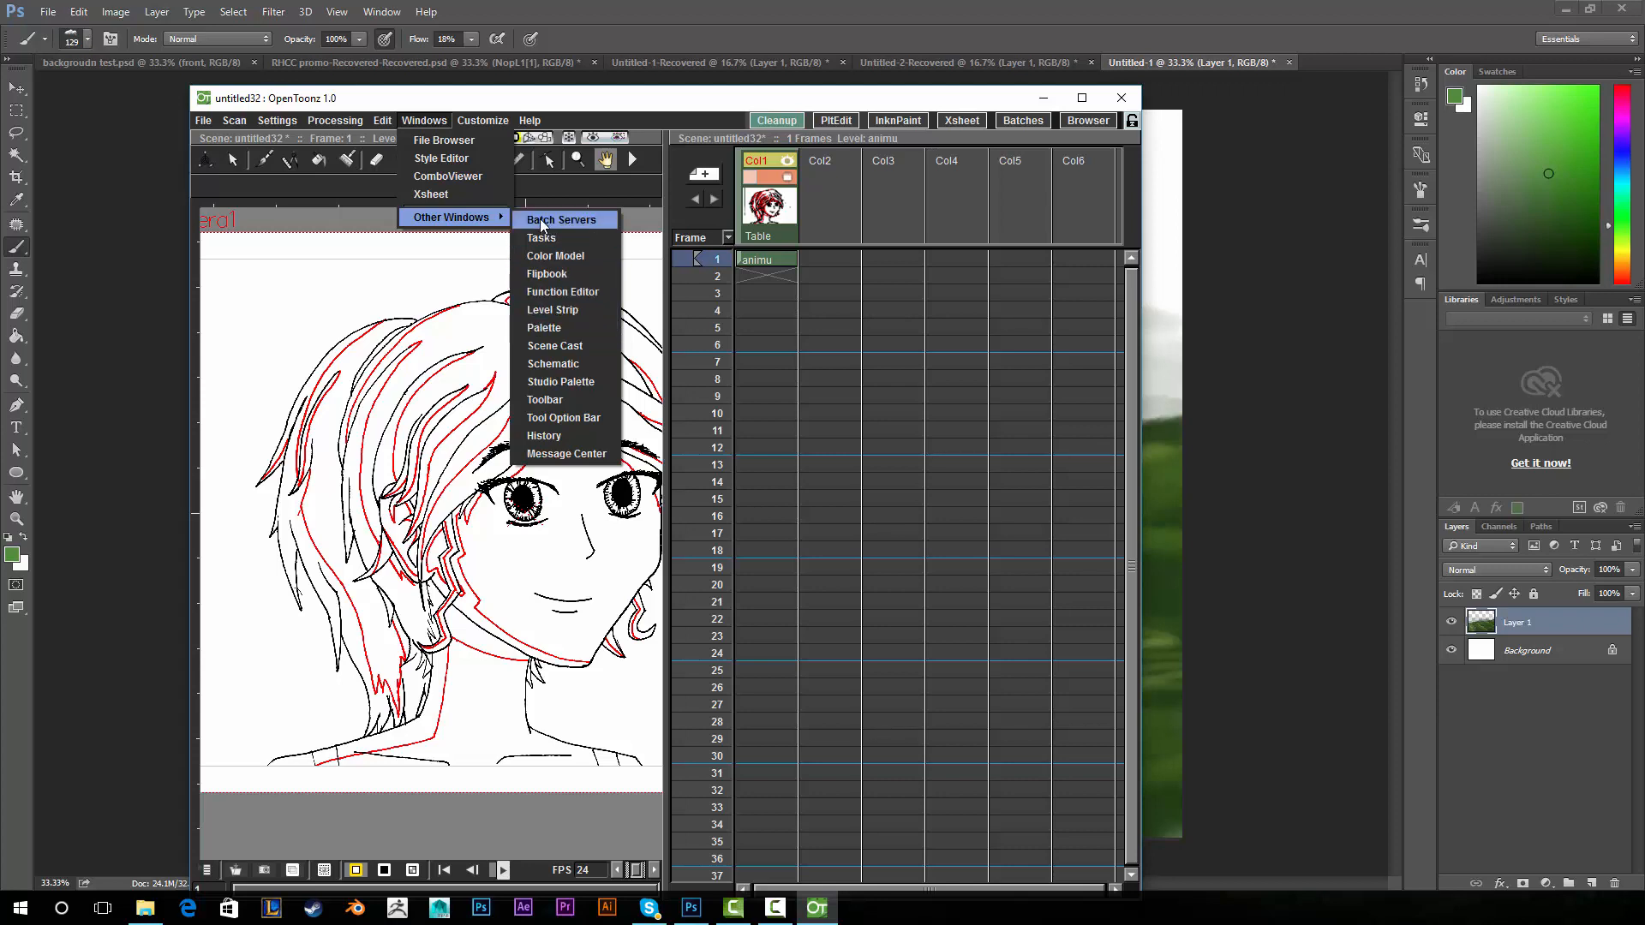
mouse_move(579, 346)
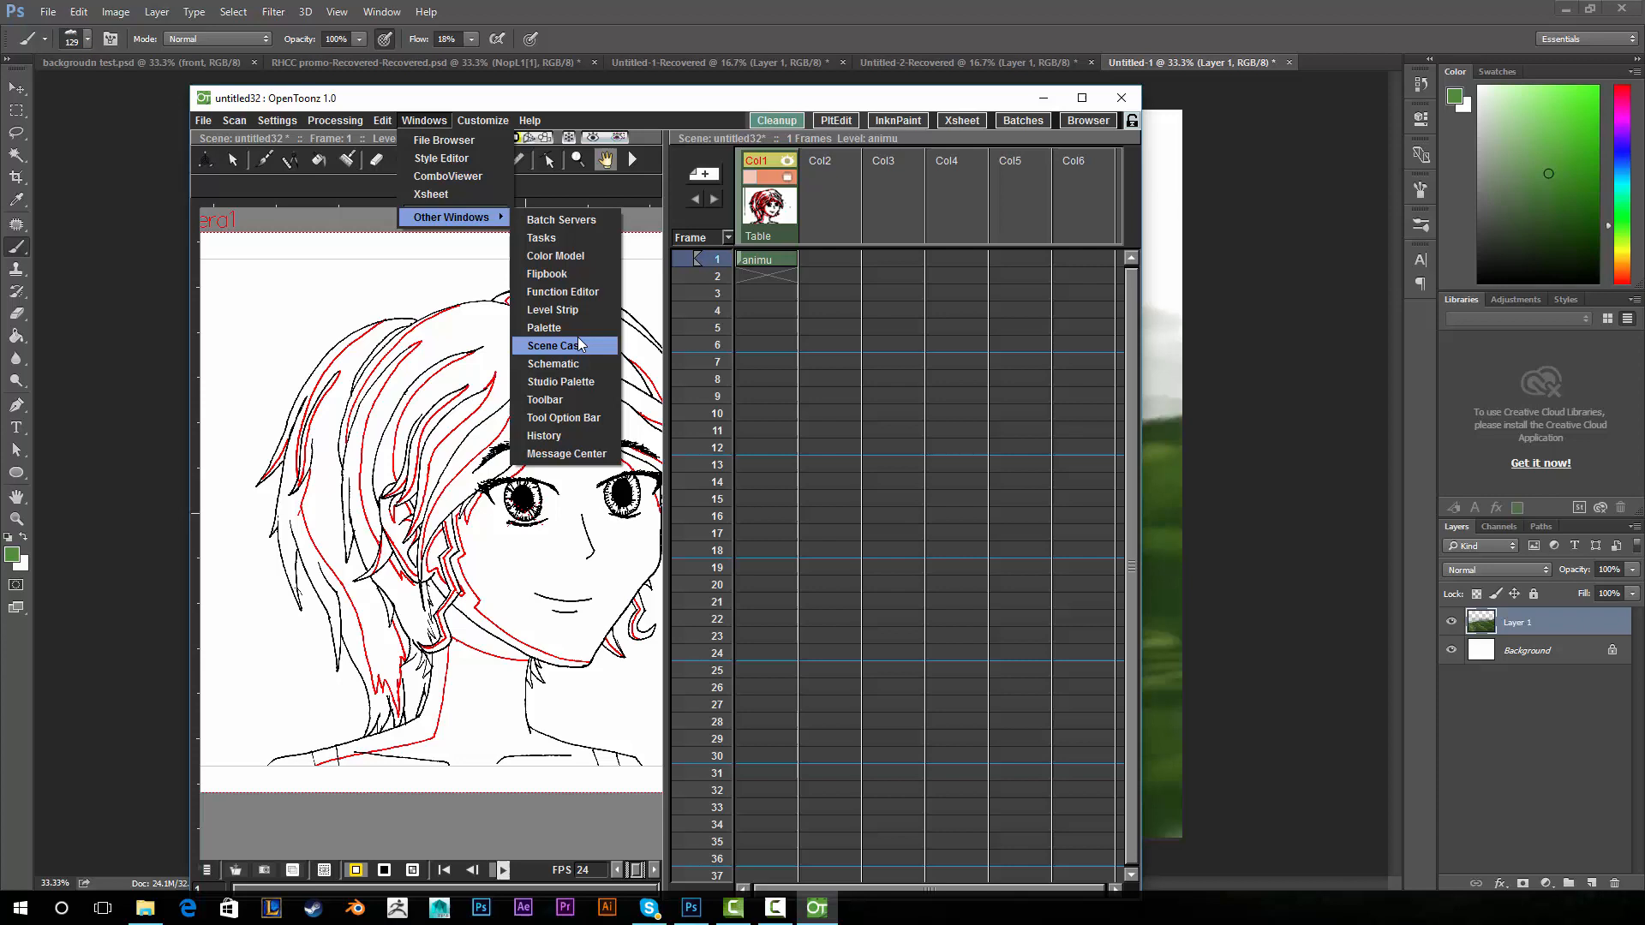
click(545, 328)
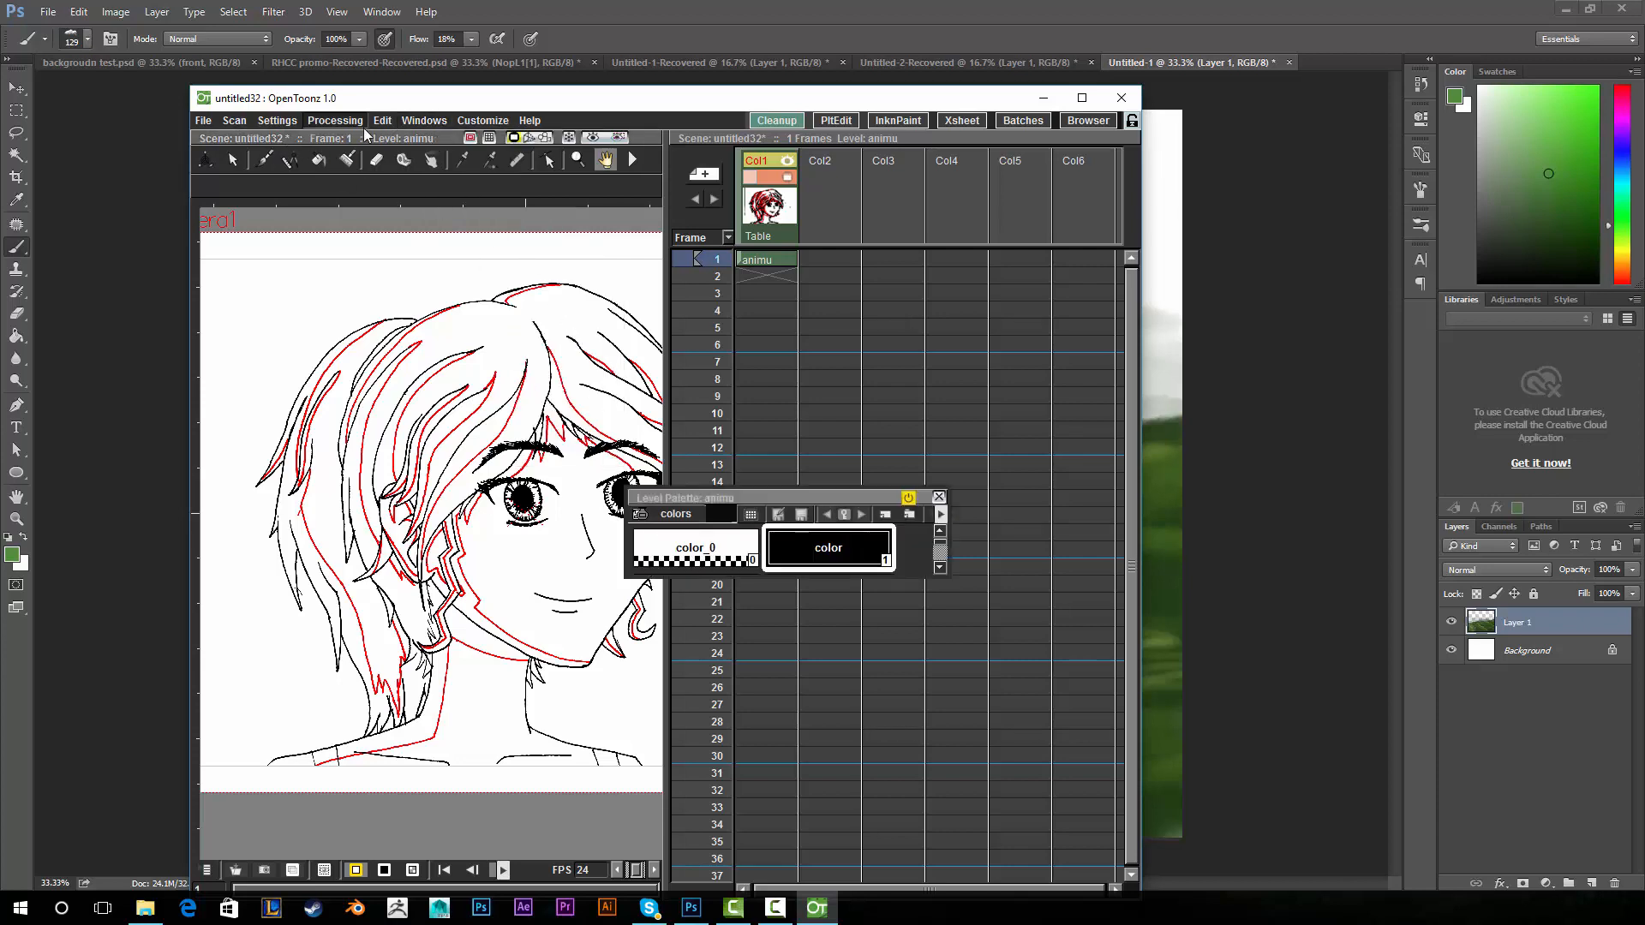
Dock the Level Palette beside the drawing, maximize the window and select the last palette style.
drag(684, 497, 221, 812)
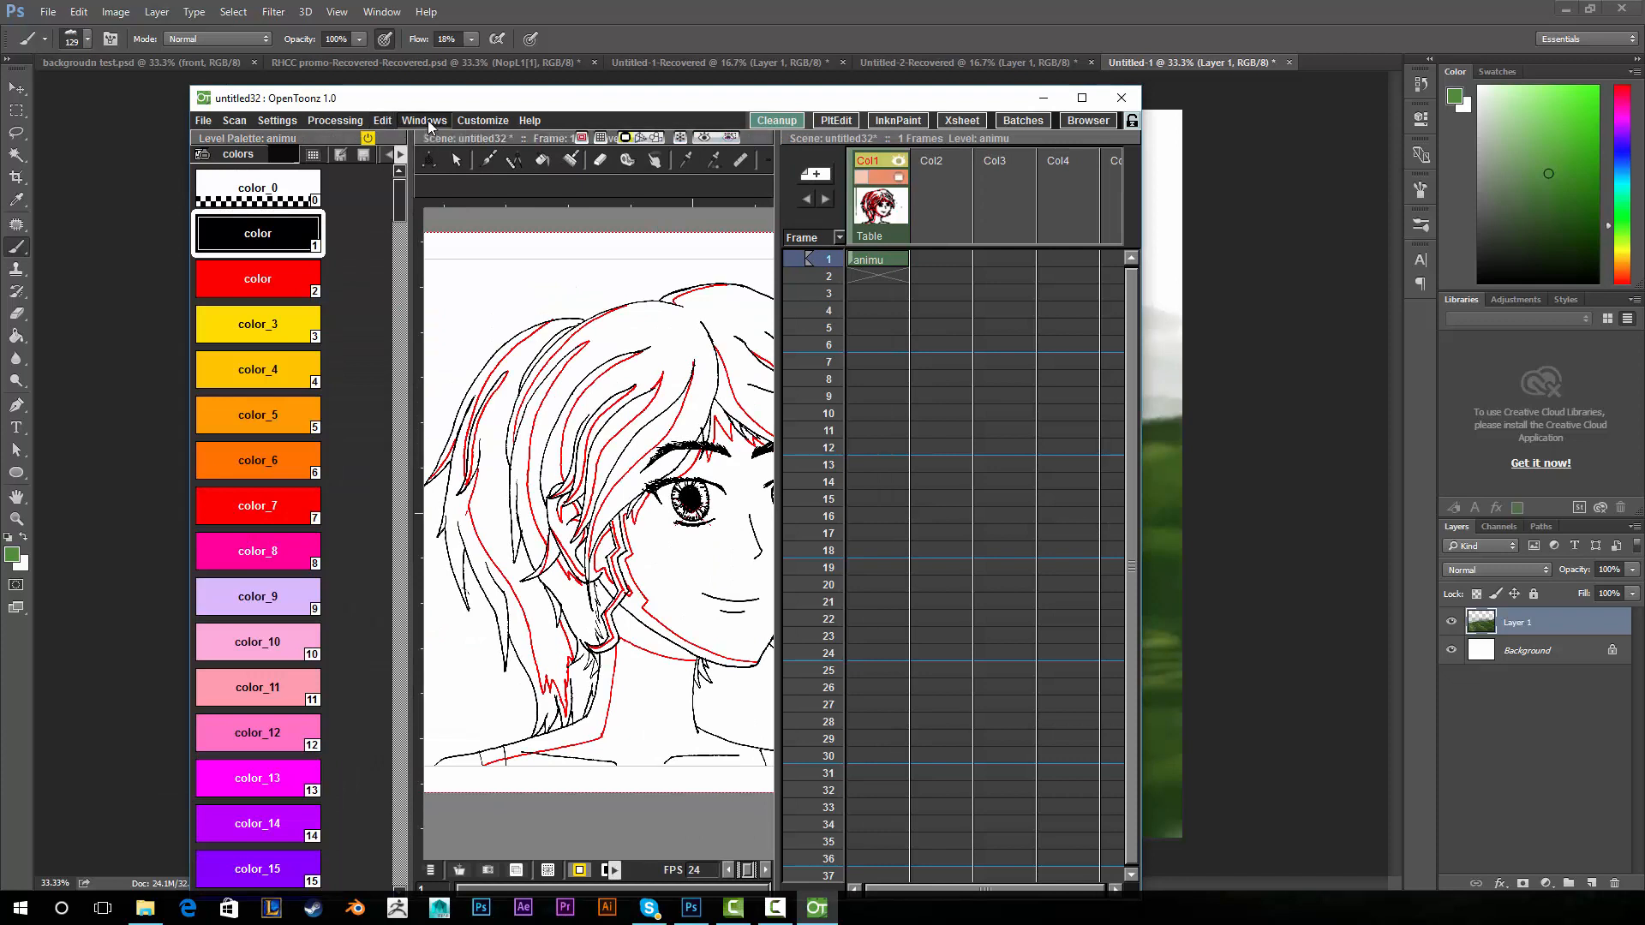
double_click(257, 233)
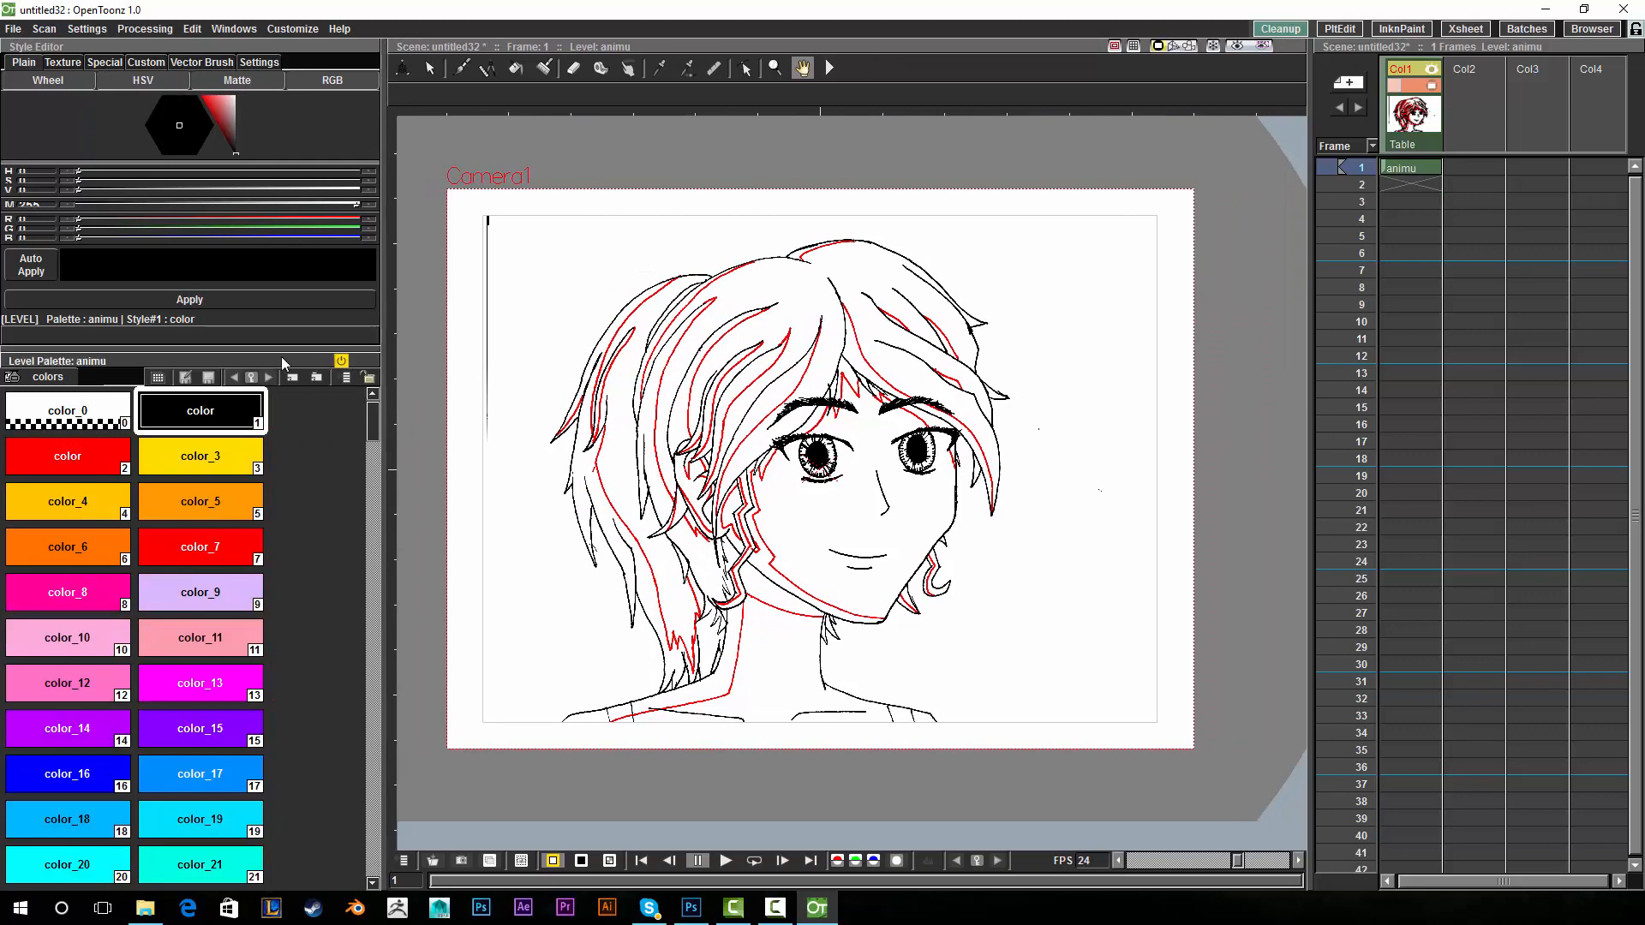
click(199, 455)
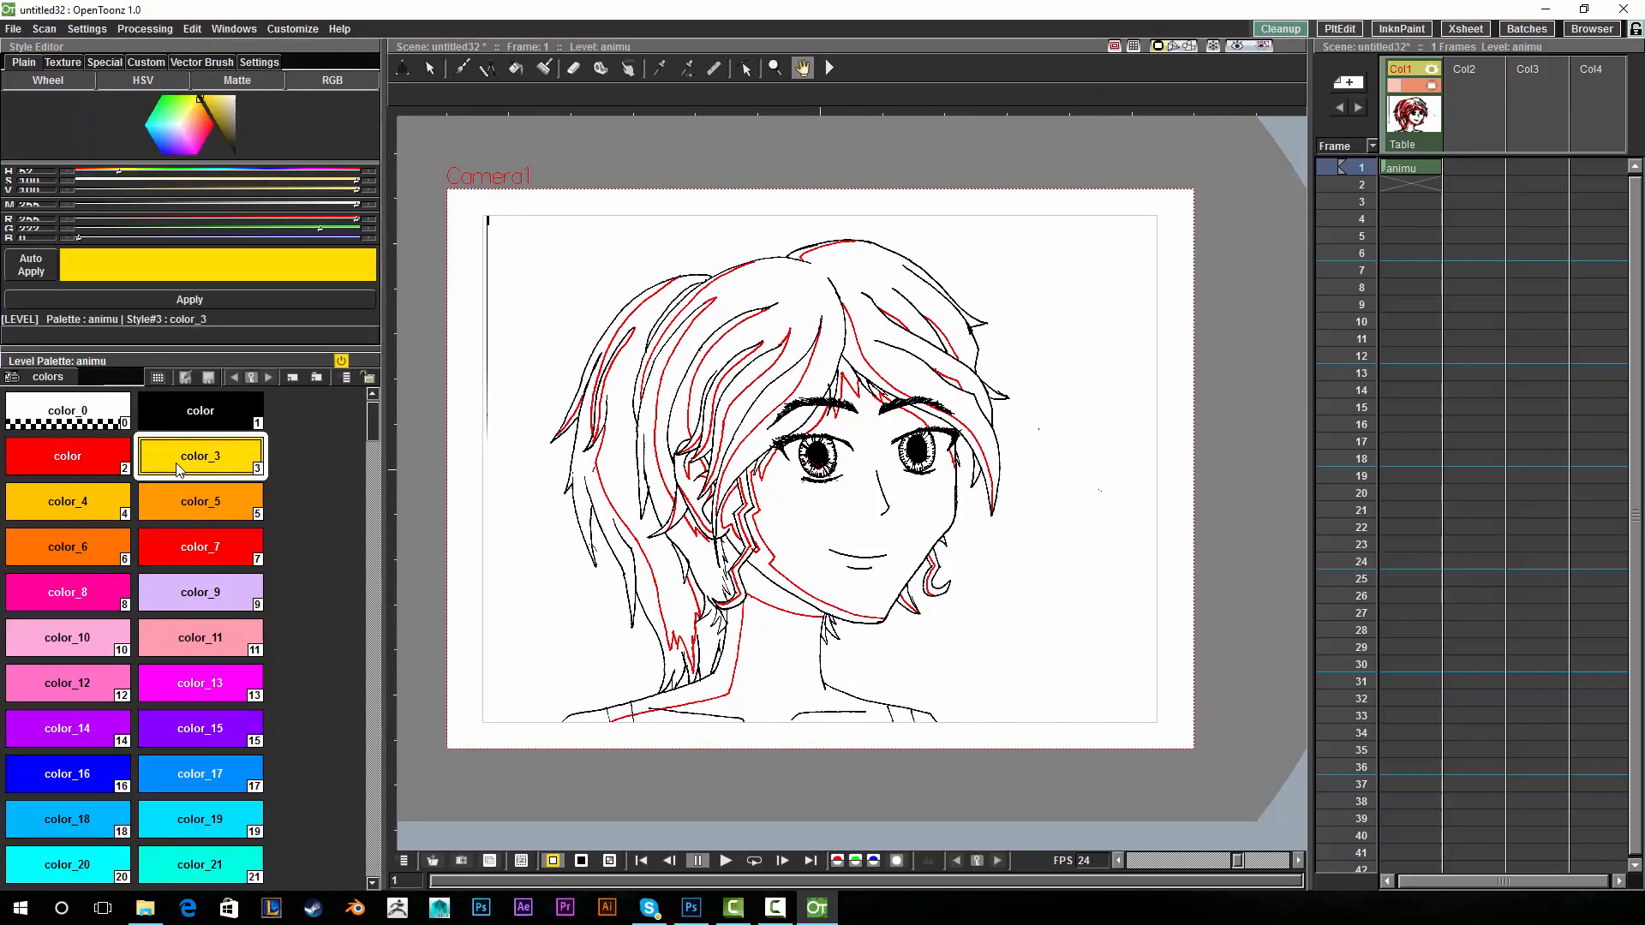
scroll(down, 3)
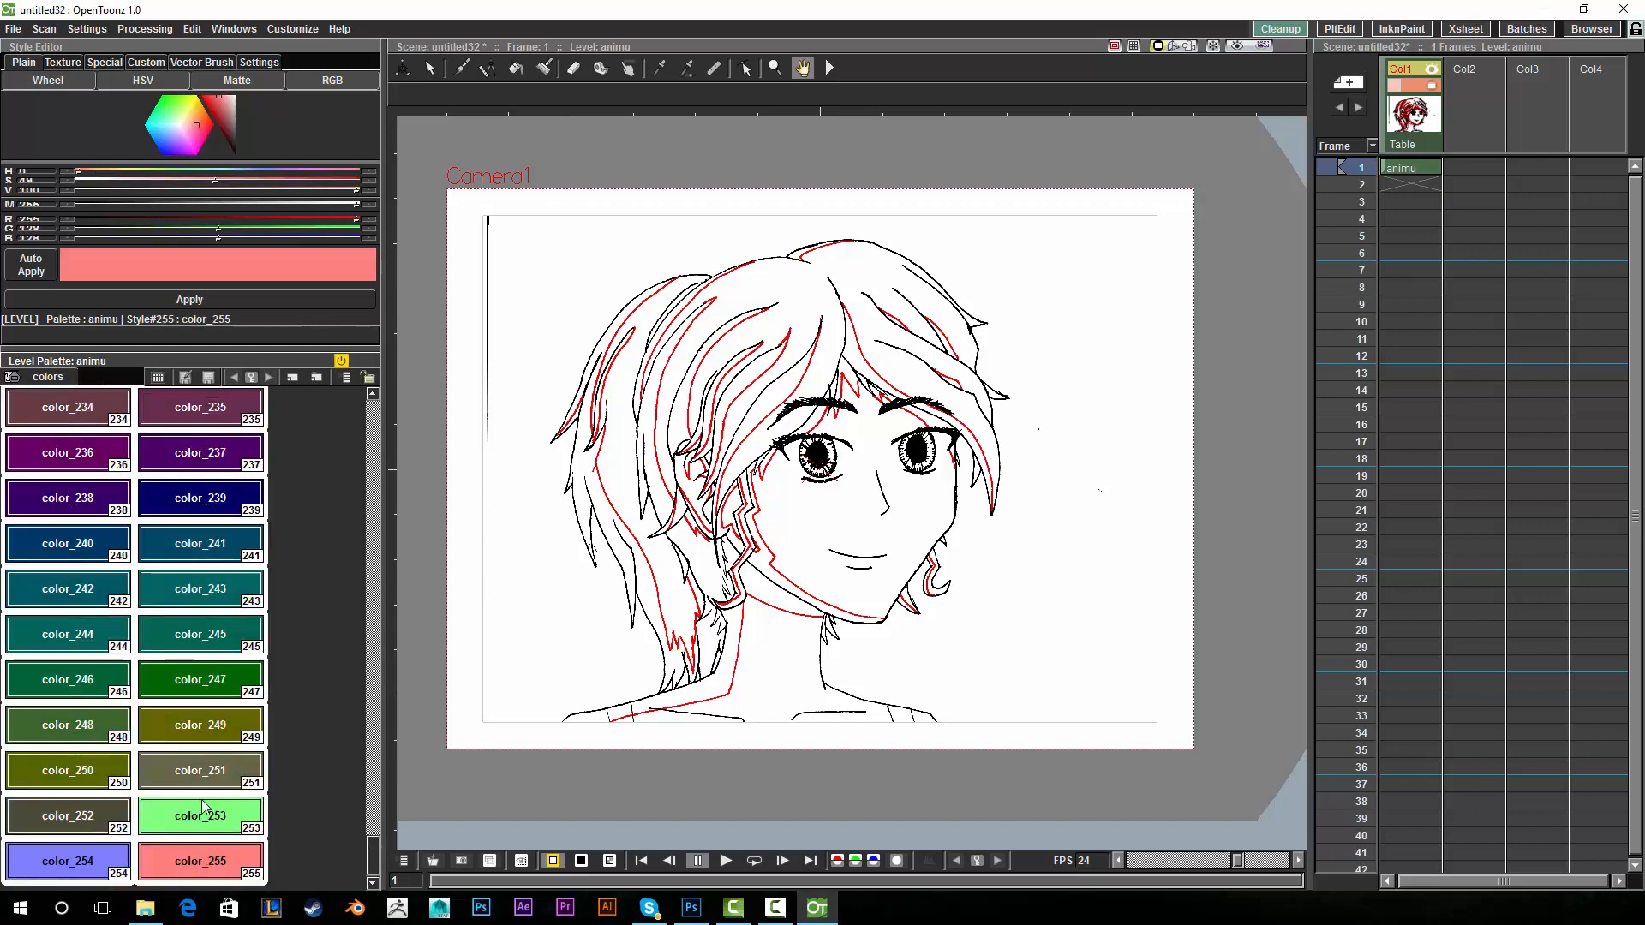
click(199, 678)
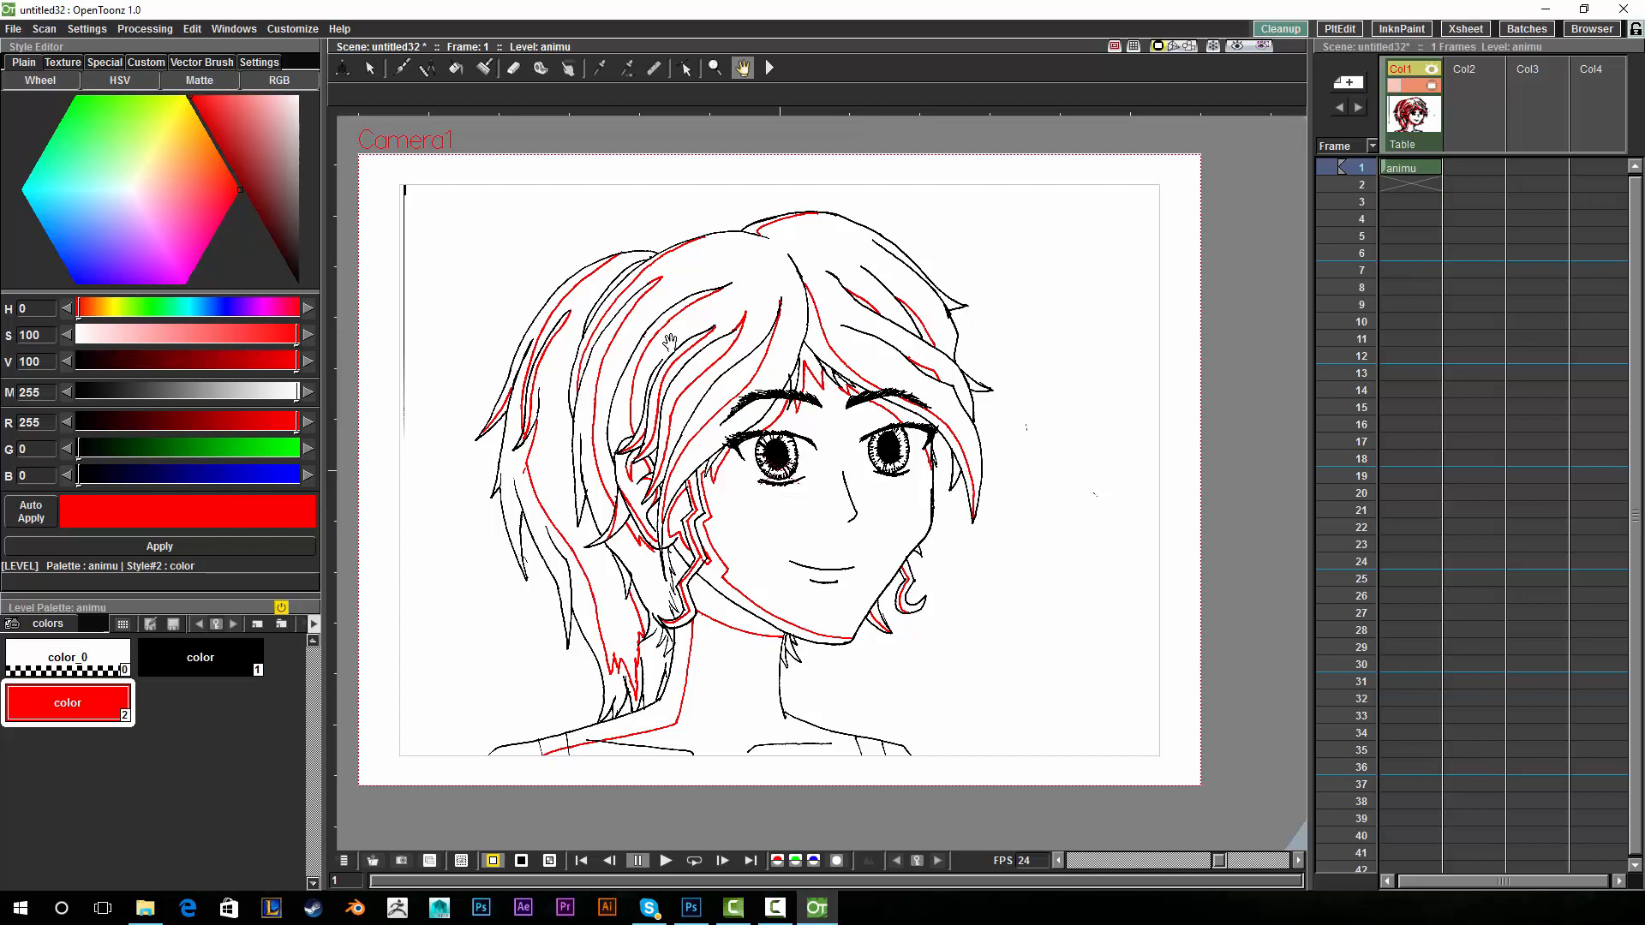
mouse_move(836, 511)
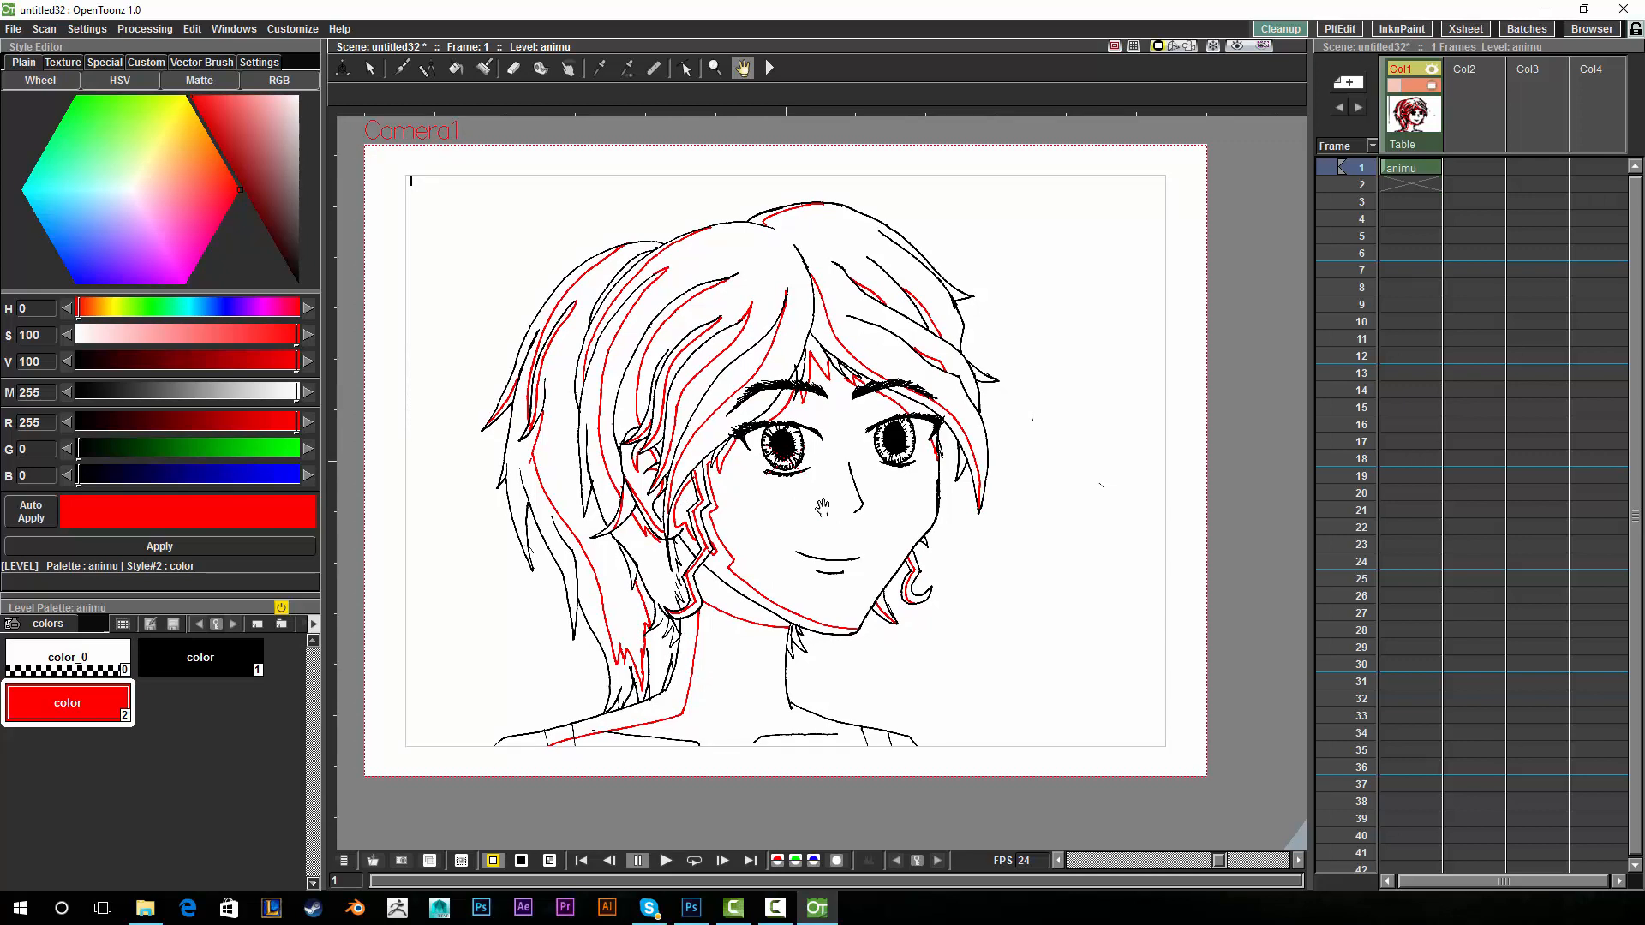
mouse_move(288, 689)
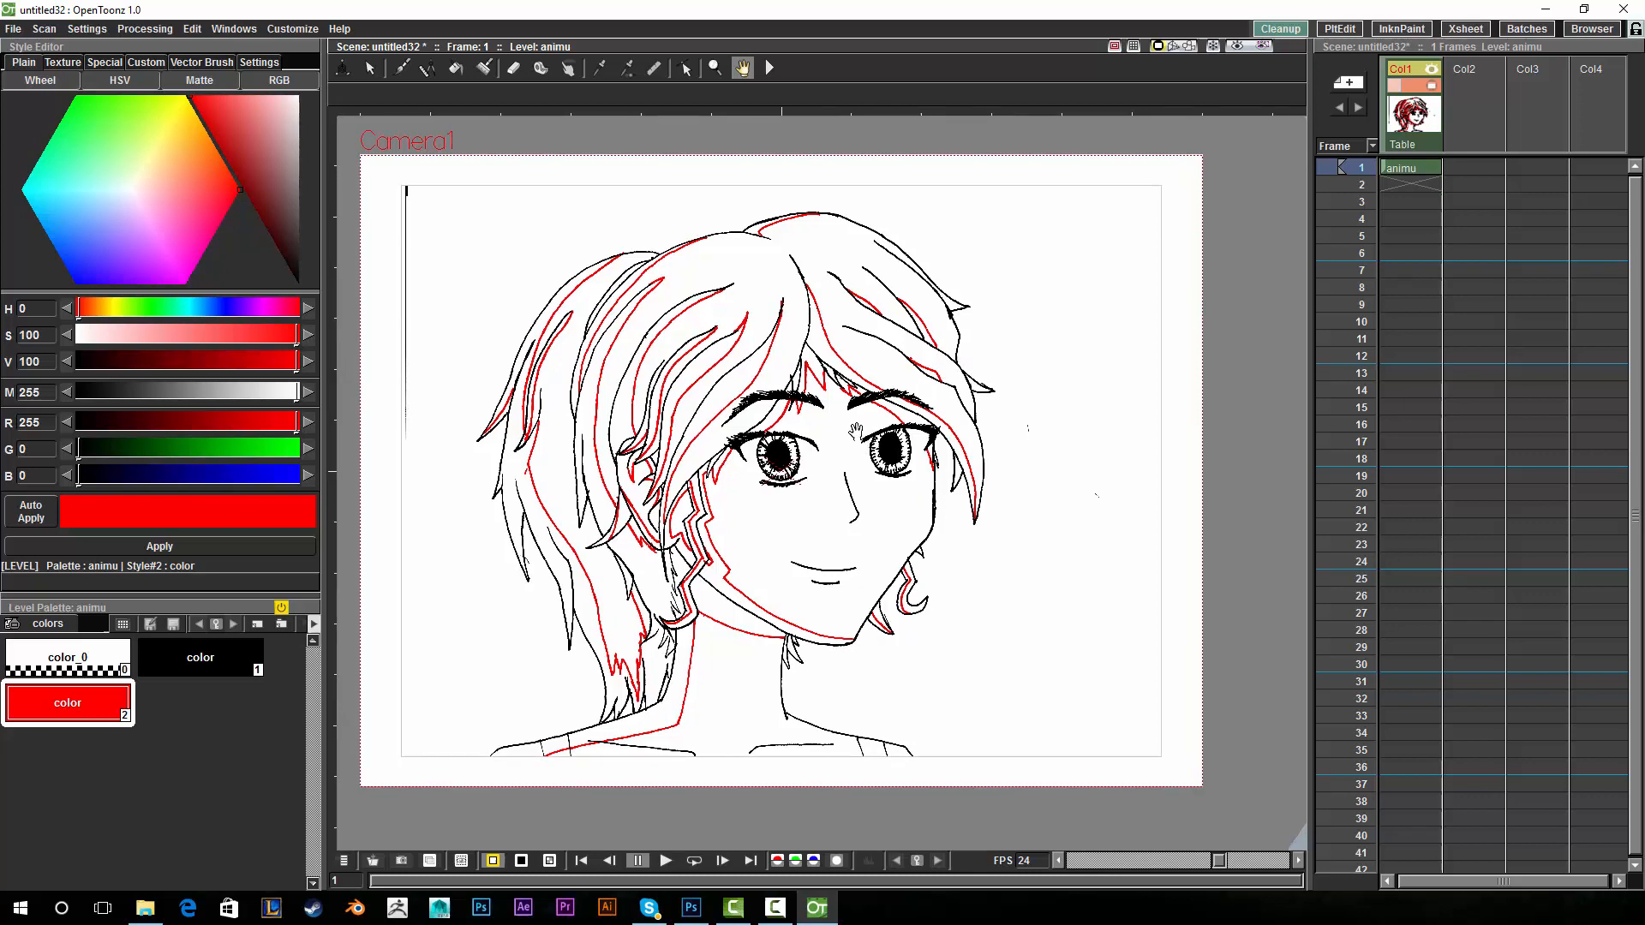
mouse_move(686, 777)
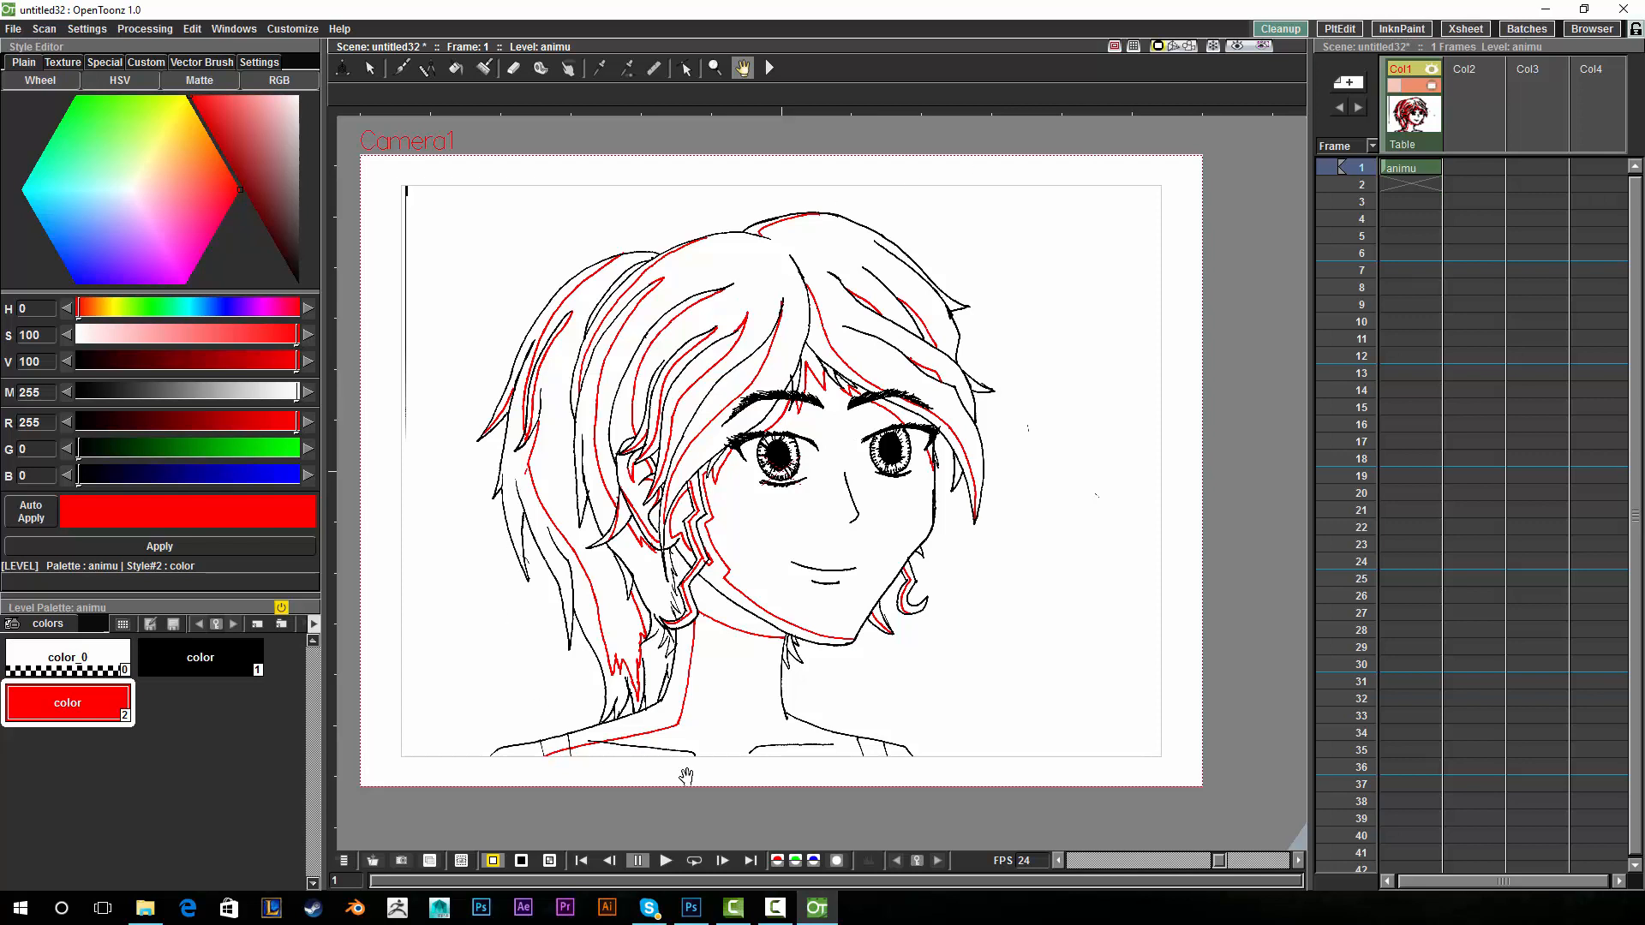
mouse_move(1034, 390)
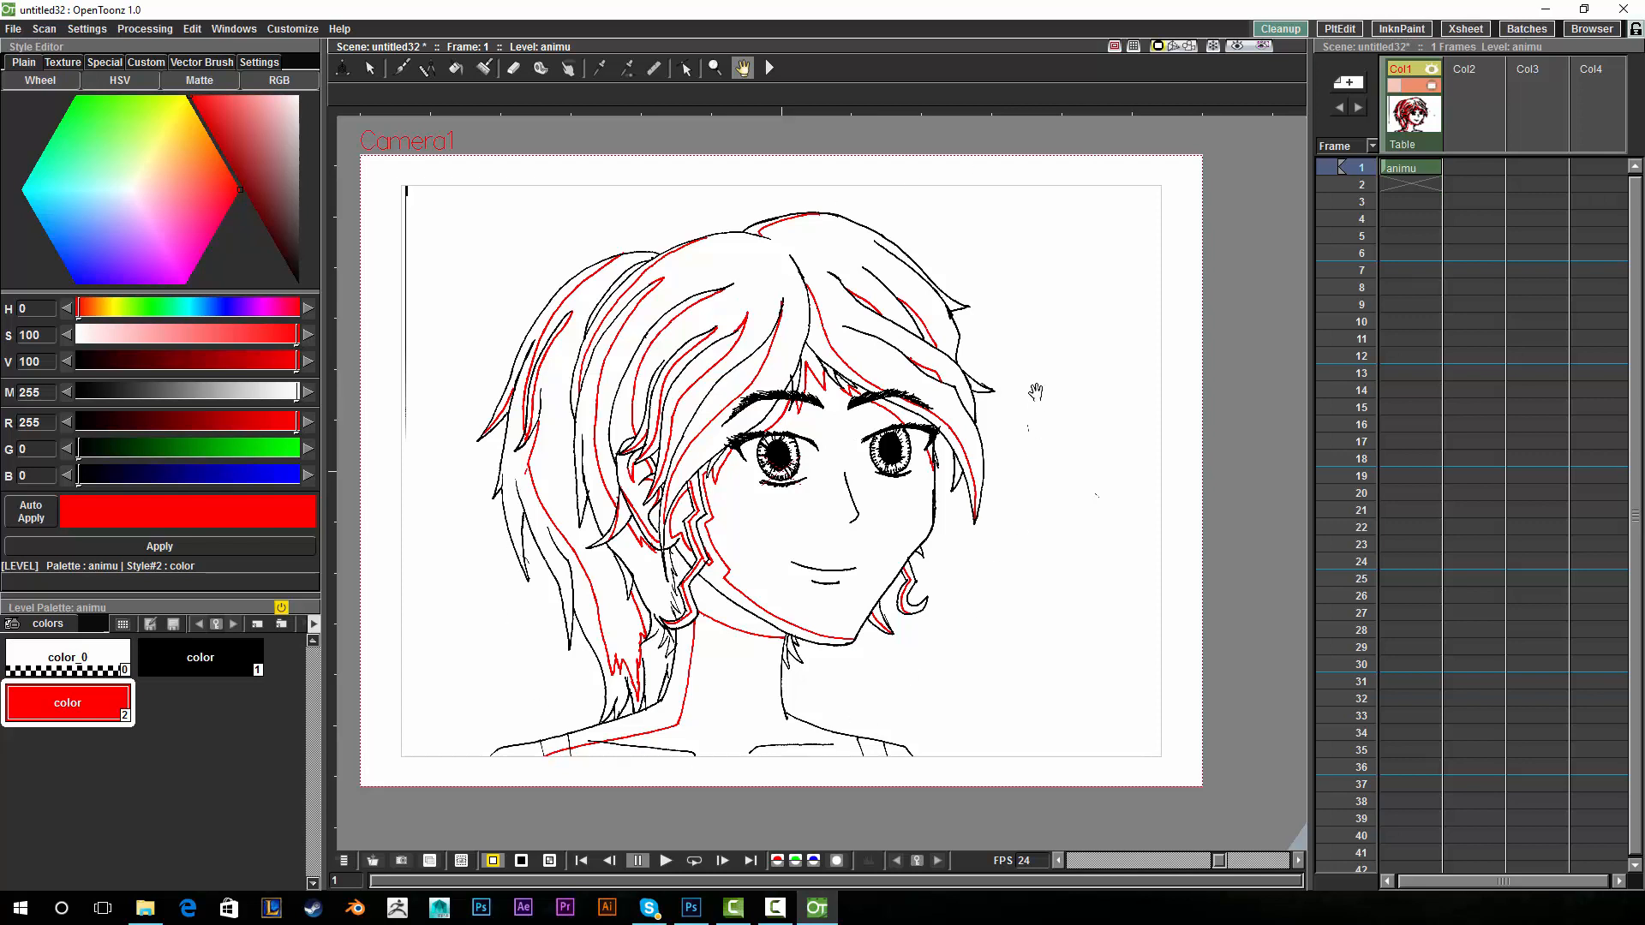
mouse_move(1025, 172)
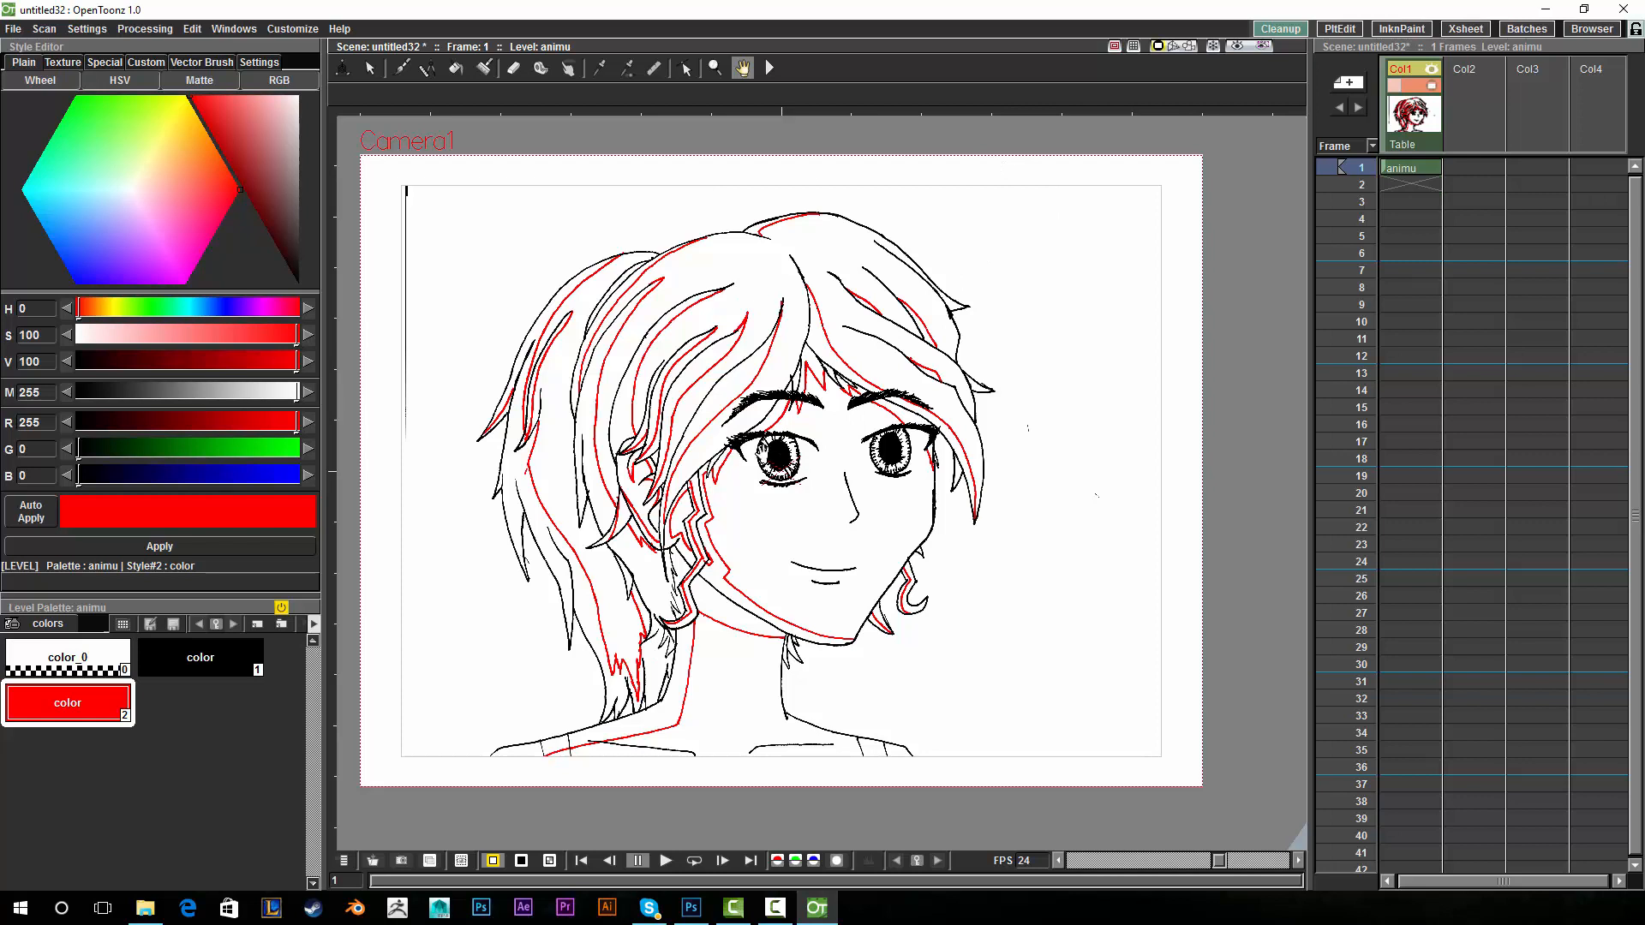
mouse_move(858, 463)
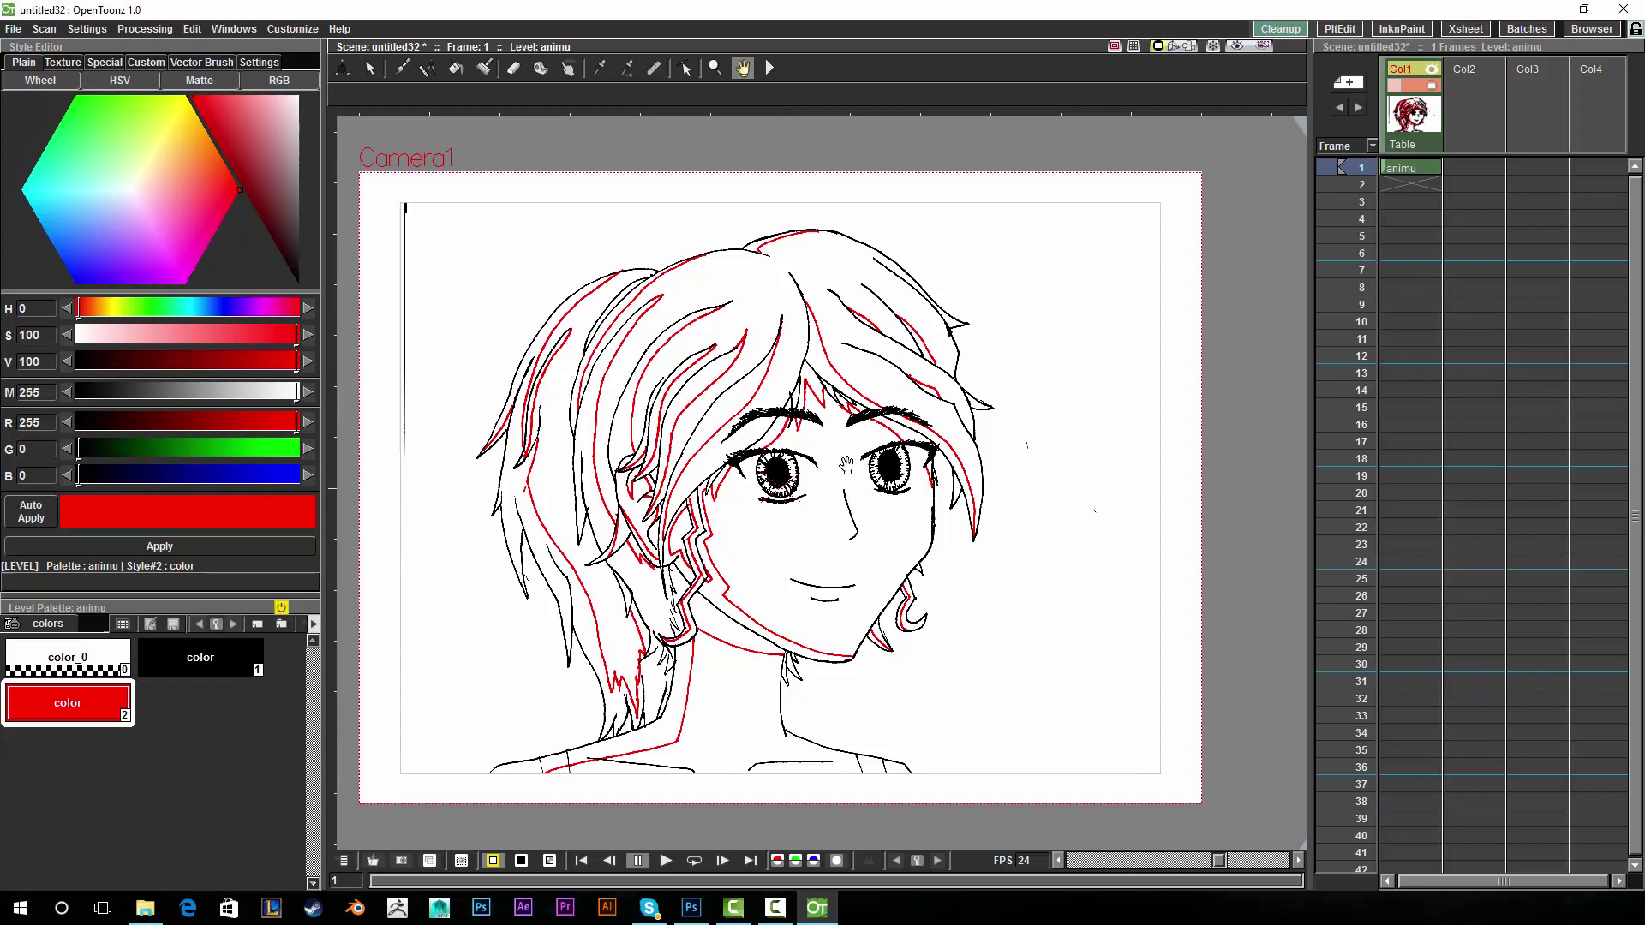
mouse_move(698, 493)
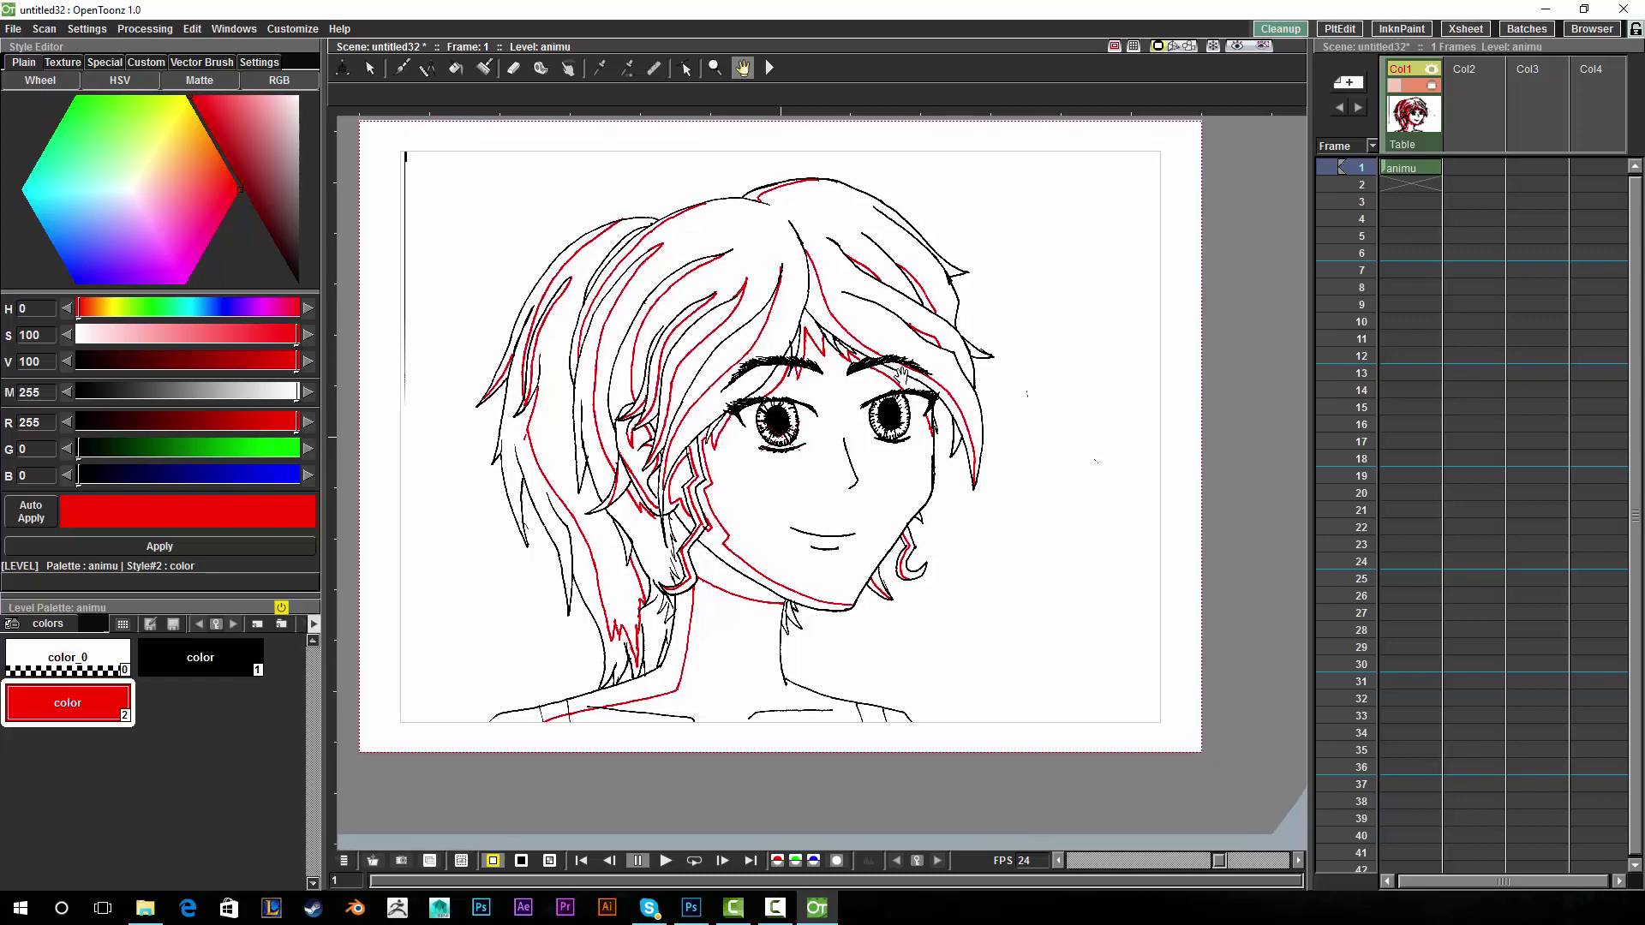
mouse_move(811, 442)
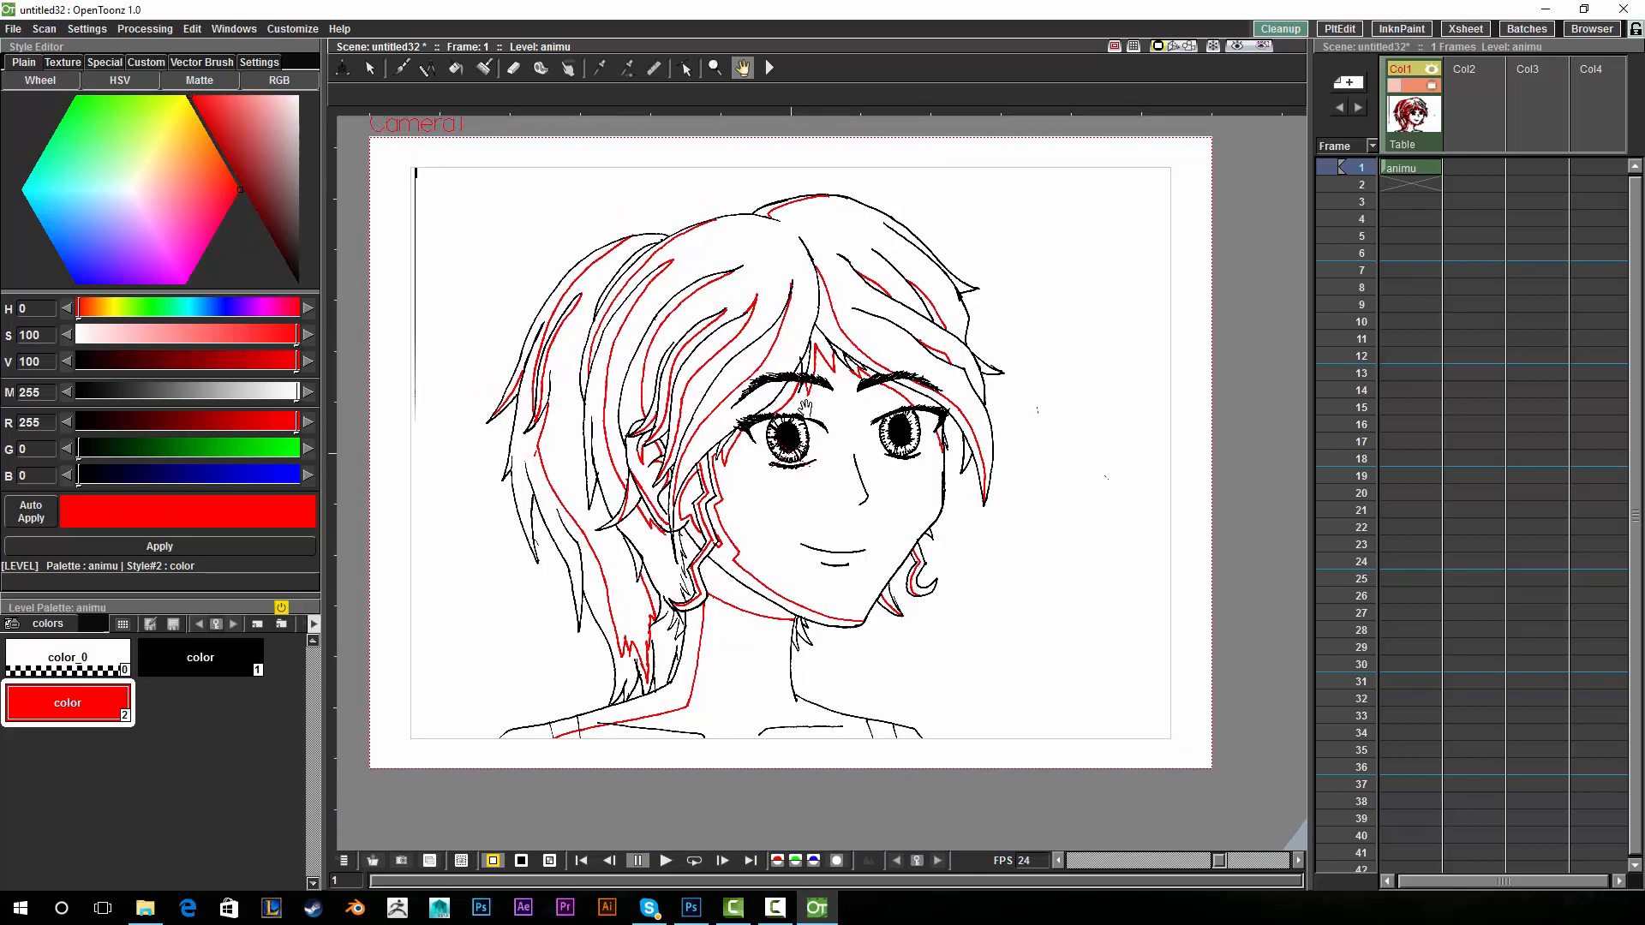
Add style color_3 as a dark grey and rectangle-fill every area of the portrait with it.
click(198, 702)
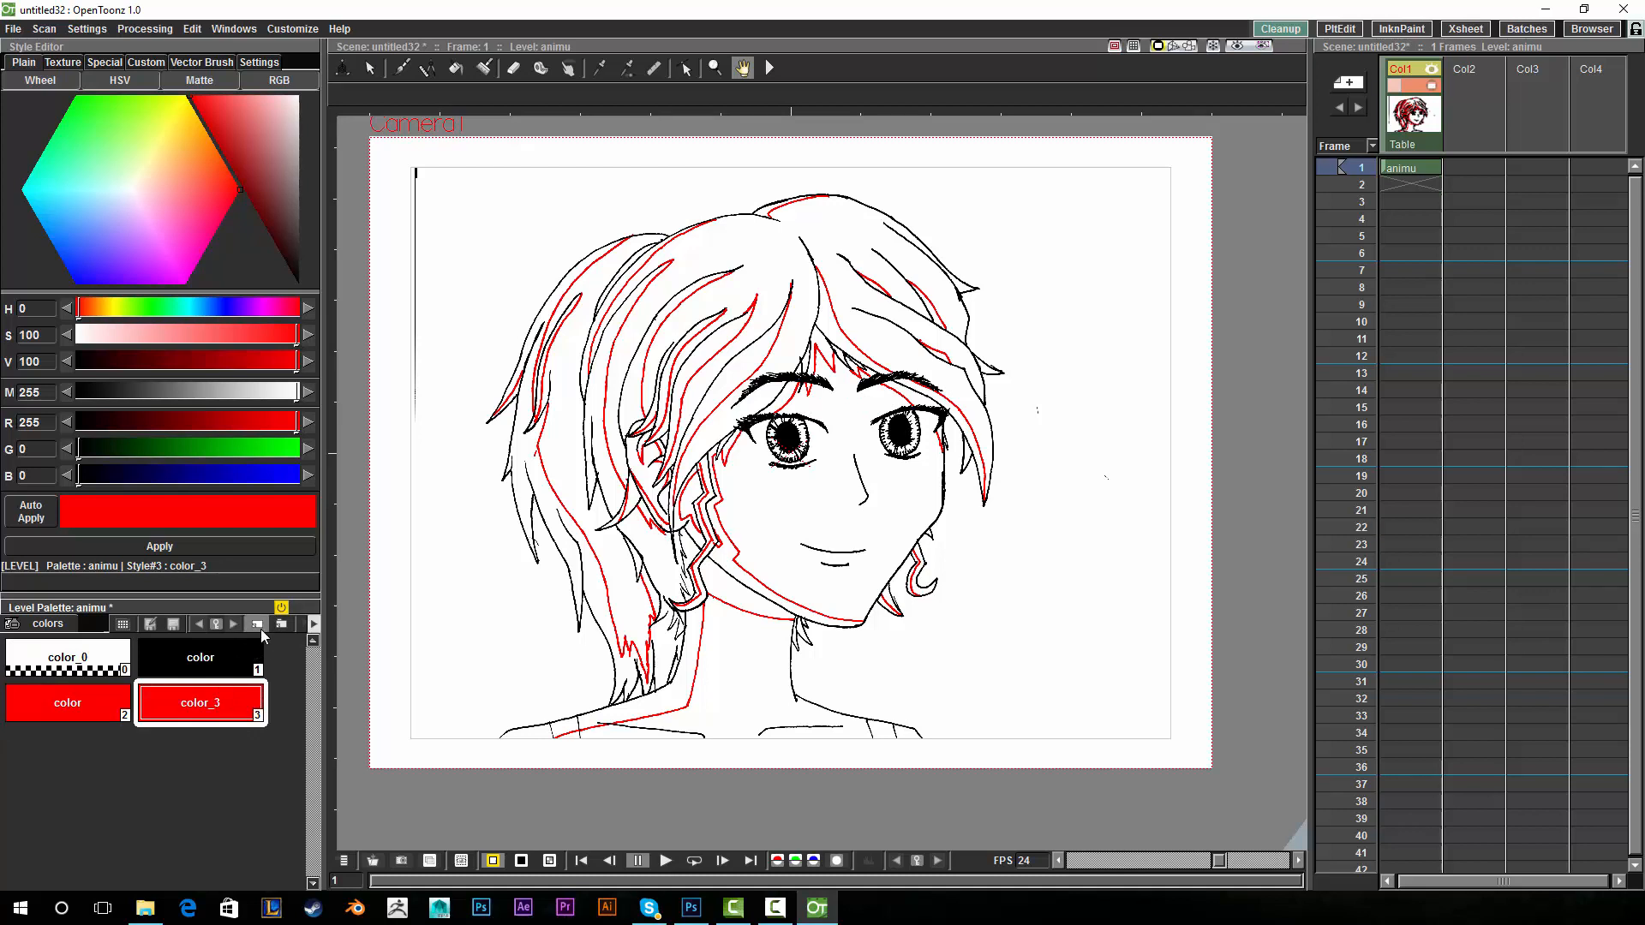
click(148, 189)
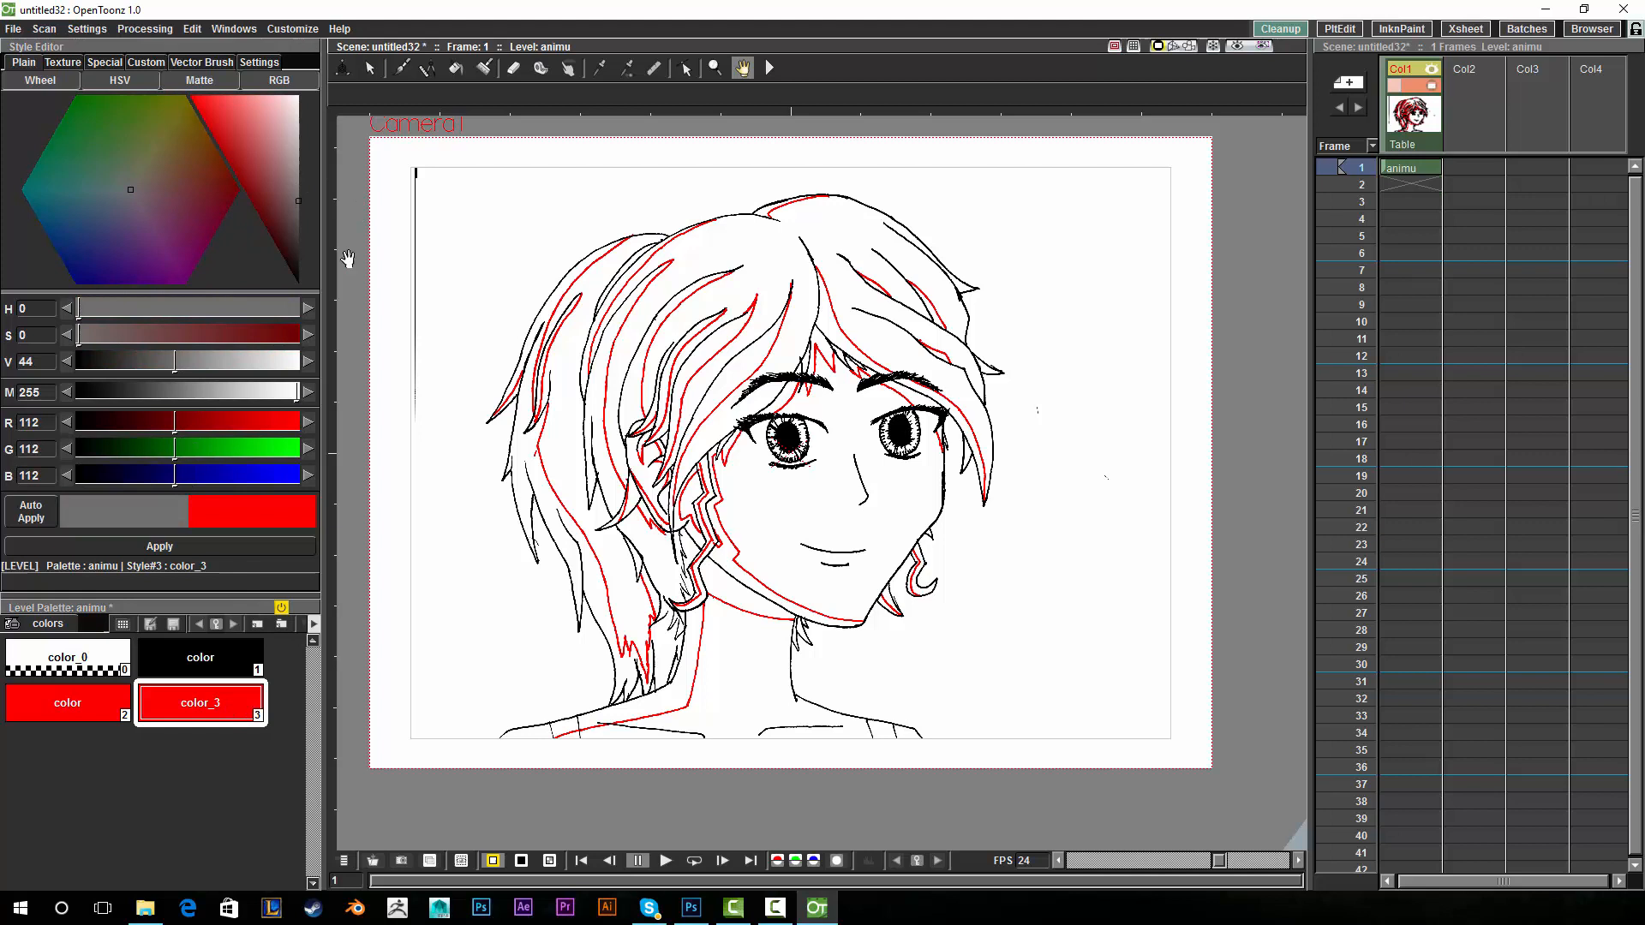
click(298, 213)
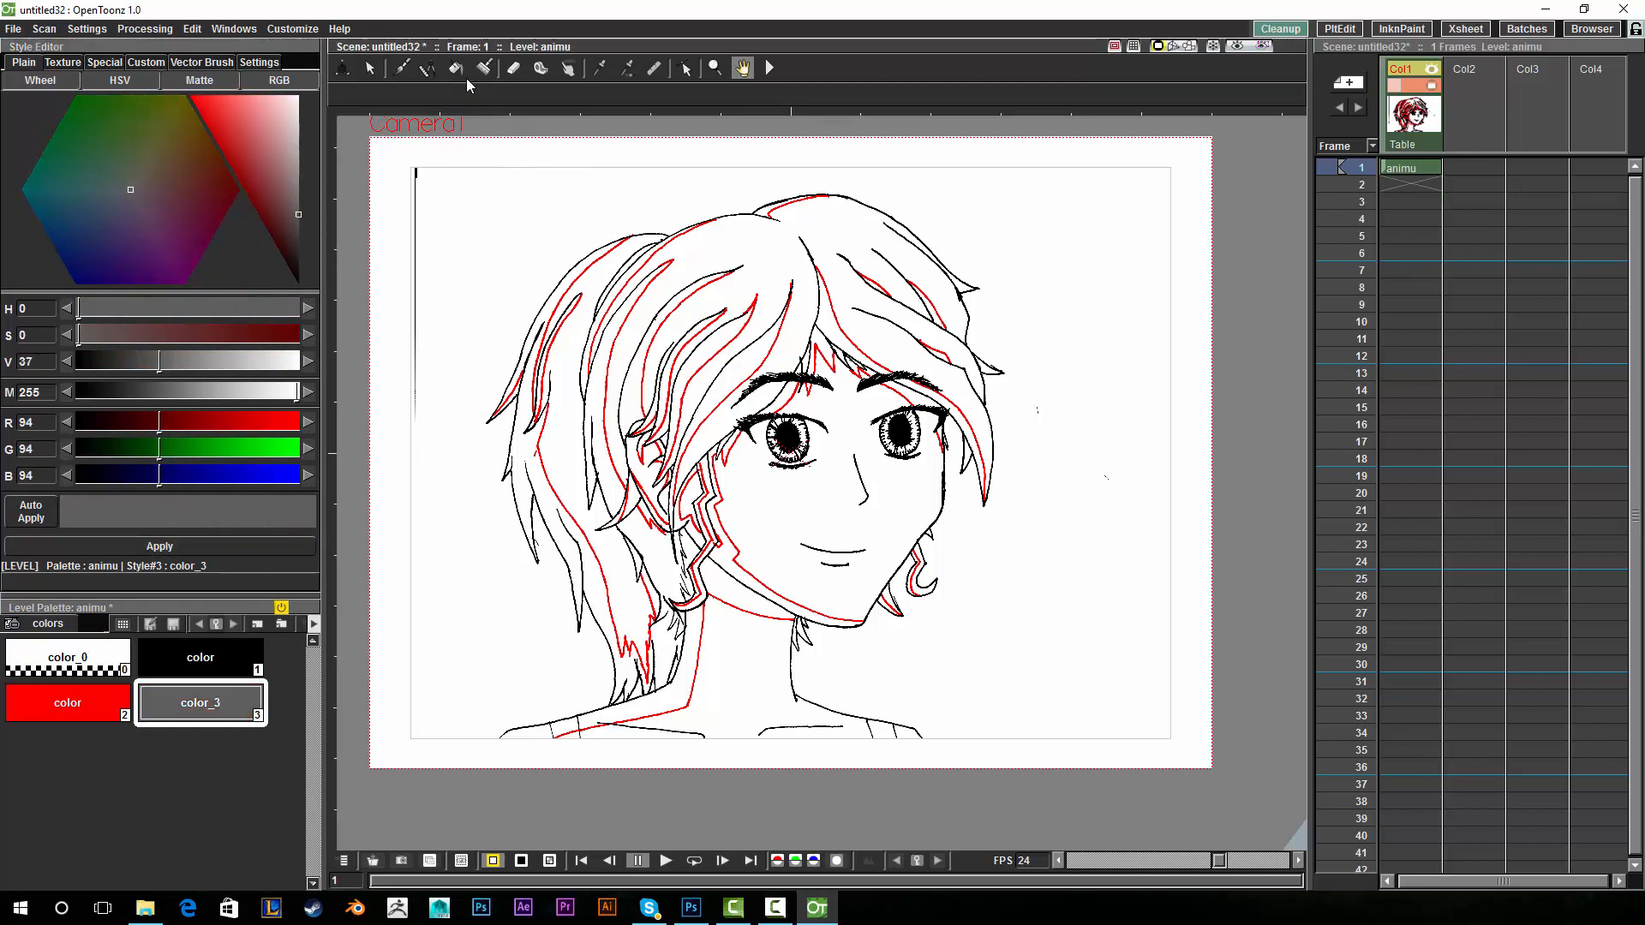
click(454, 68)
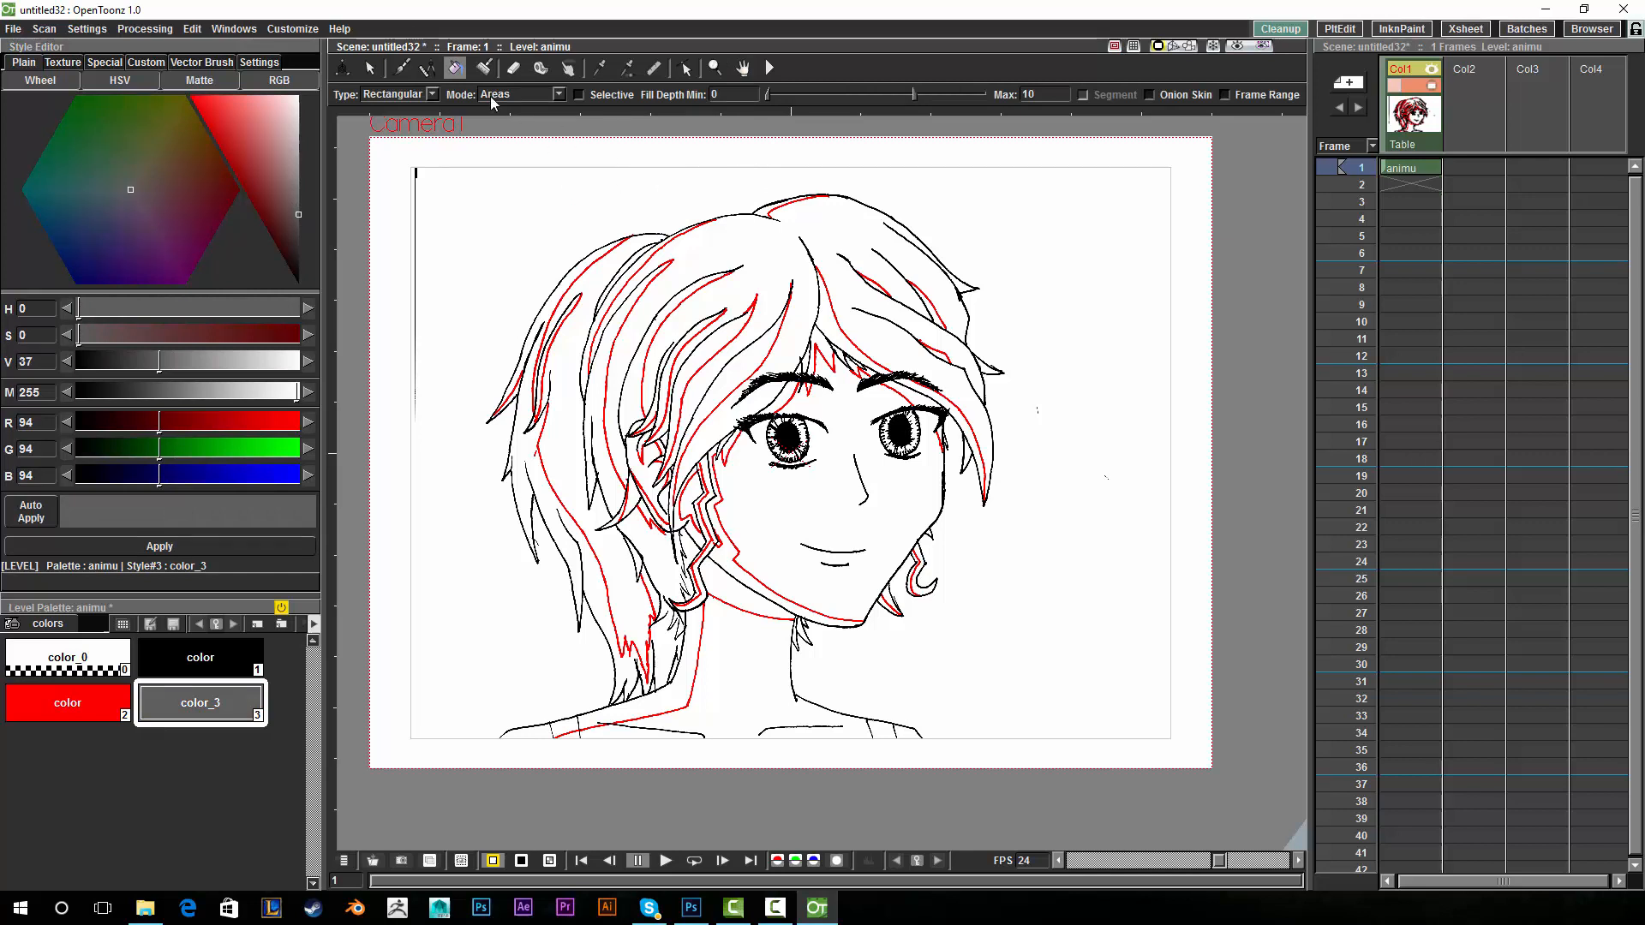
mouse_move(557, 119)
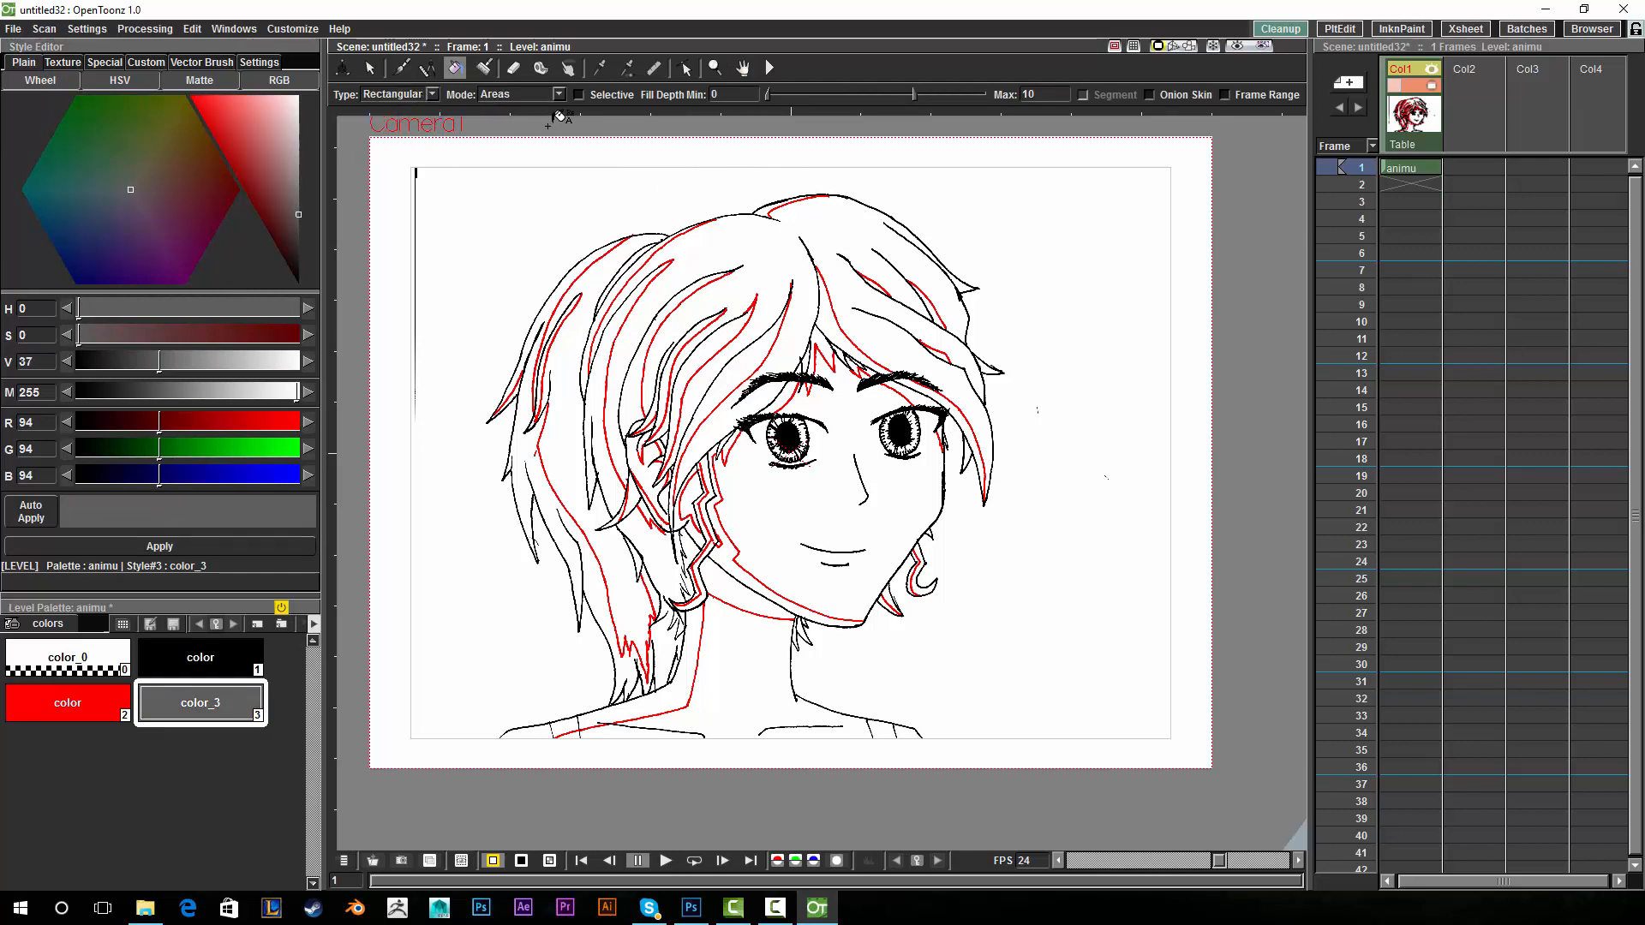
drag(446, 168, 628, 499)
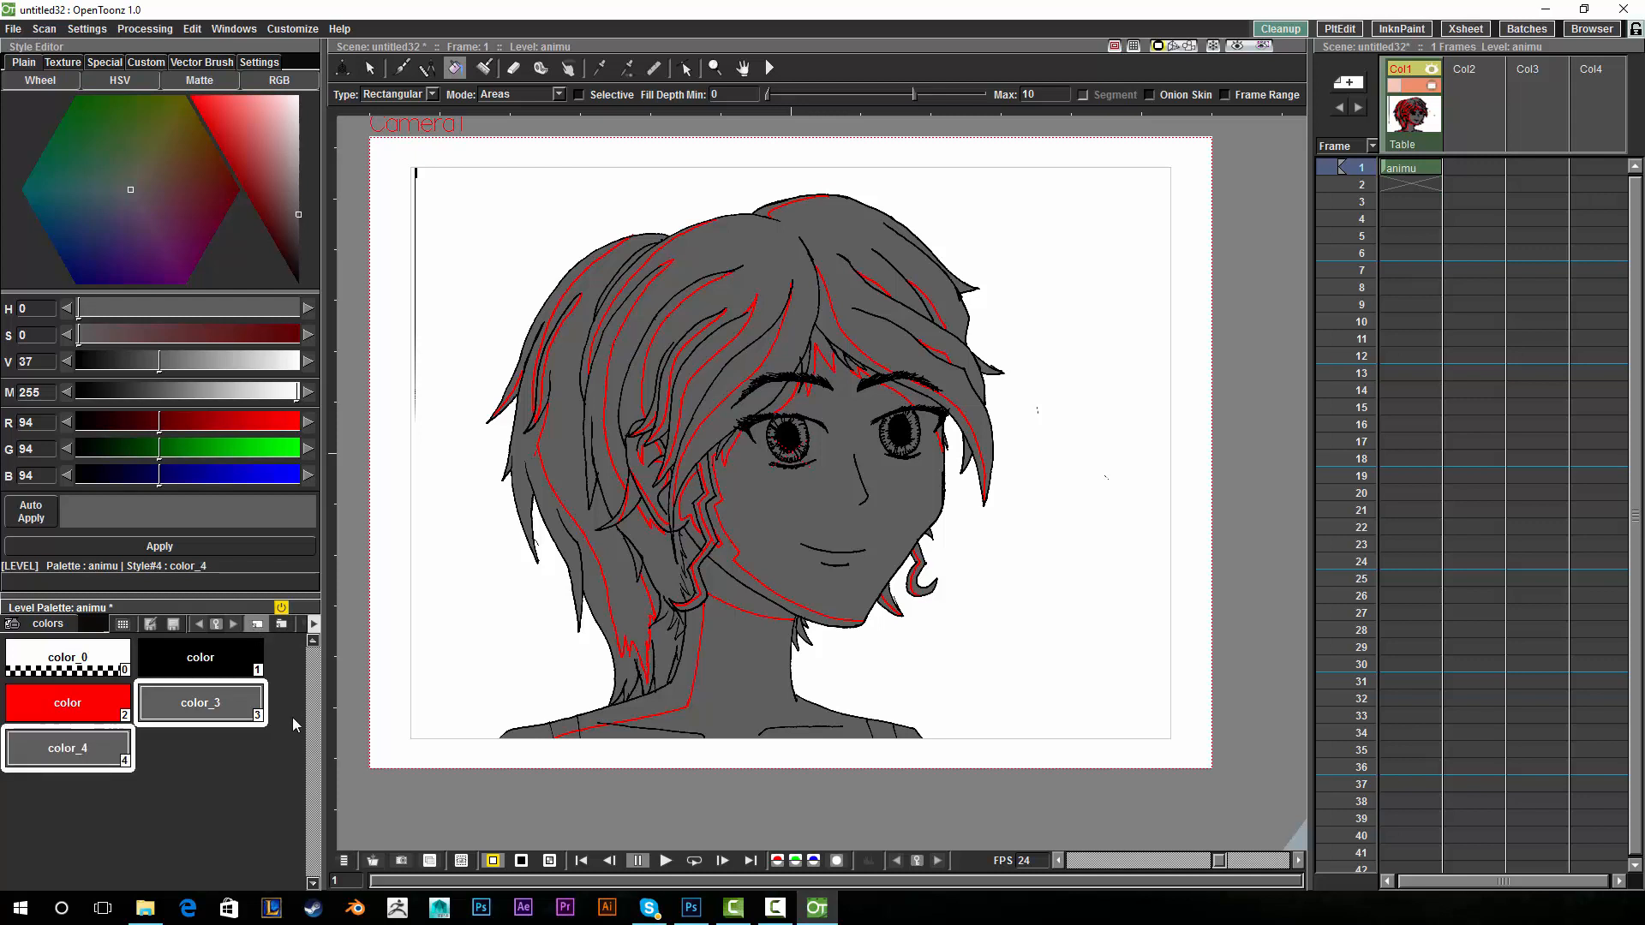
Mix color_4 from a brownish tone up to a pale peach skin colour.
click(266, 172)
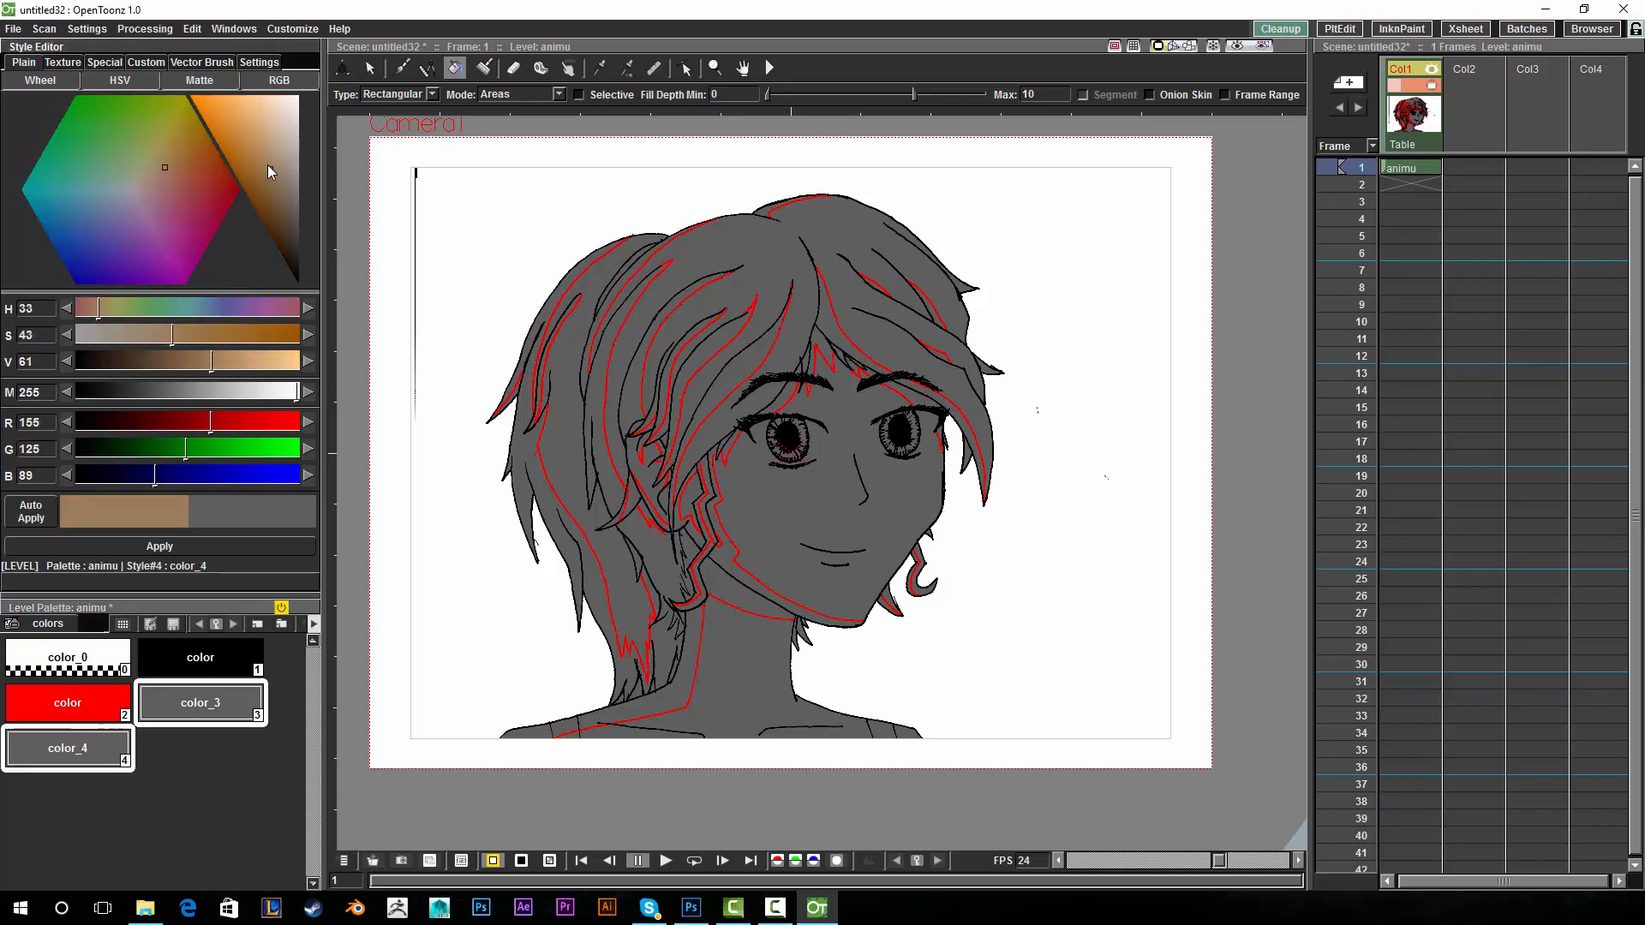
click(264, 112)
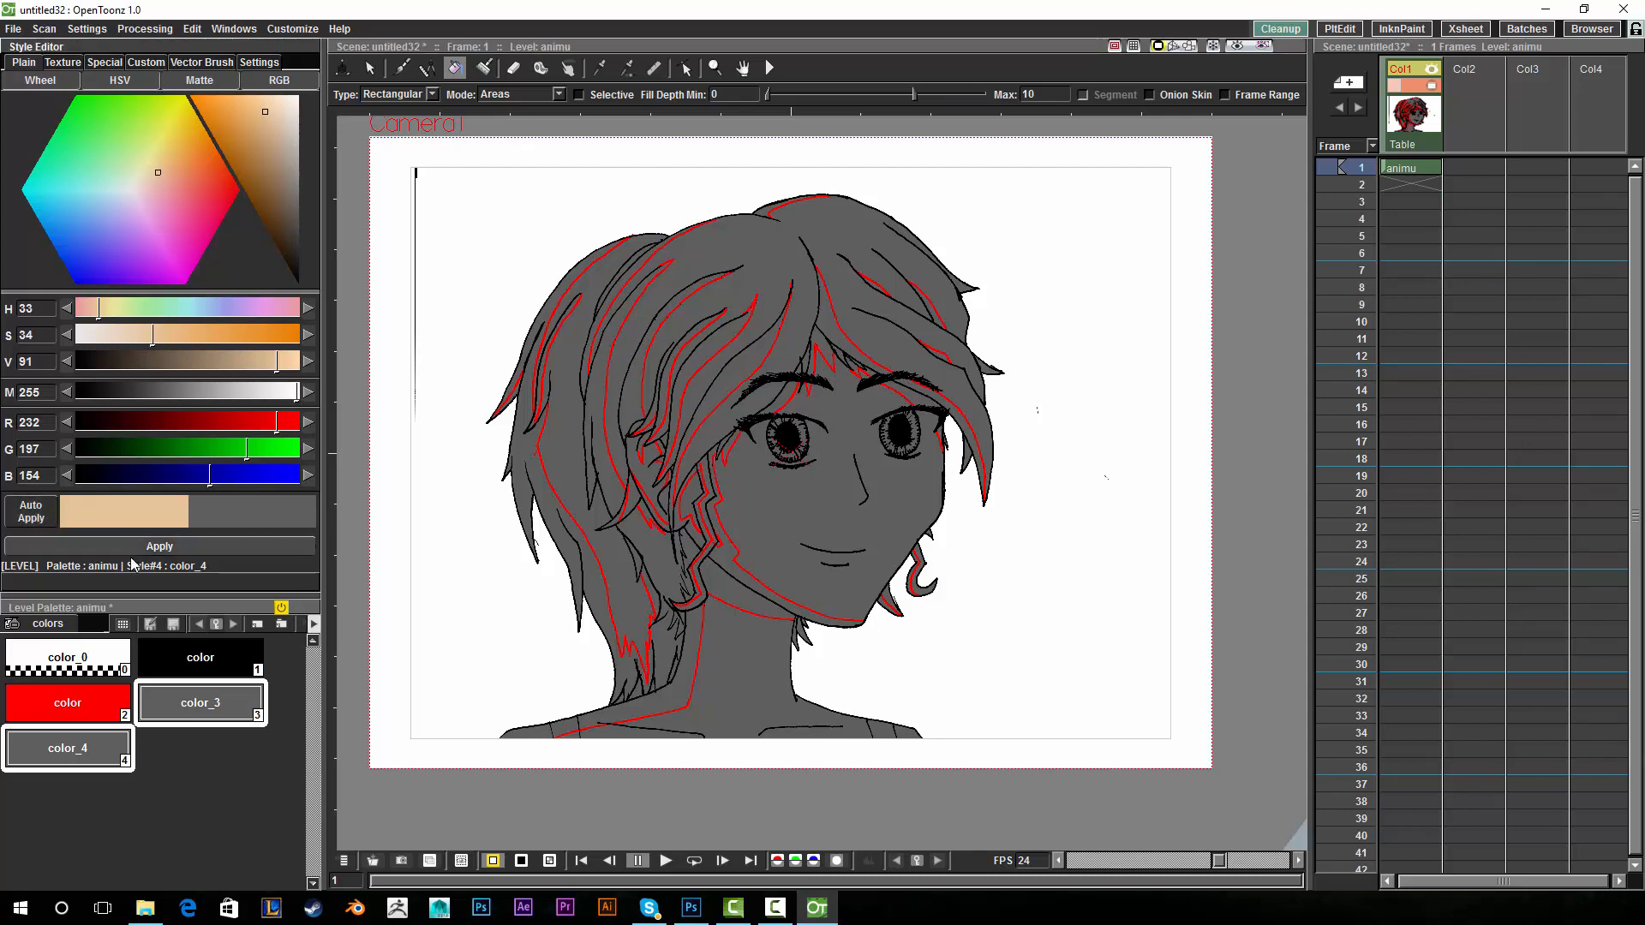
mouse_move(182, 560)
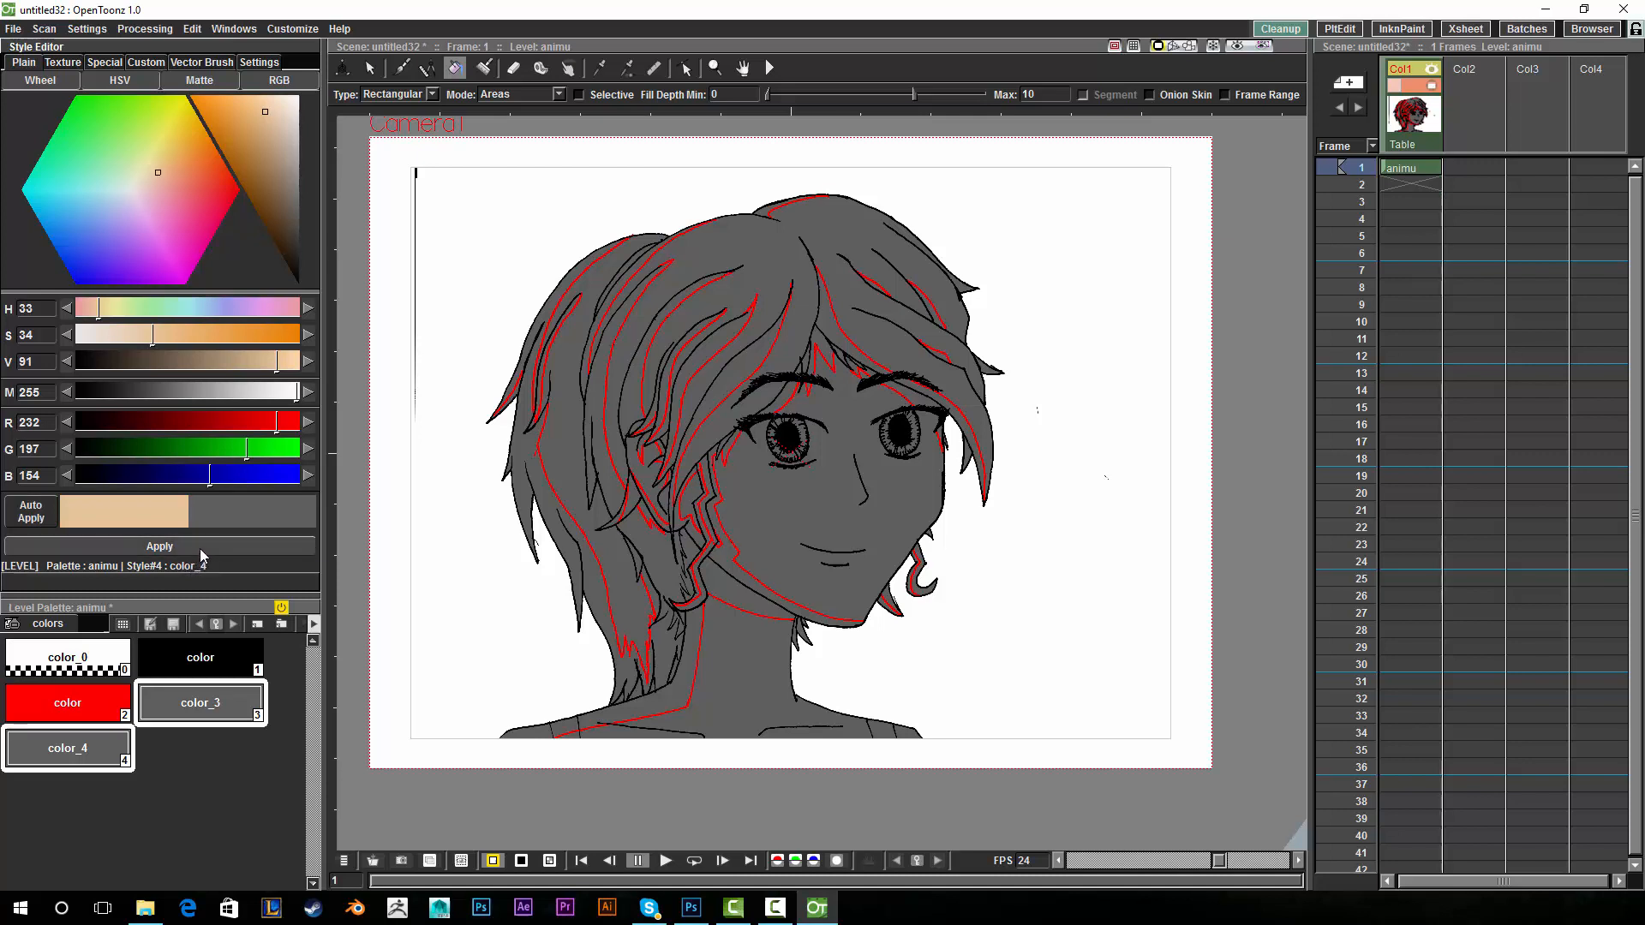
mouse_move(31, 510)
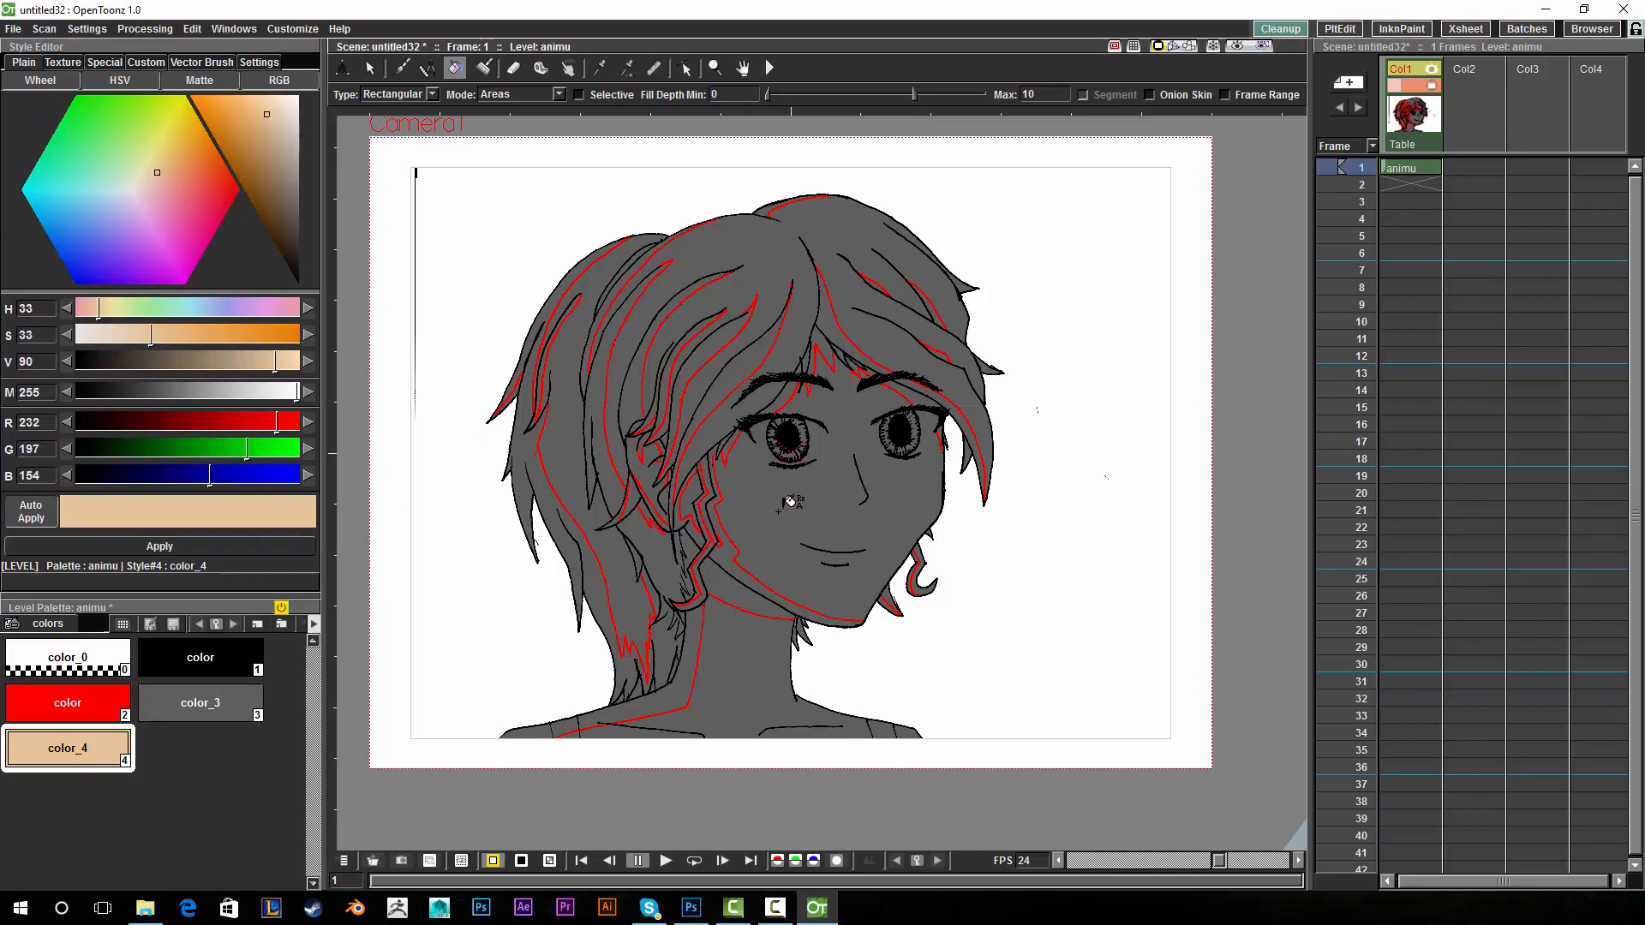
mouse_move(828, 501)
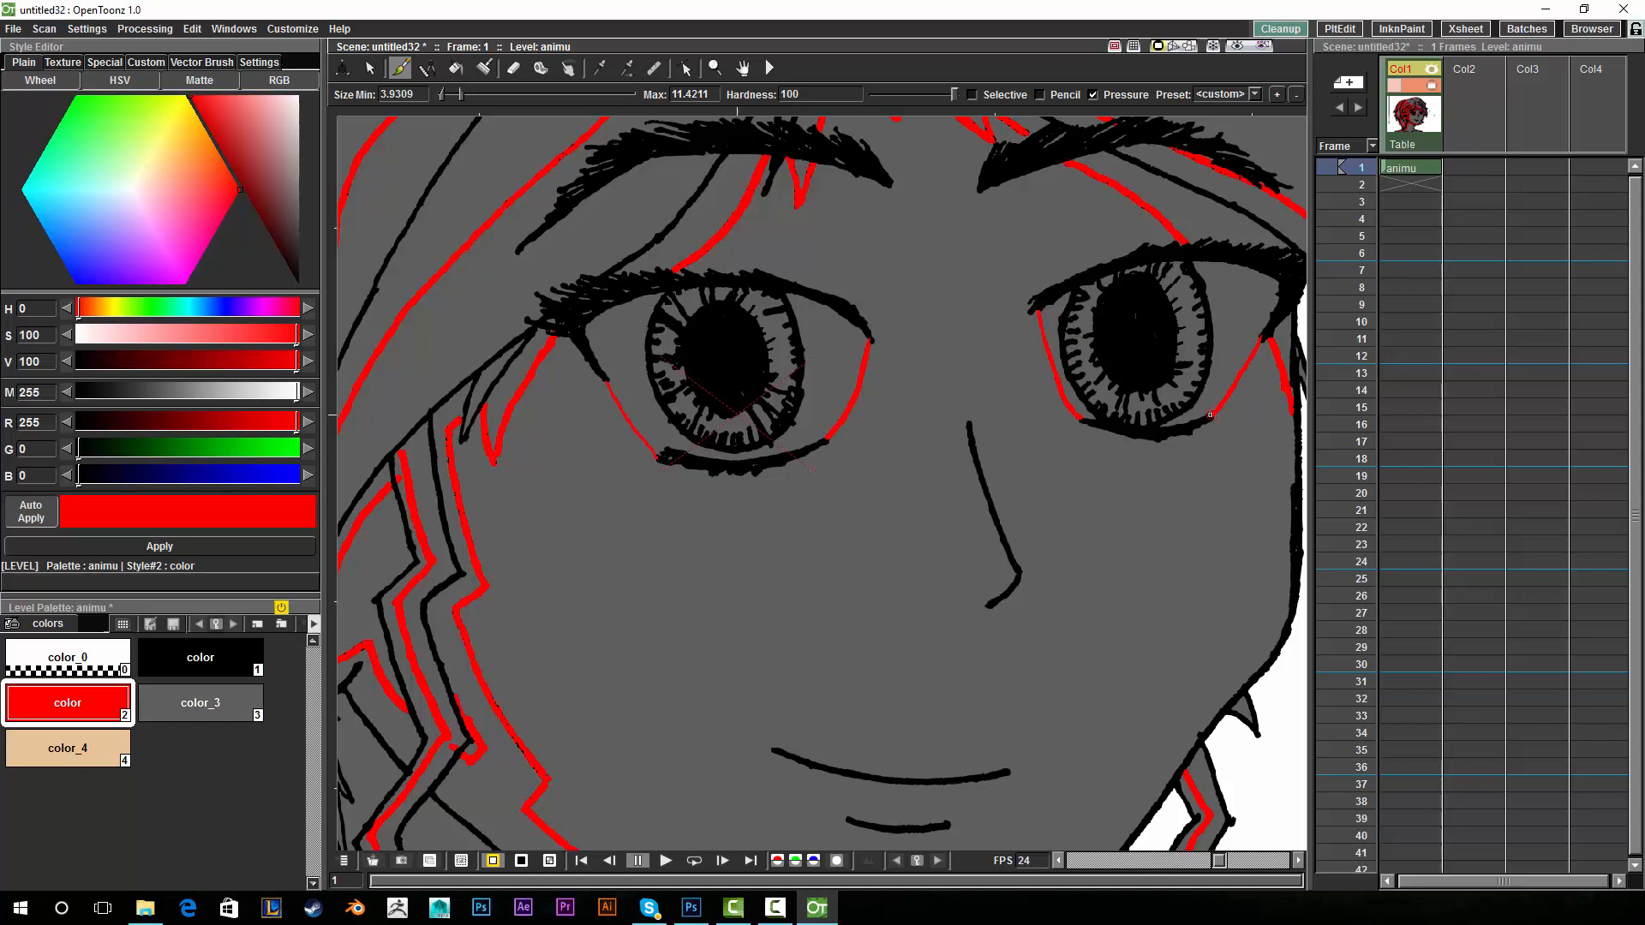
Add a new palette style ready for the pale skin colour.
click(714, 69)
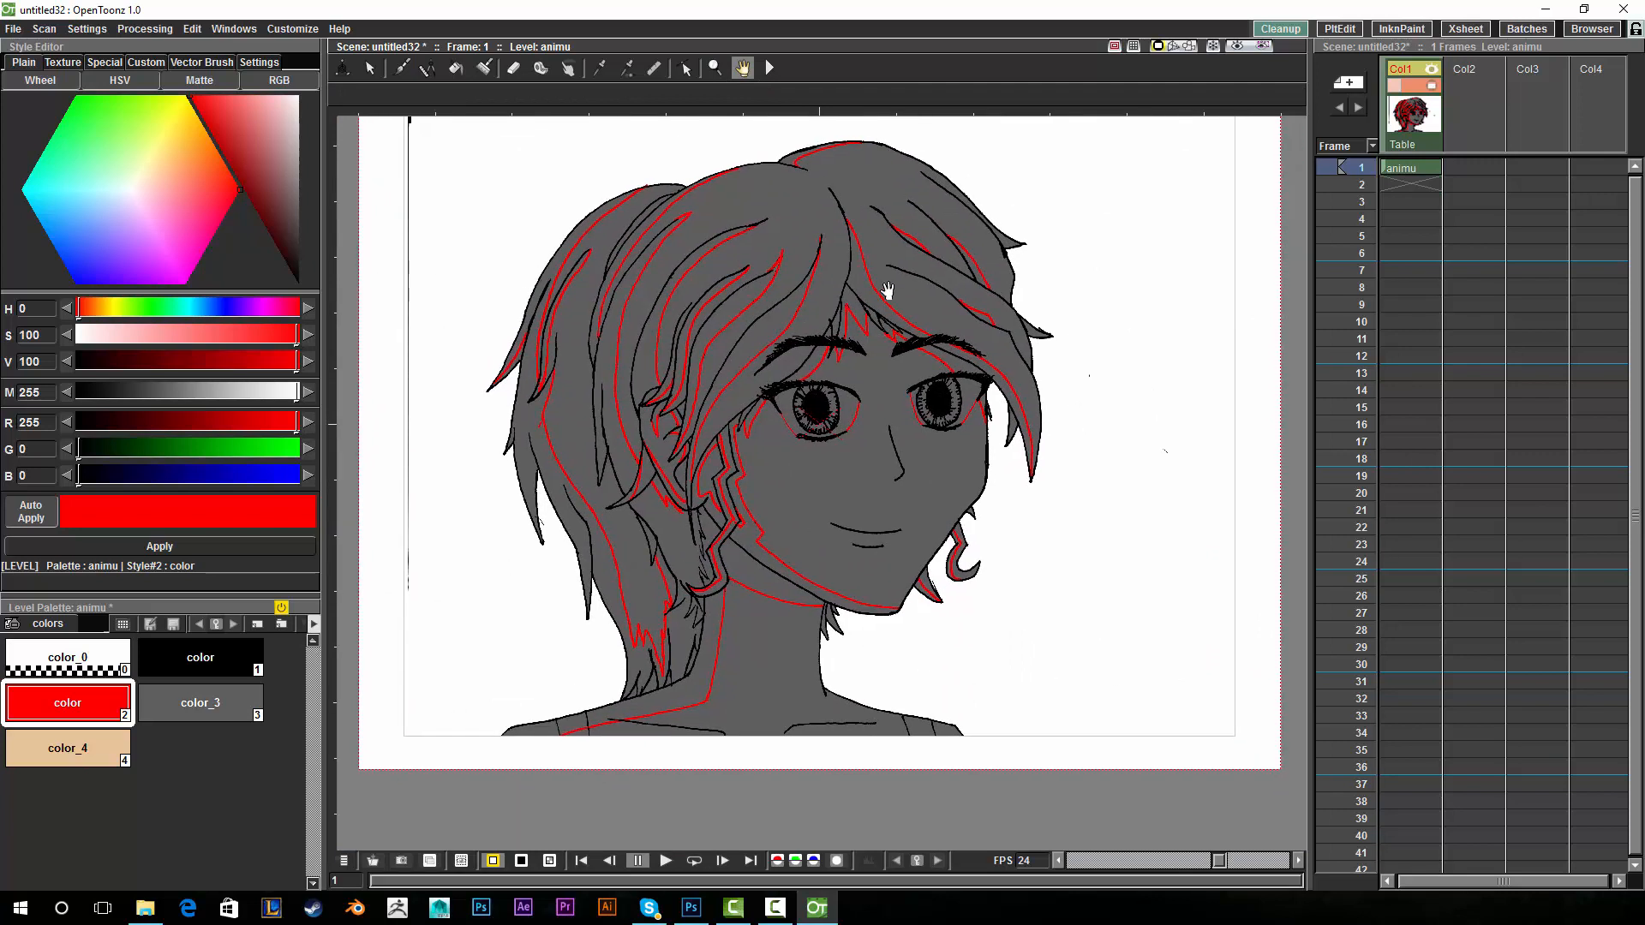
click(199, 703)
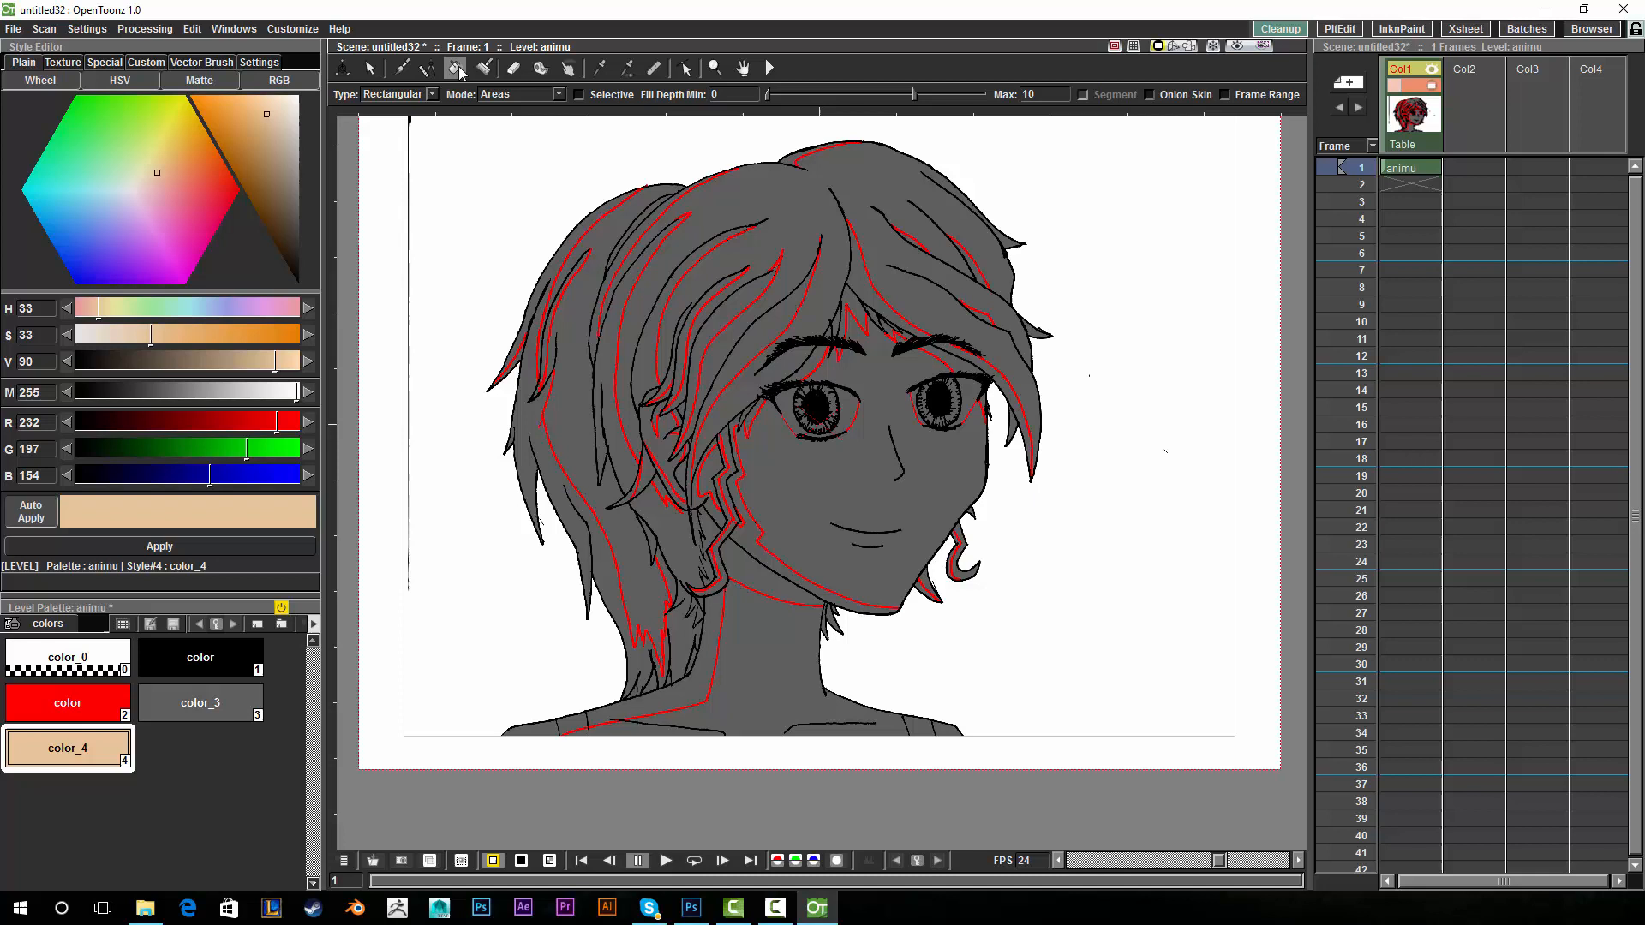
Fill the face and neck peach, darken color_5 into a tan shadow and paint the forehead shadow.
click(432, 93)
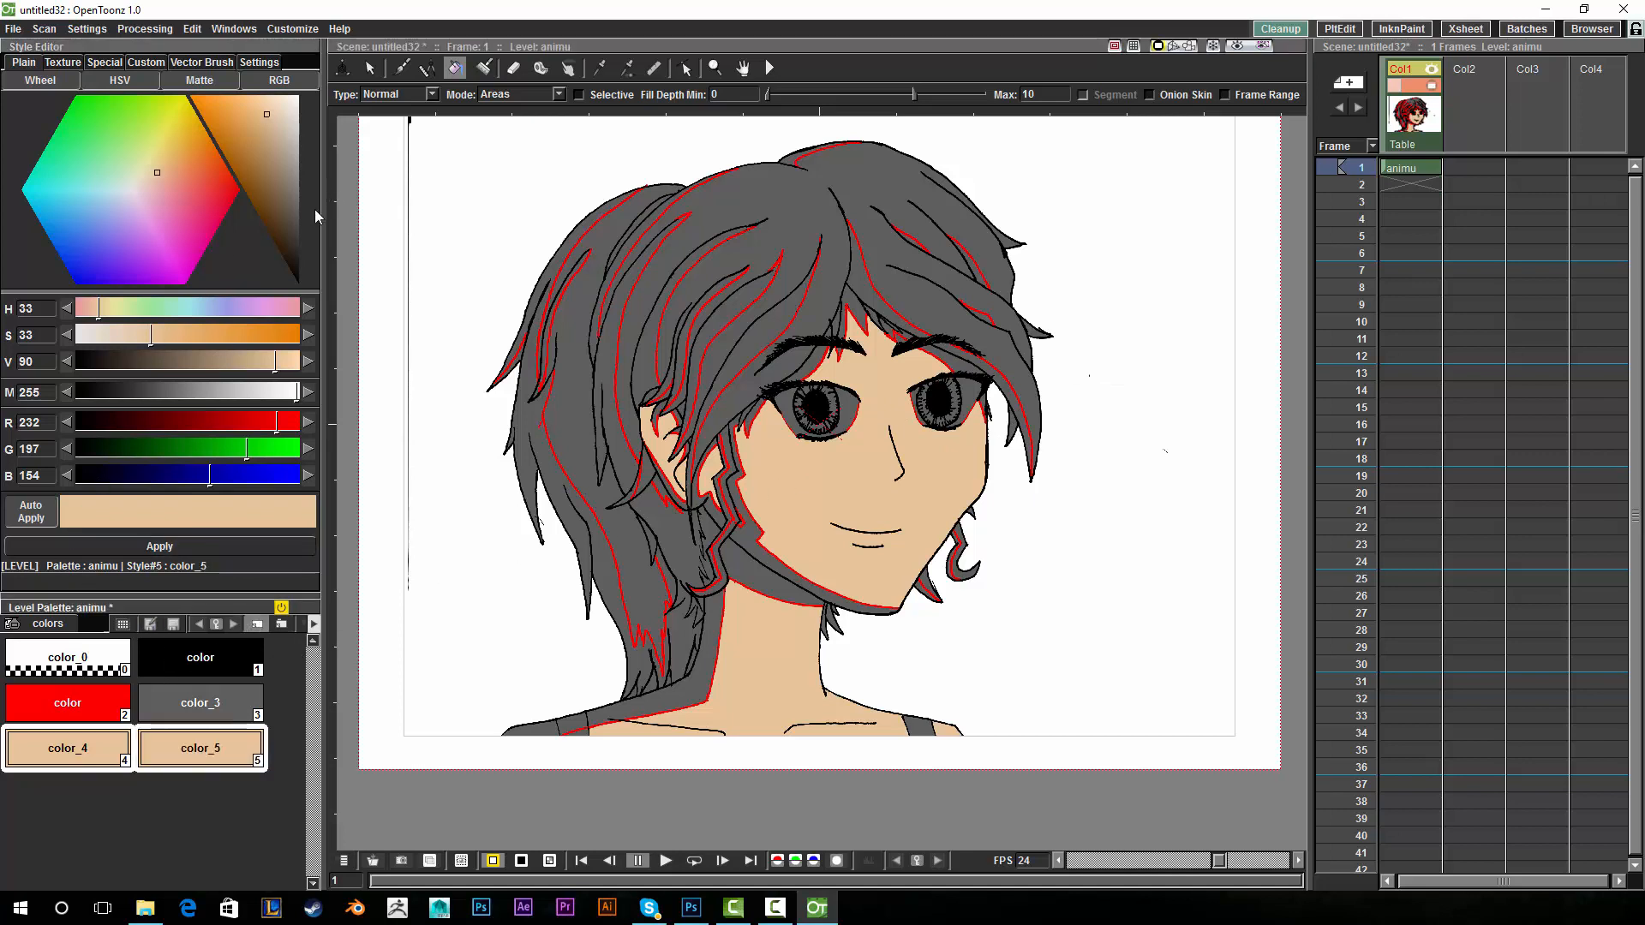
click(164, 196)
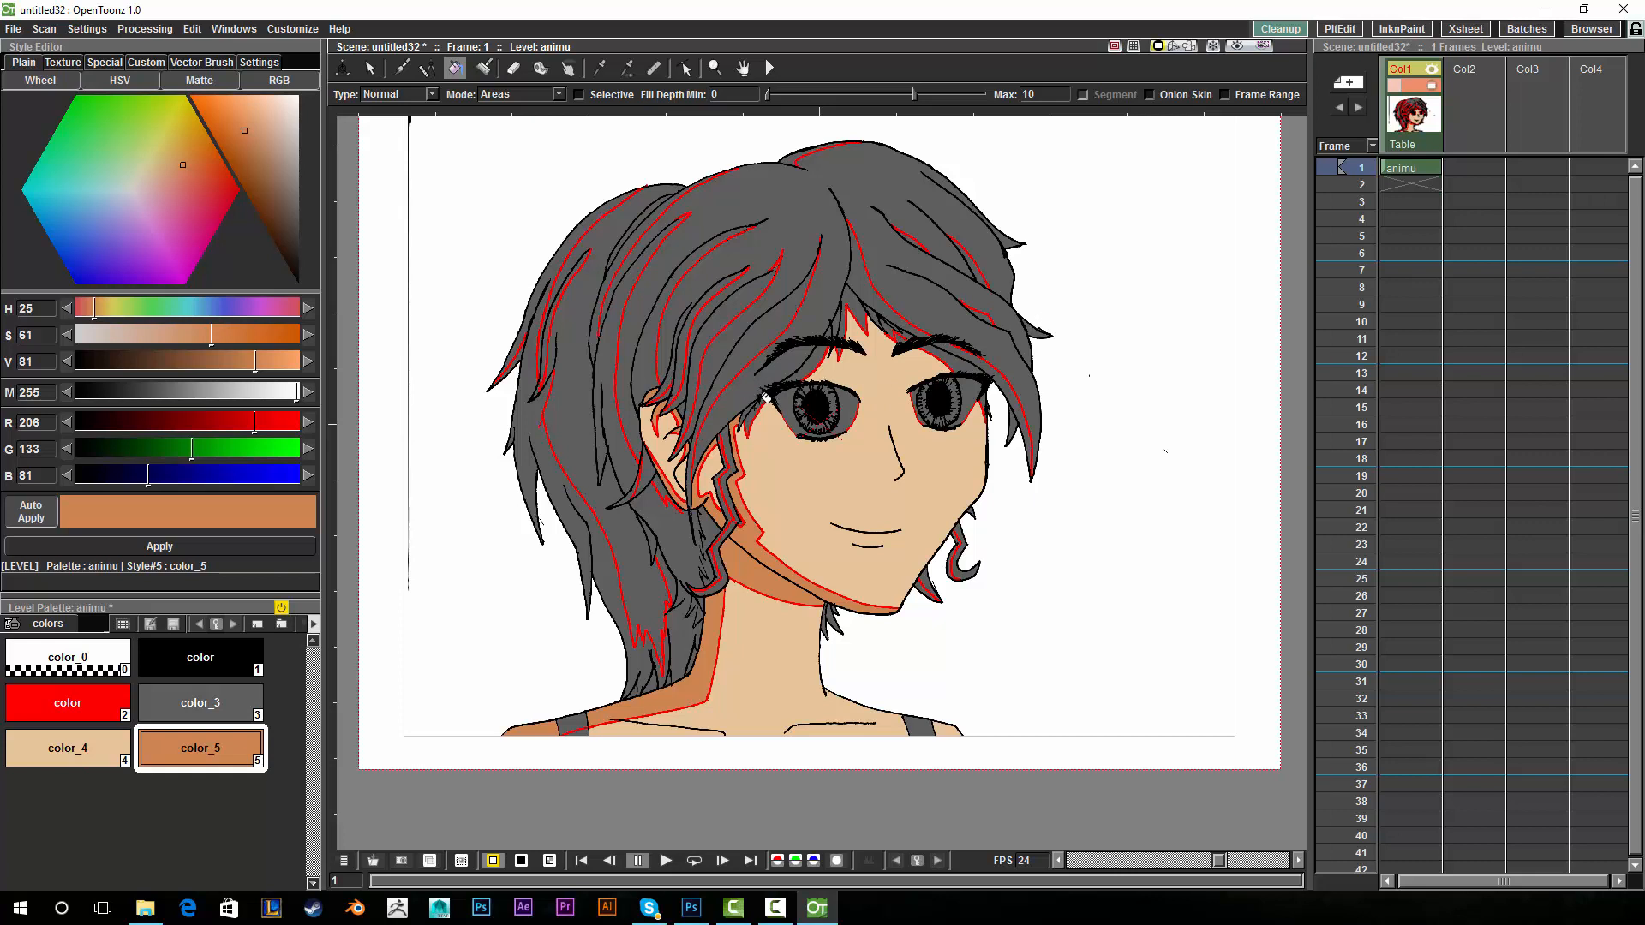
click(837, 350)
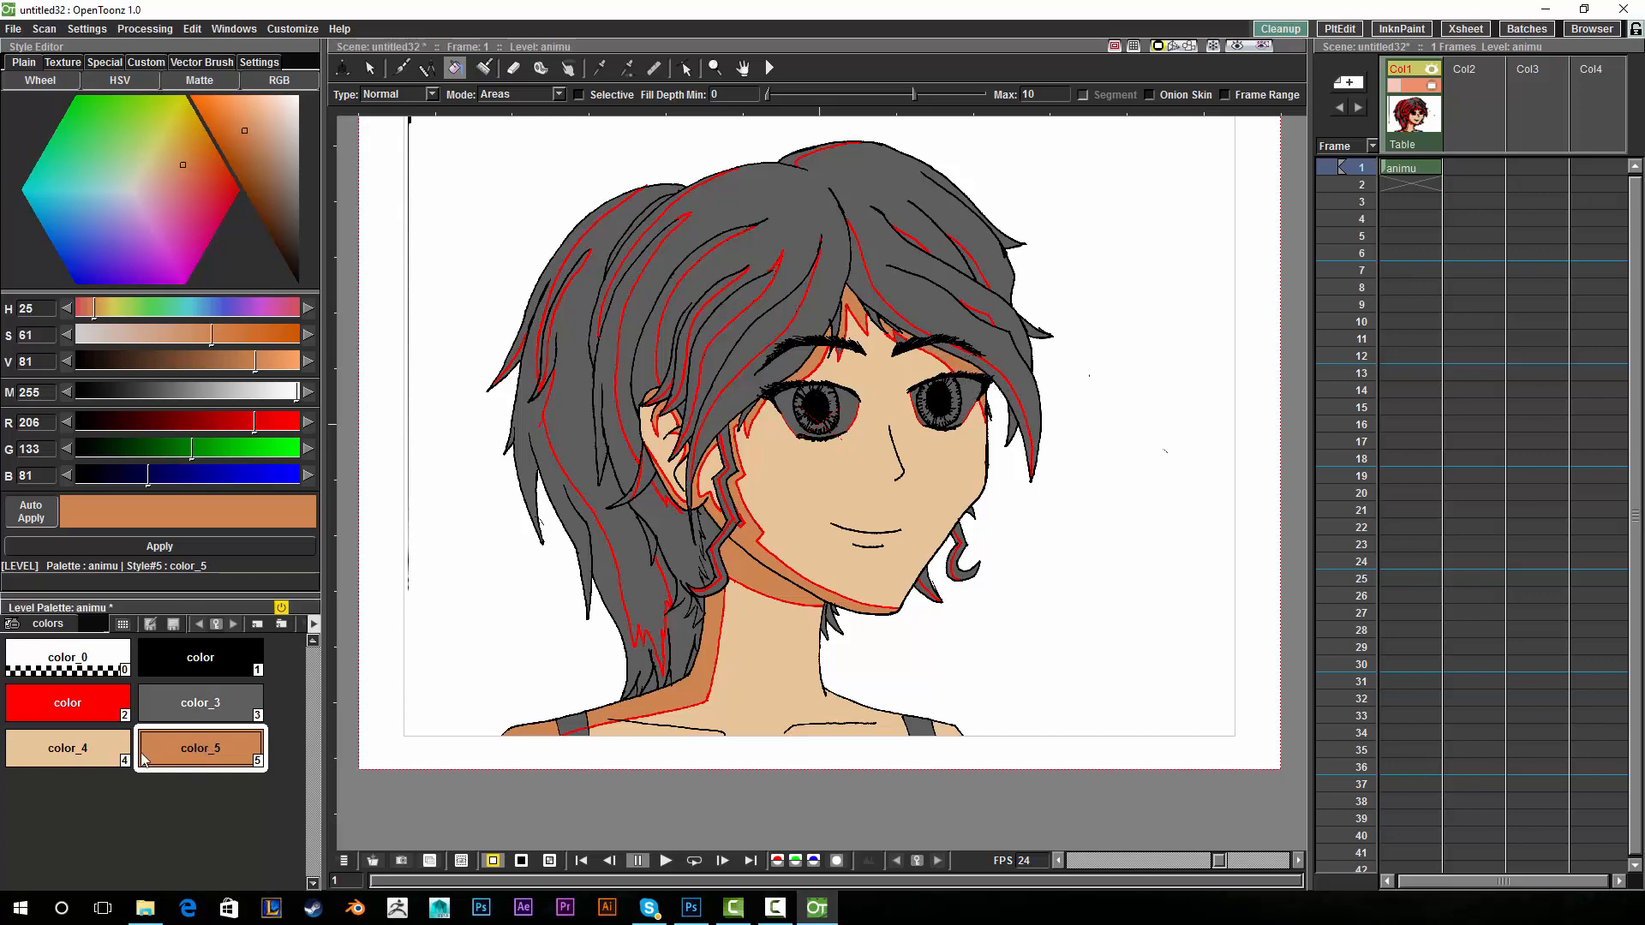
click(67, 747)
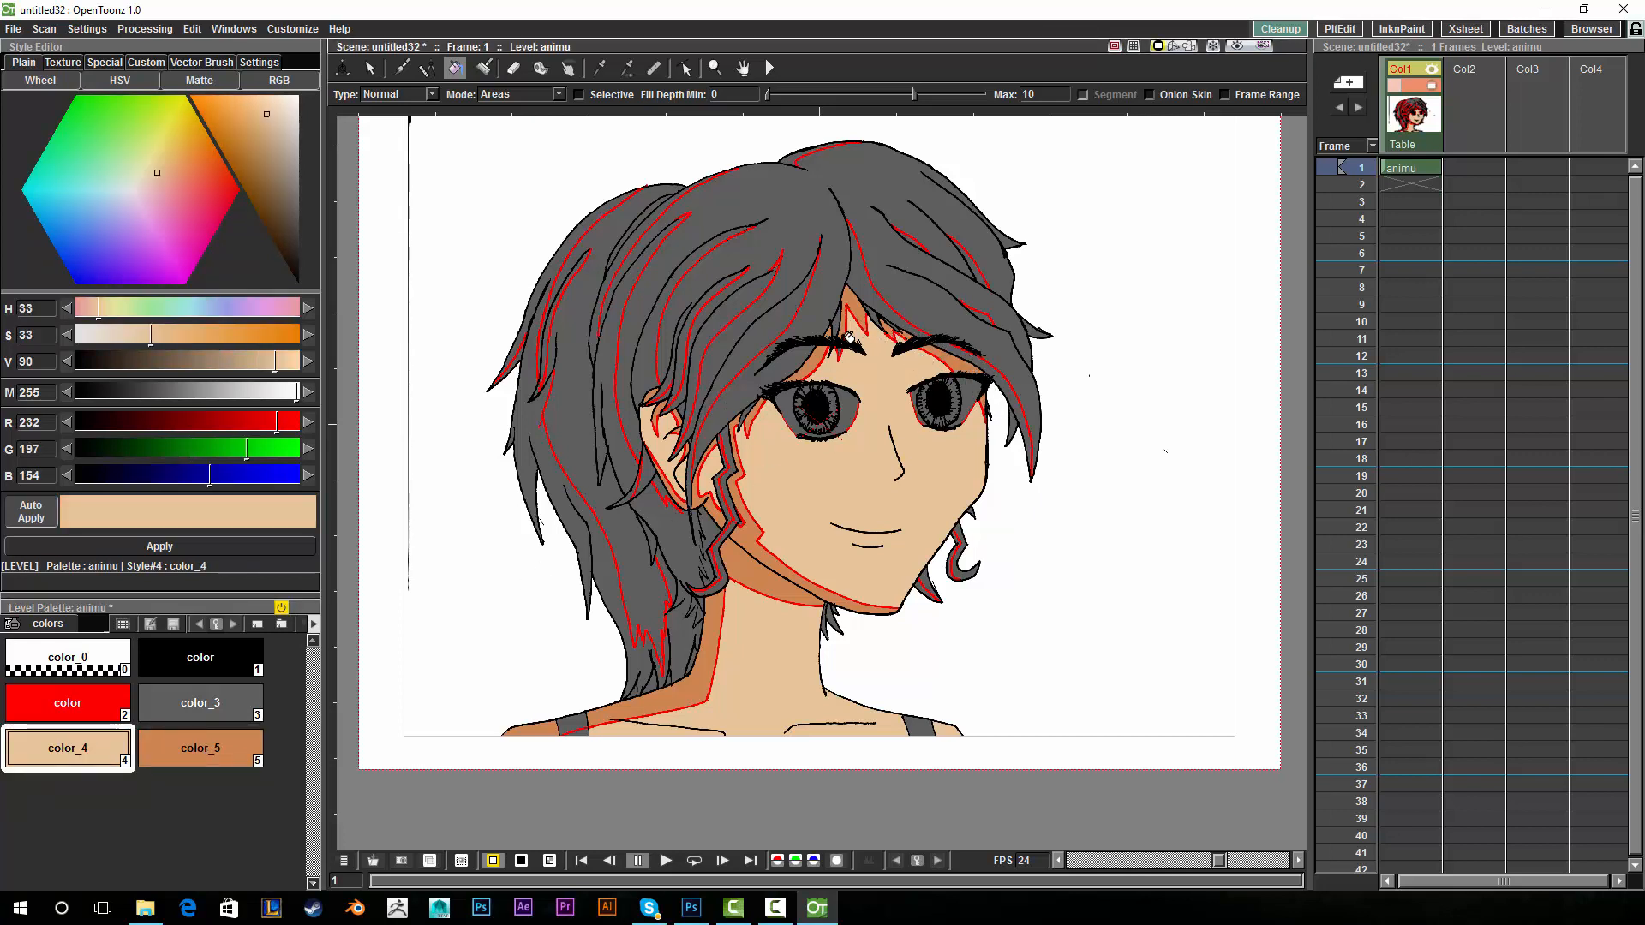
click(201, 747)
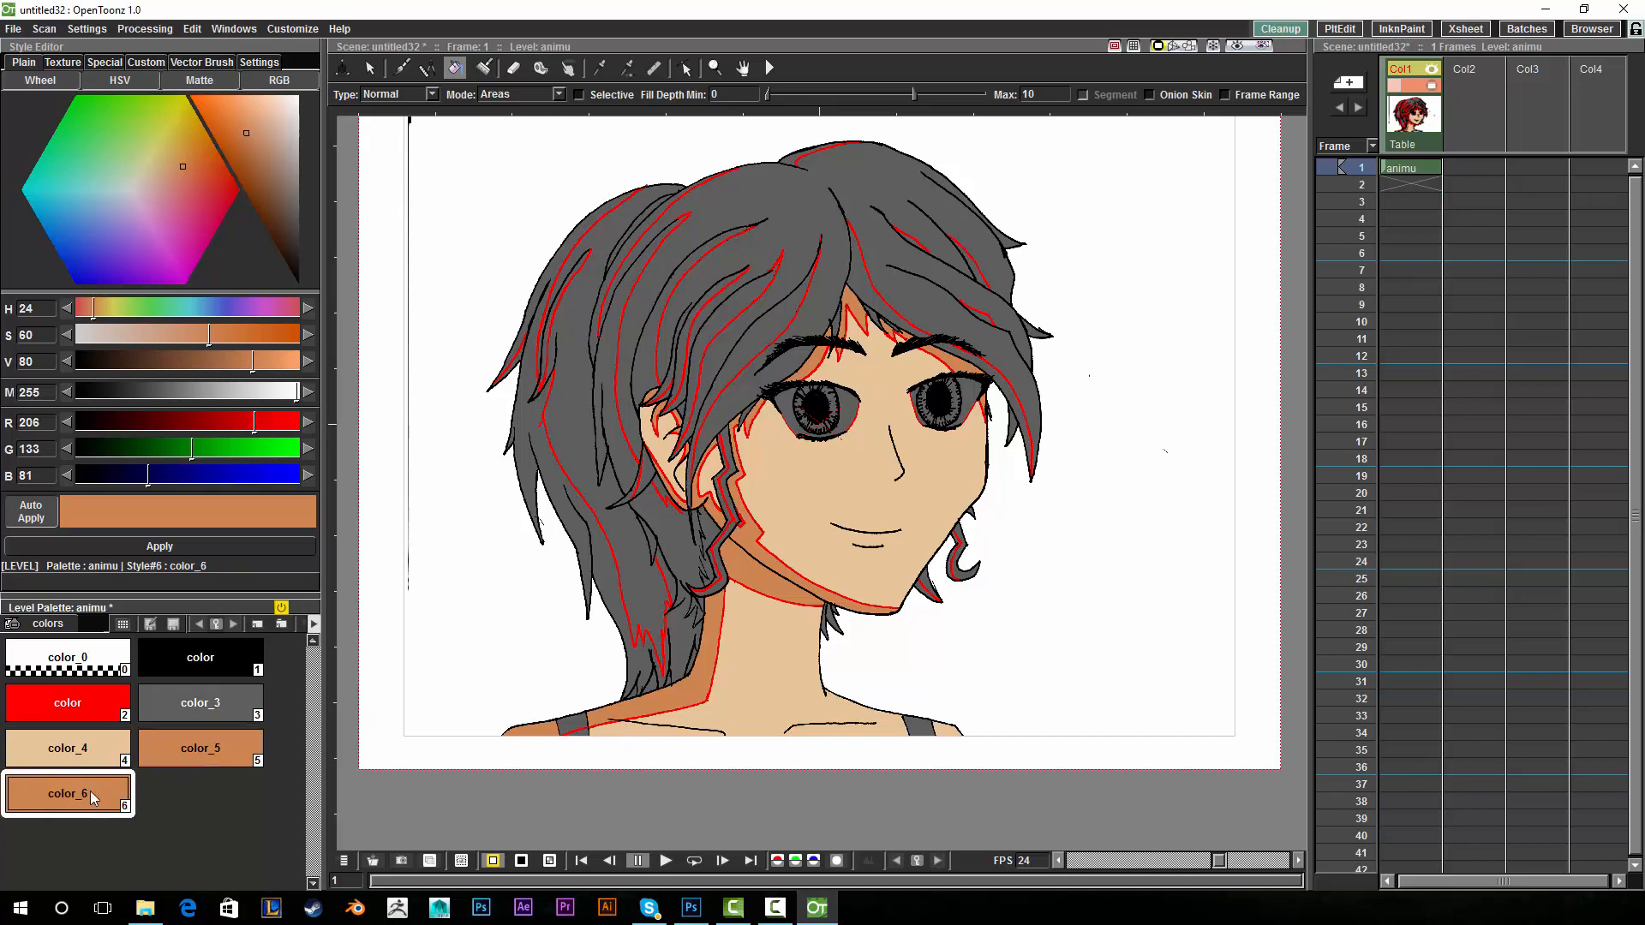
Turn color_6 into a deep red and fill the top and left strands of the hair with it.
click(245, 148)
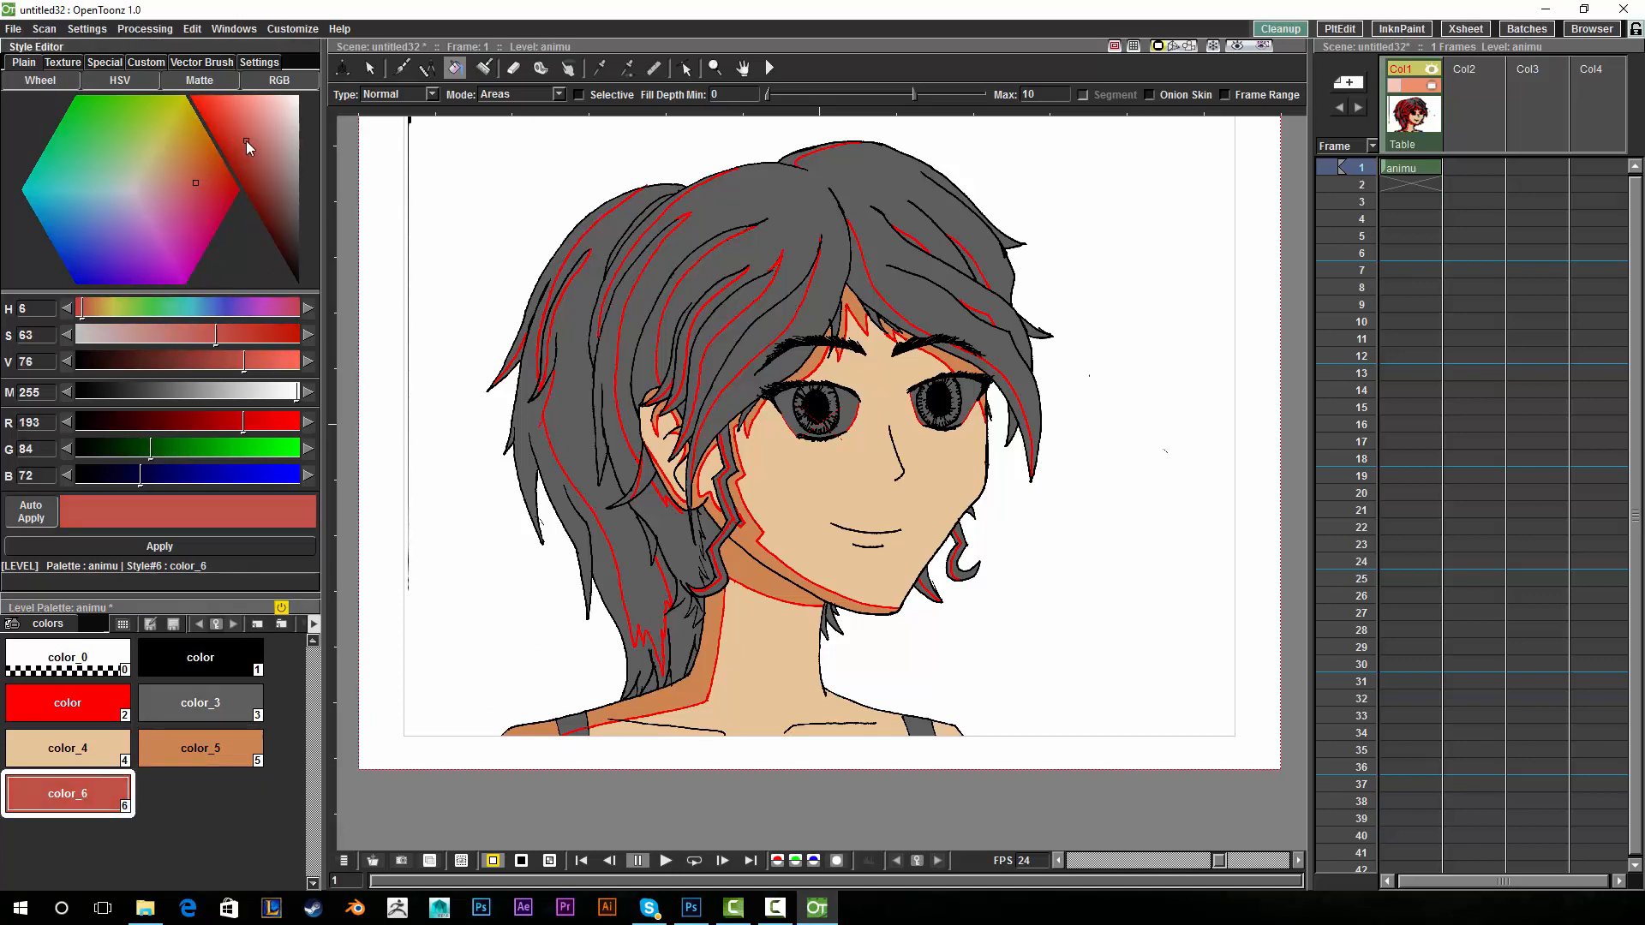
click(235, 140)
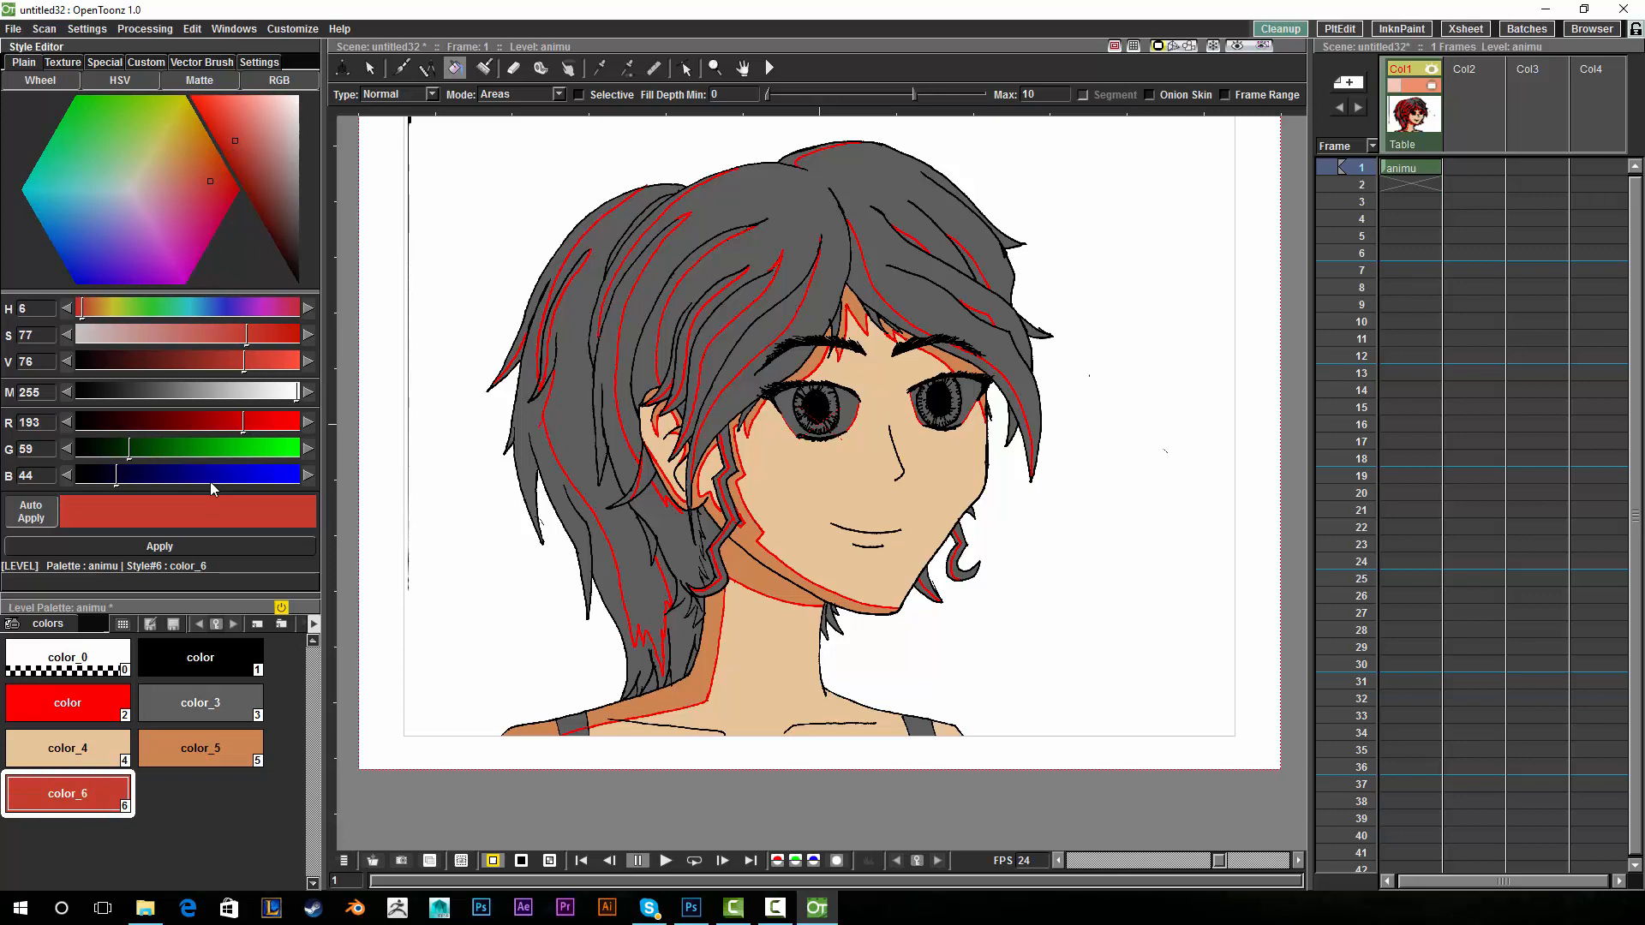
click(754, 332)
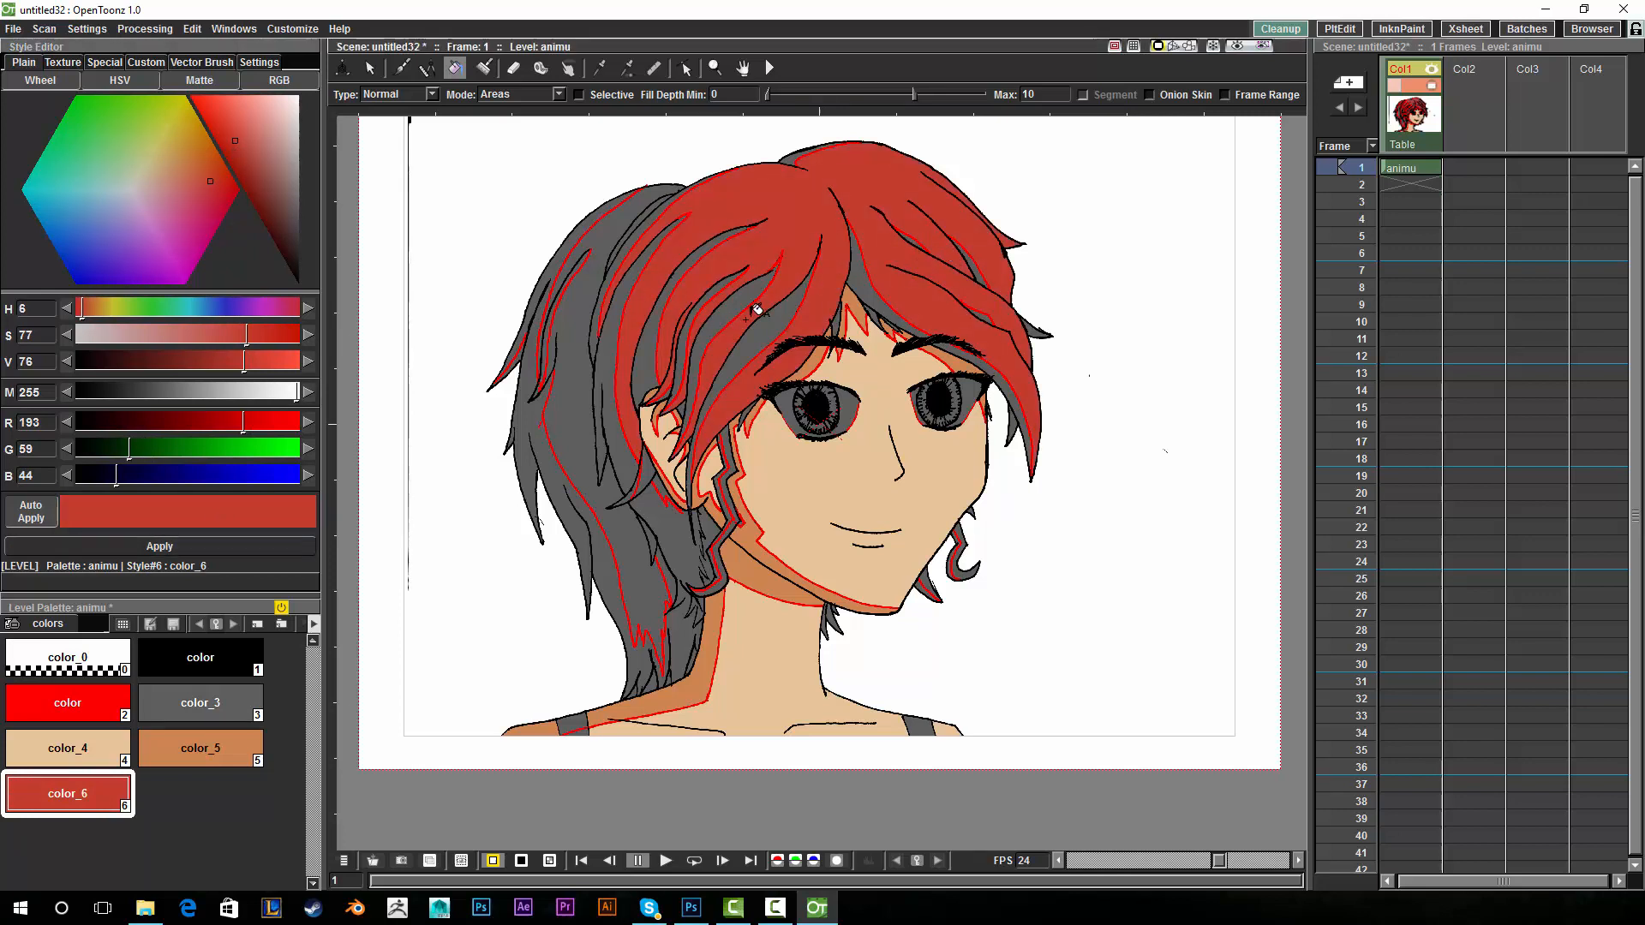
mouse_move(561, 466)
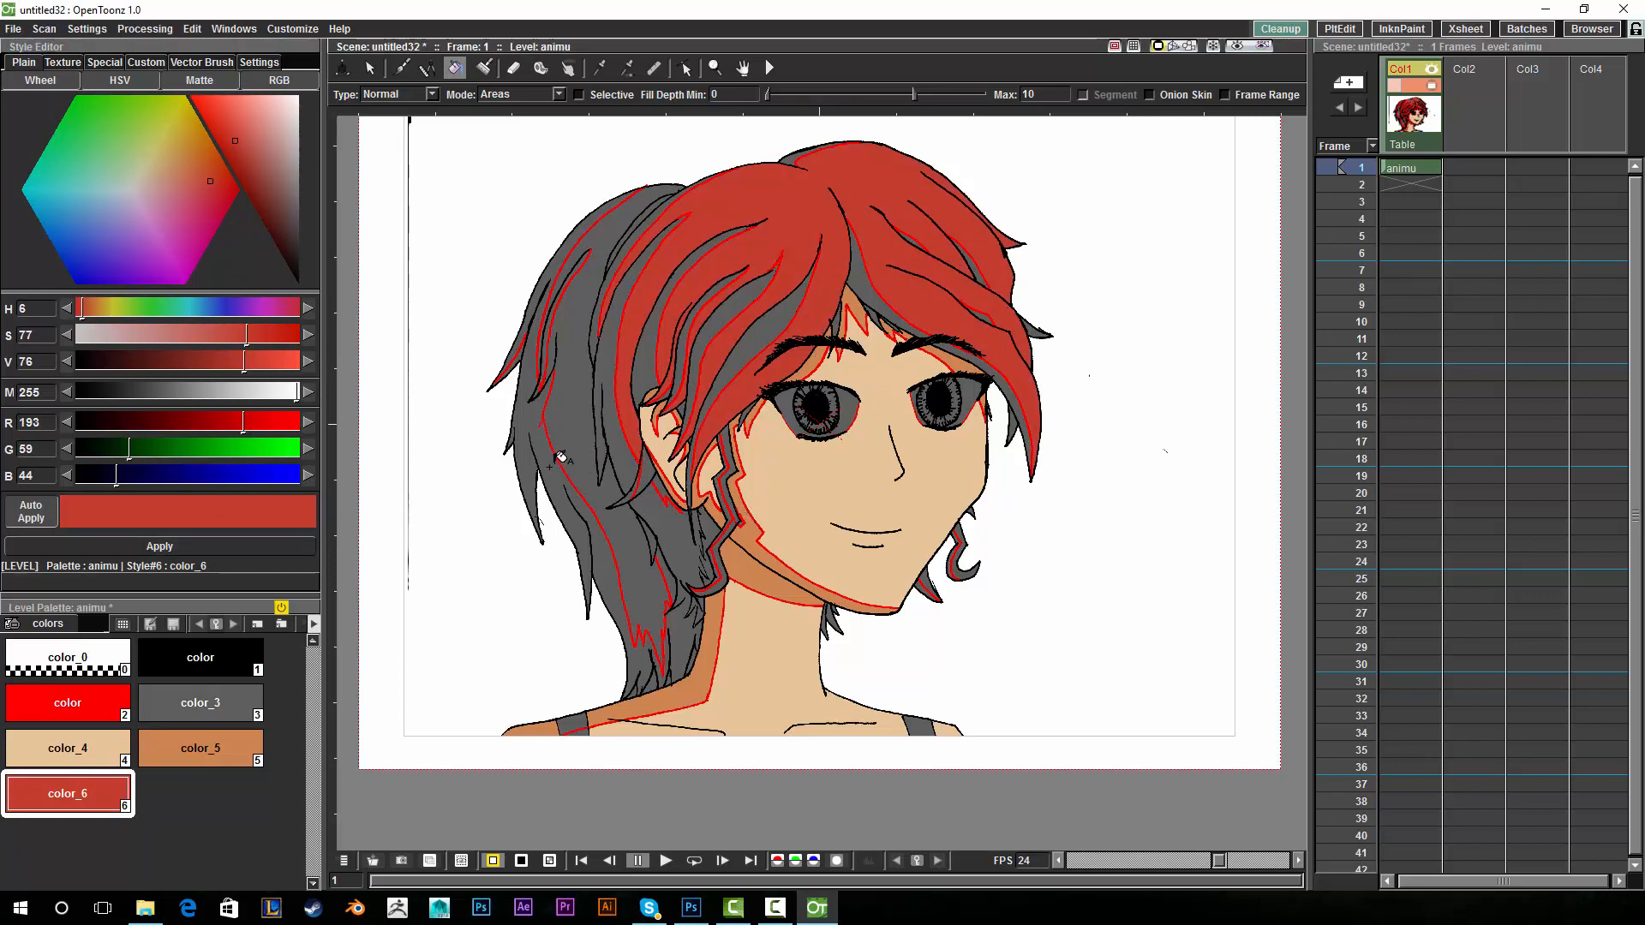
click(559, 466)
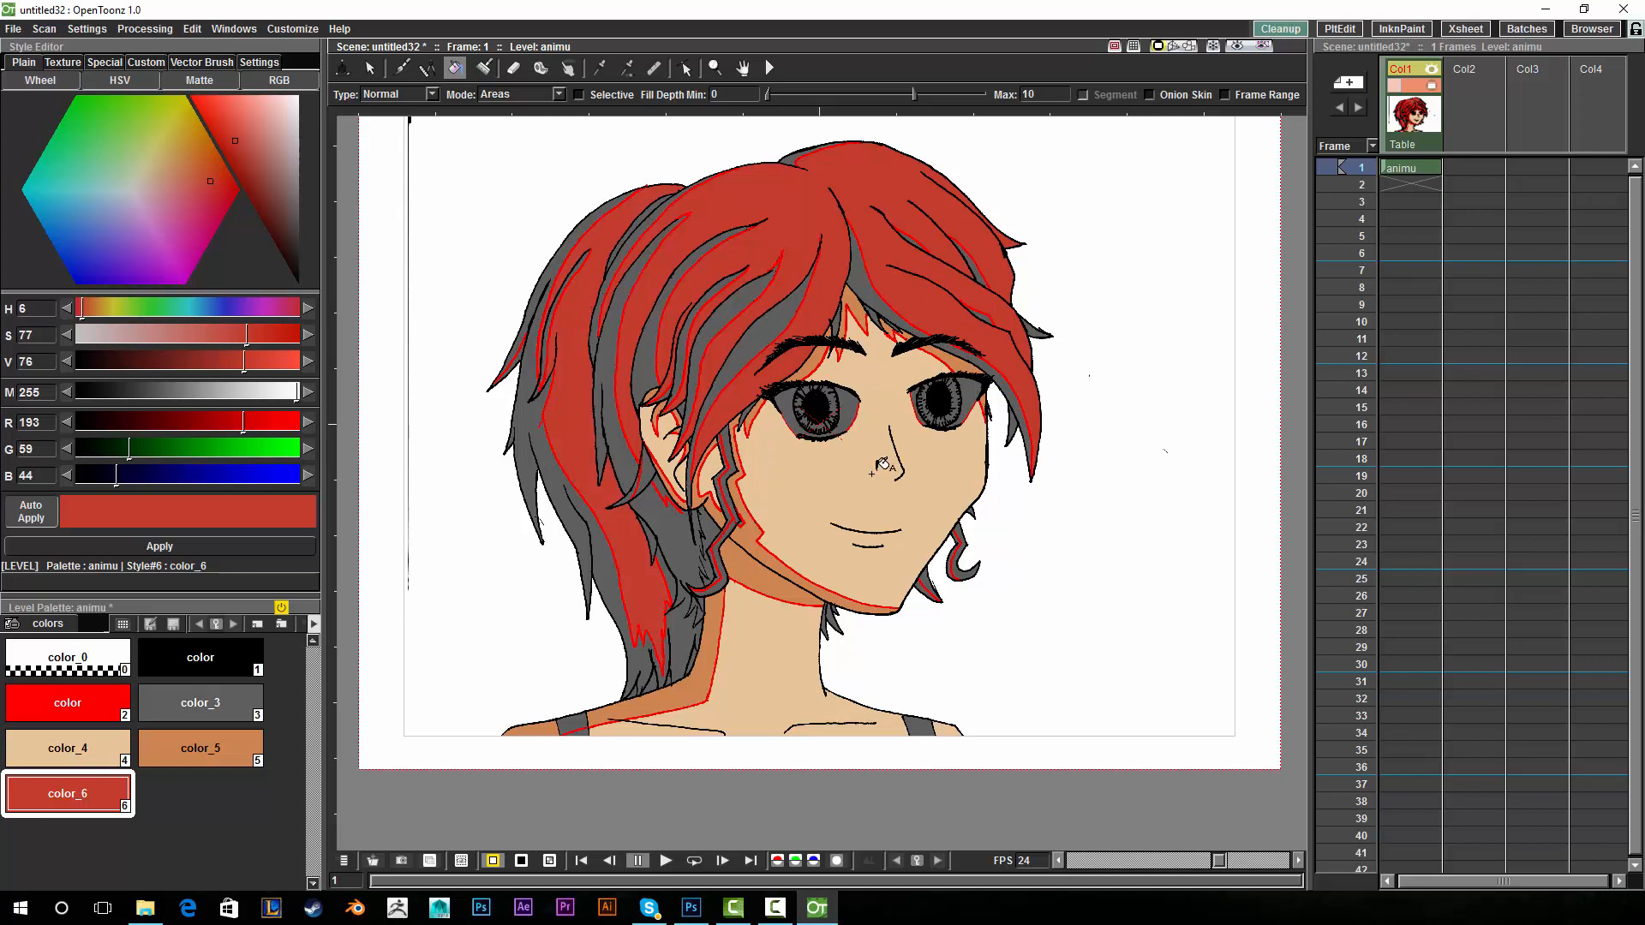
mouse_move(524, 737)
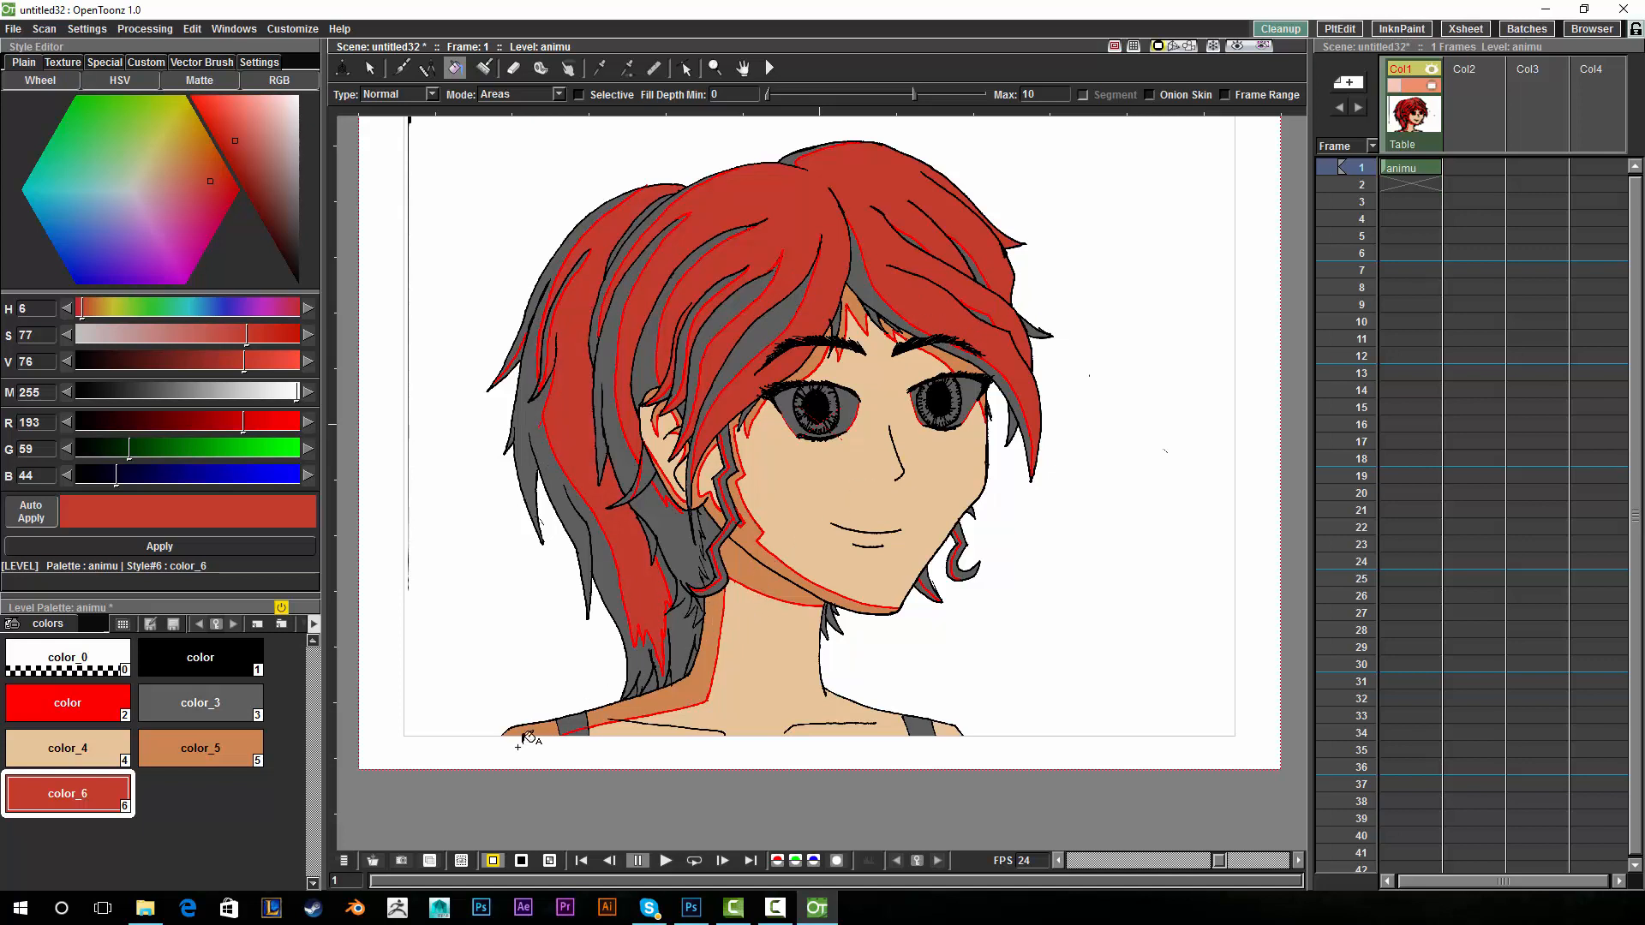
click(200, 747)
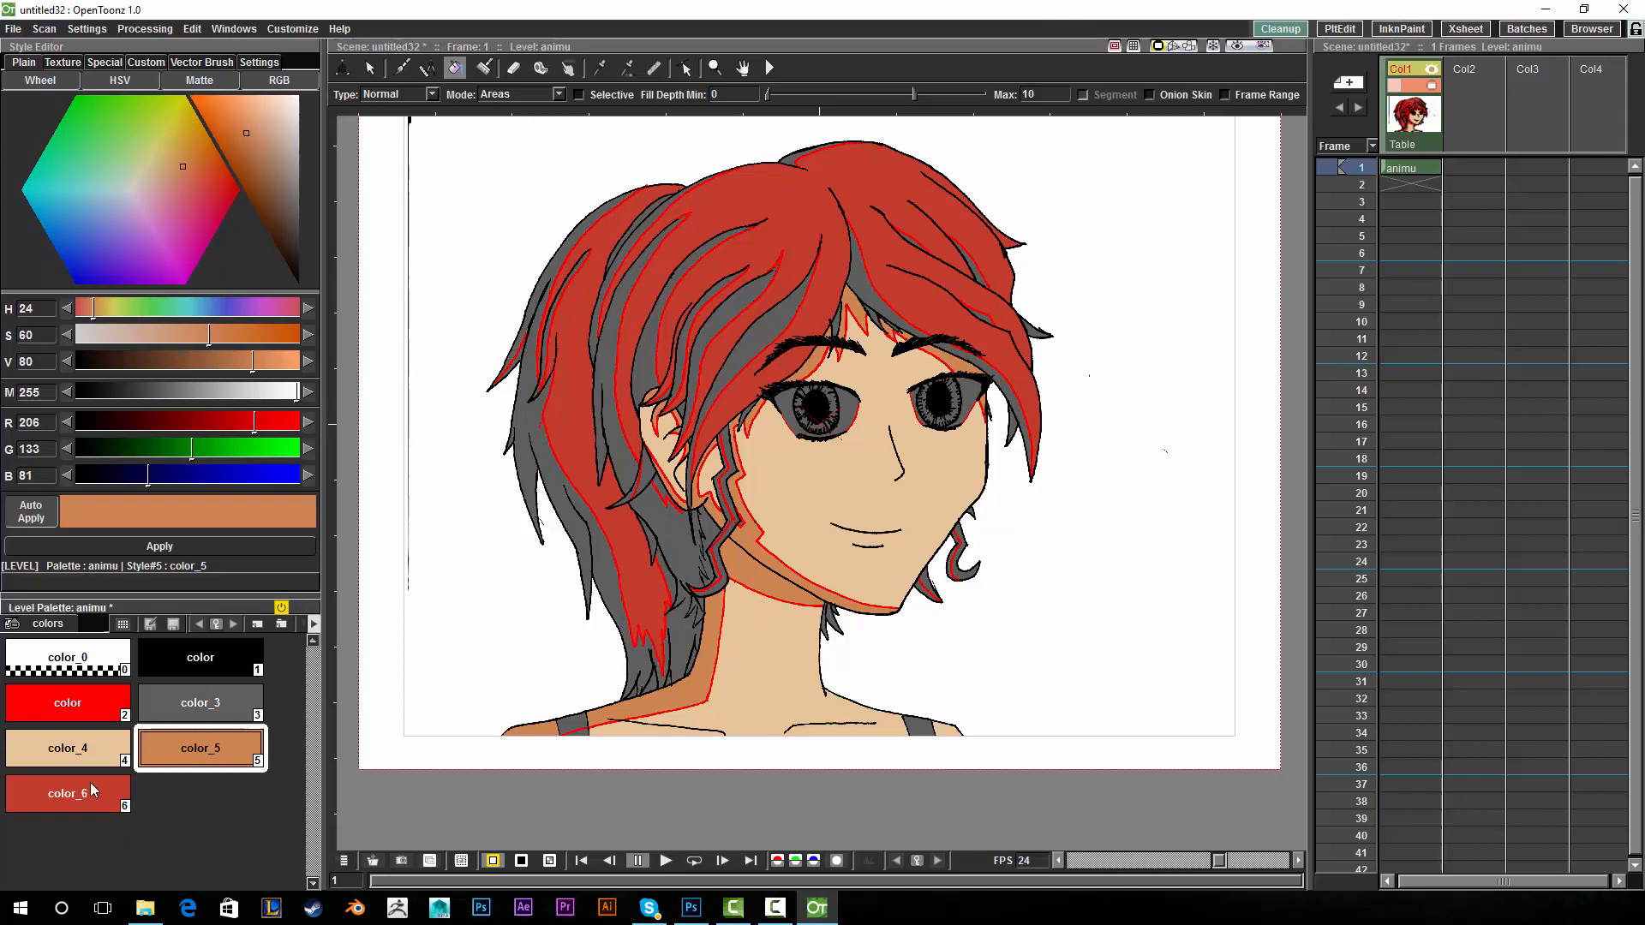
click(68, 794)
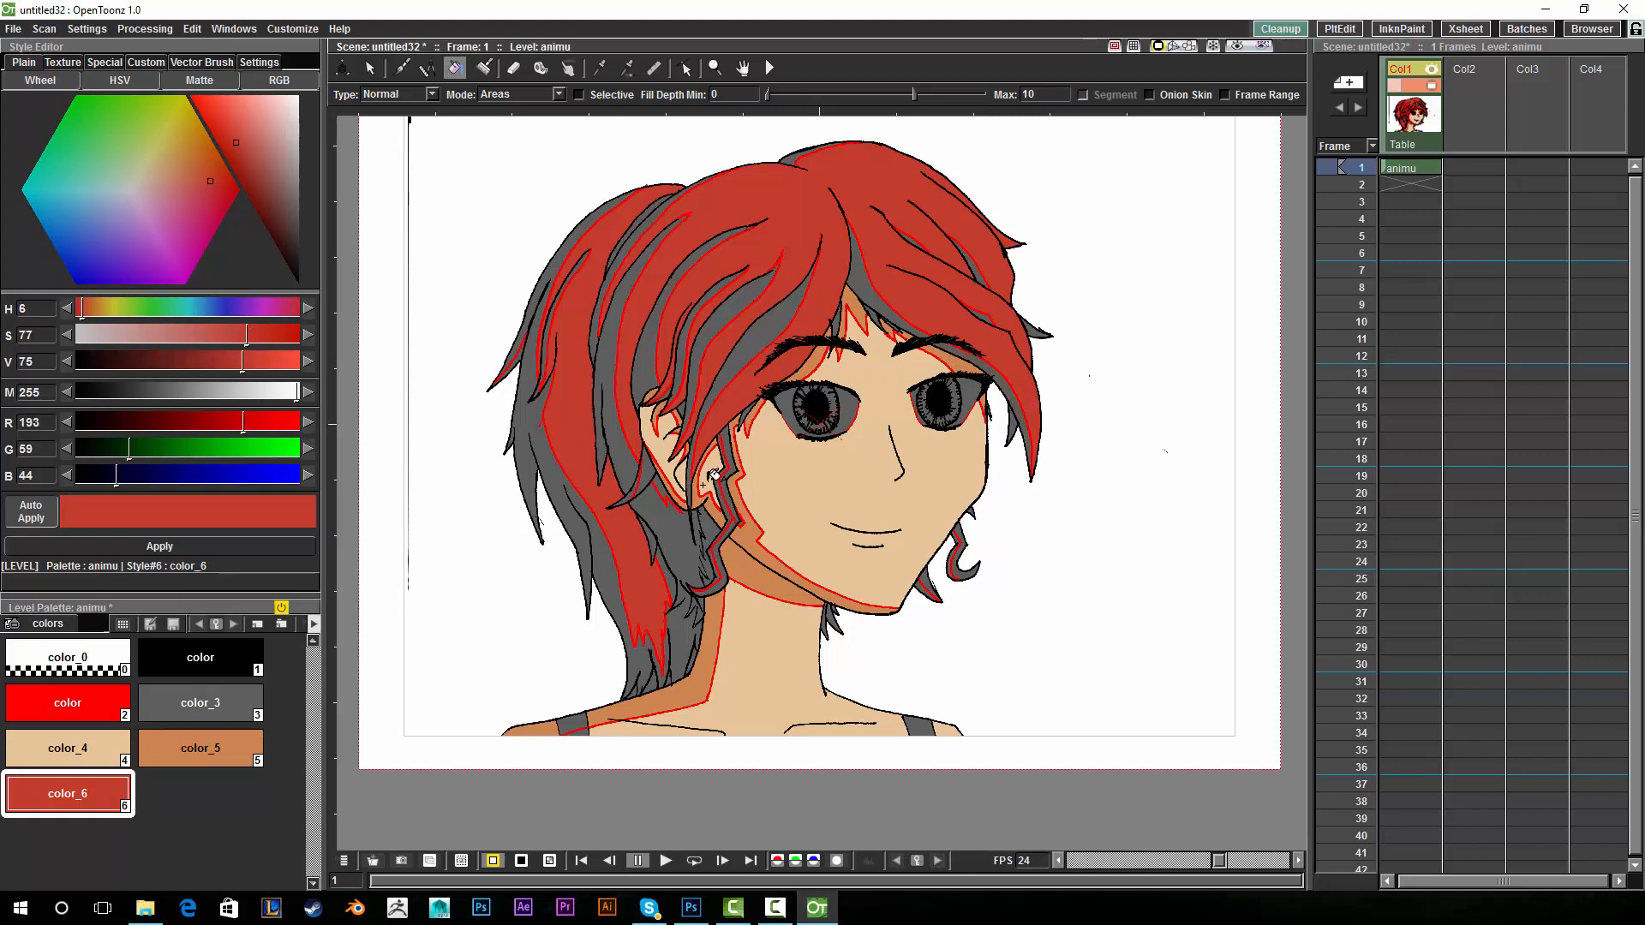
Add color_7 as a dark maroon hair shadow and fill the remaining hair strands red.
click(201, 794)
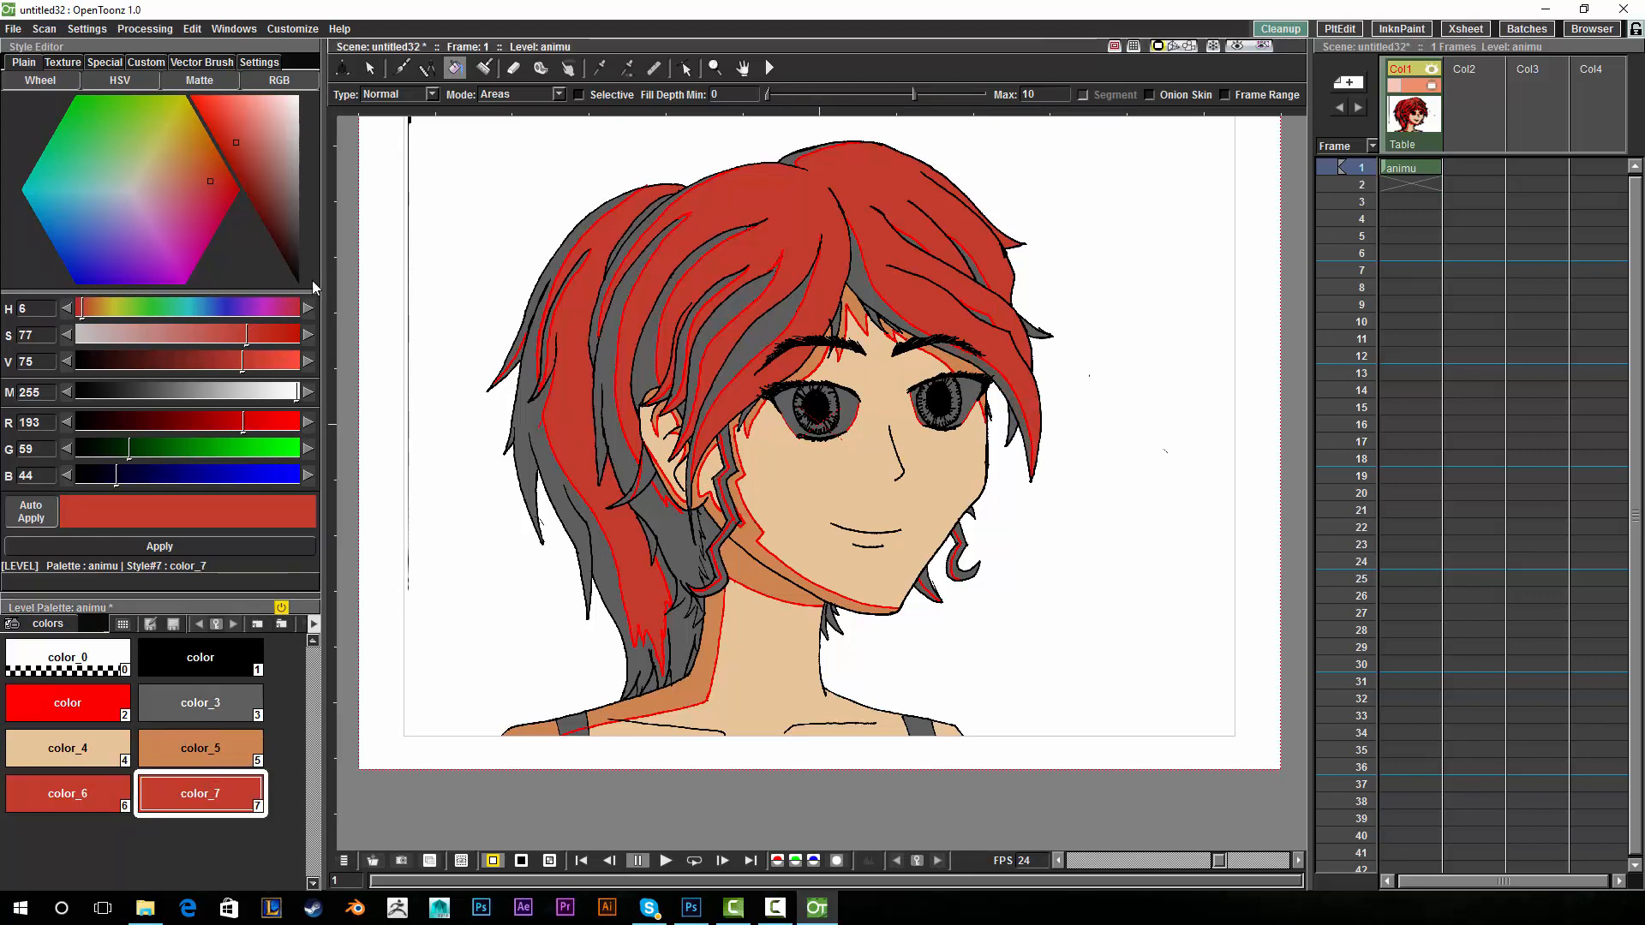
click(228, 144)
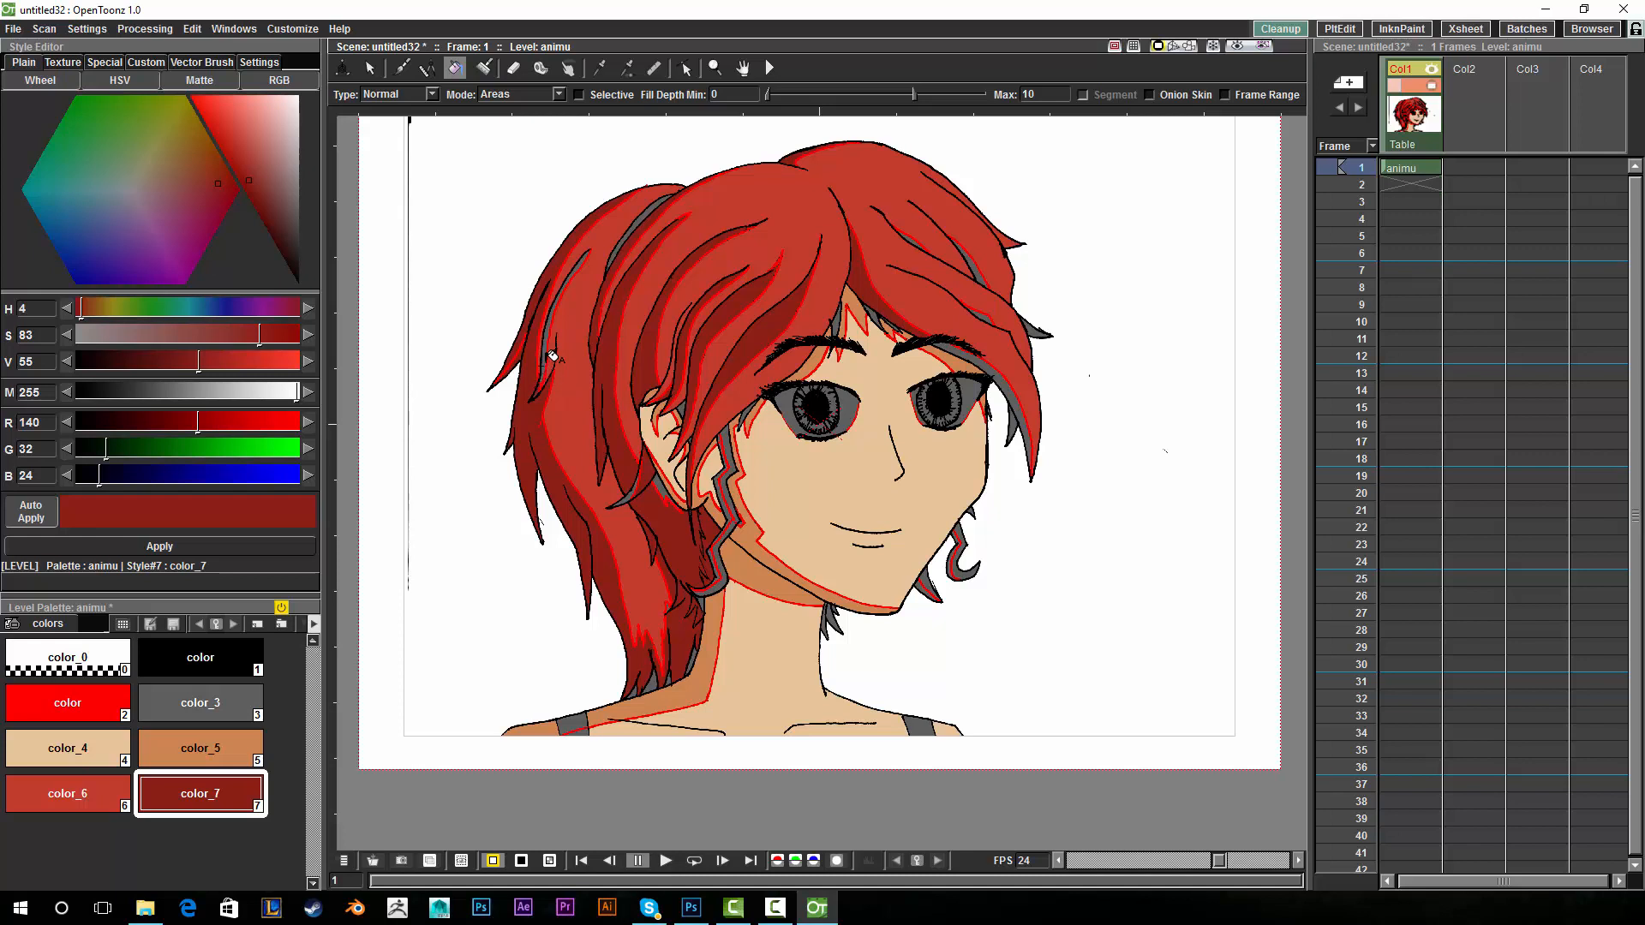
mouse_move(989, 269)
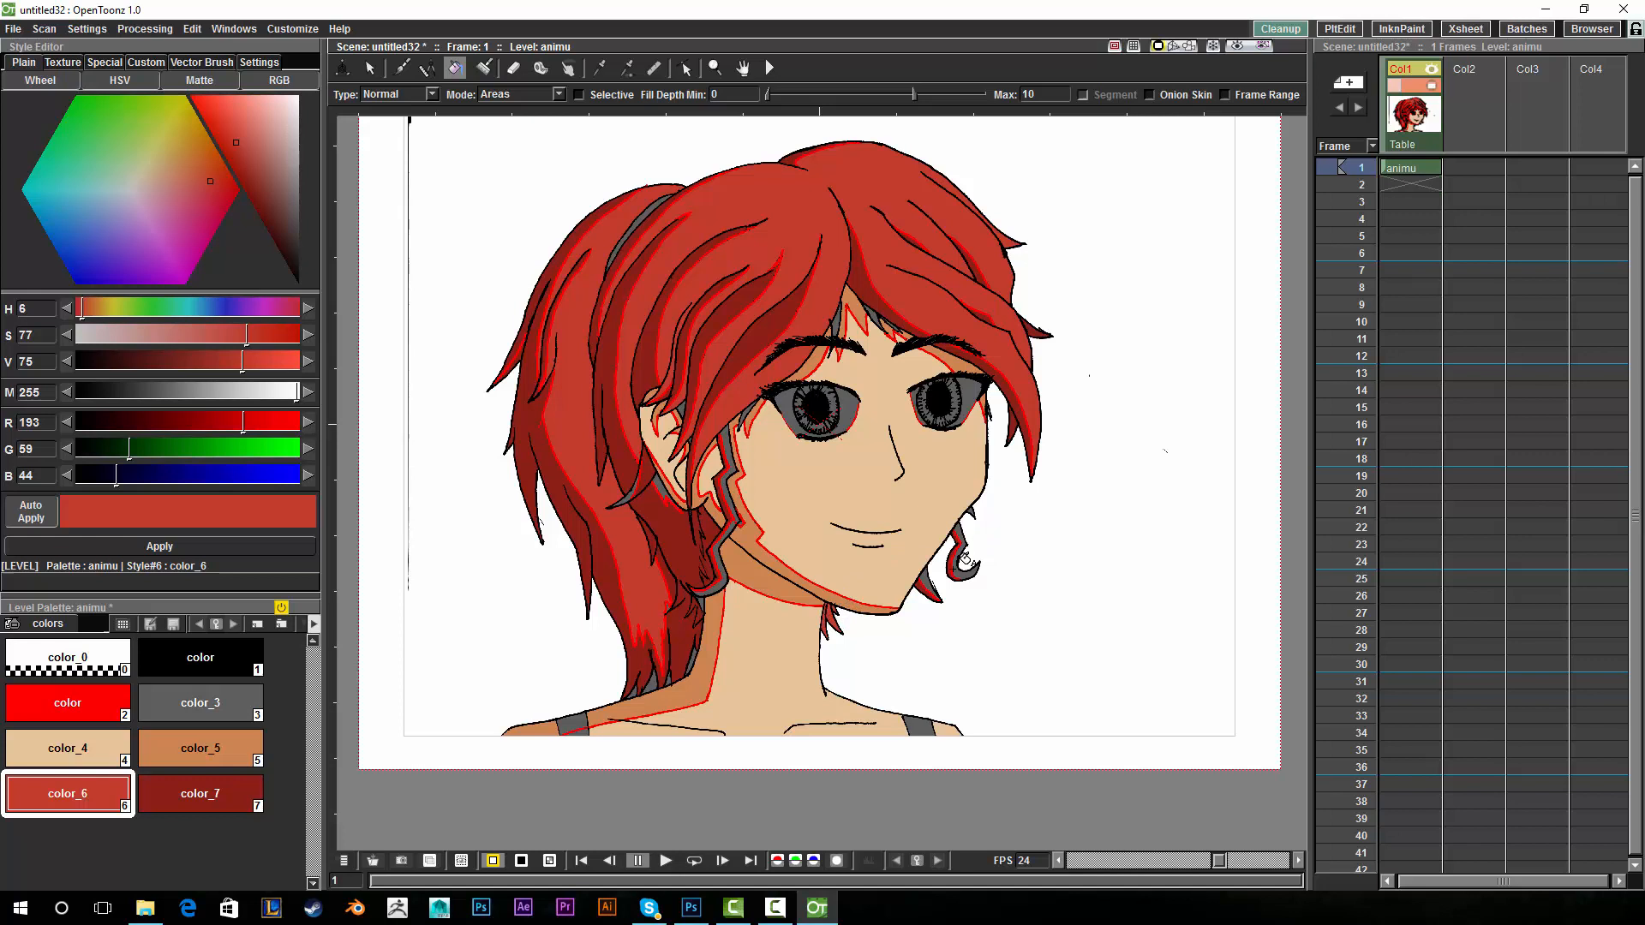
click(952, 562)
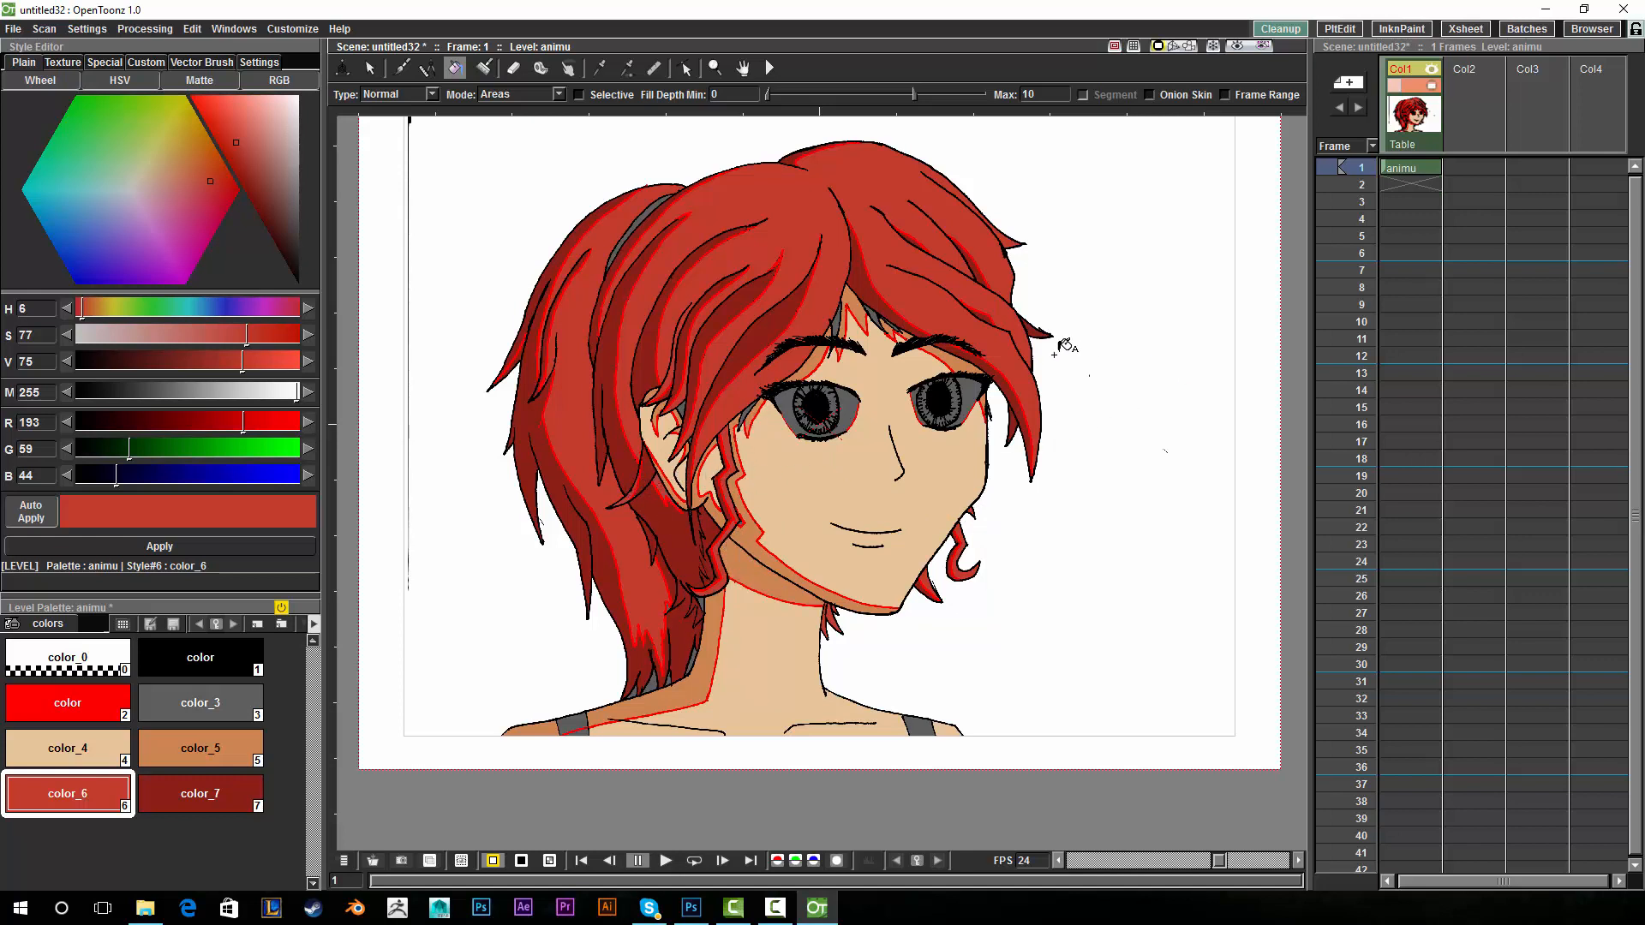
mouse_move(294, 713)
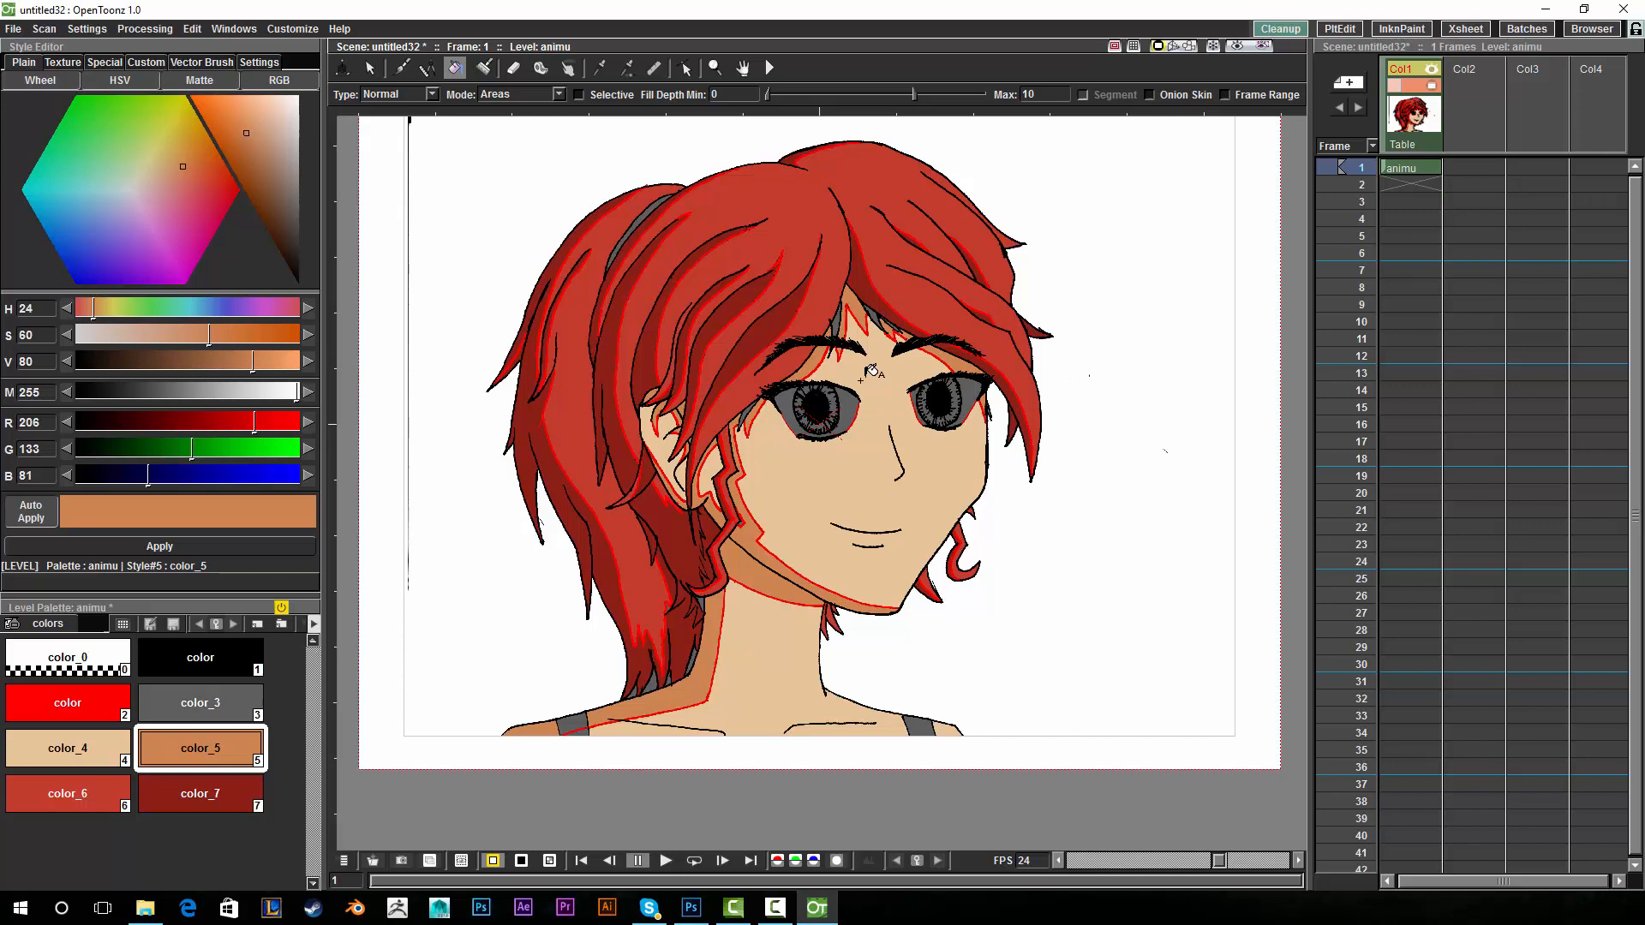
click(67, 794)
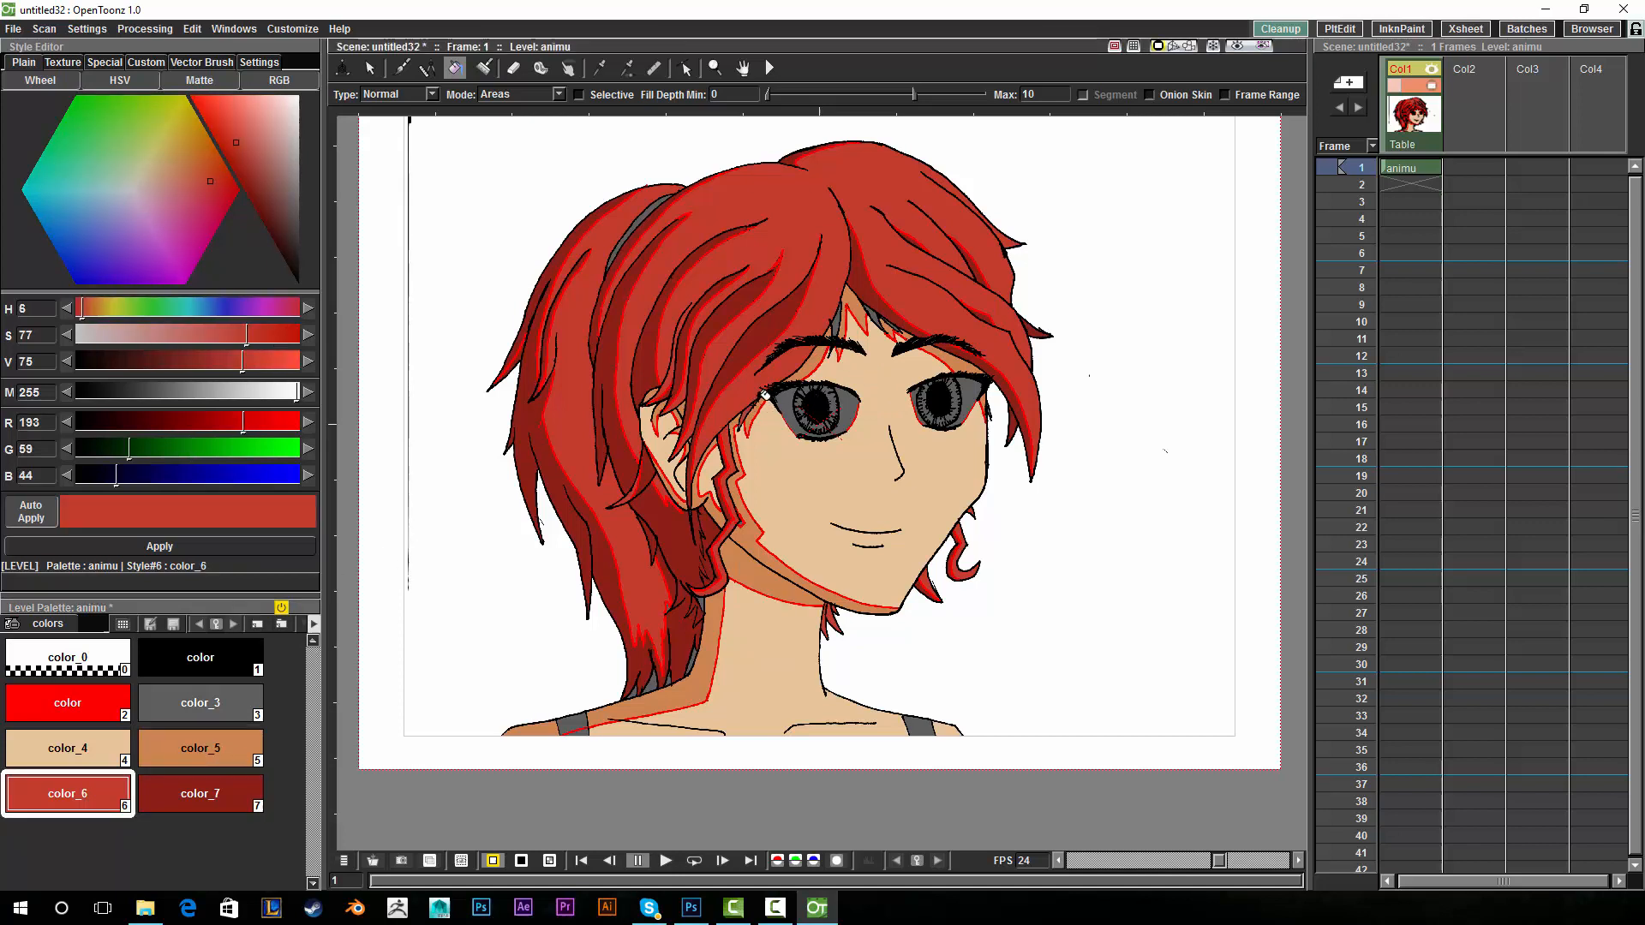
click(200, 793)
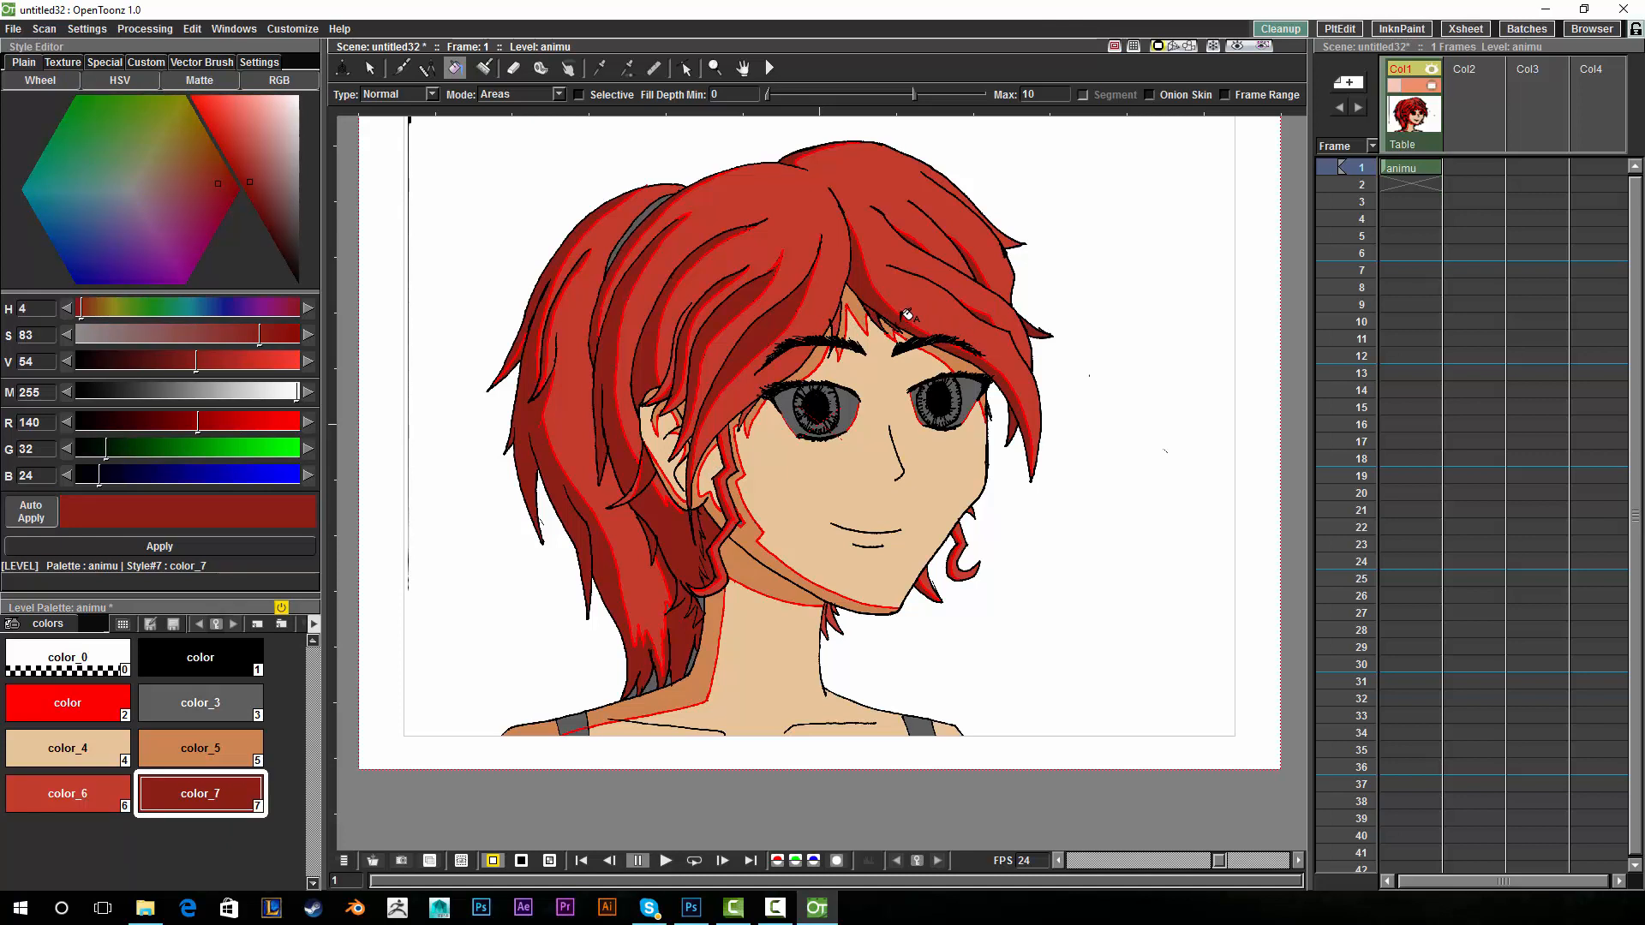
mouse_move(895, 307)
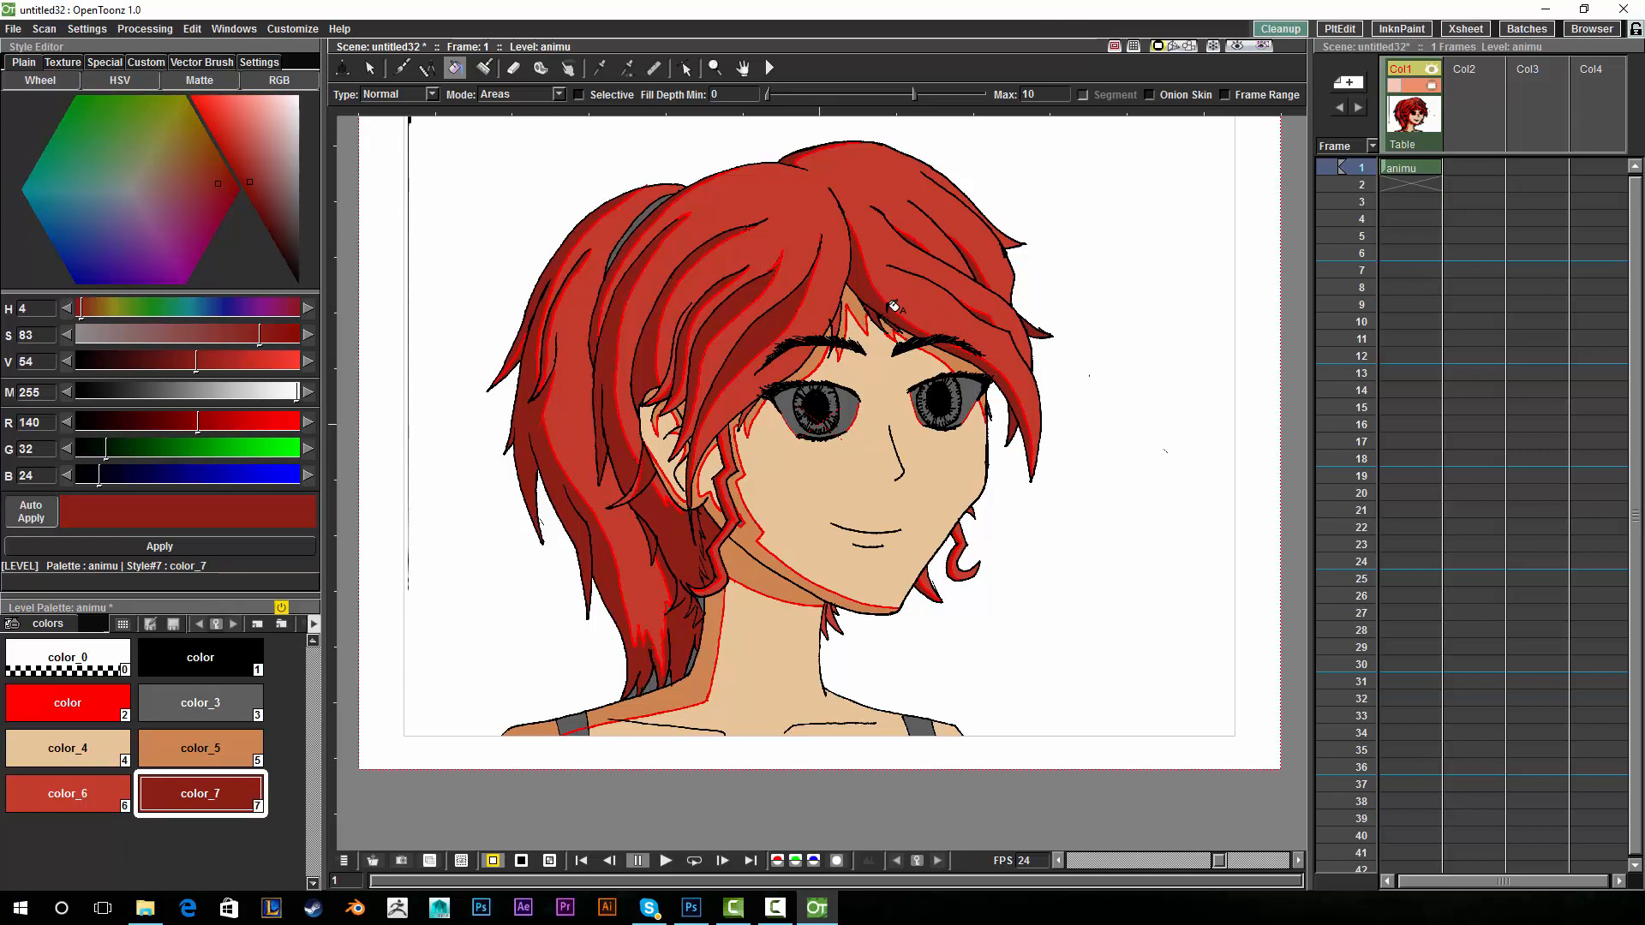
mouse_move(901, 297)
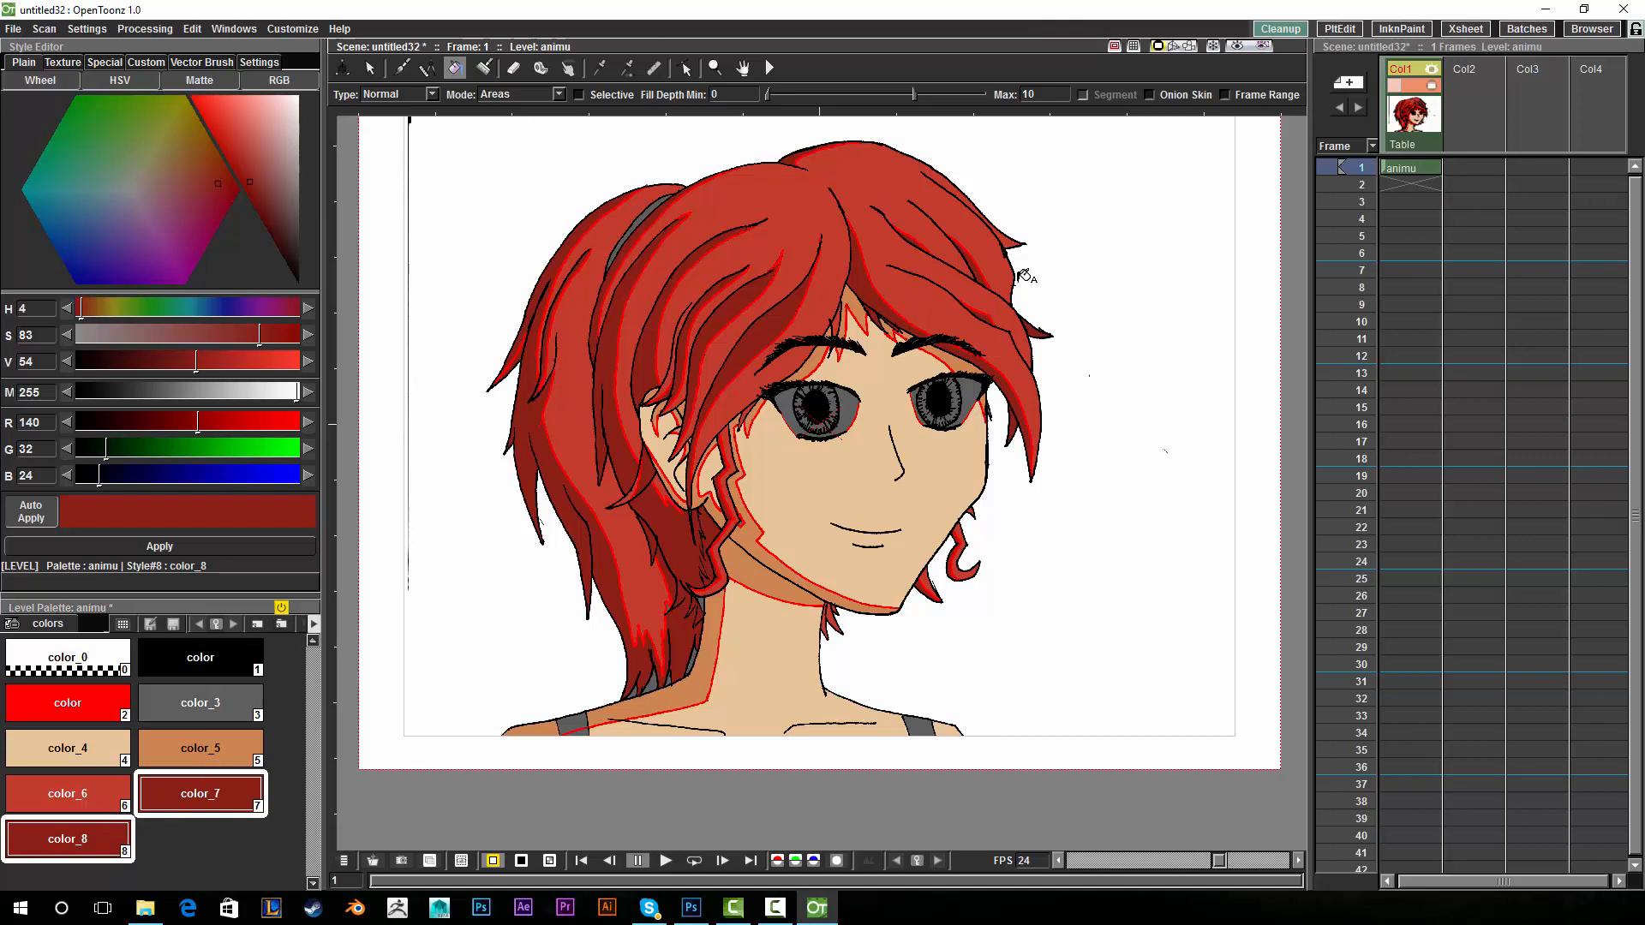
Set the new color_8 to a strong blue and fill the hair tie with it.
click(67, 840)
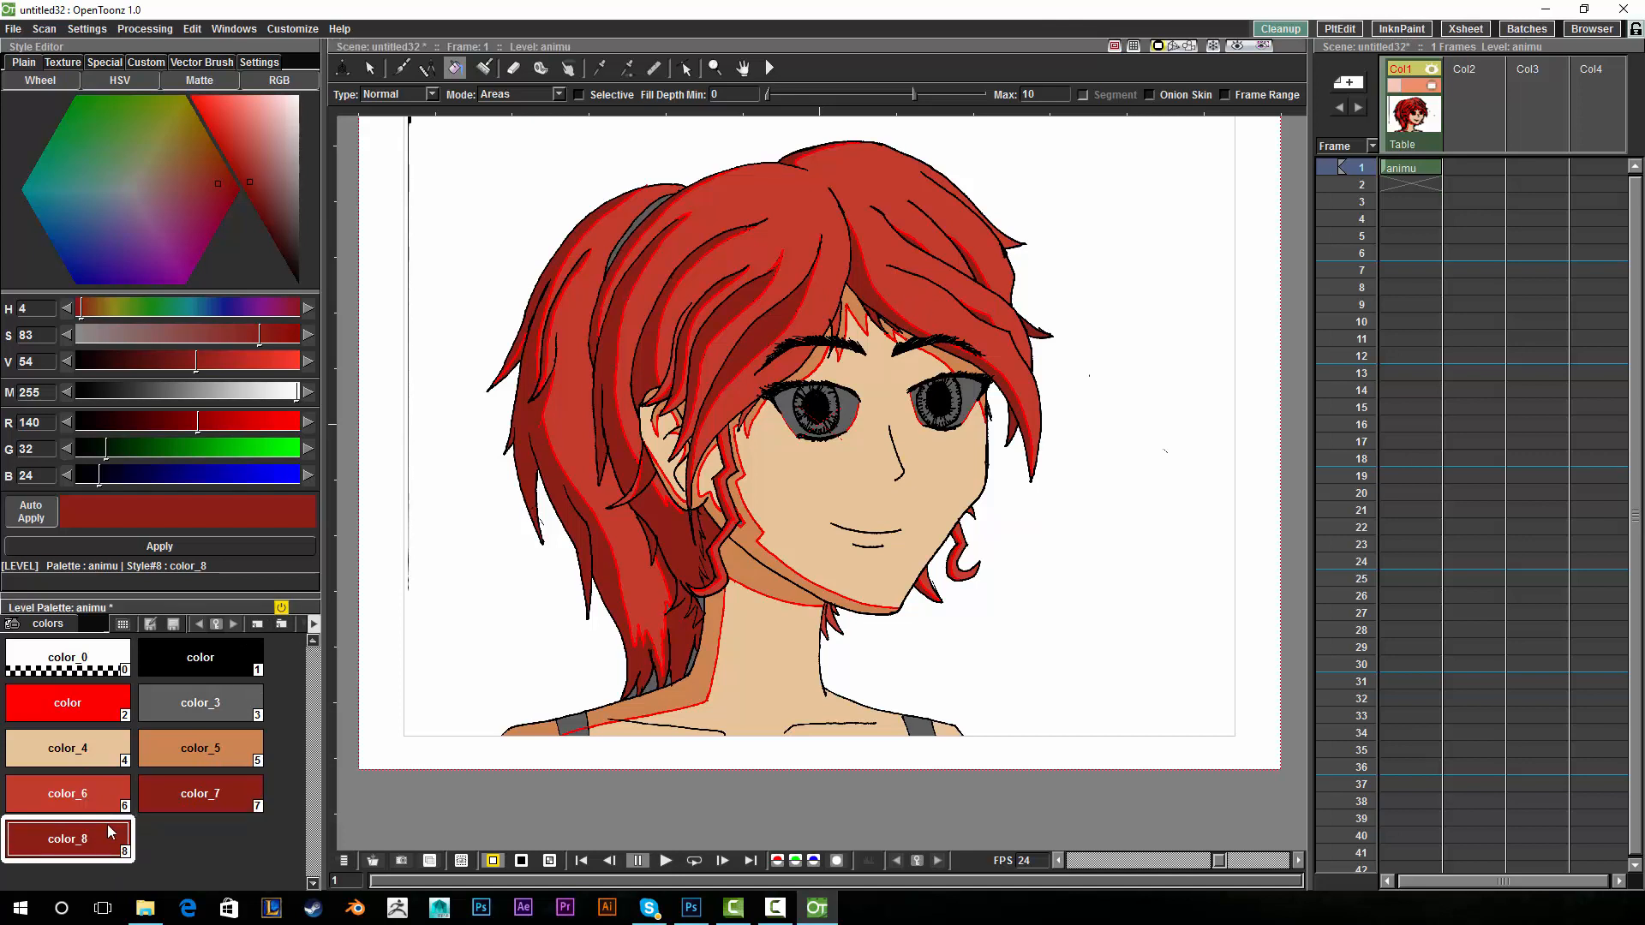
mouse_move(153, 226)
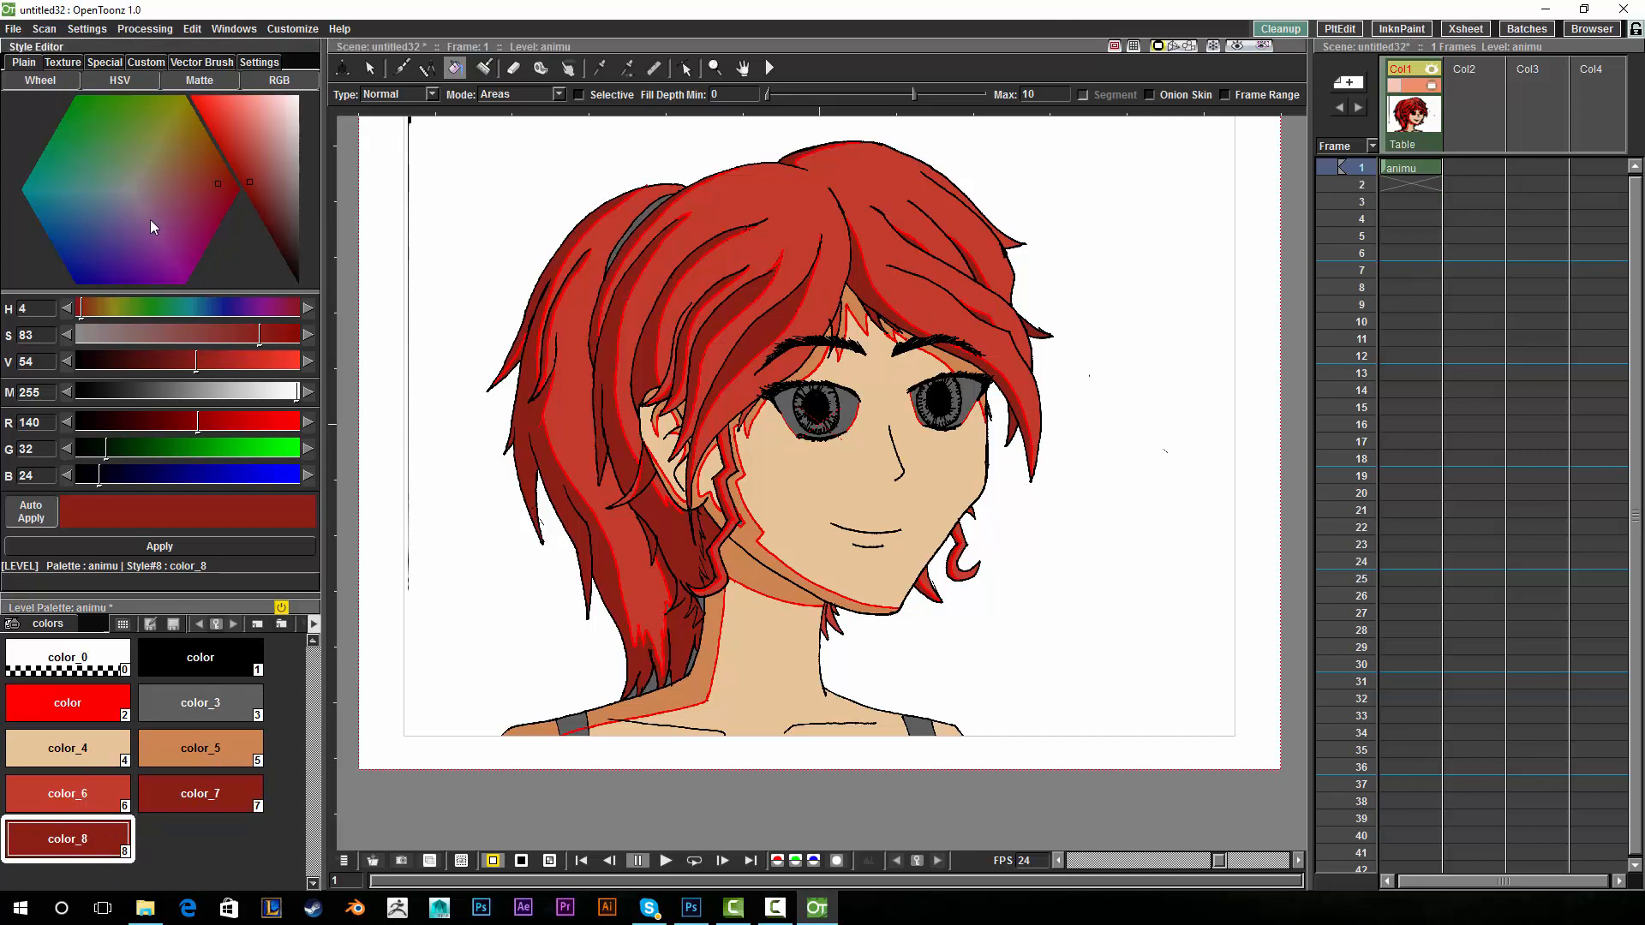
click(288, 191)
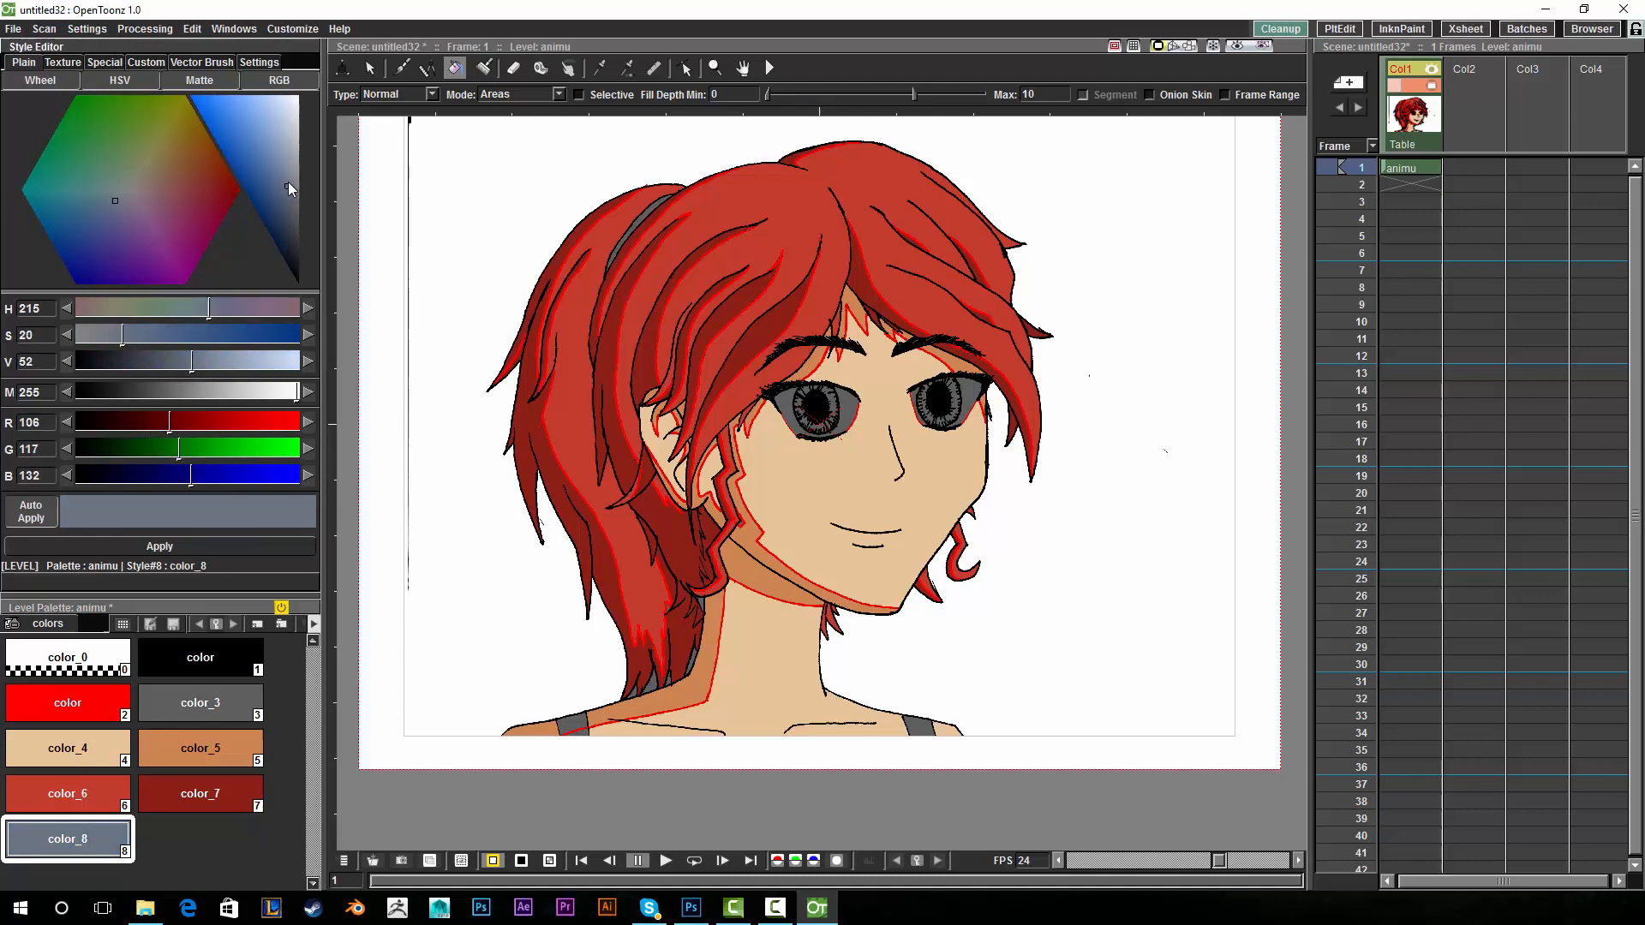
click(93, 240)
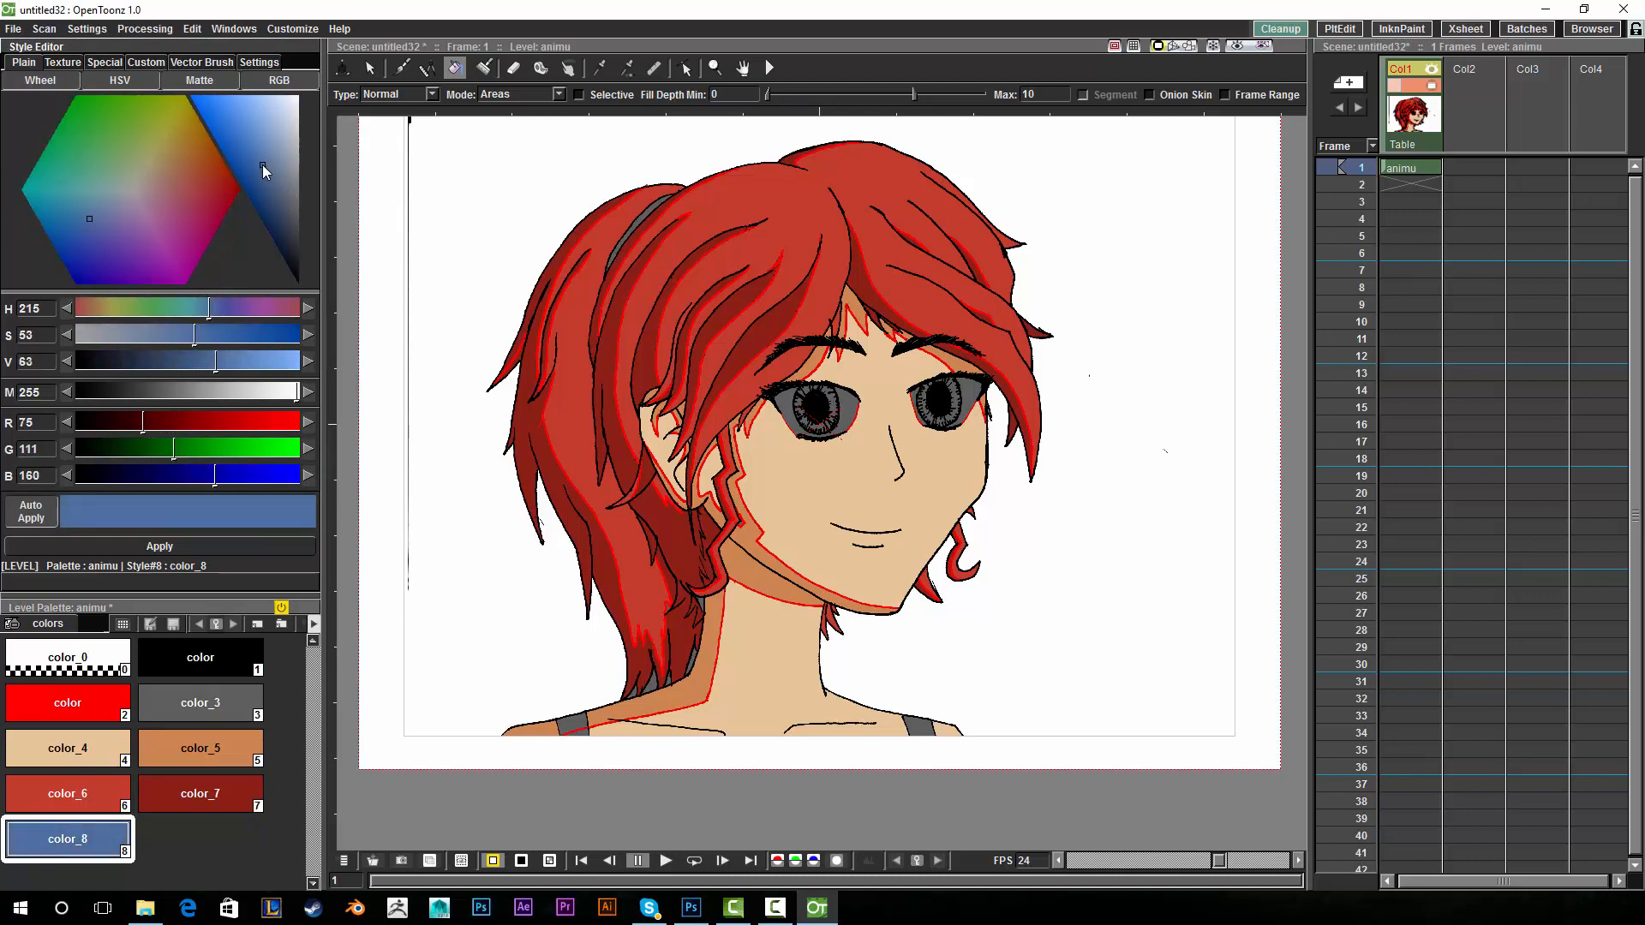
click(713, 362)
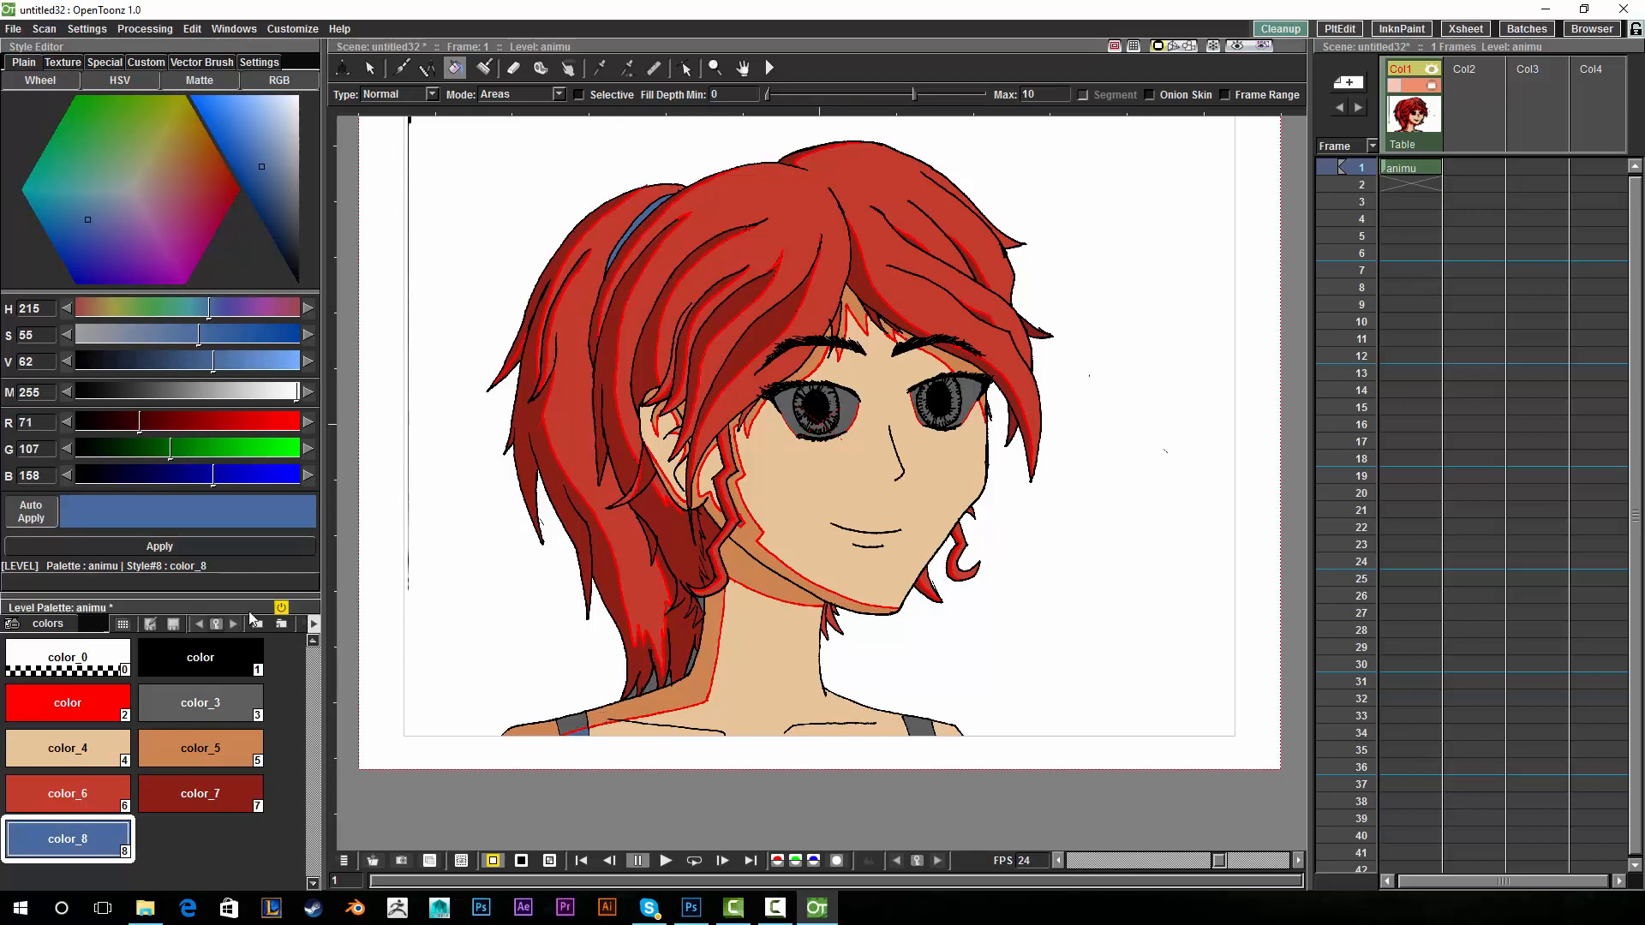
Darken the slate-blue color_9 to navy, then select the transparent background colour.
click(198, 840)
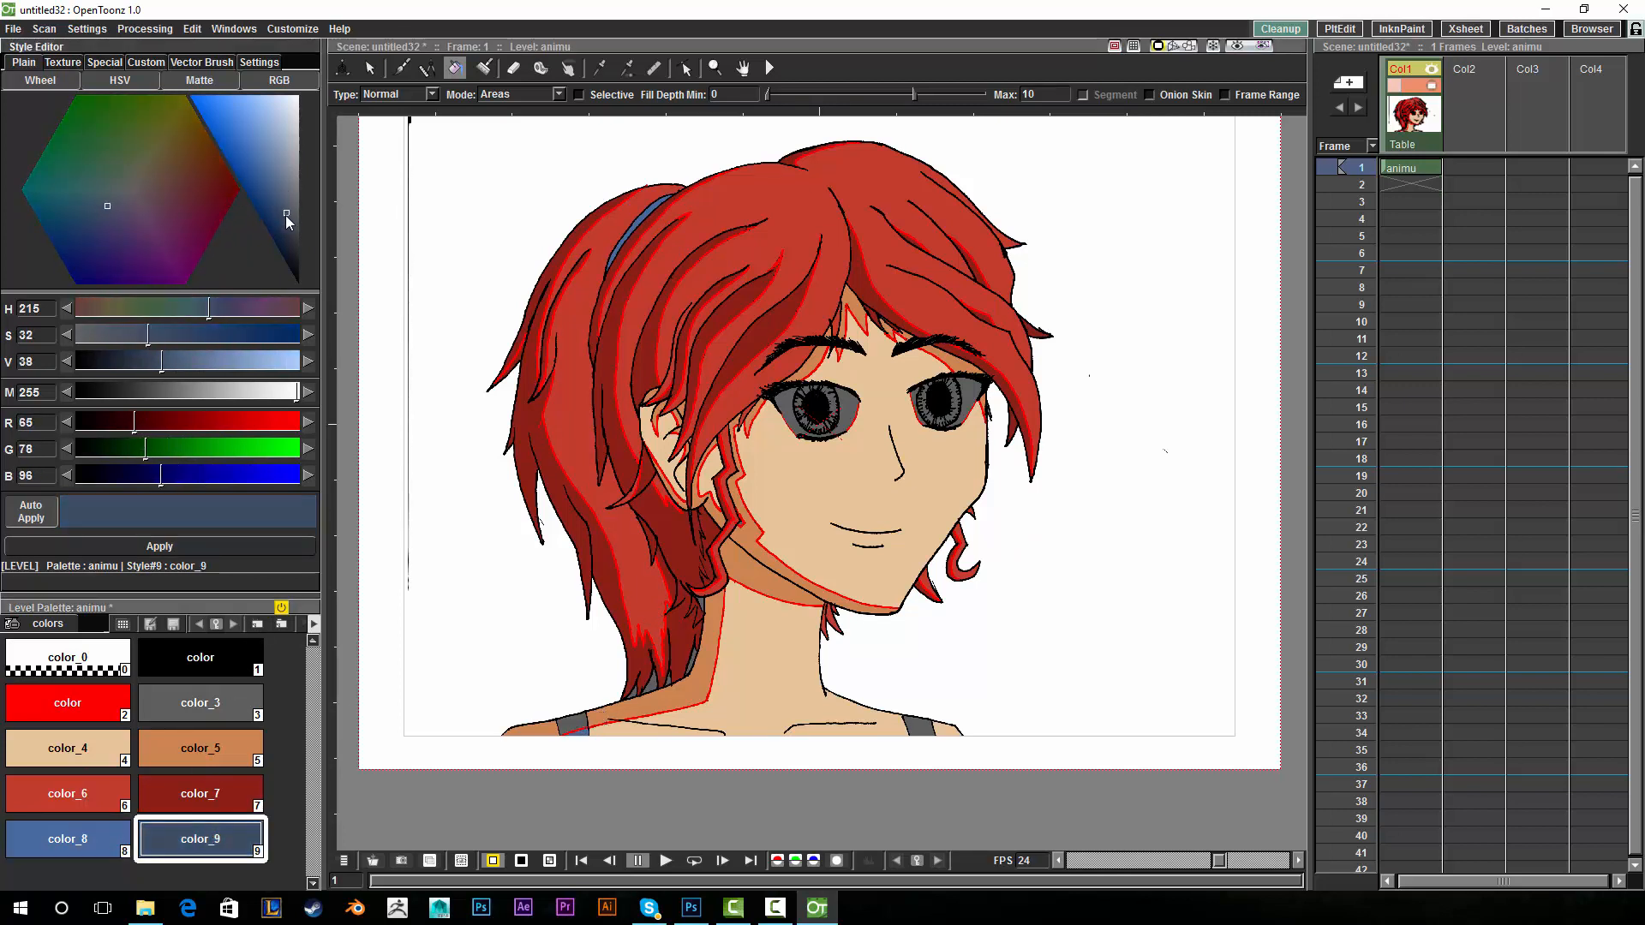
click(103, 209)
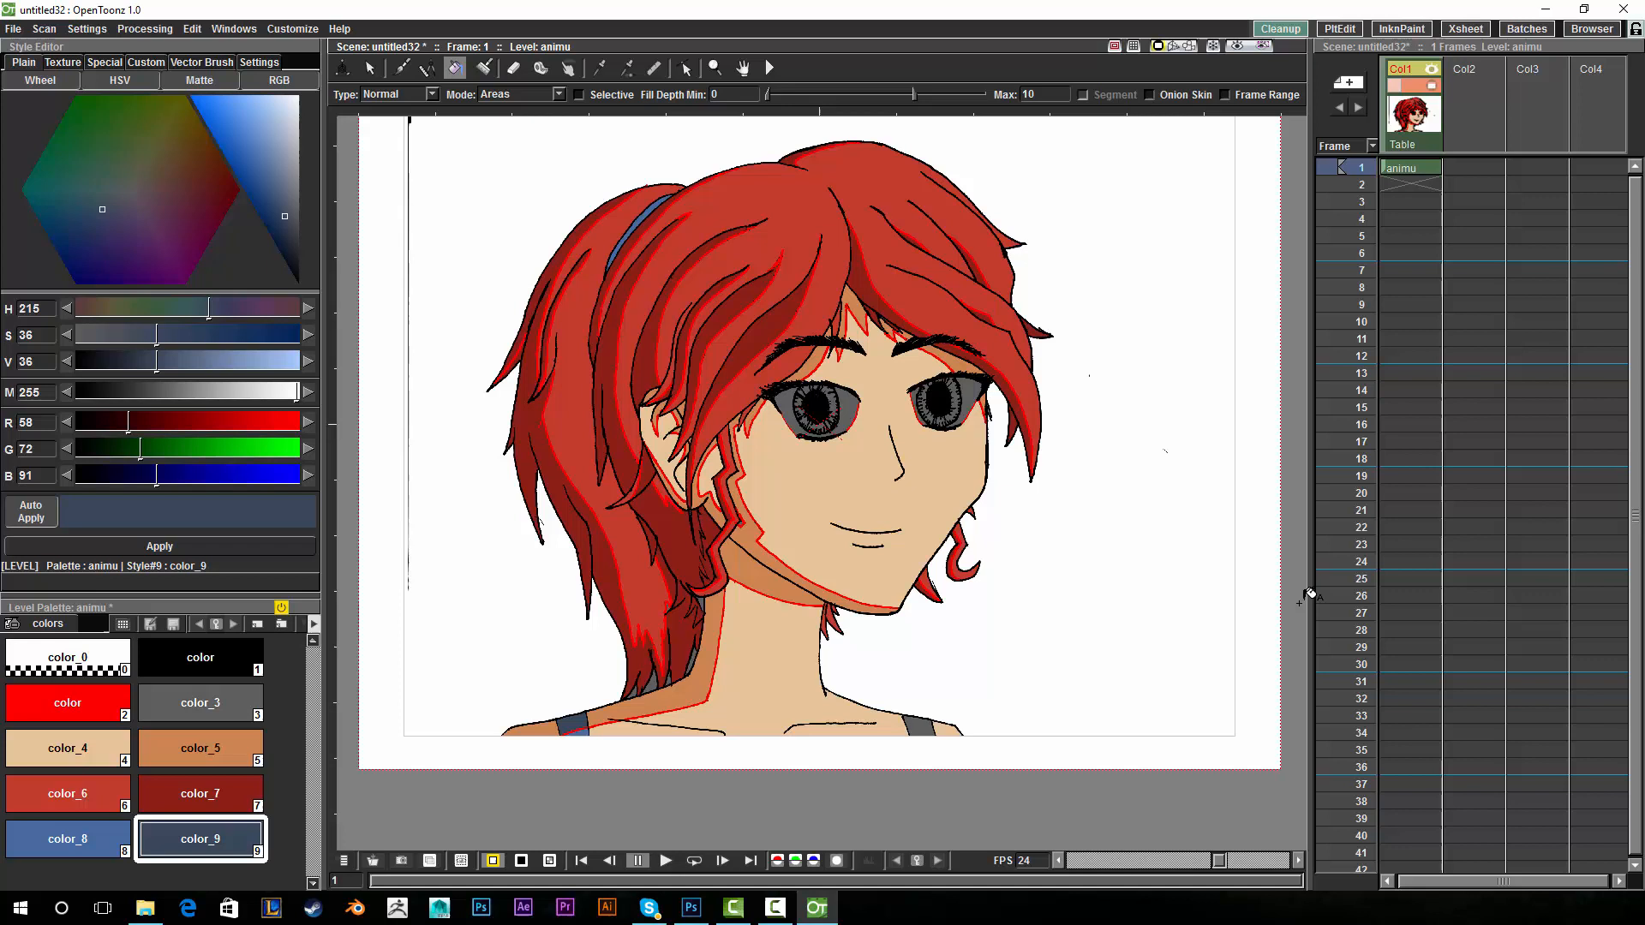
click(67, 840)
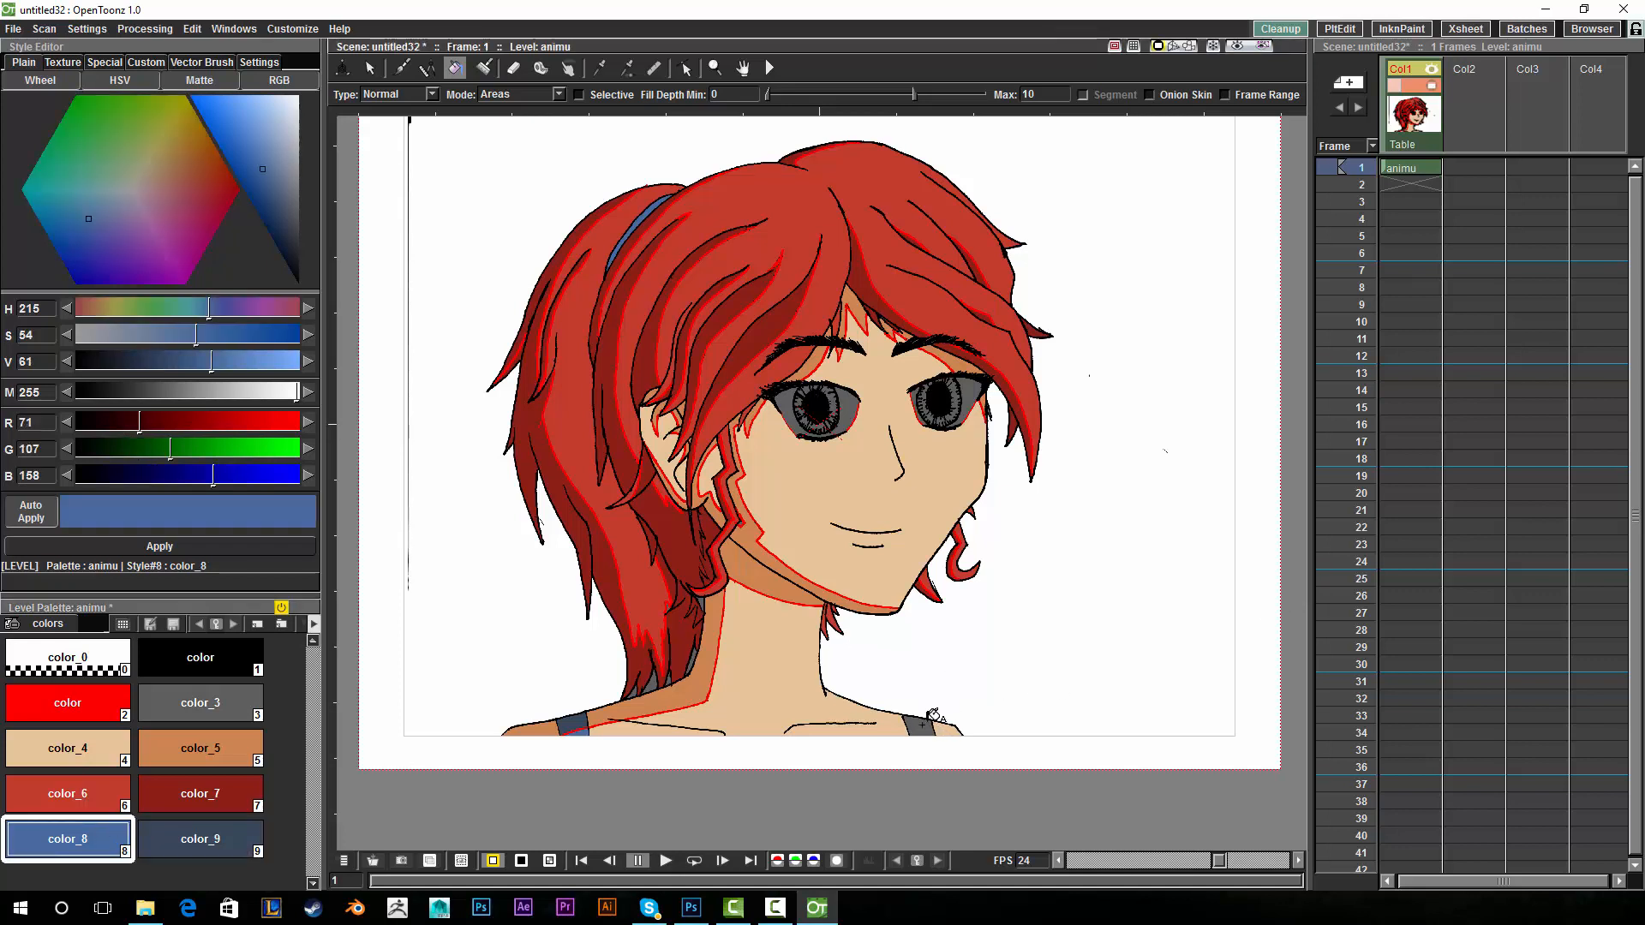
click(66, 658)
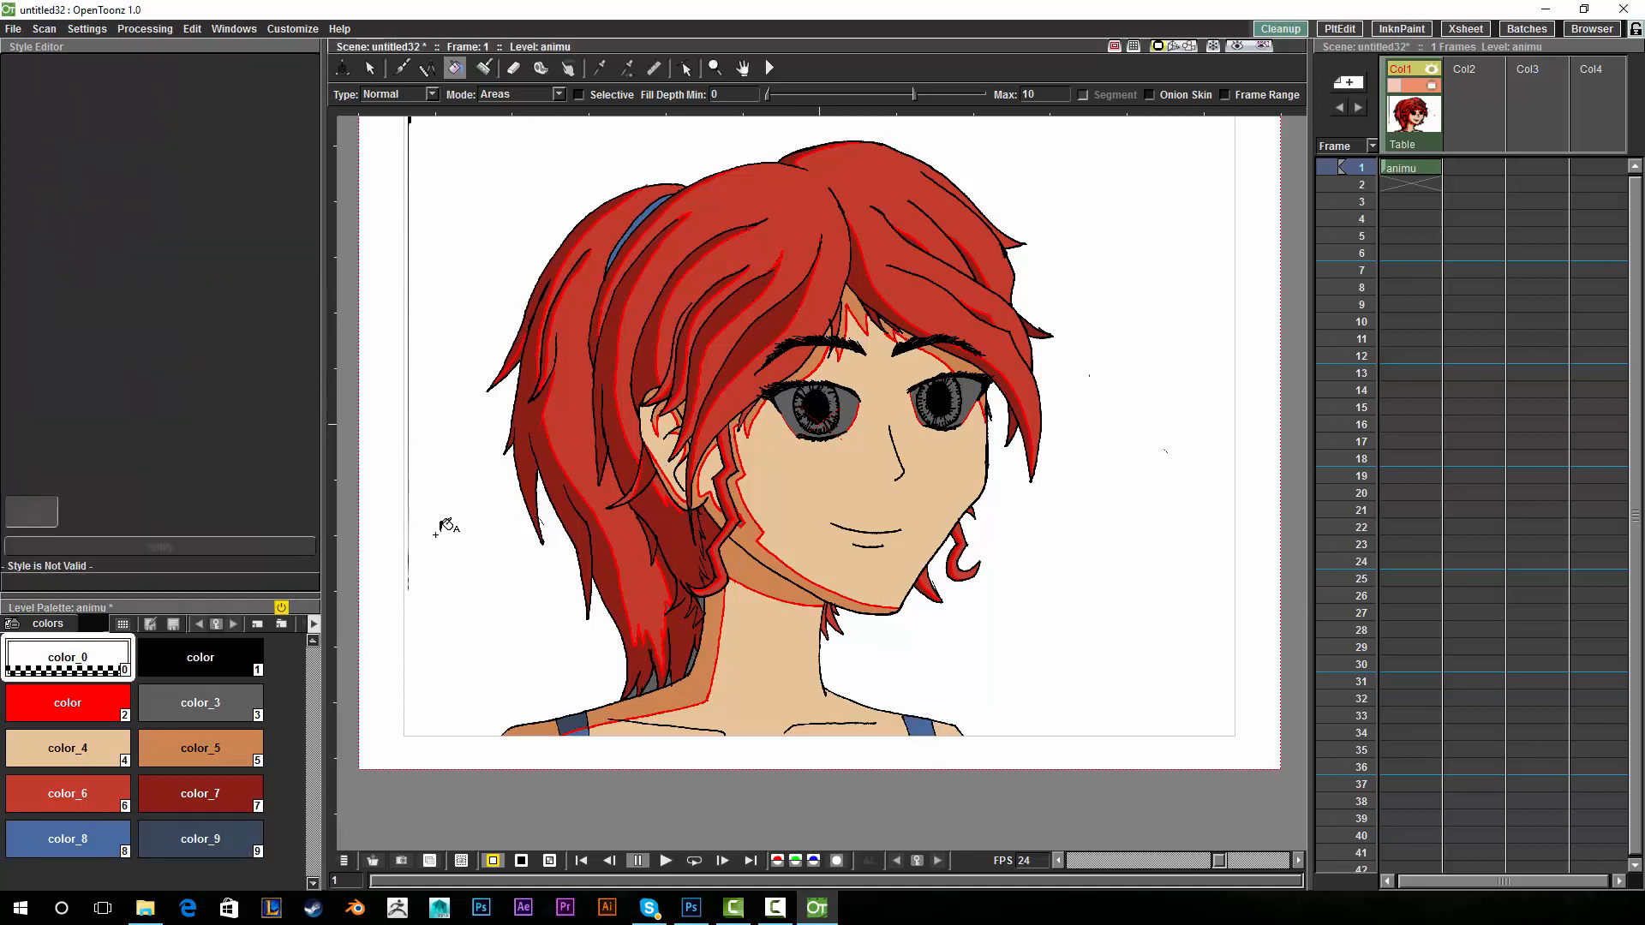
mouse_move(86, 705)
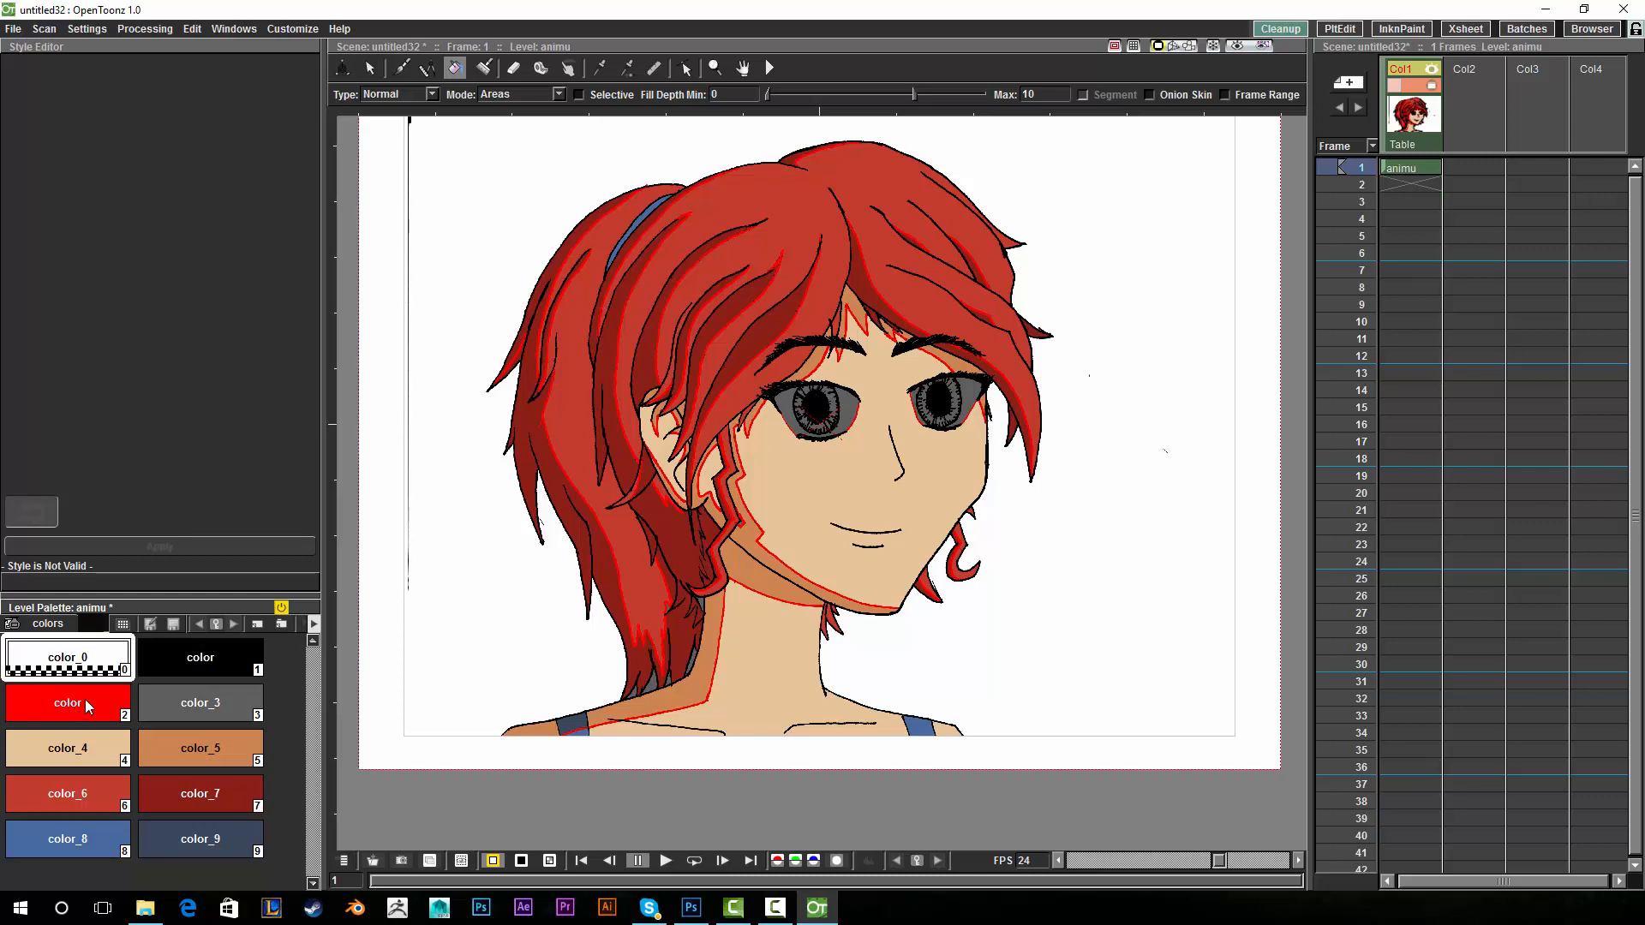
mouse_move(89, 706)
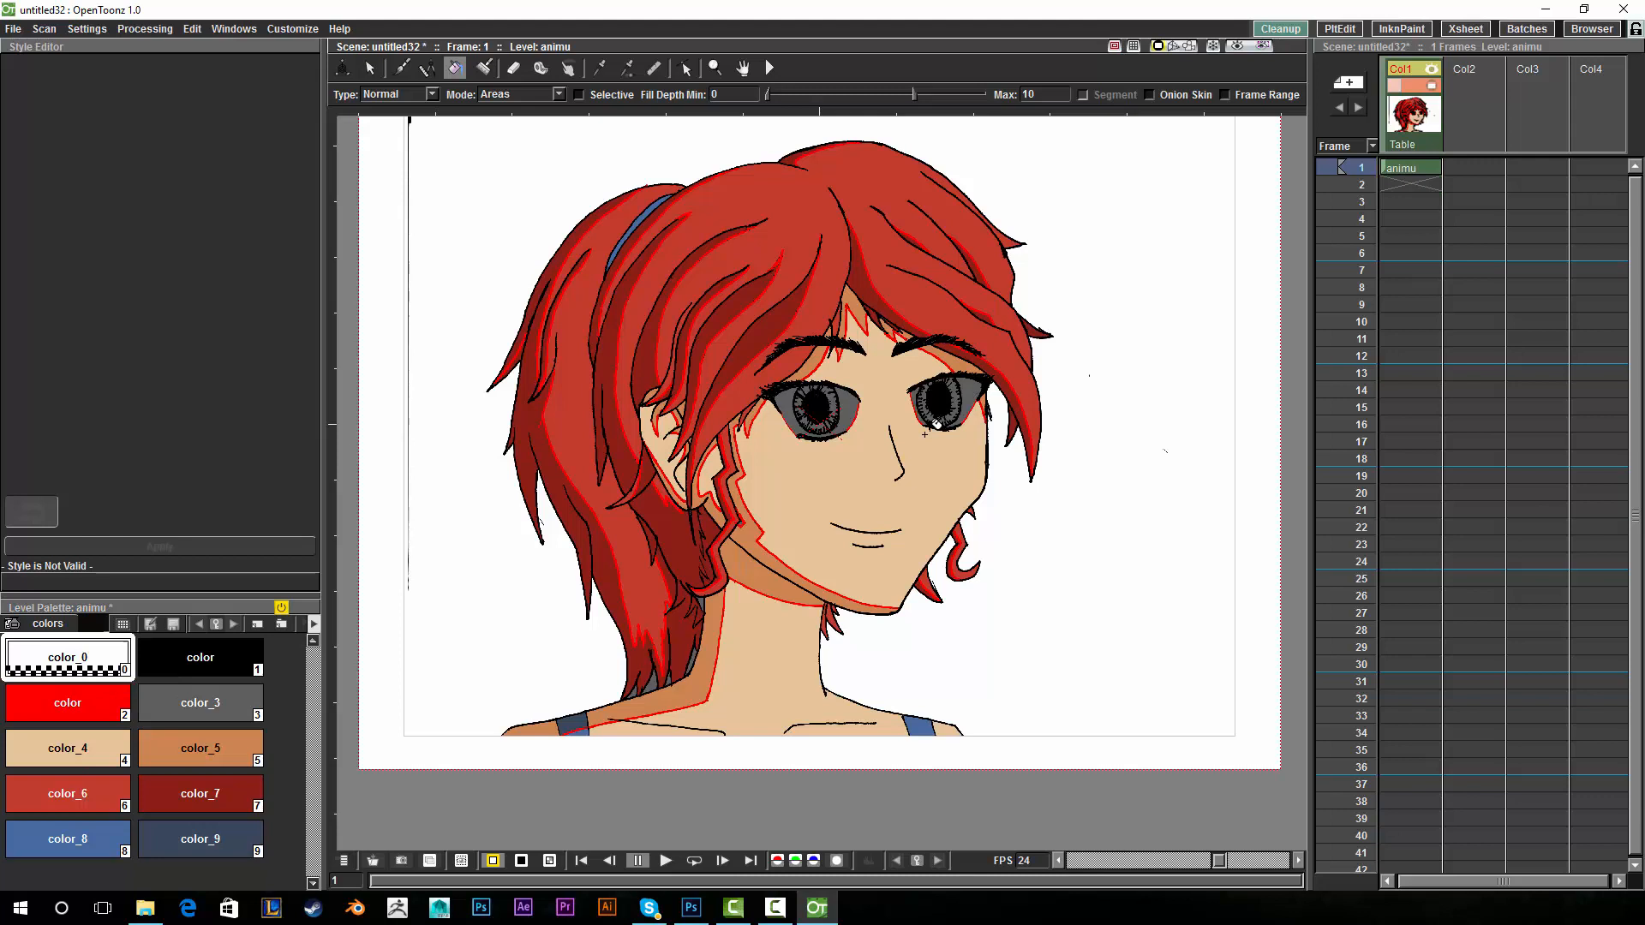
mouse_move(1104, 331)
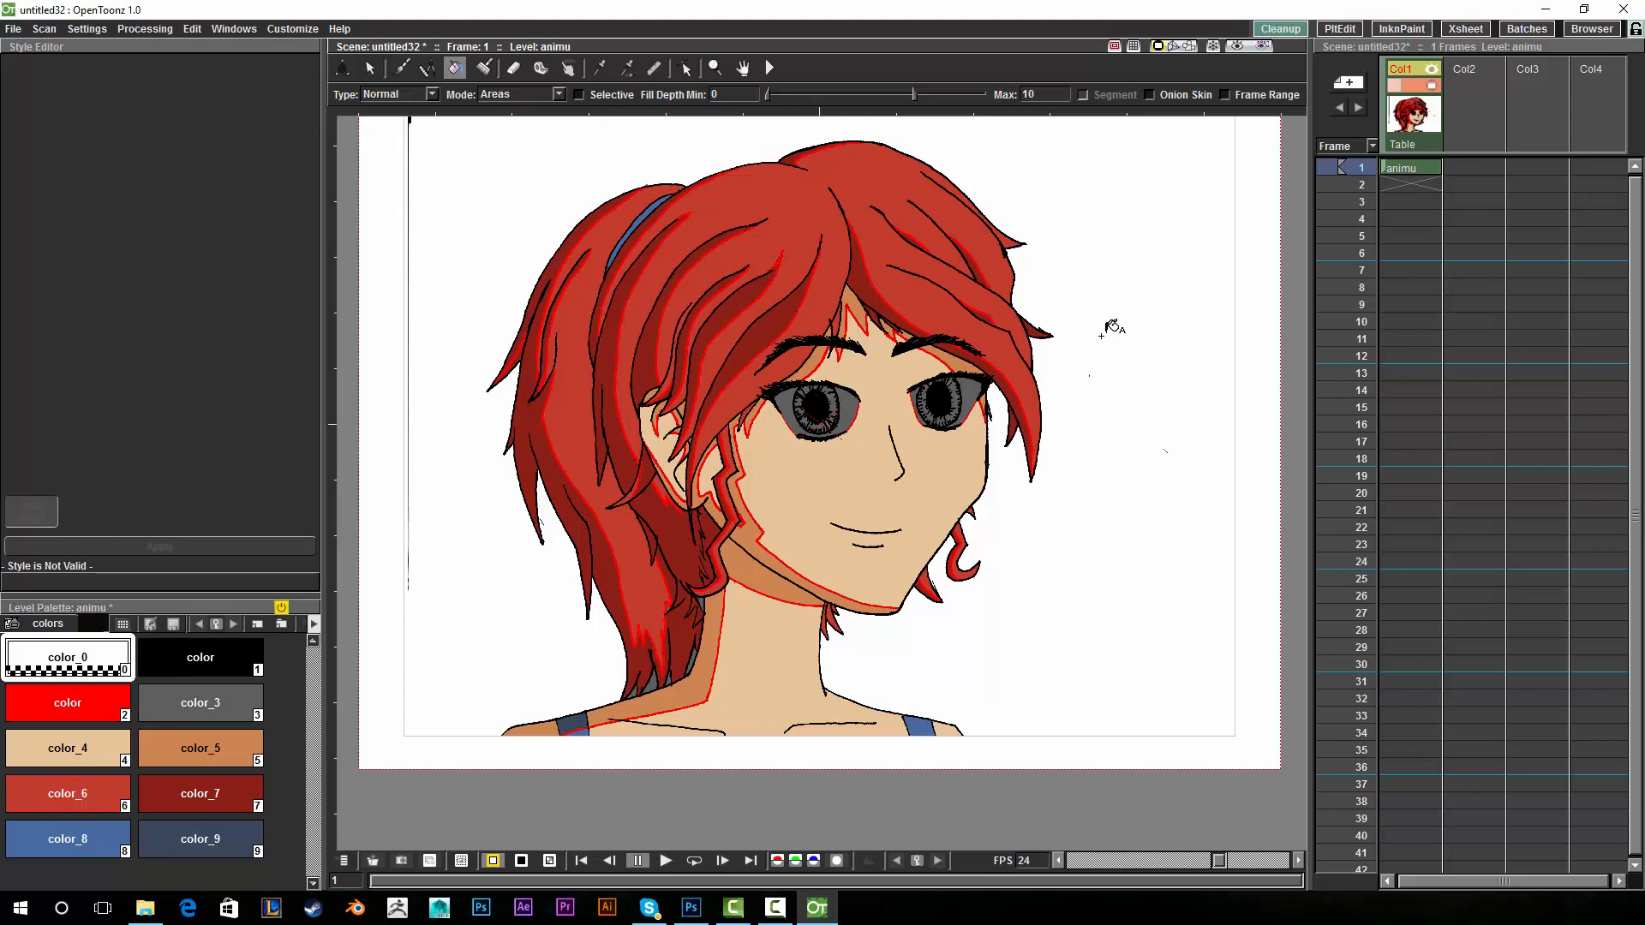
mouse_move(1068, 379)
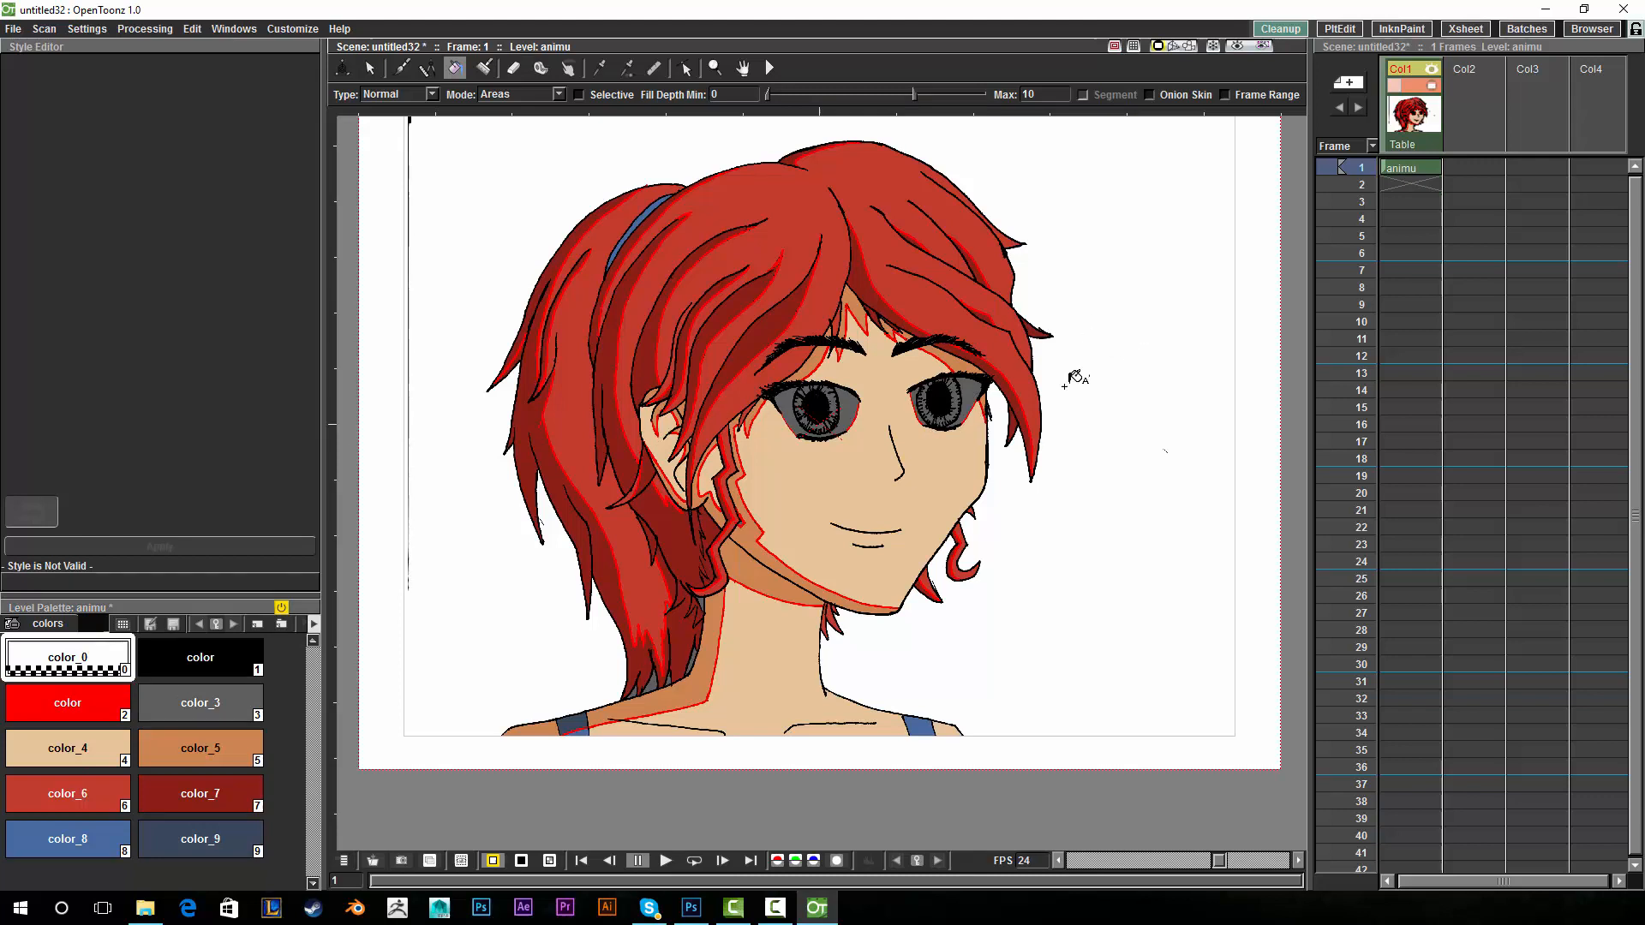
mouse_move(794, 451)
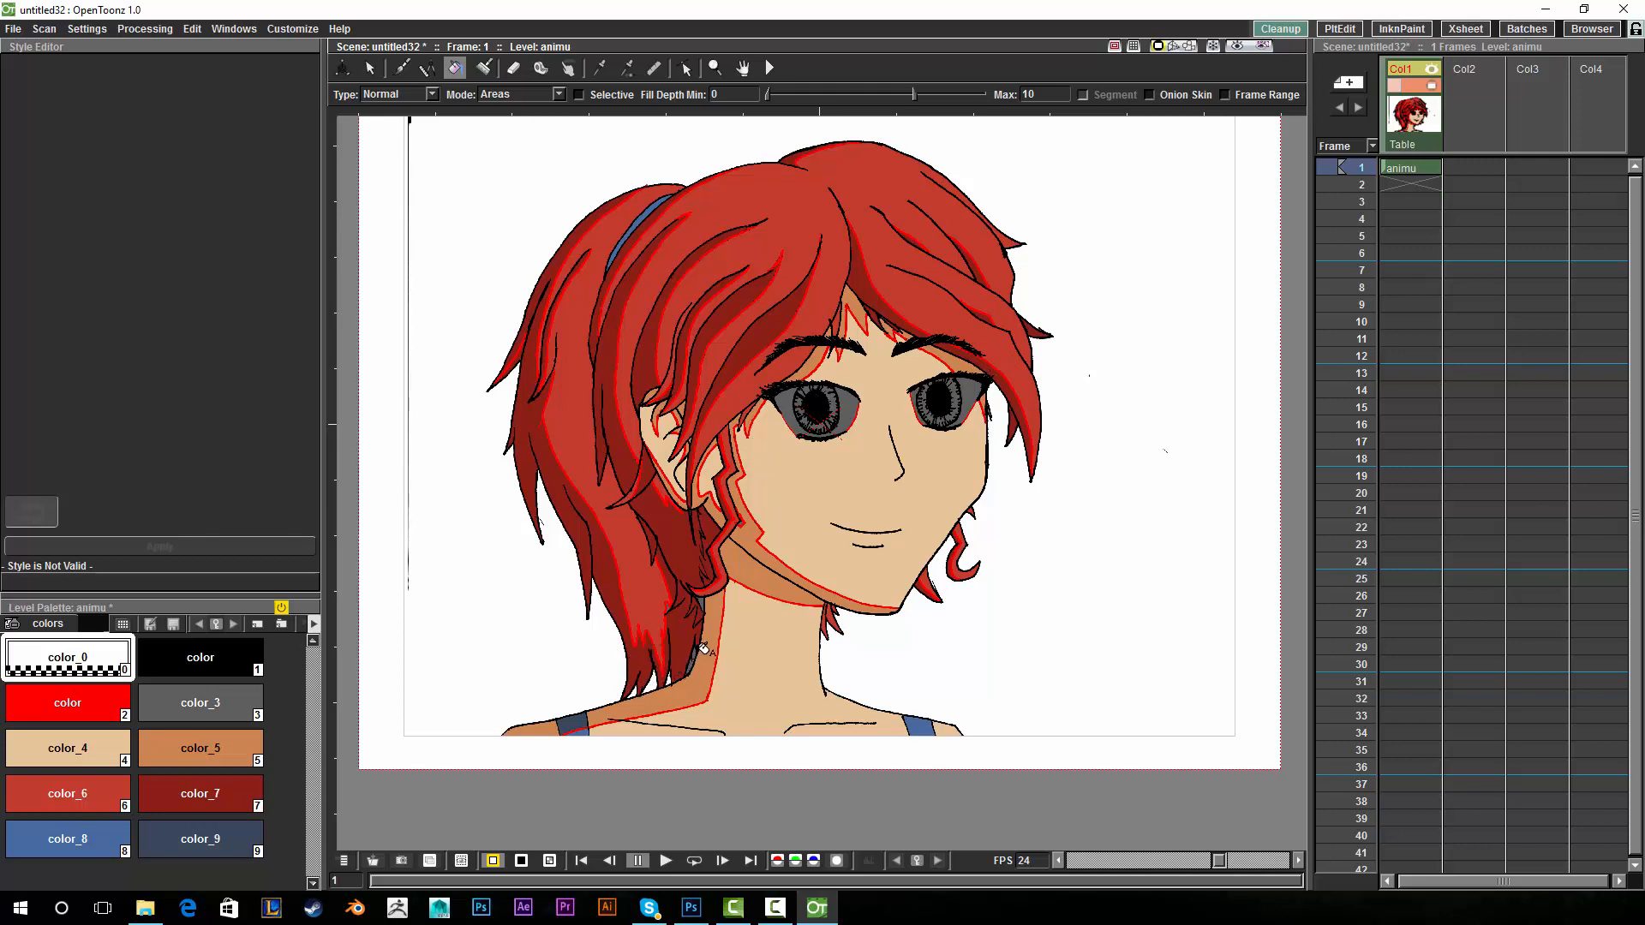
Pick the dark red hair-shadow colour (color_7) from the hair so it loads in the Style Editor.
click(199, 794)
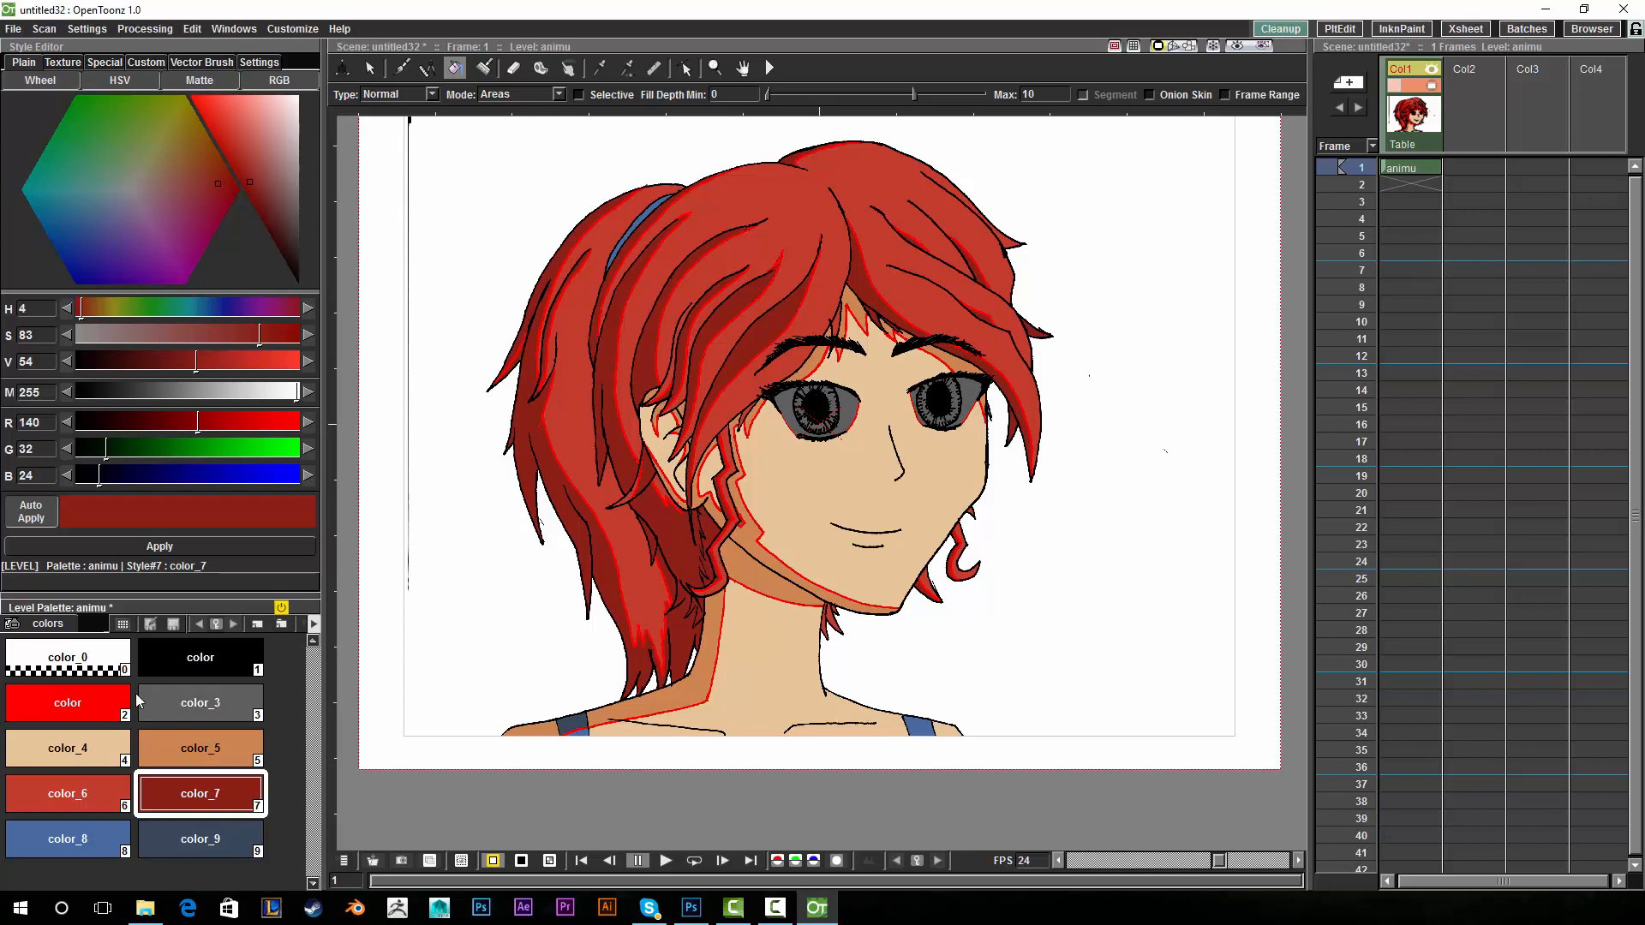
mouse_move(82, 673)
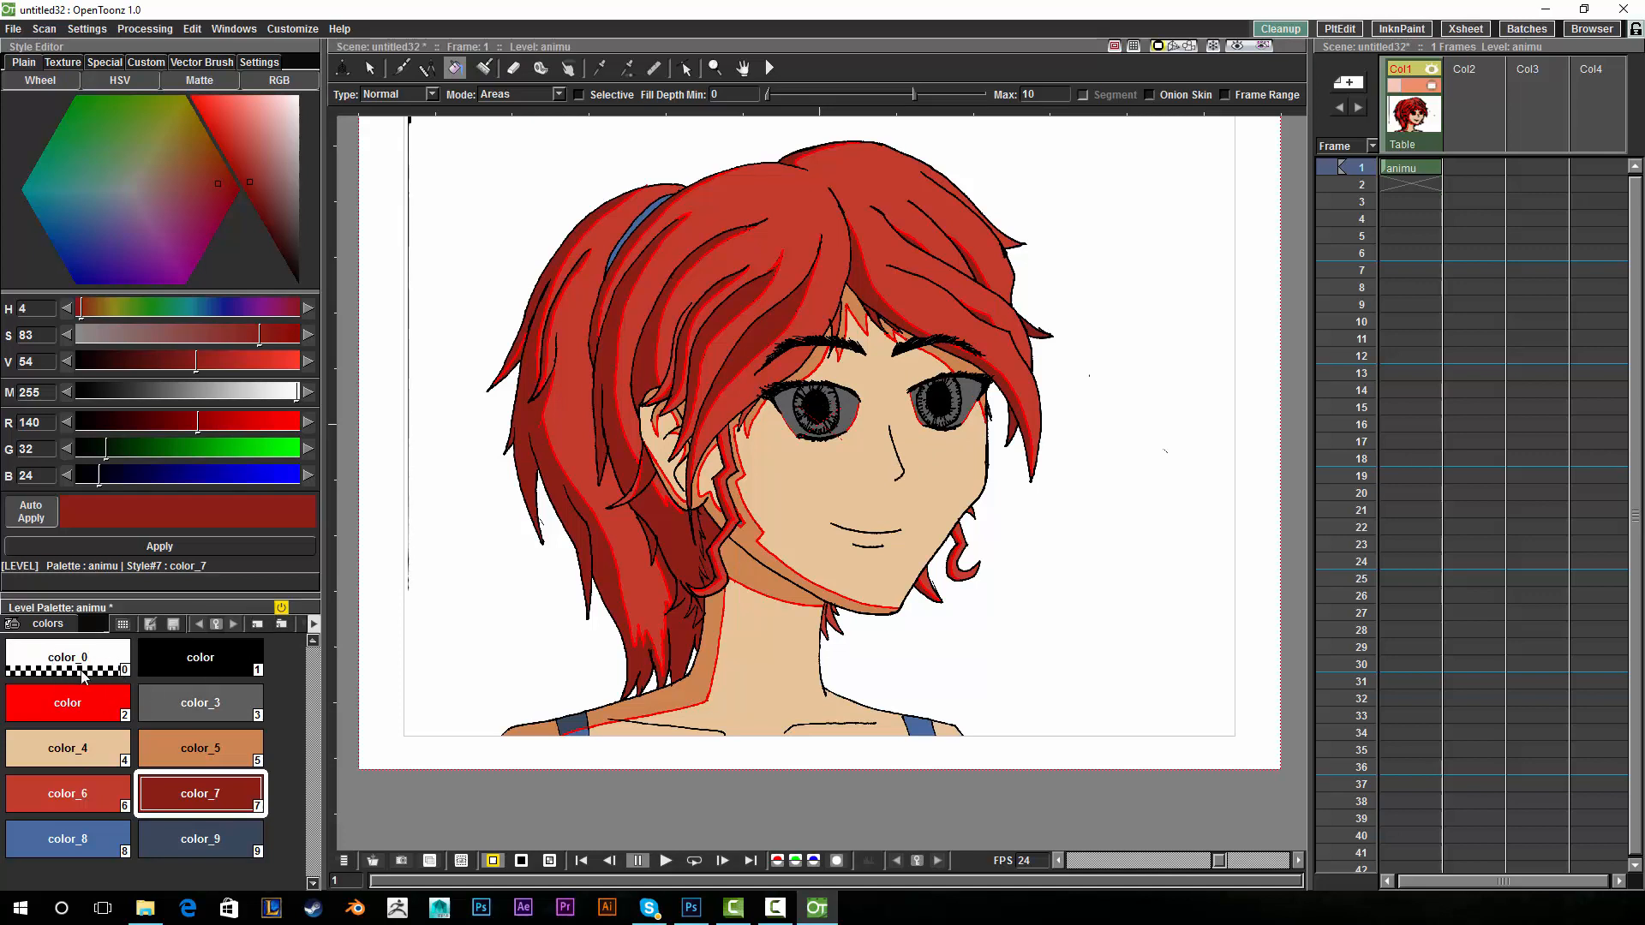
mouse_move(353, 593)
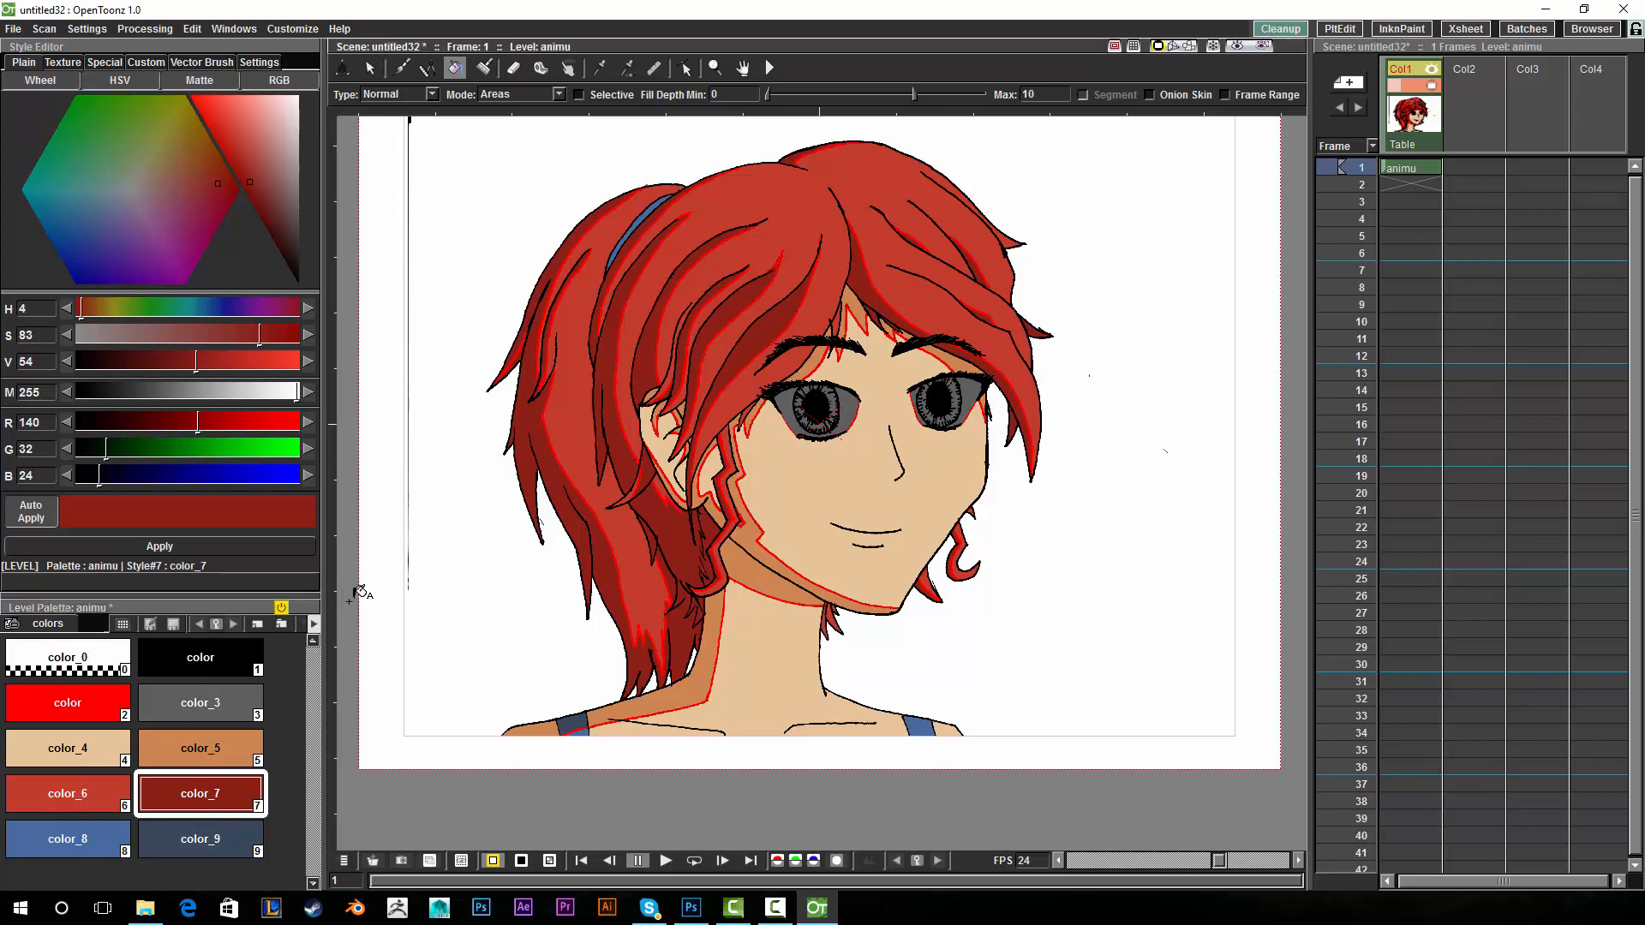
mouse_move(190, 773)
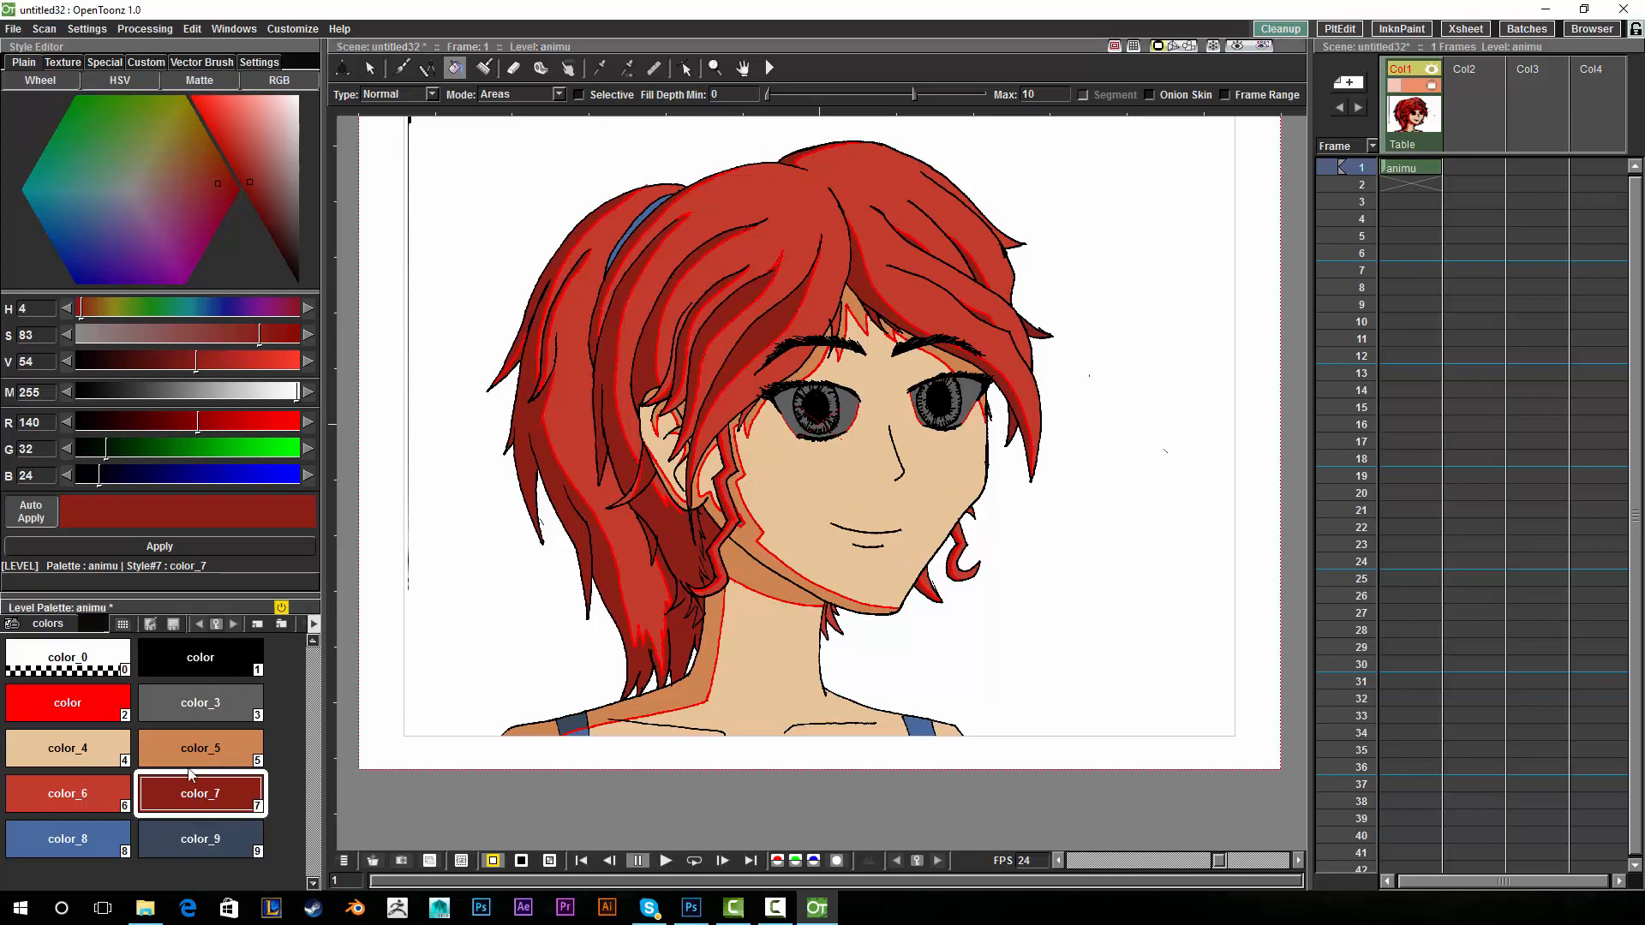
With brown skin-shadow color_5 in Lines mode, recolour the red neck outline brown.
click(199, 747)
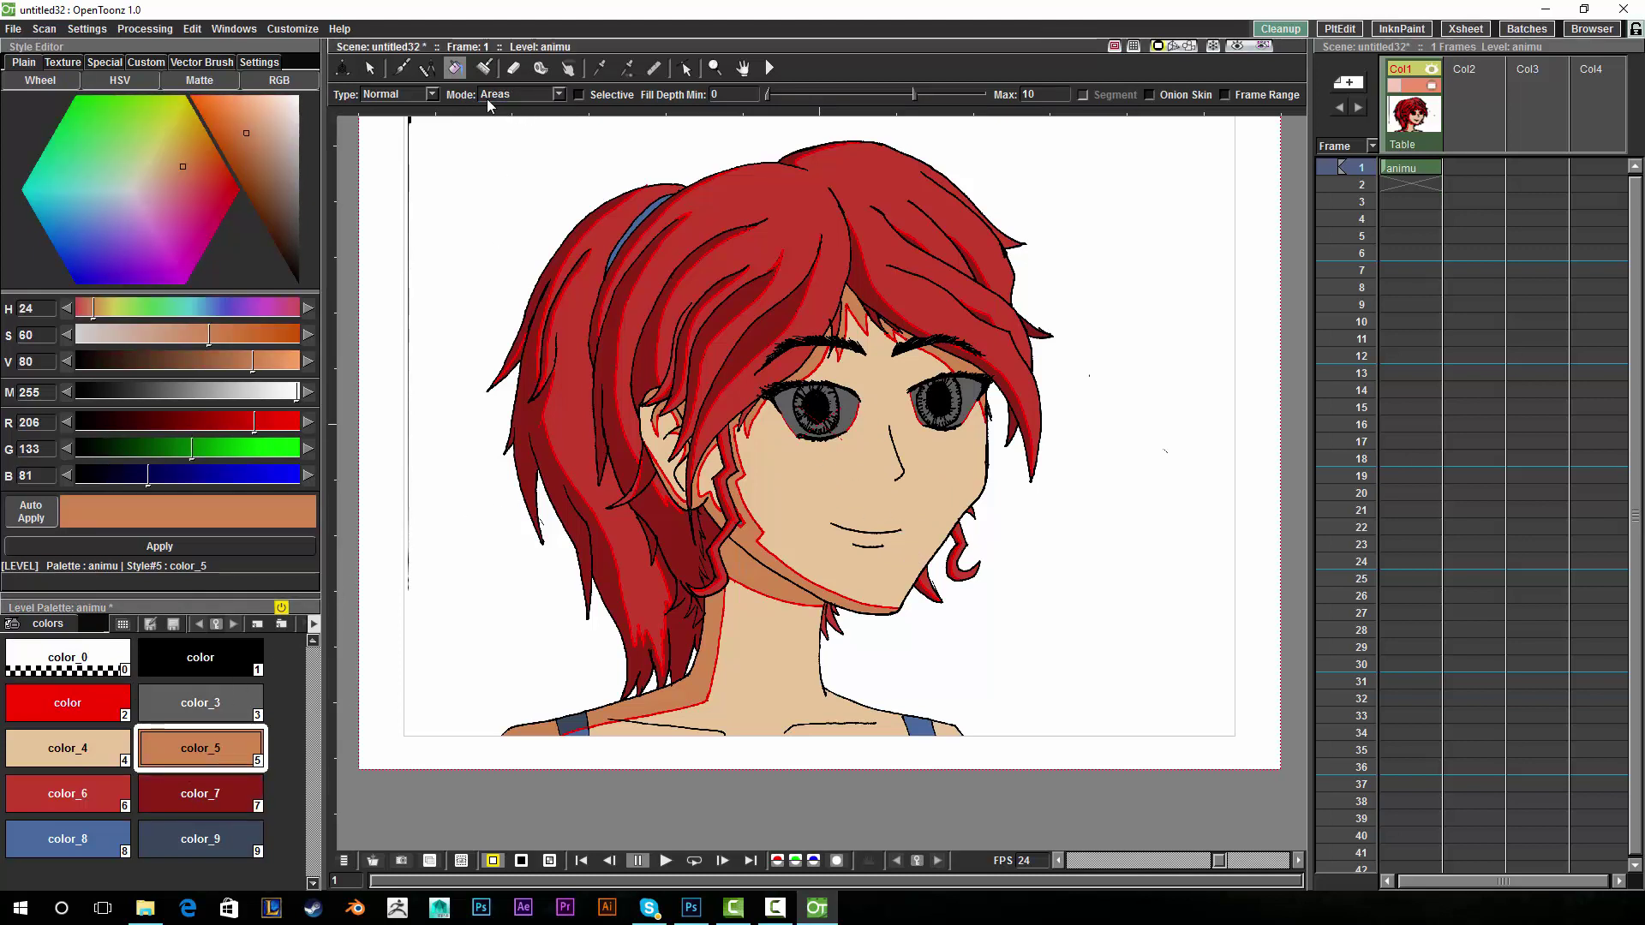
click(552, 94)
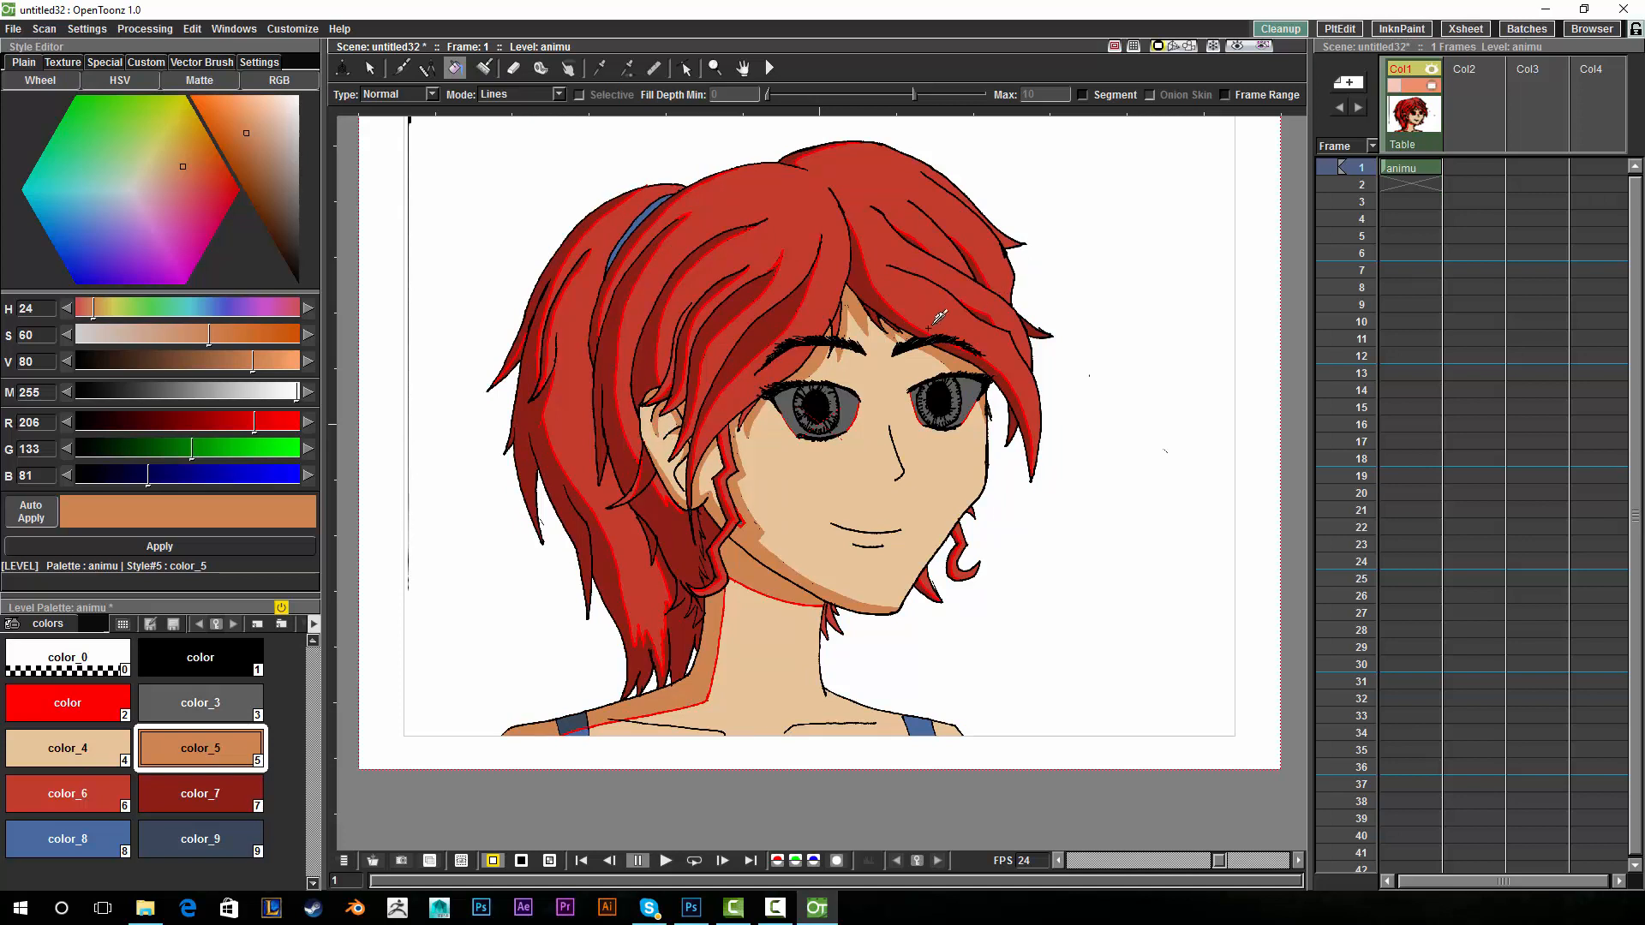
click(718, 703)
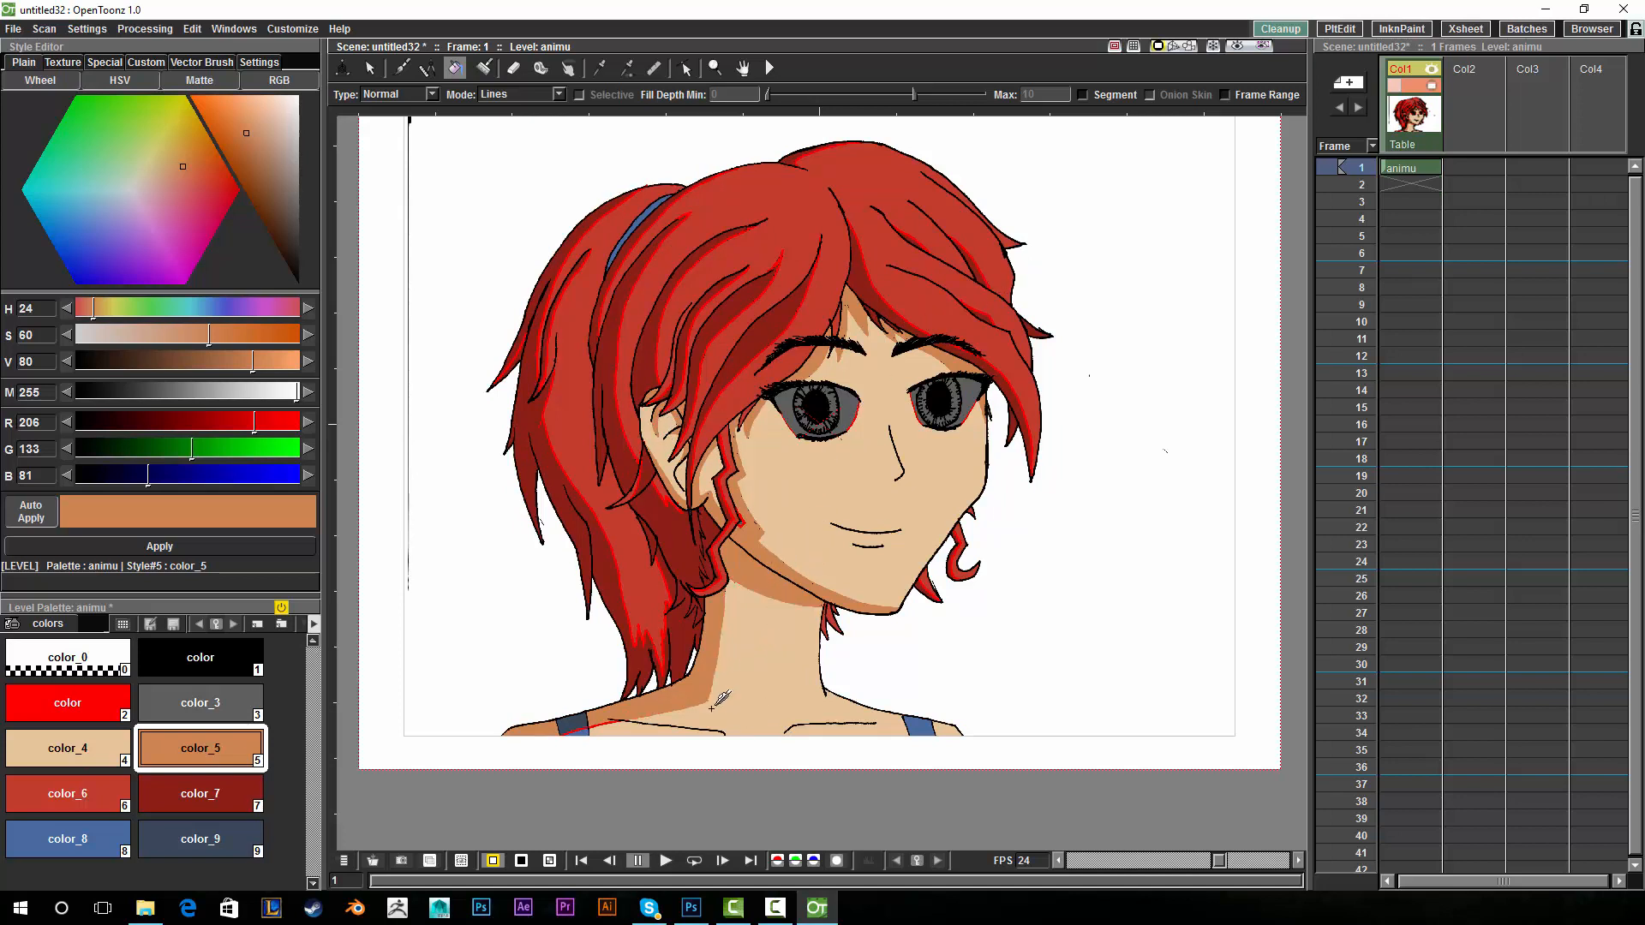
mouse_move(1071, 436)
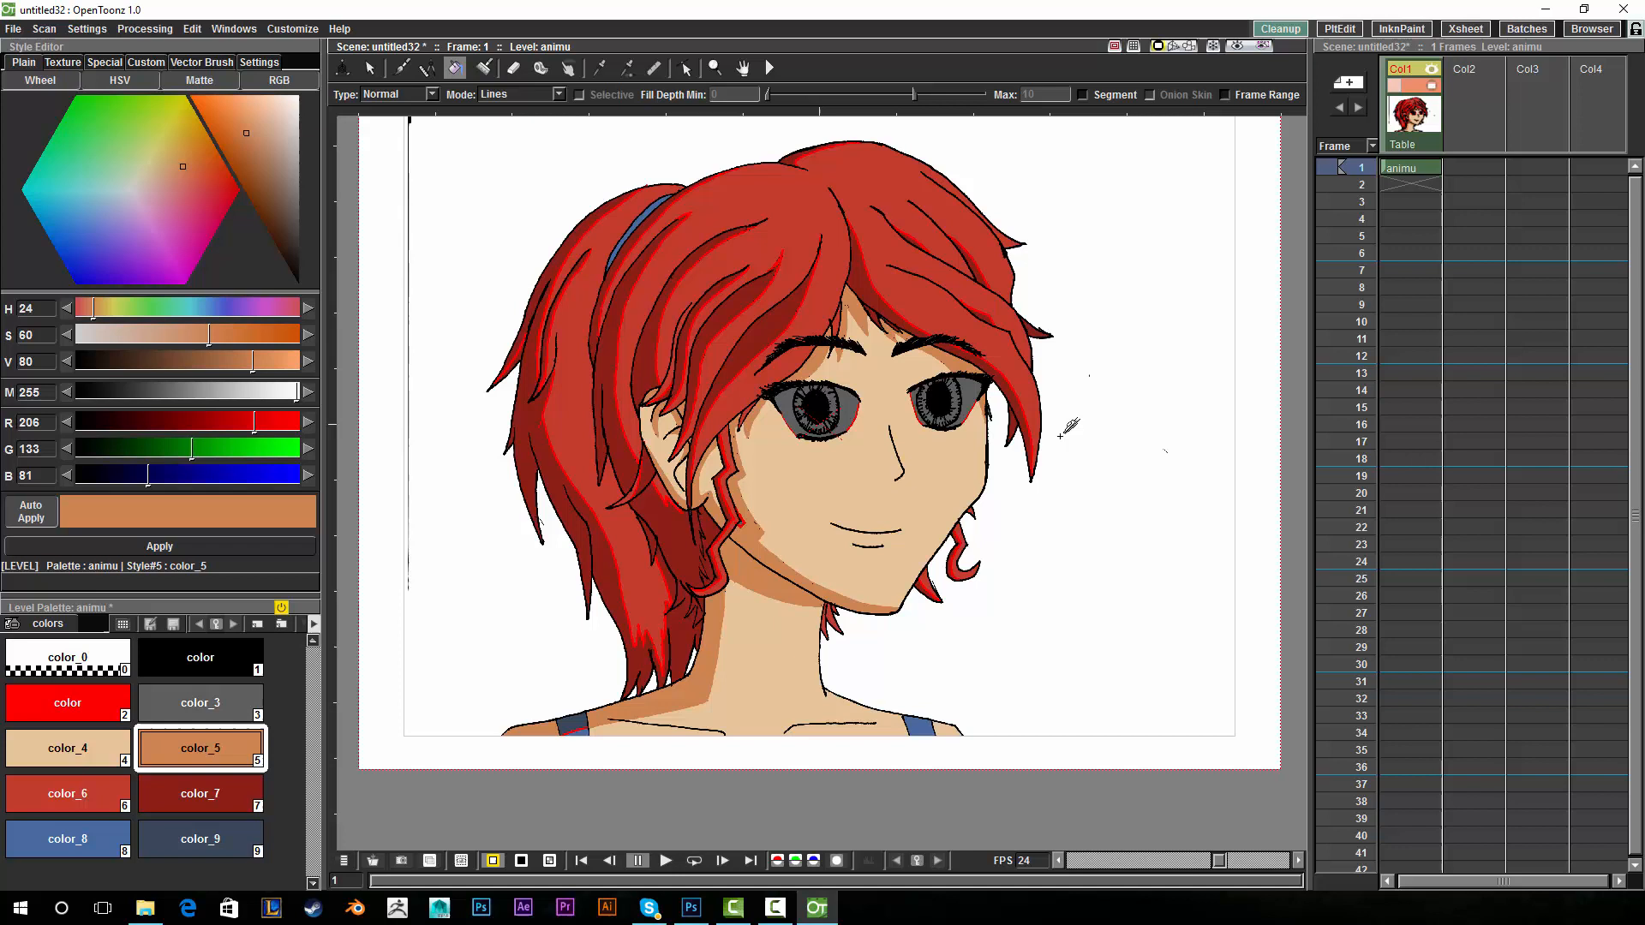
mouse_move(915, 504)
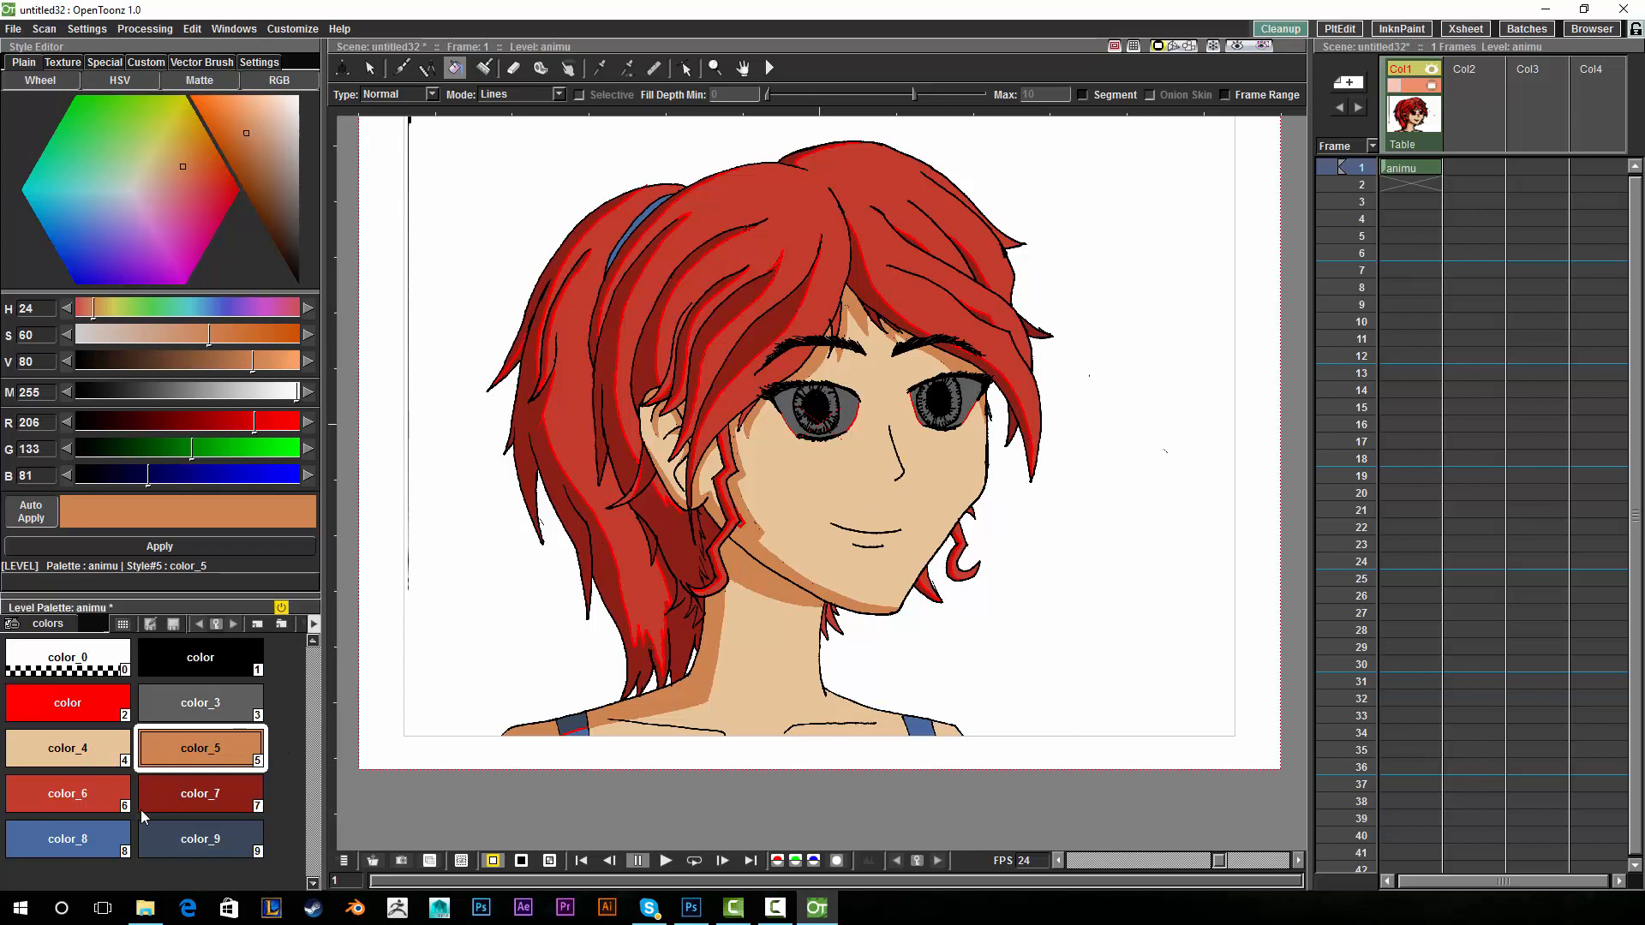
Recolour the hair's red lines with color_7, then return to Areas mode with the peach skin colour.
click(199, 794)
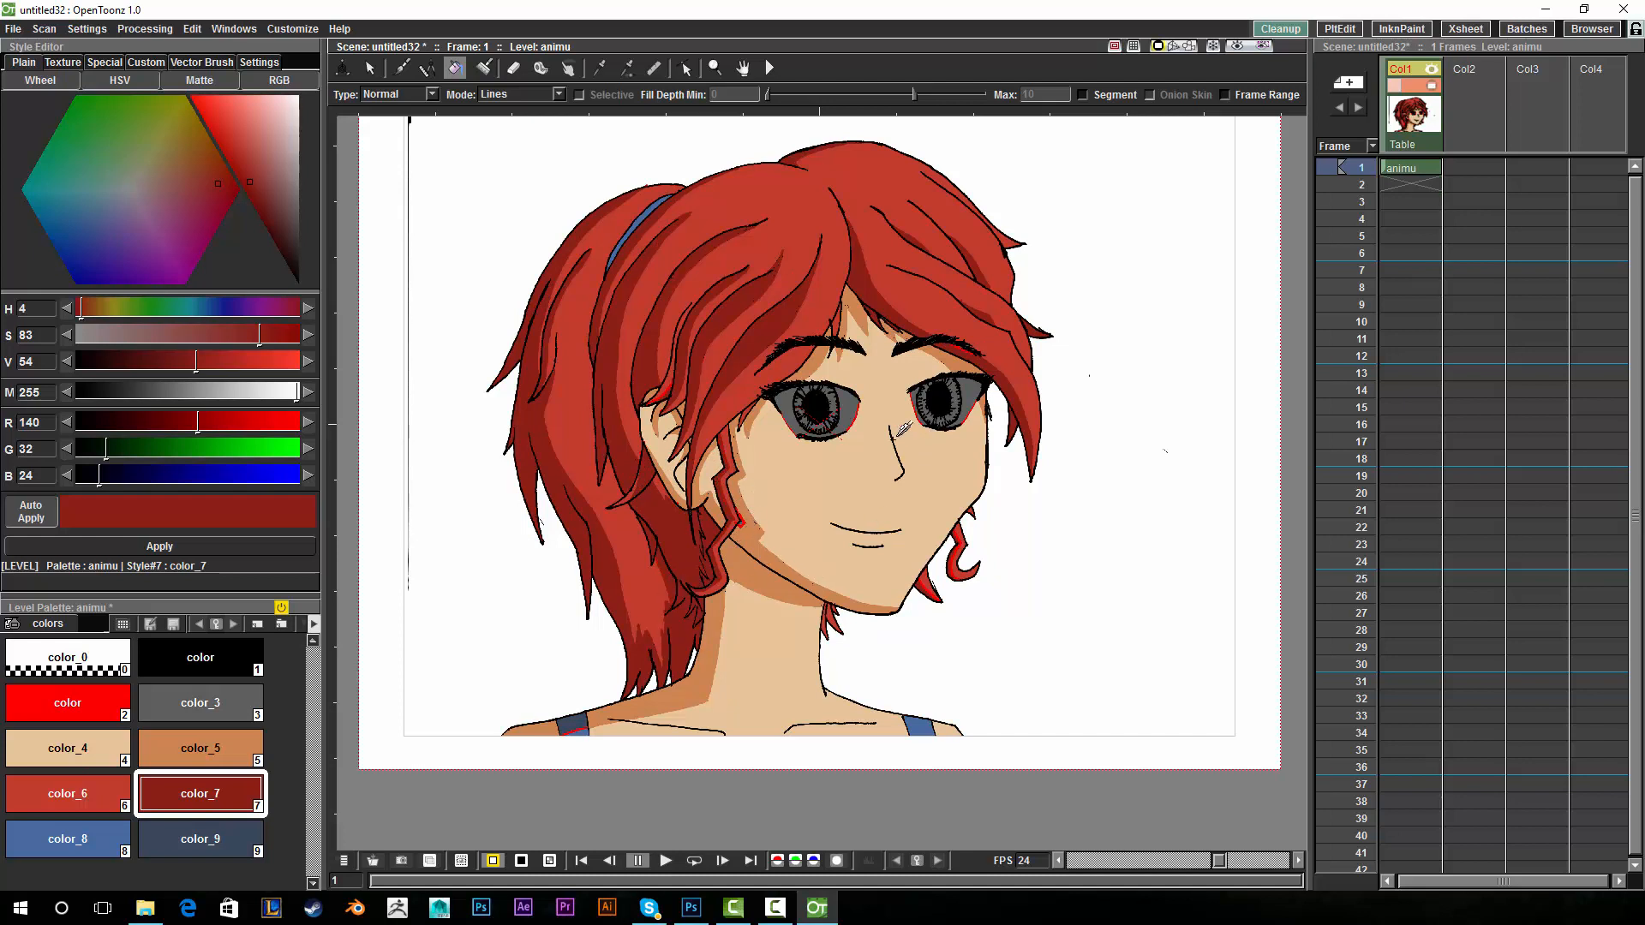
click(201, 748)
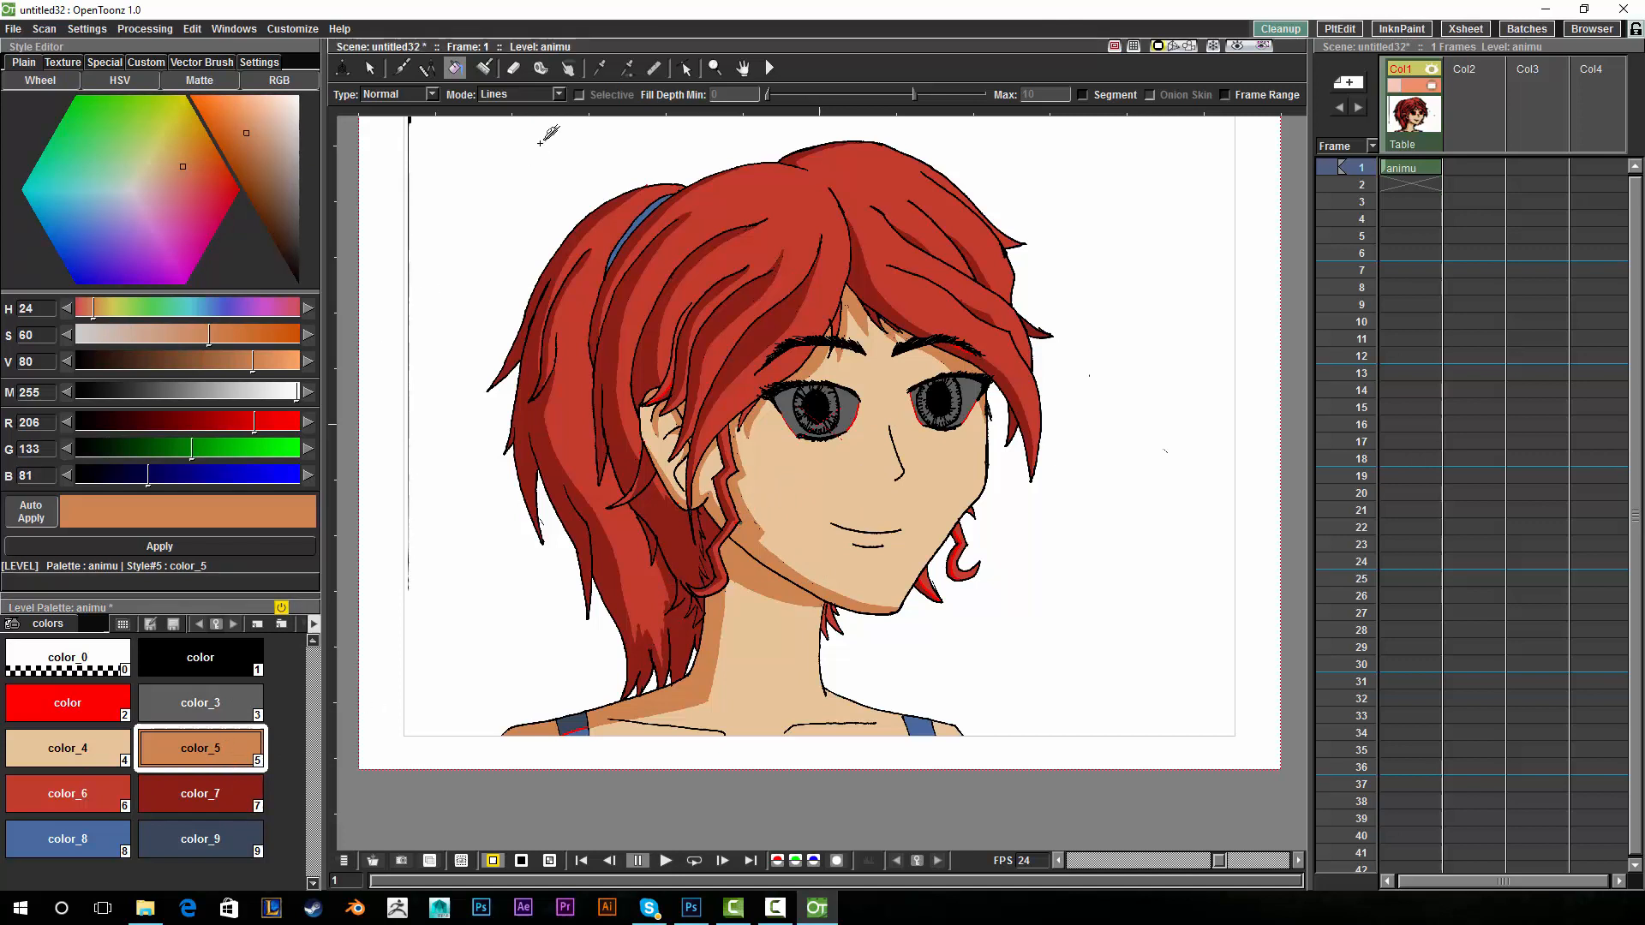
click(557, 94)
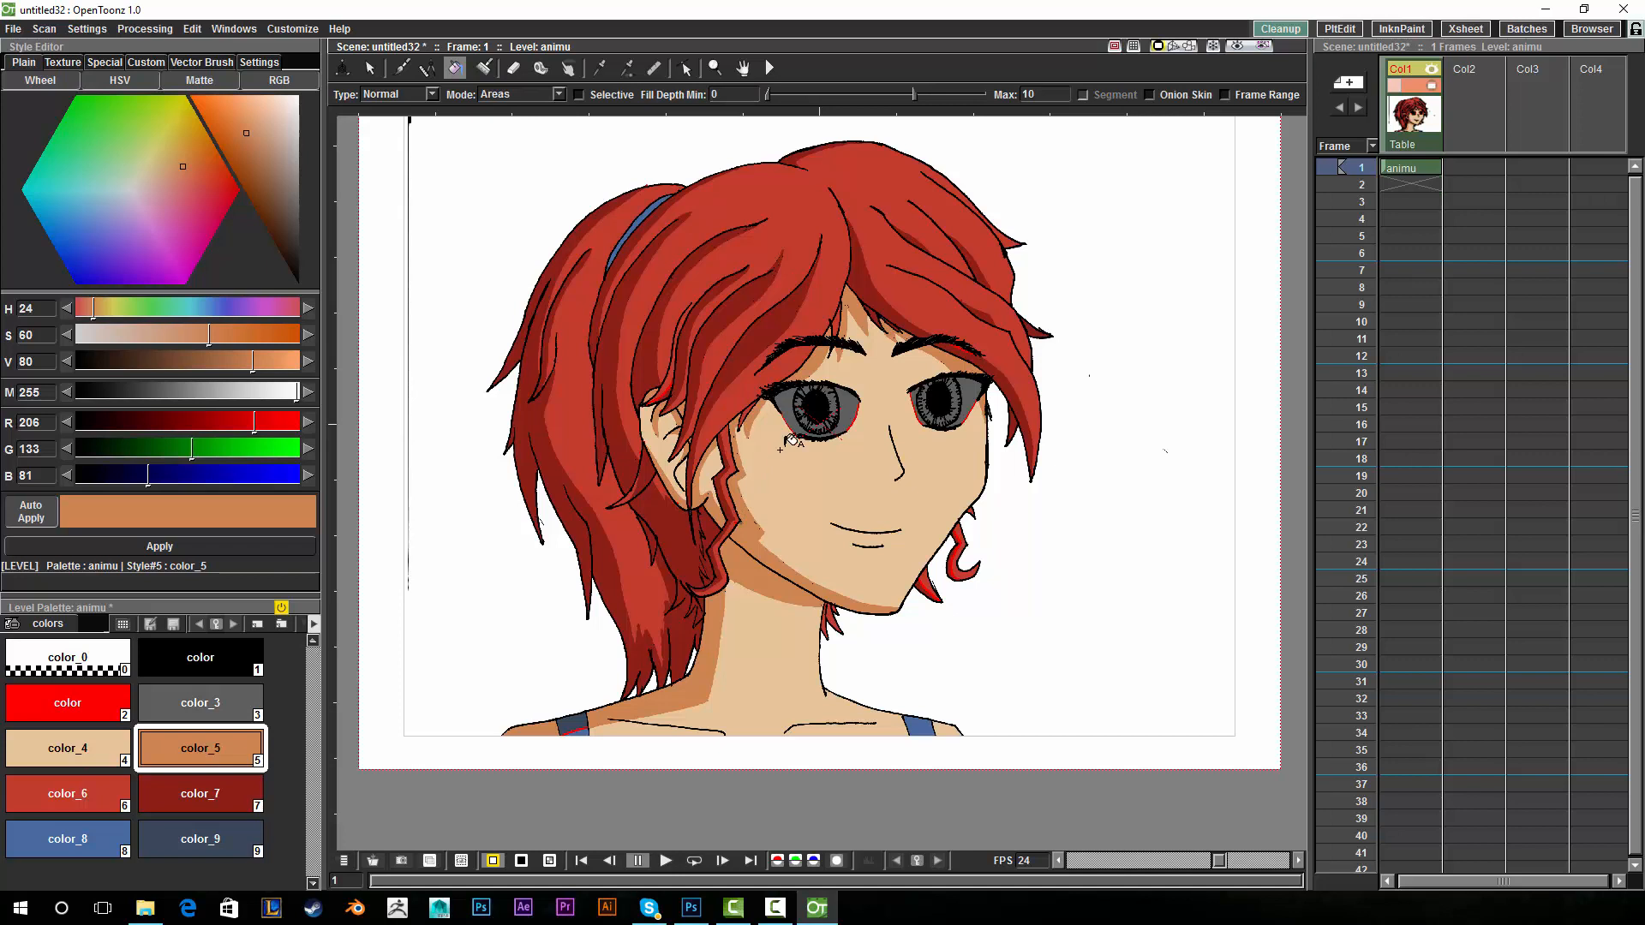
click(67, 747)
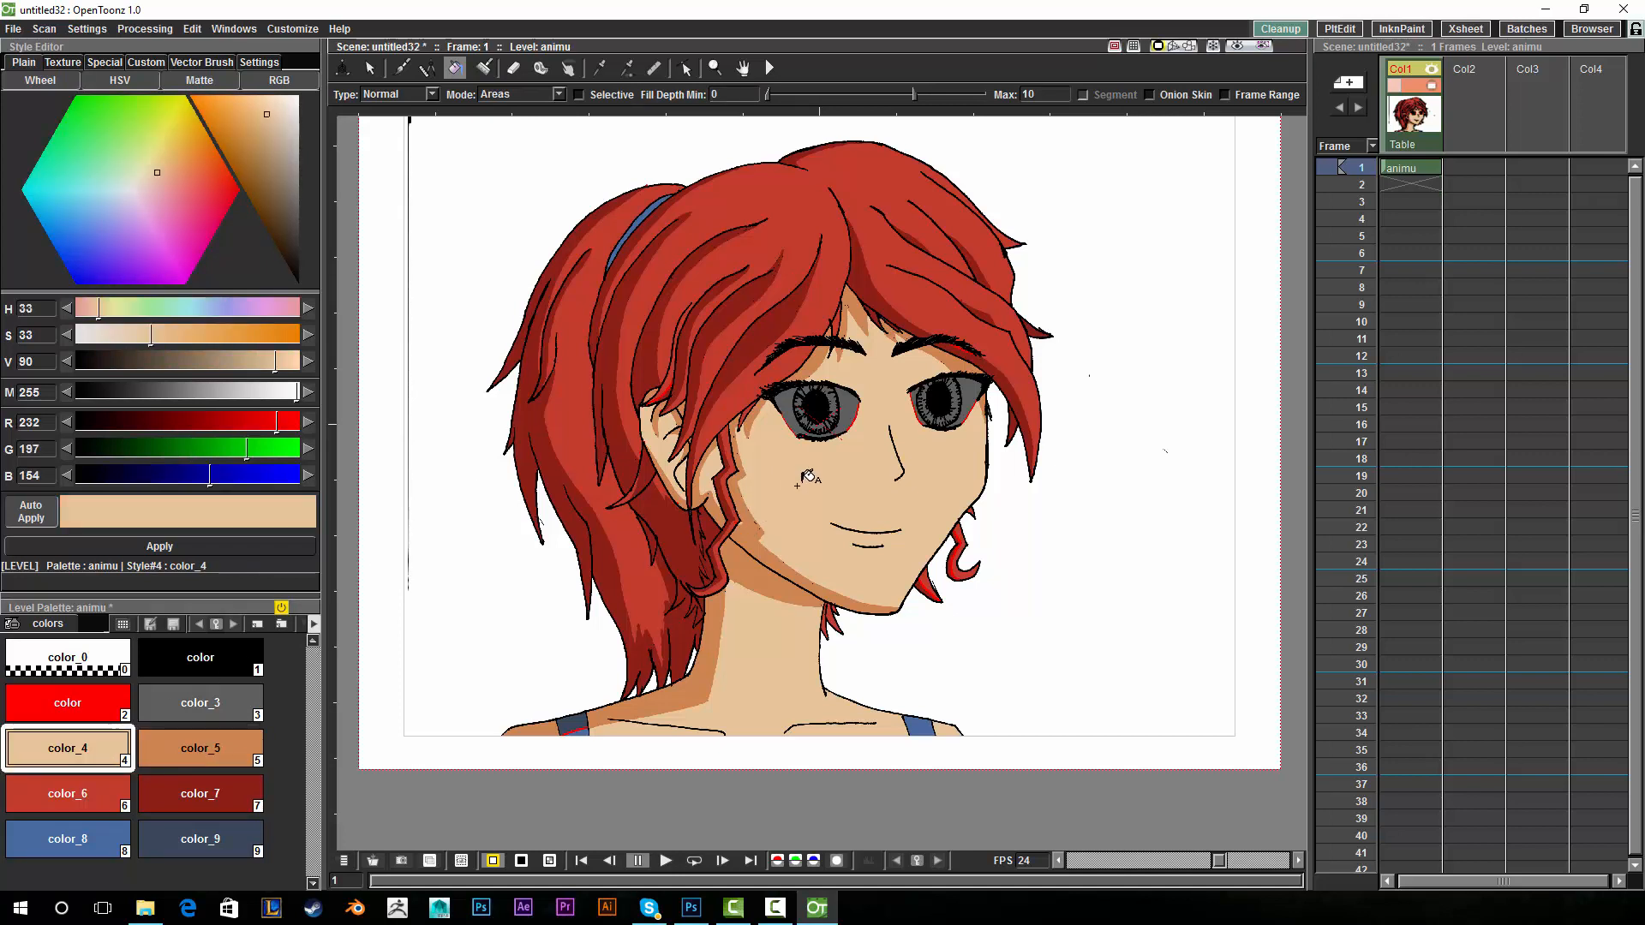
mouse_move(955, 473)
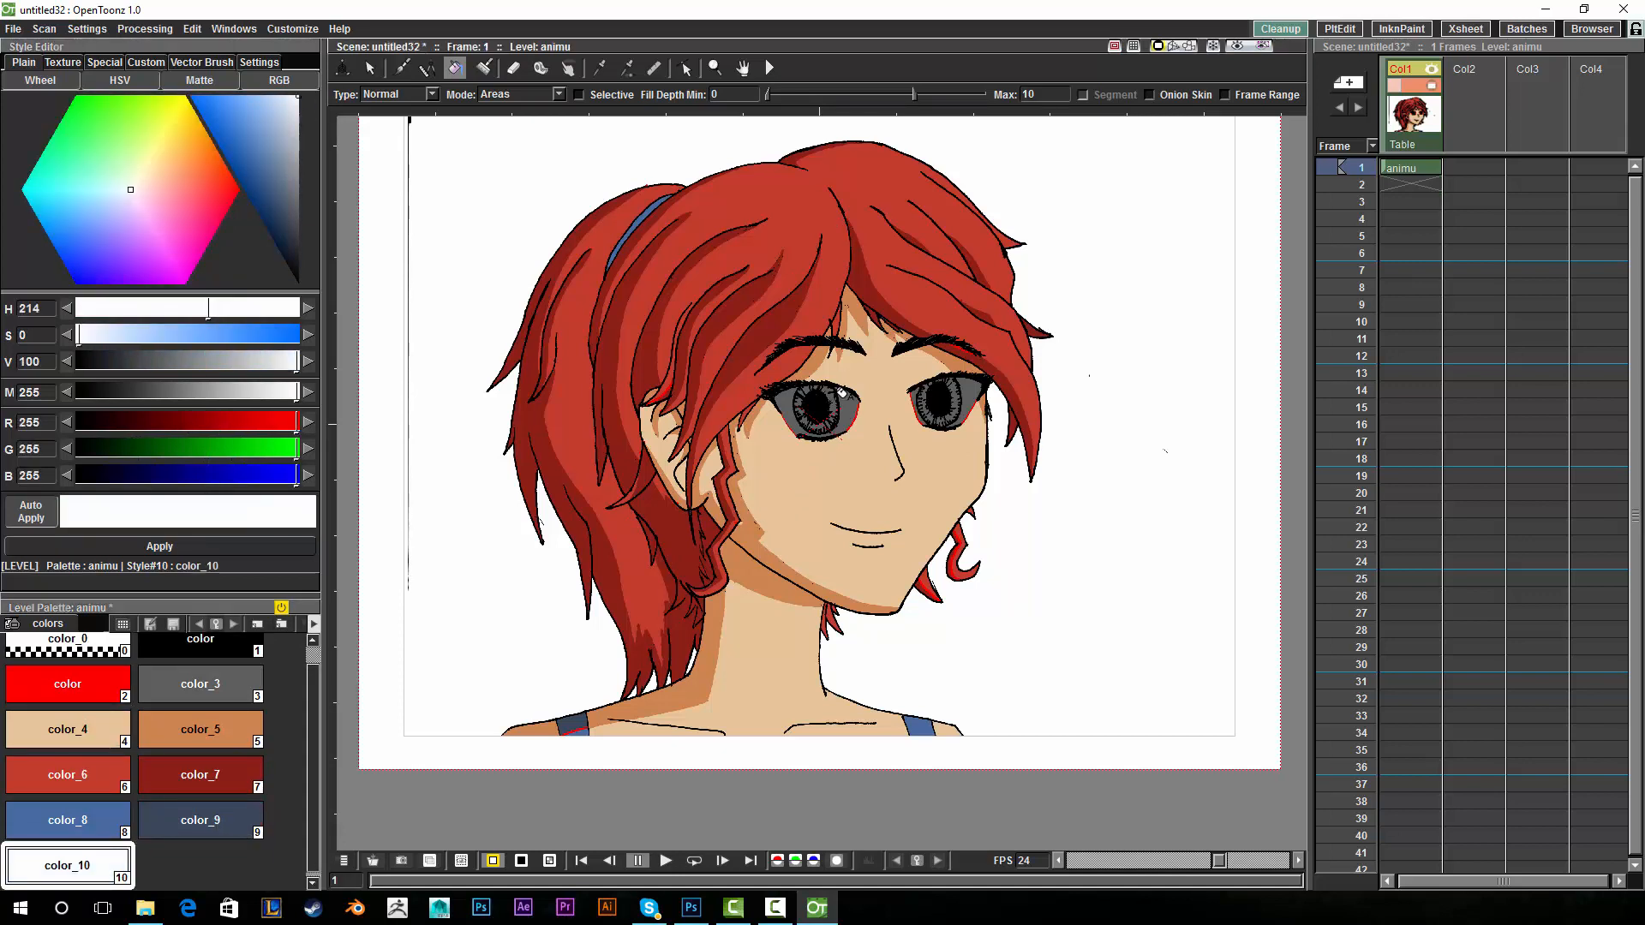
Fill the eye whites with white color_10, then in Lines mode browse color_9, color_7 and grey color_3.
click(816, 415)
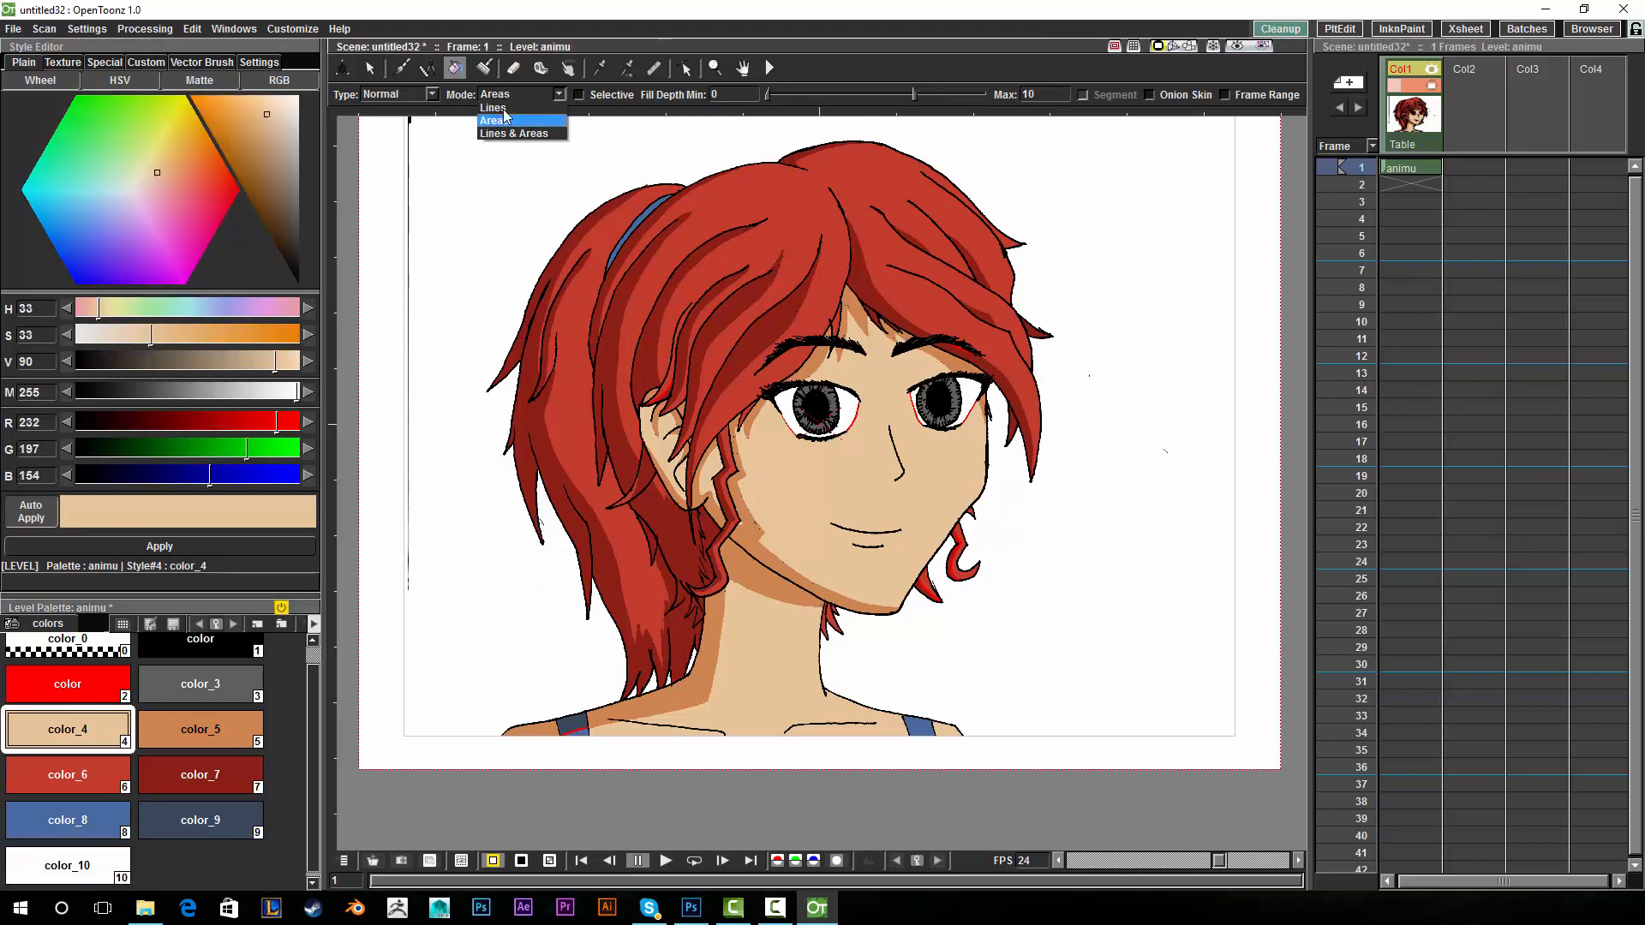
click(492, 107)
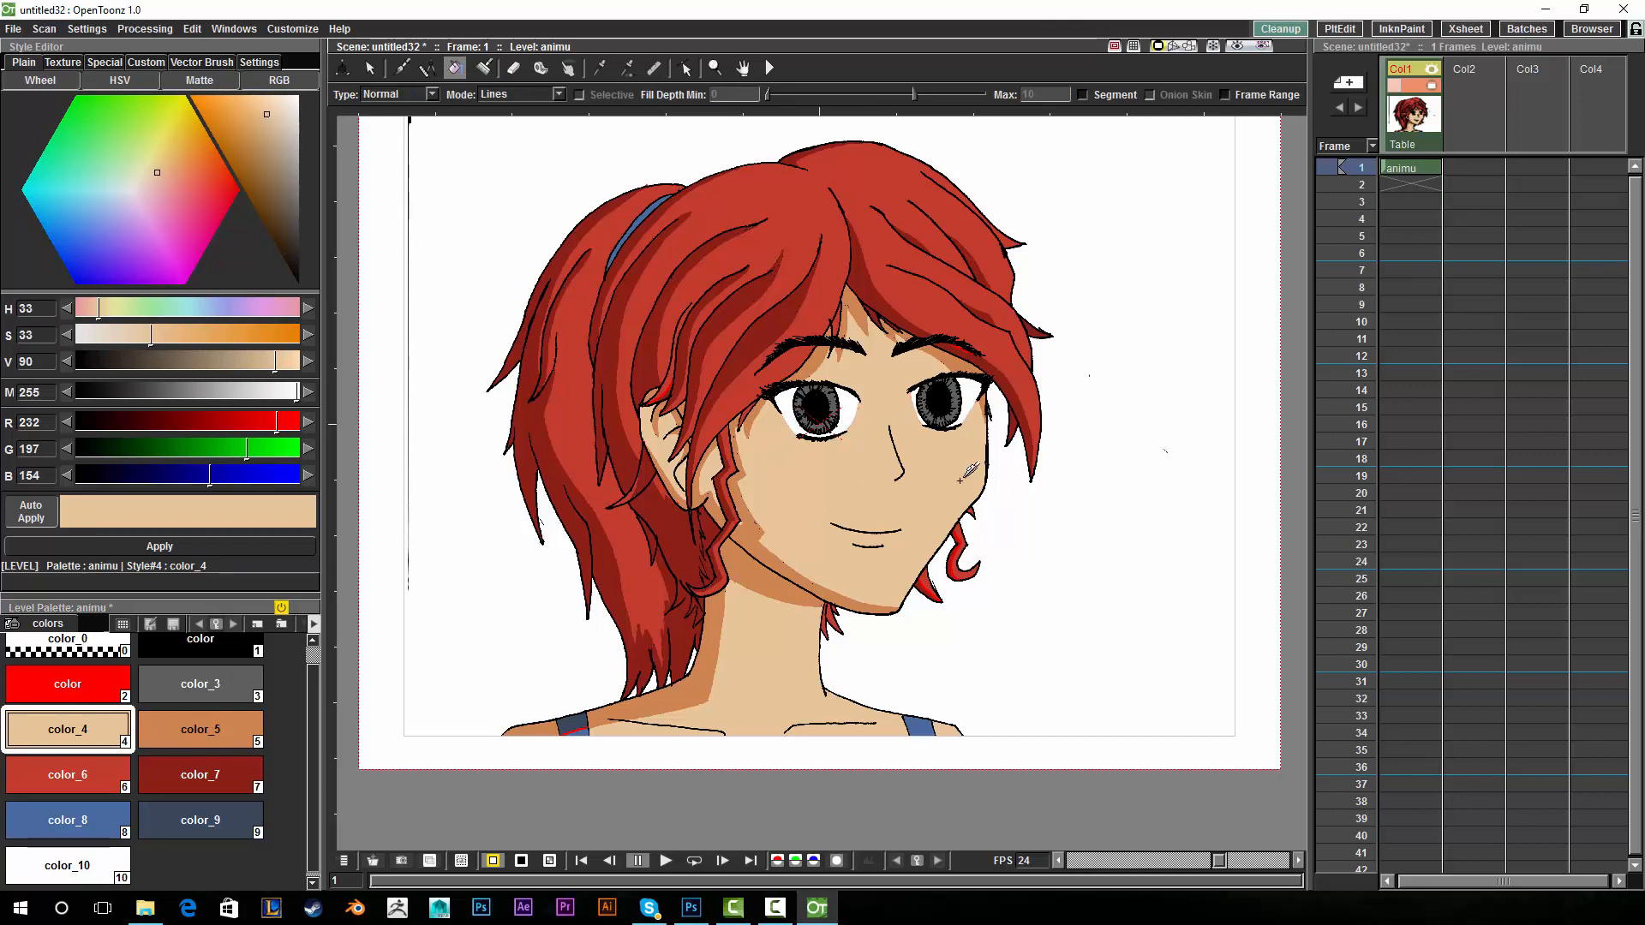
click(199, 820)
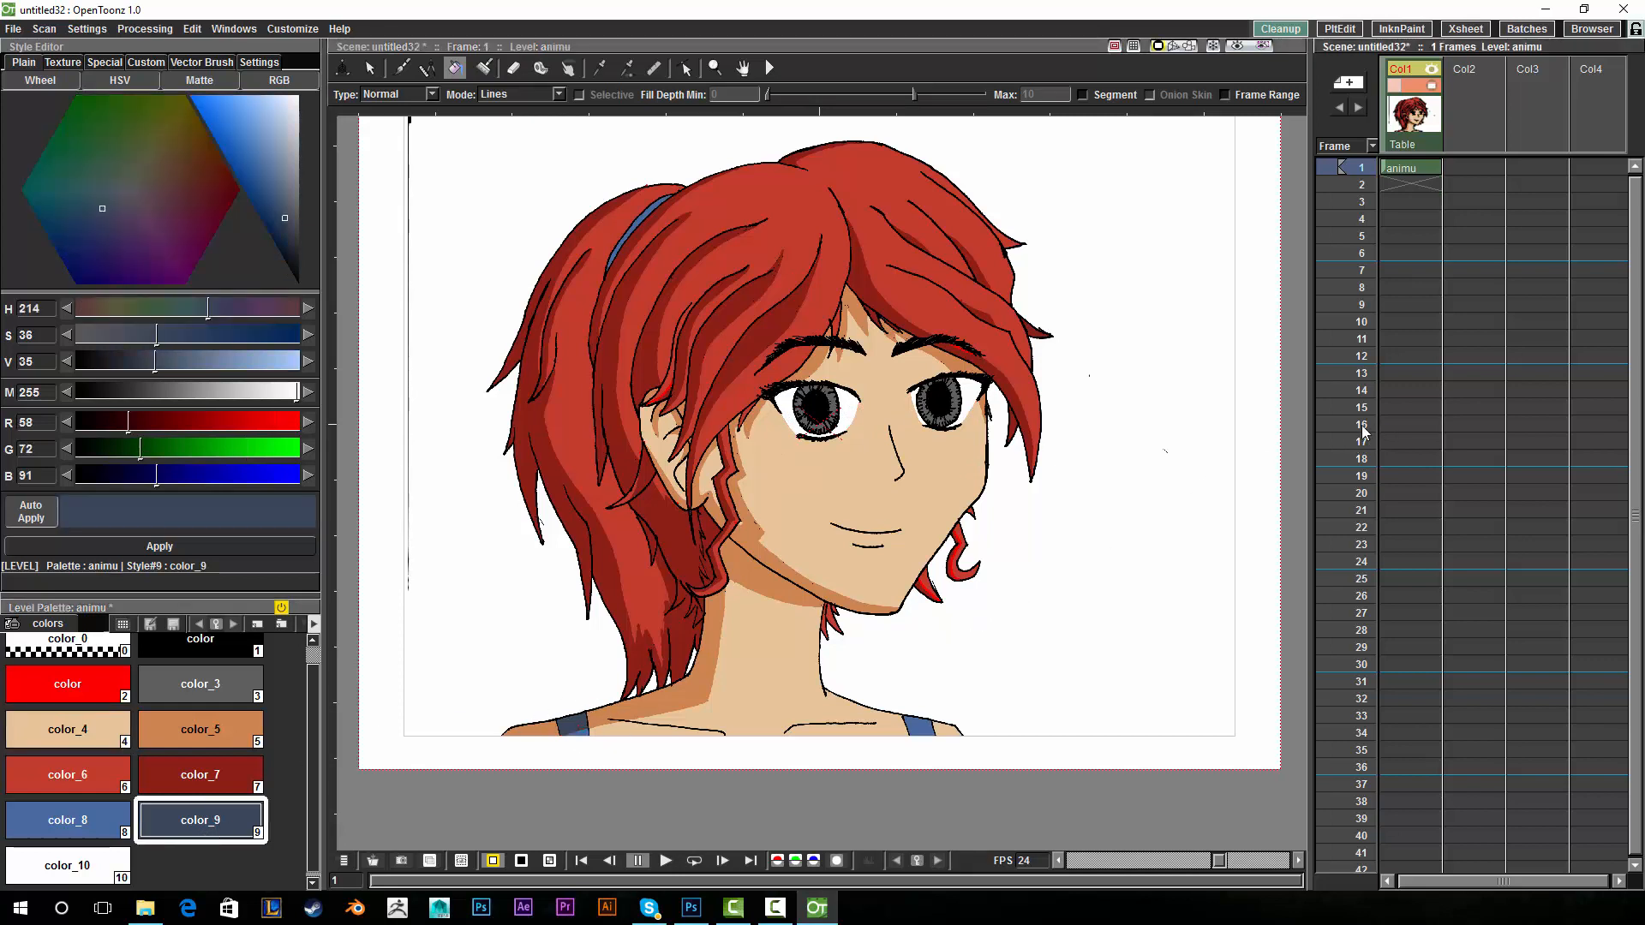
click(199, 775)
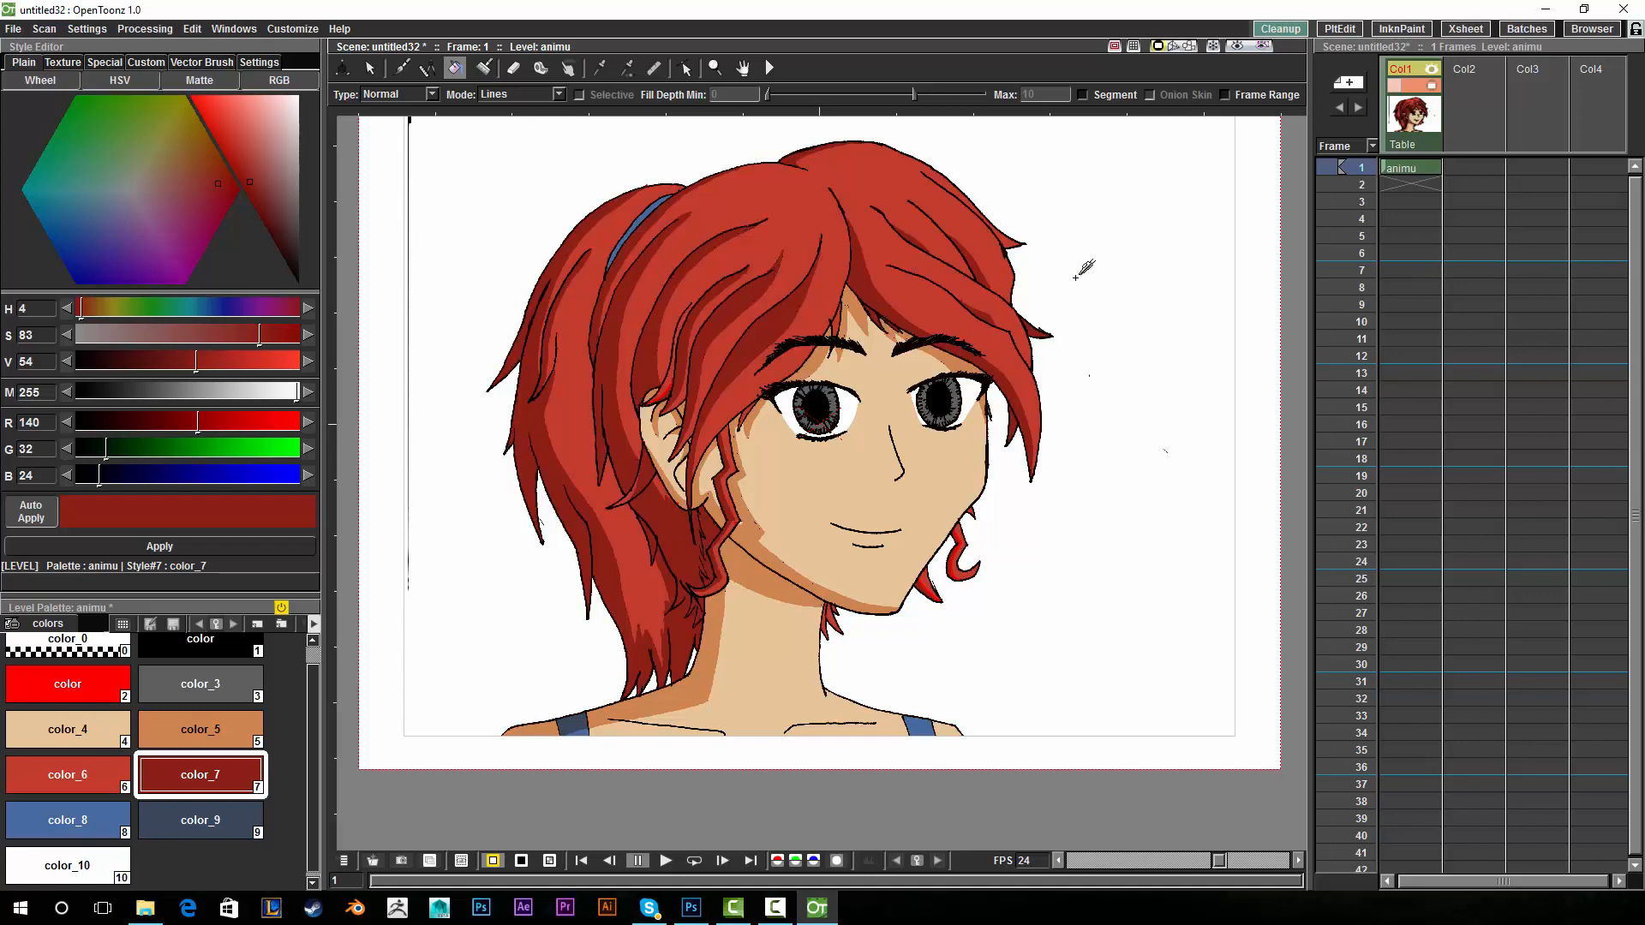
click(200, 684)
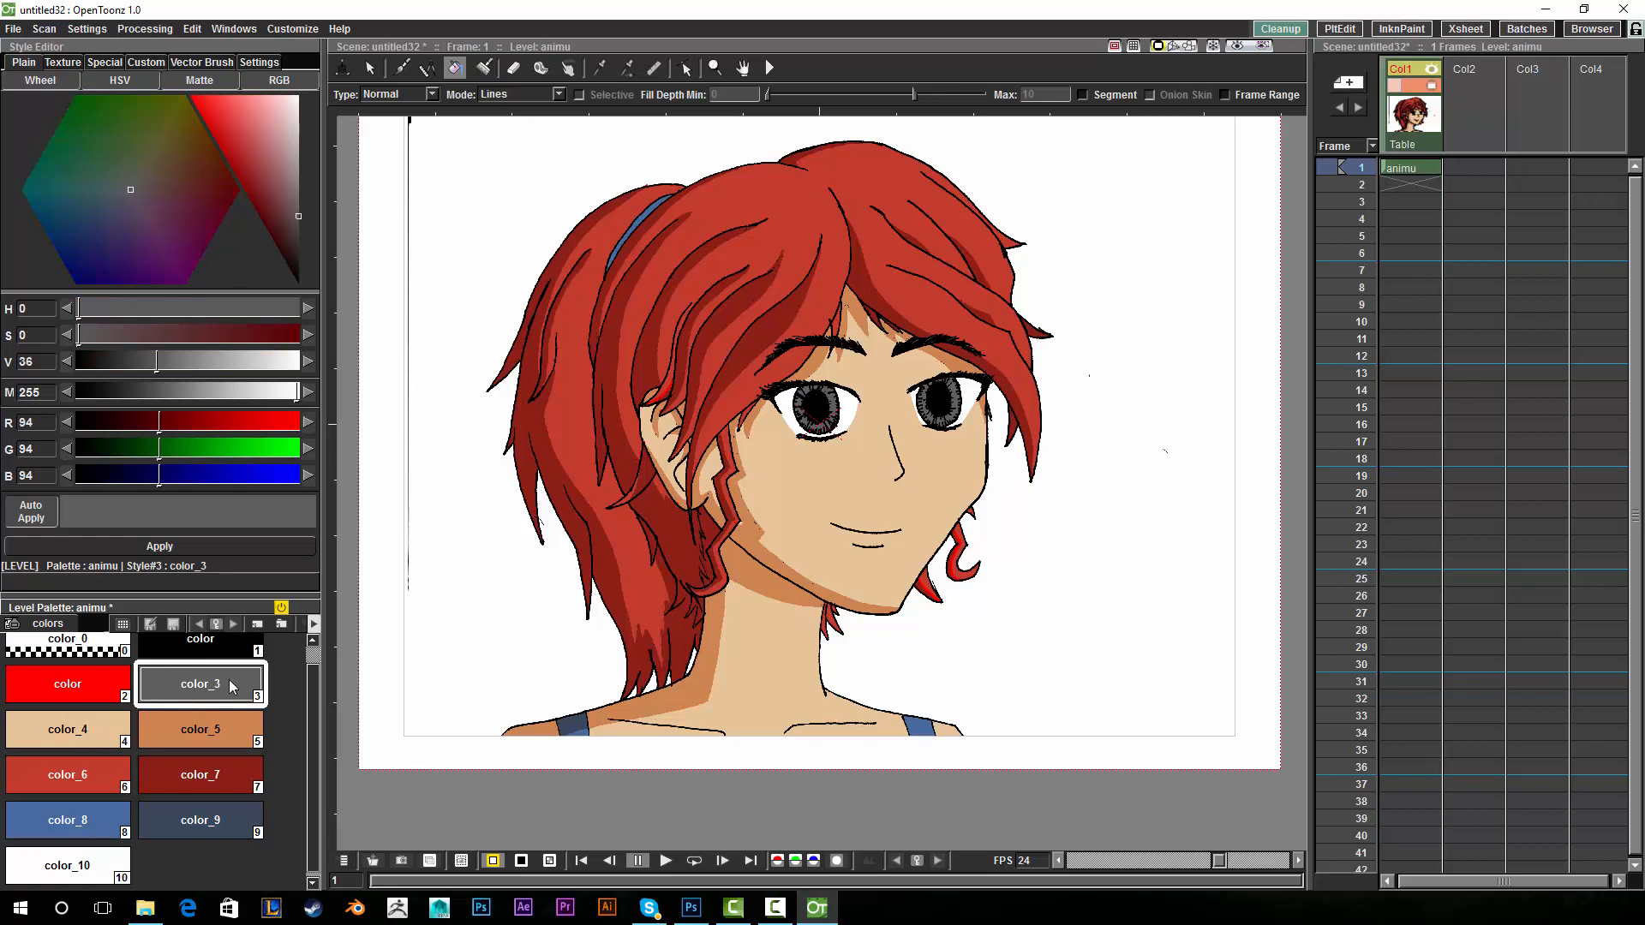
mouse_move(291, 226)
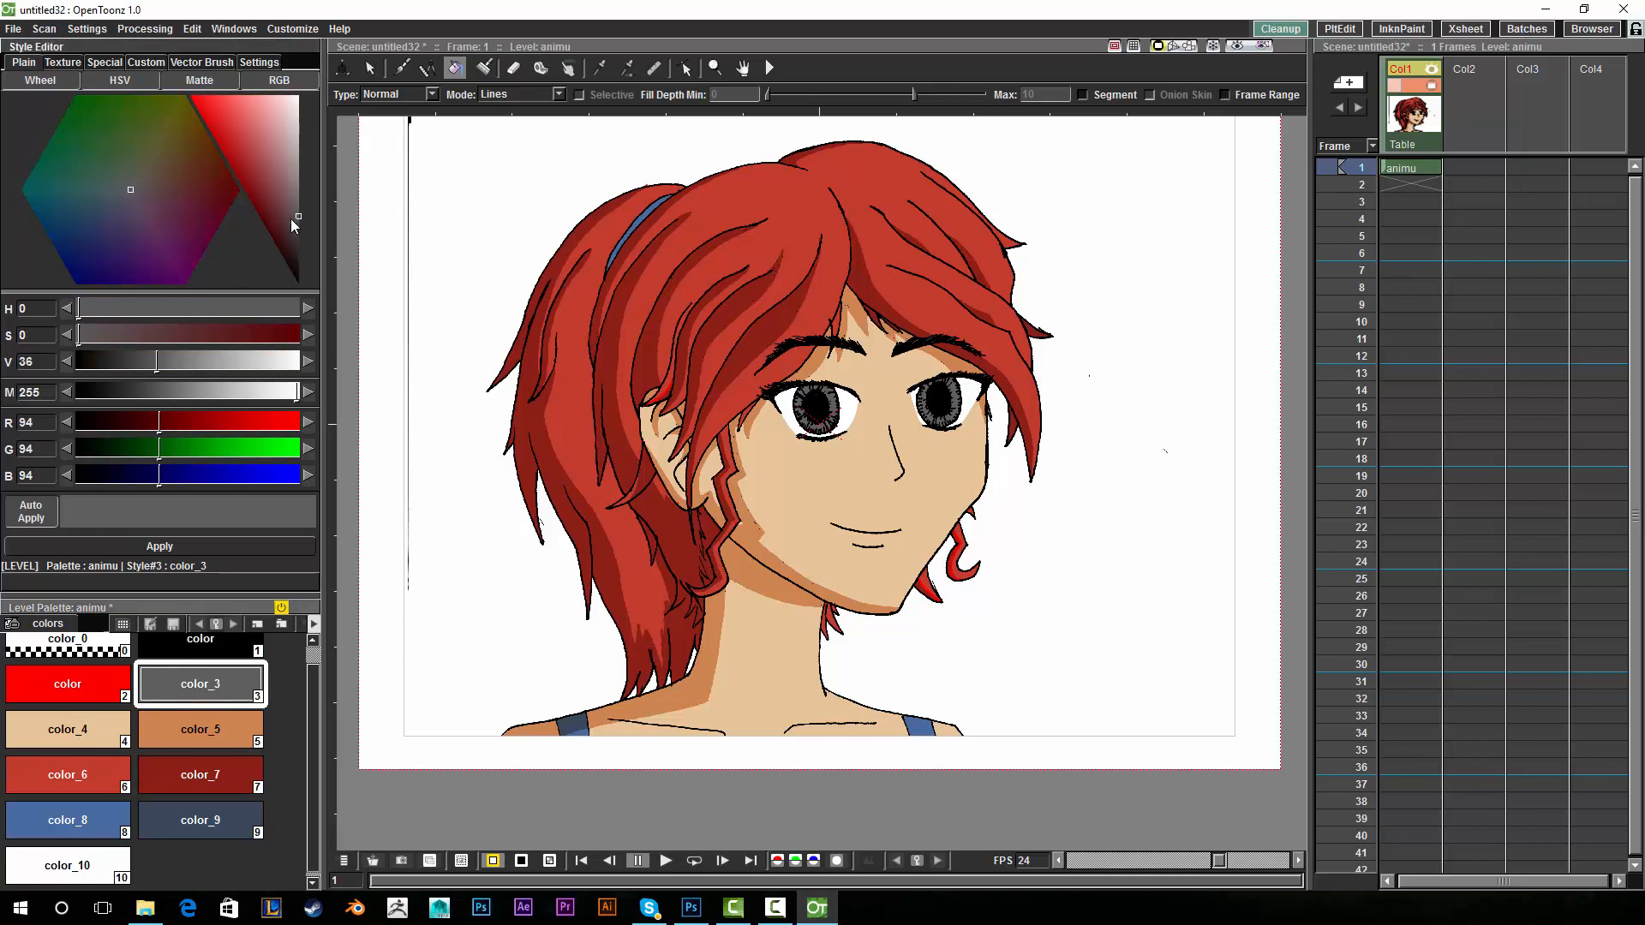
mouse_move(300, 219)
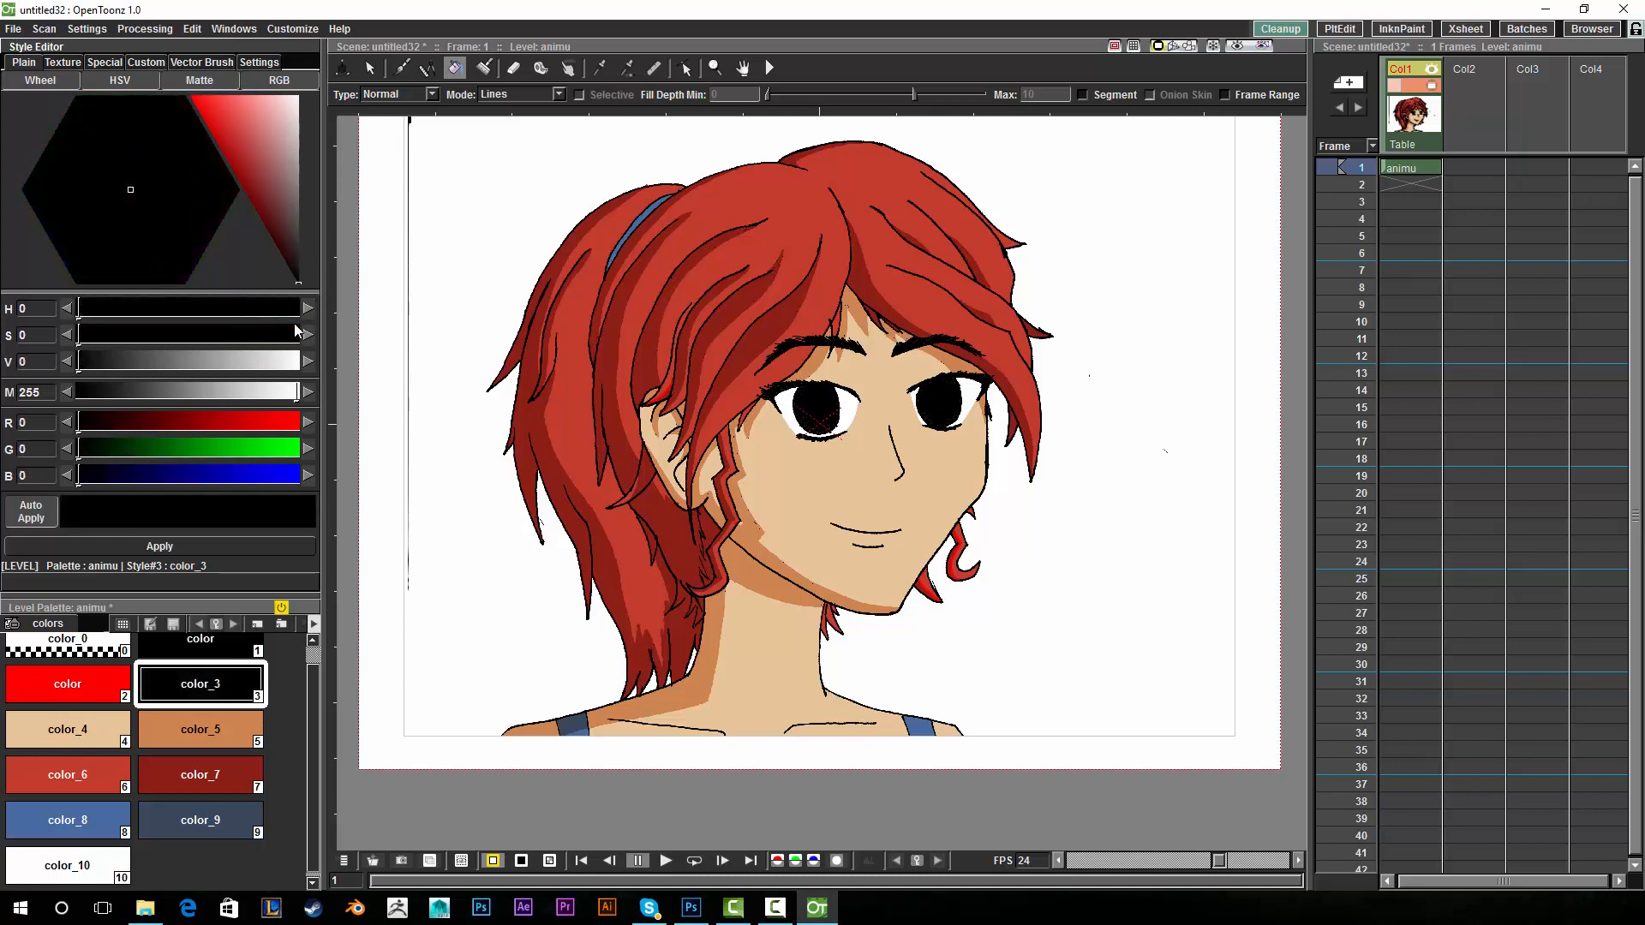
Set iris color_3 to a mid-dark grey (Value about 35) and add a new color_11 style.
click(240, 189)
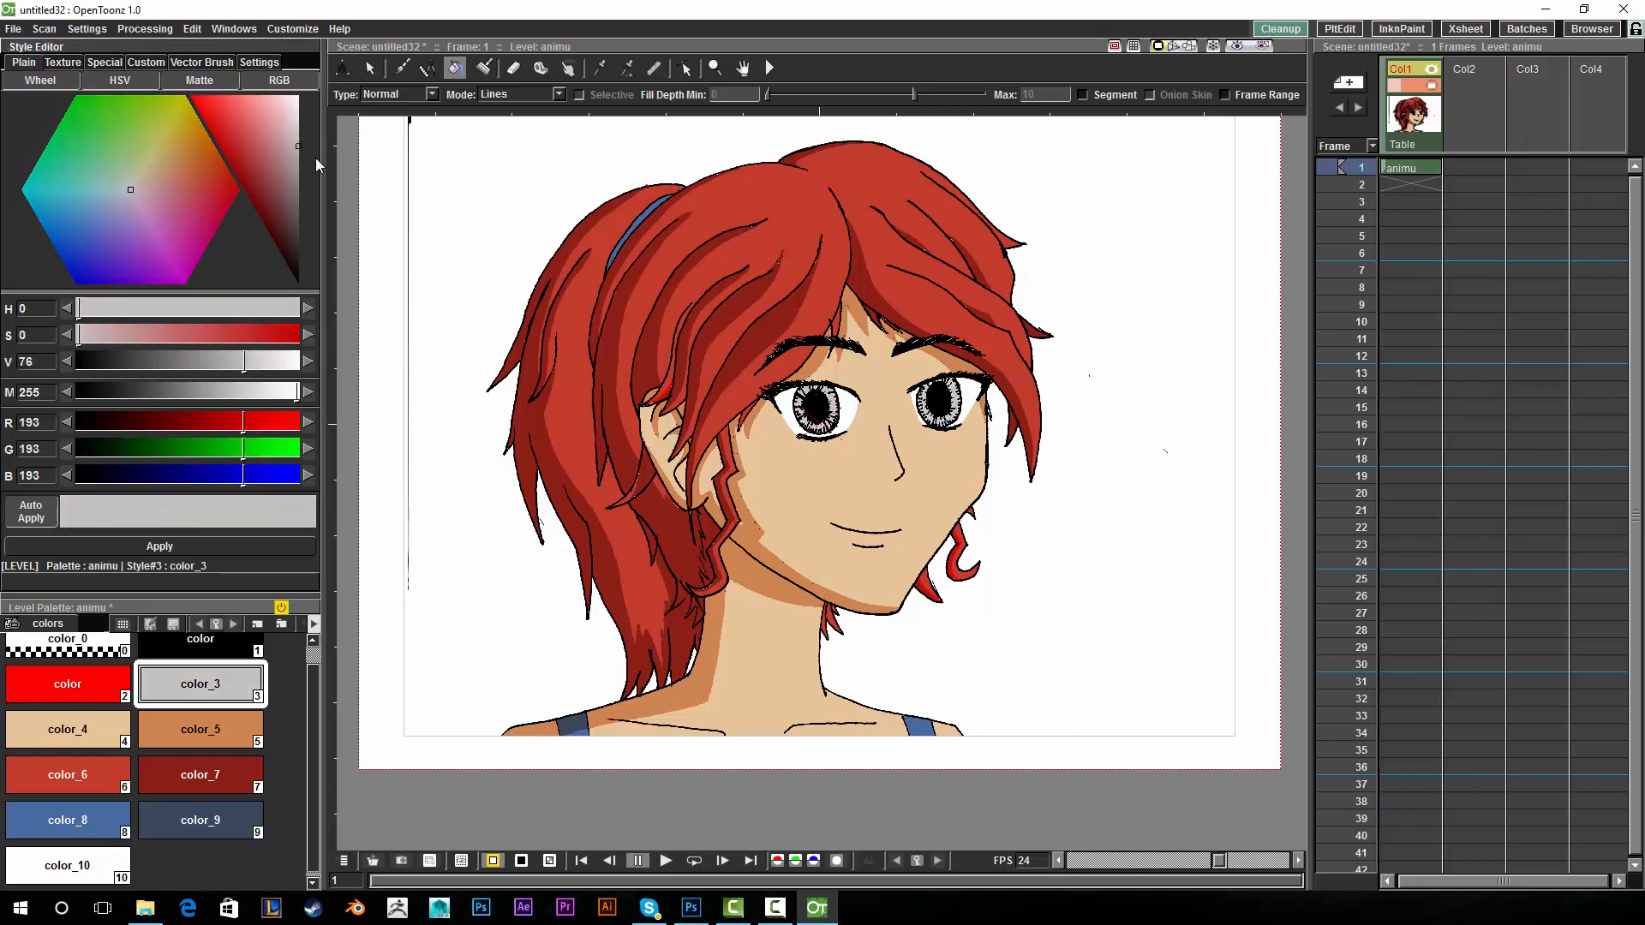
drag(247, 361, 158, 362)
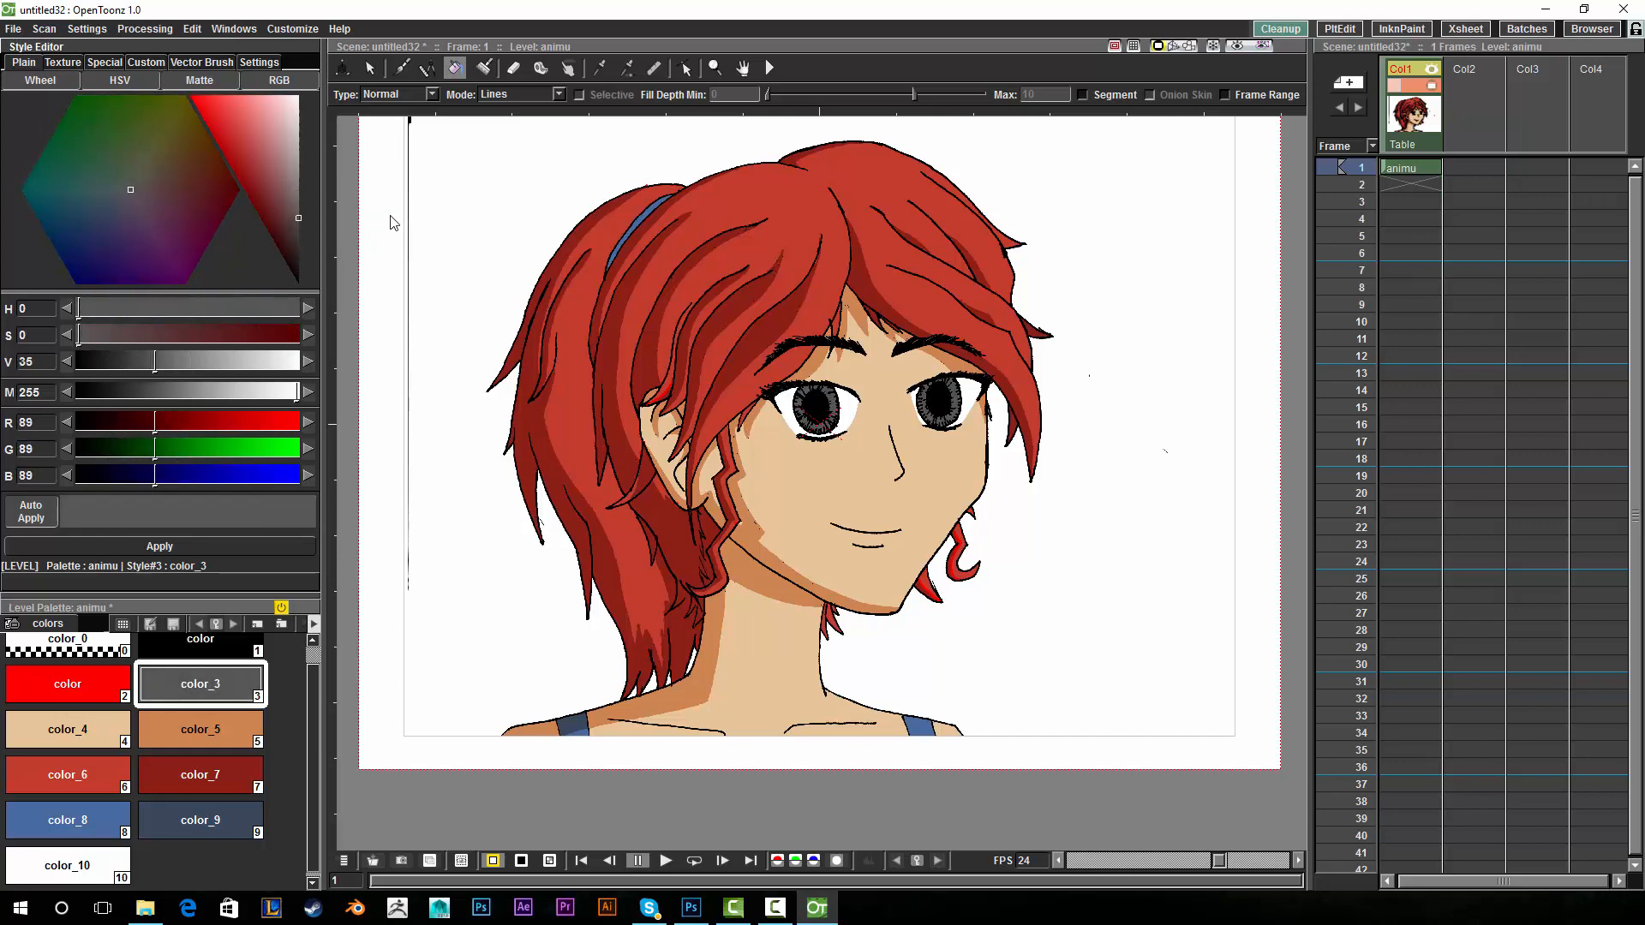
click(199, 864)
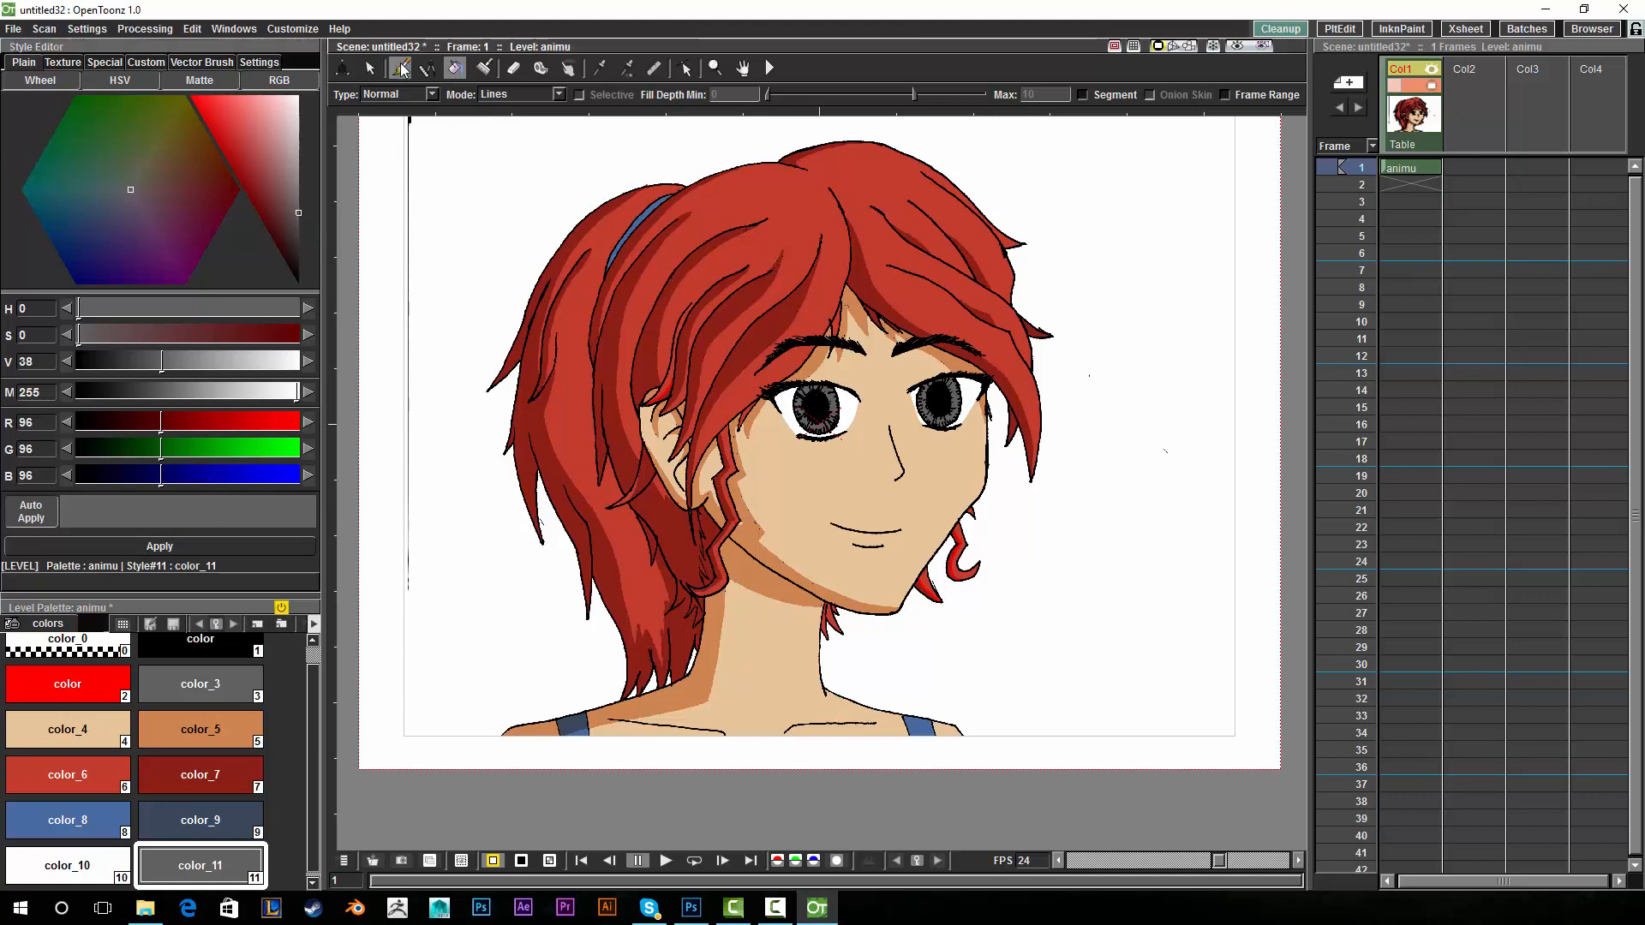
Fill both irises with the new color_11 using the Fill tool in Areas mode.
click(484, 68)
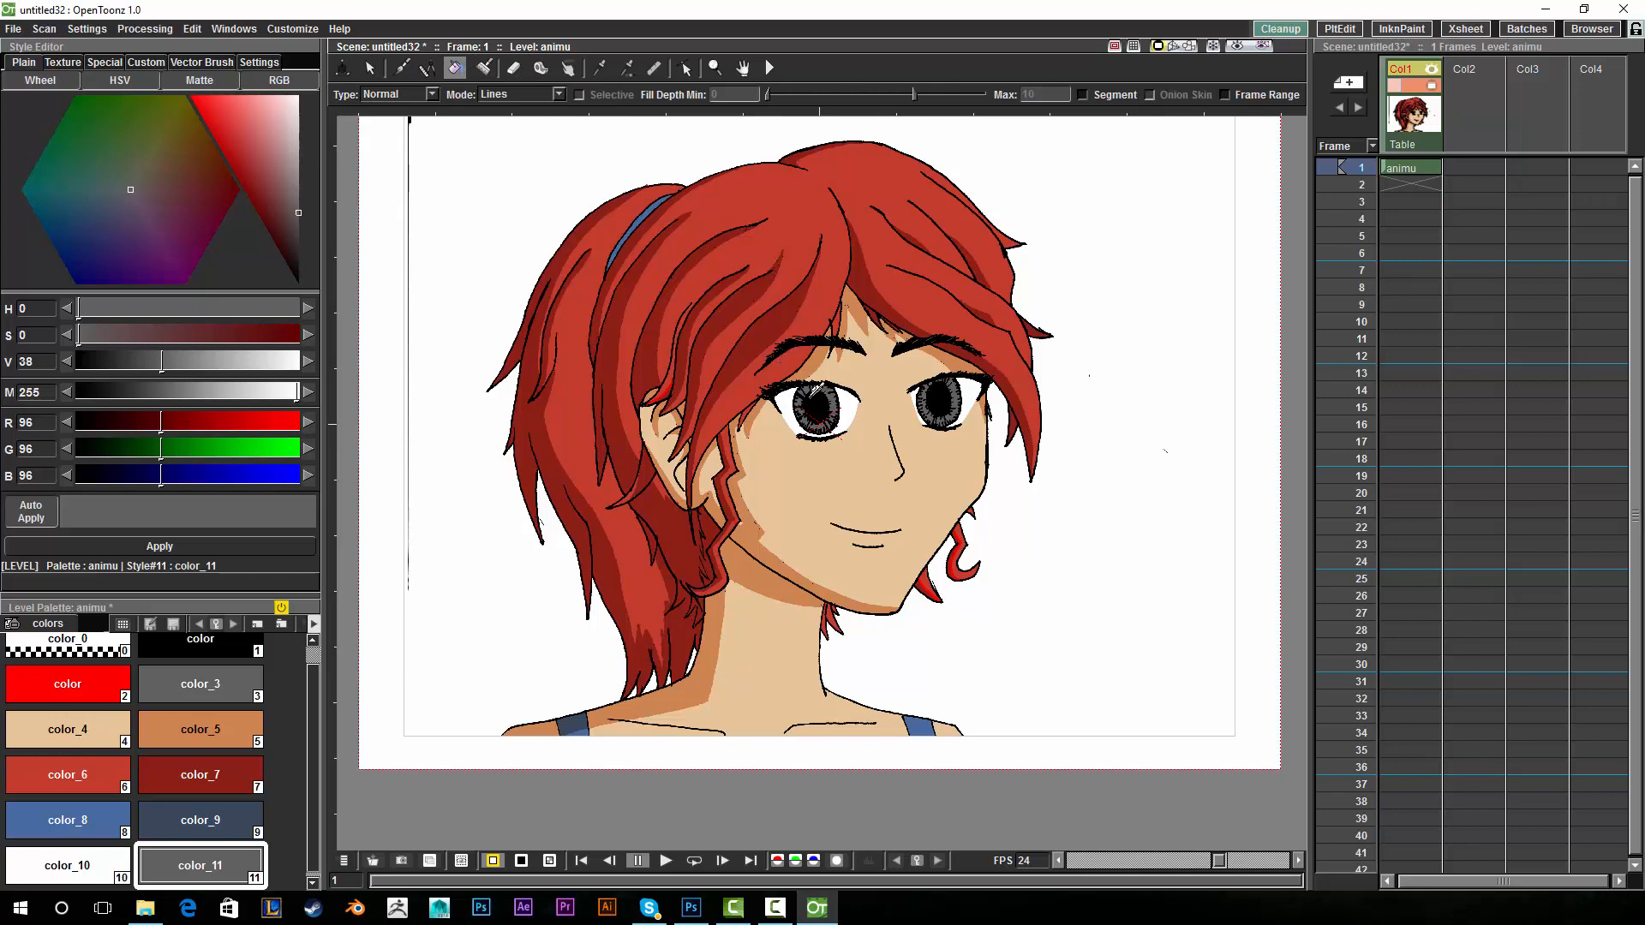
click(552, 94)
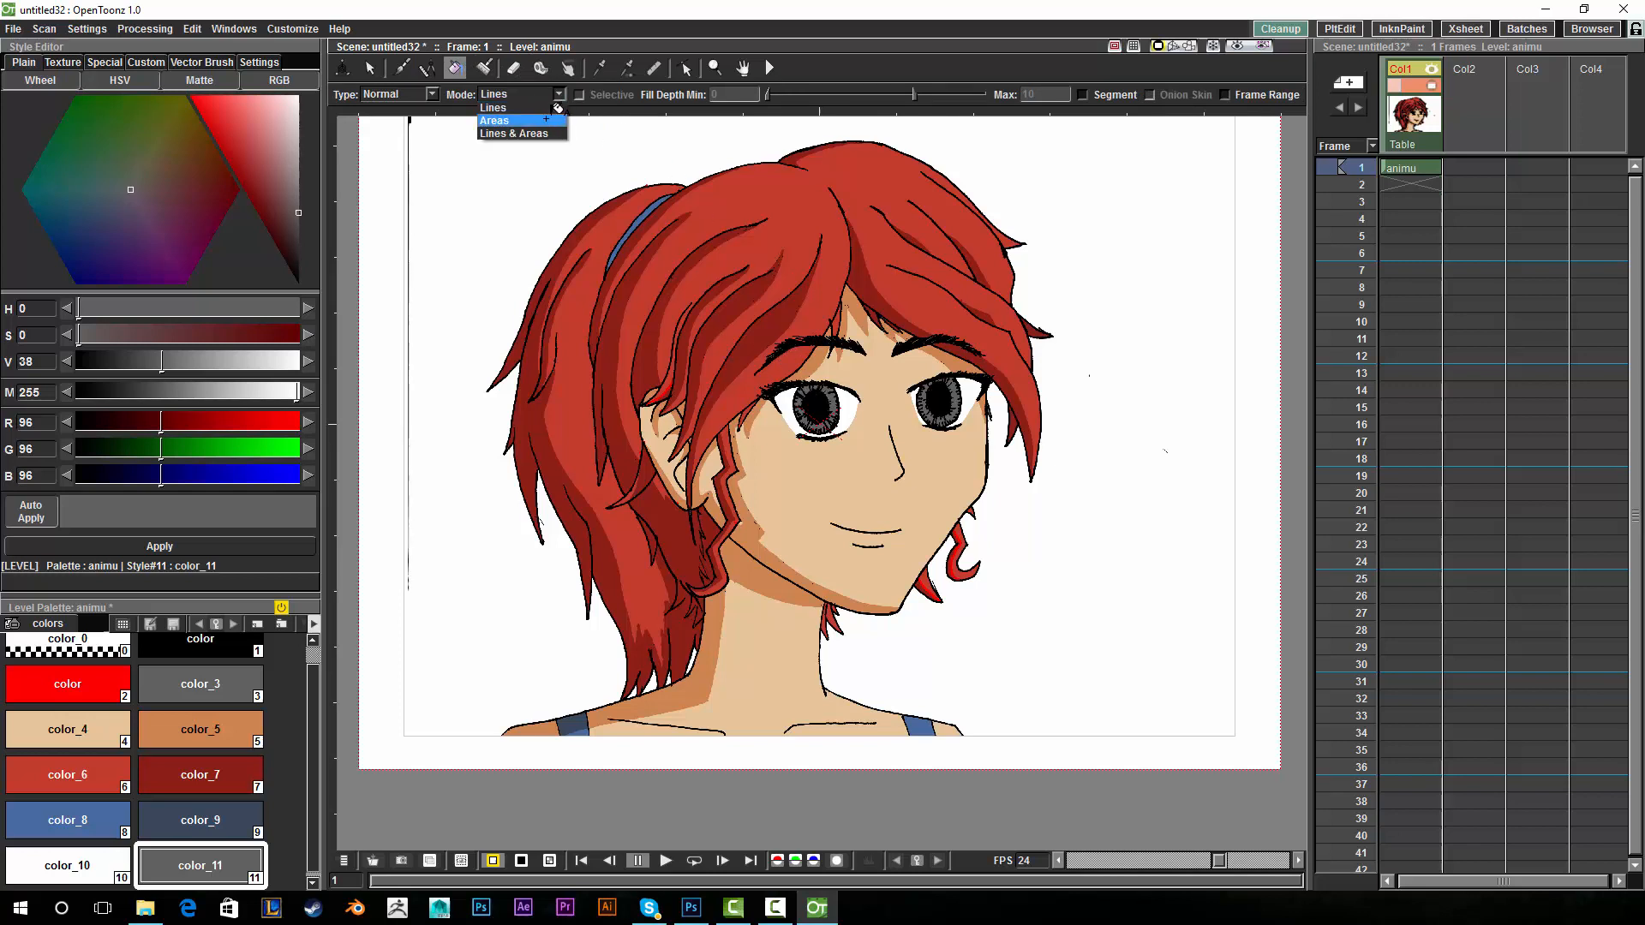
click(493, 120)
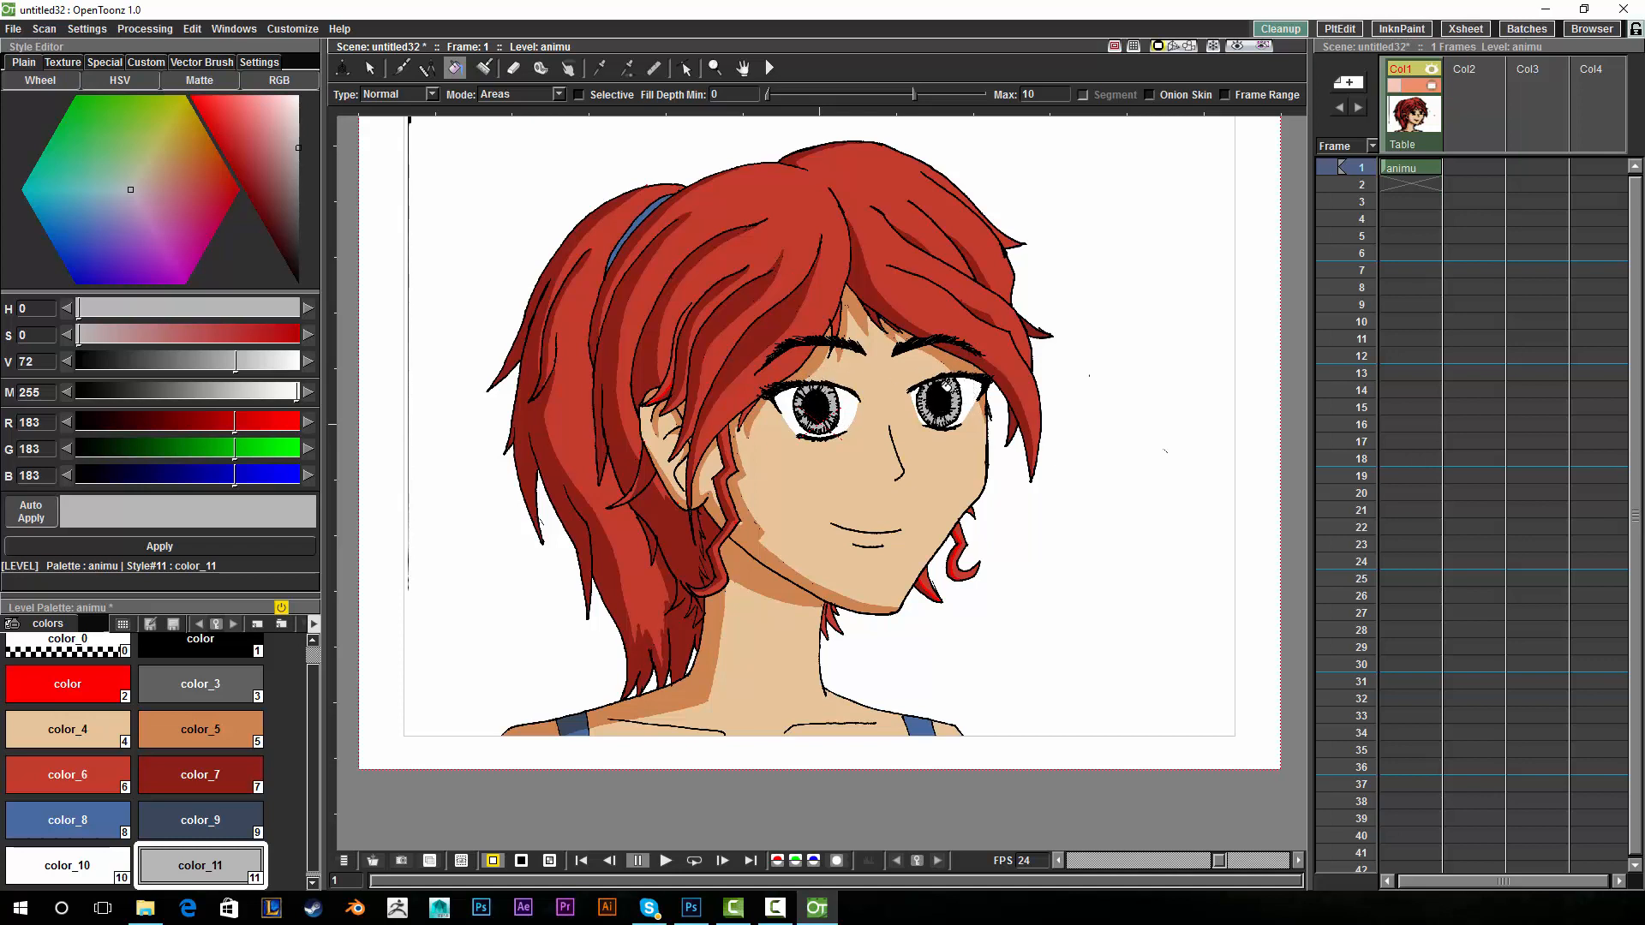
mouse_move(228, 838)
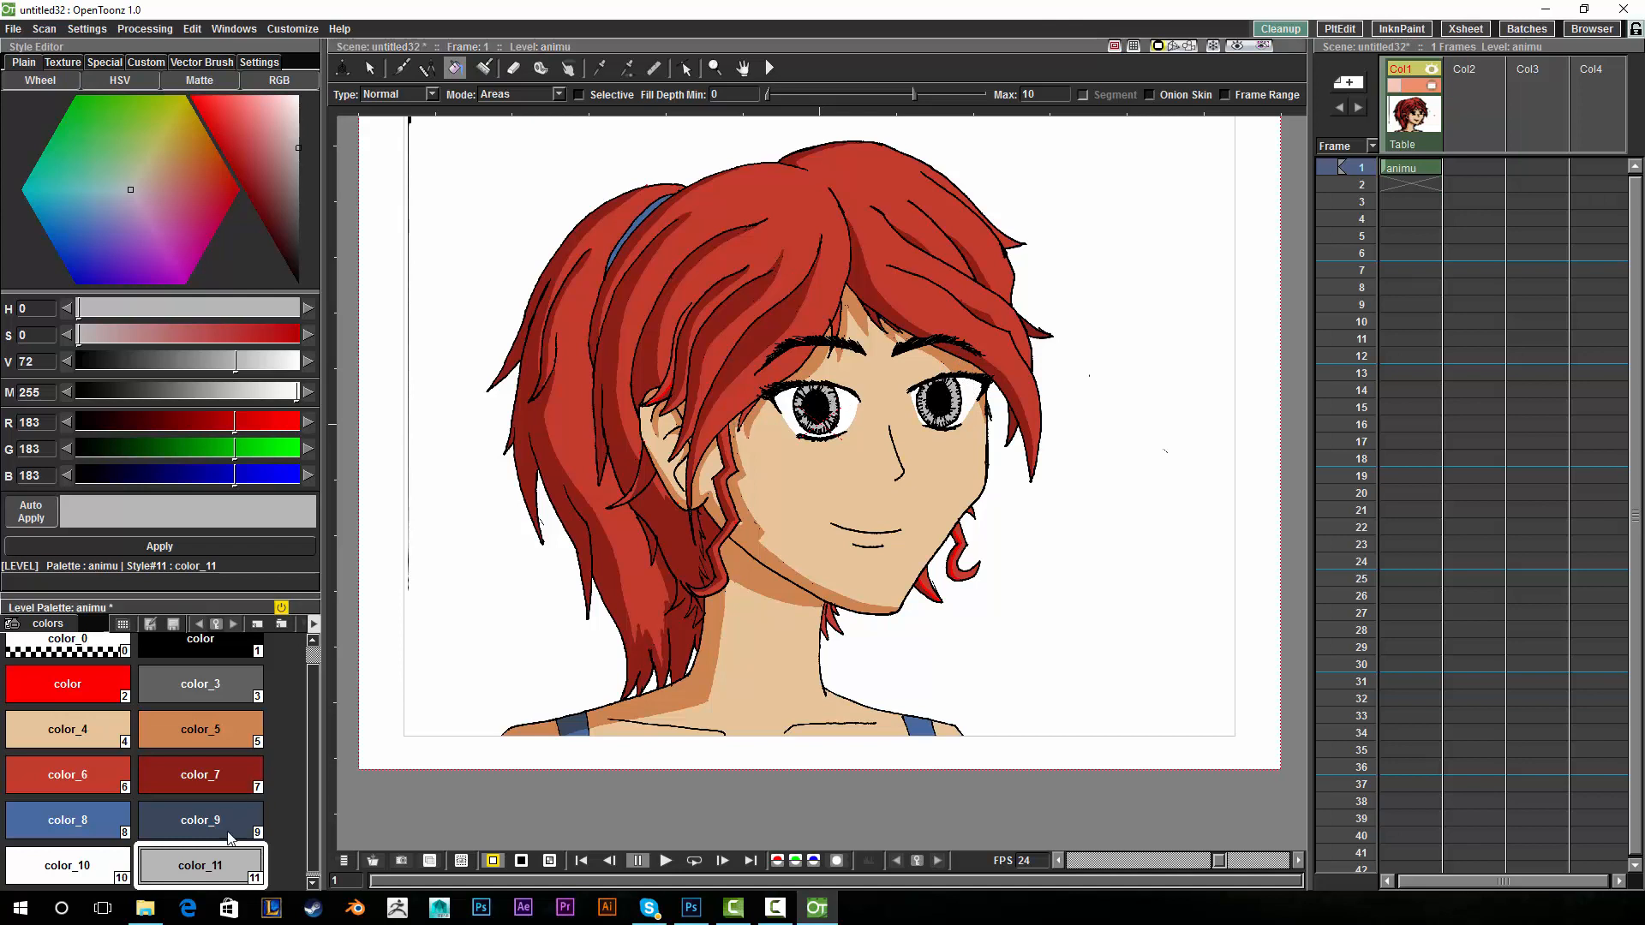
Tune color_11 on the colour wheel to a saturated dark reddish brown.
click(252, 156)
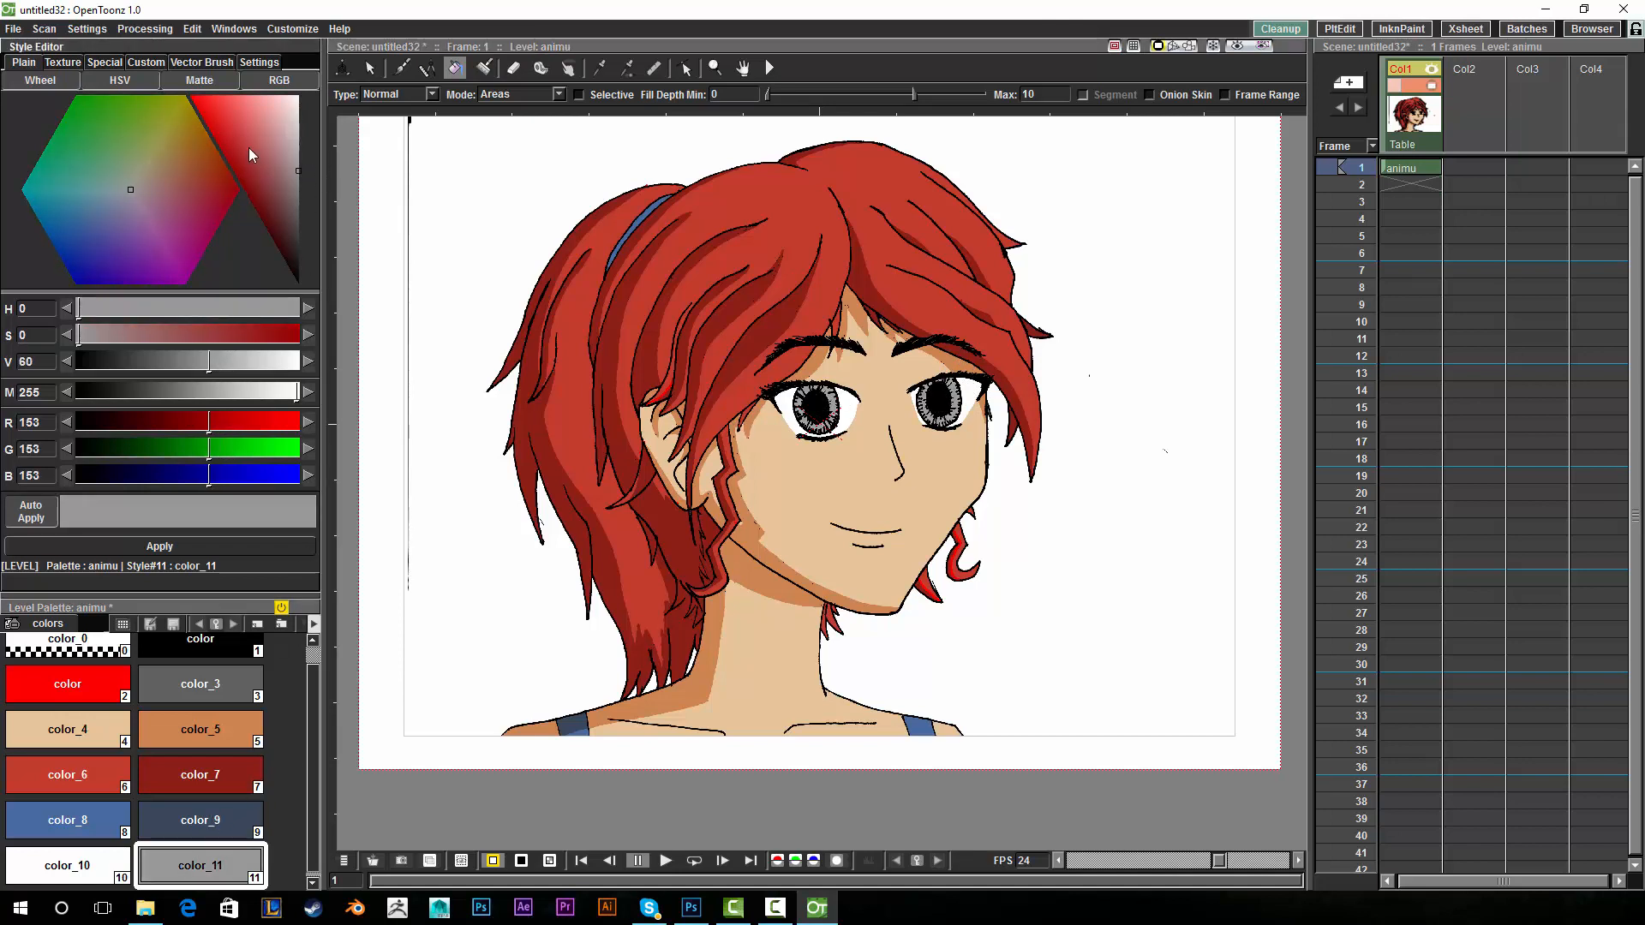
click(185, 194)
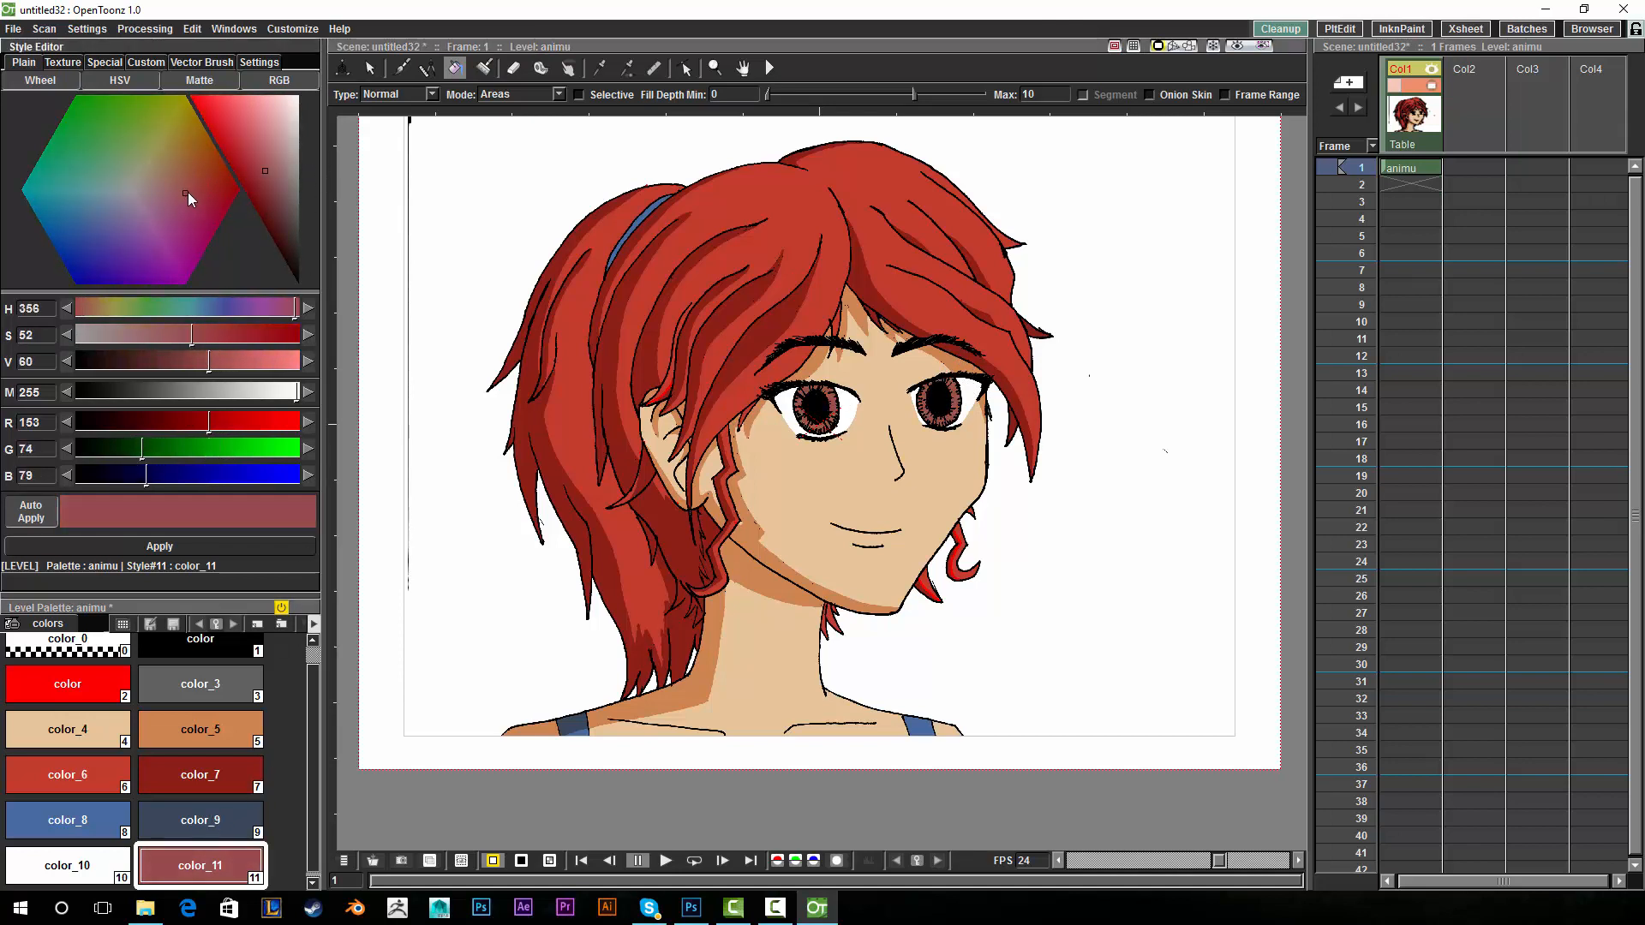
click(278, 224)
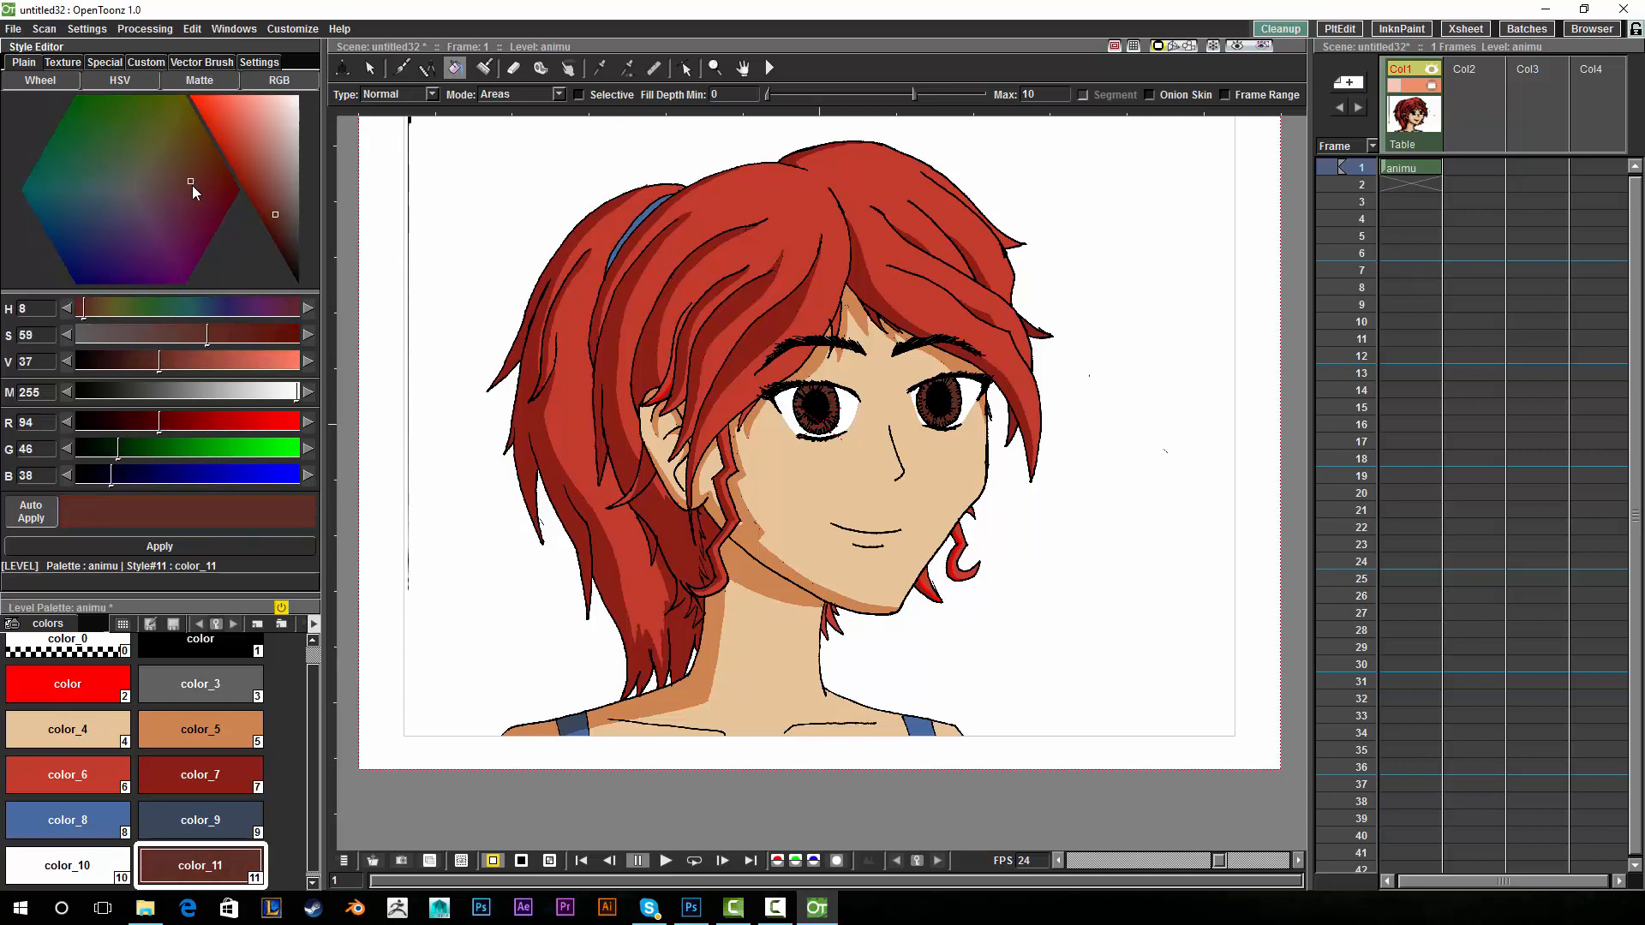
click(252, 190)
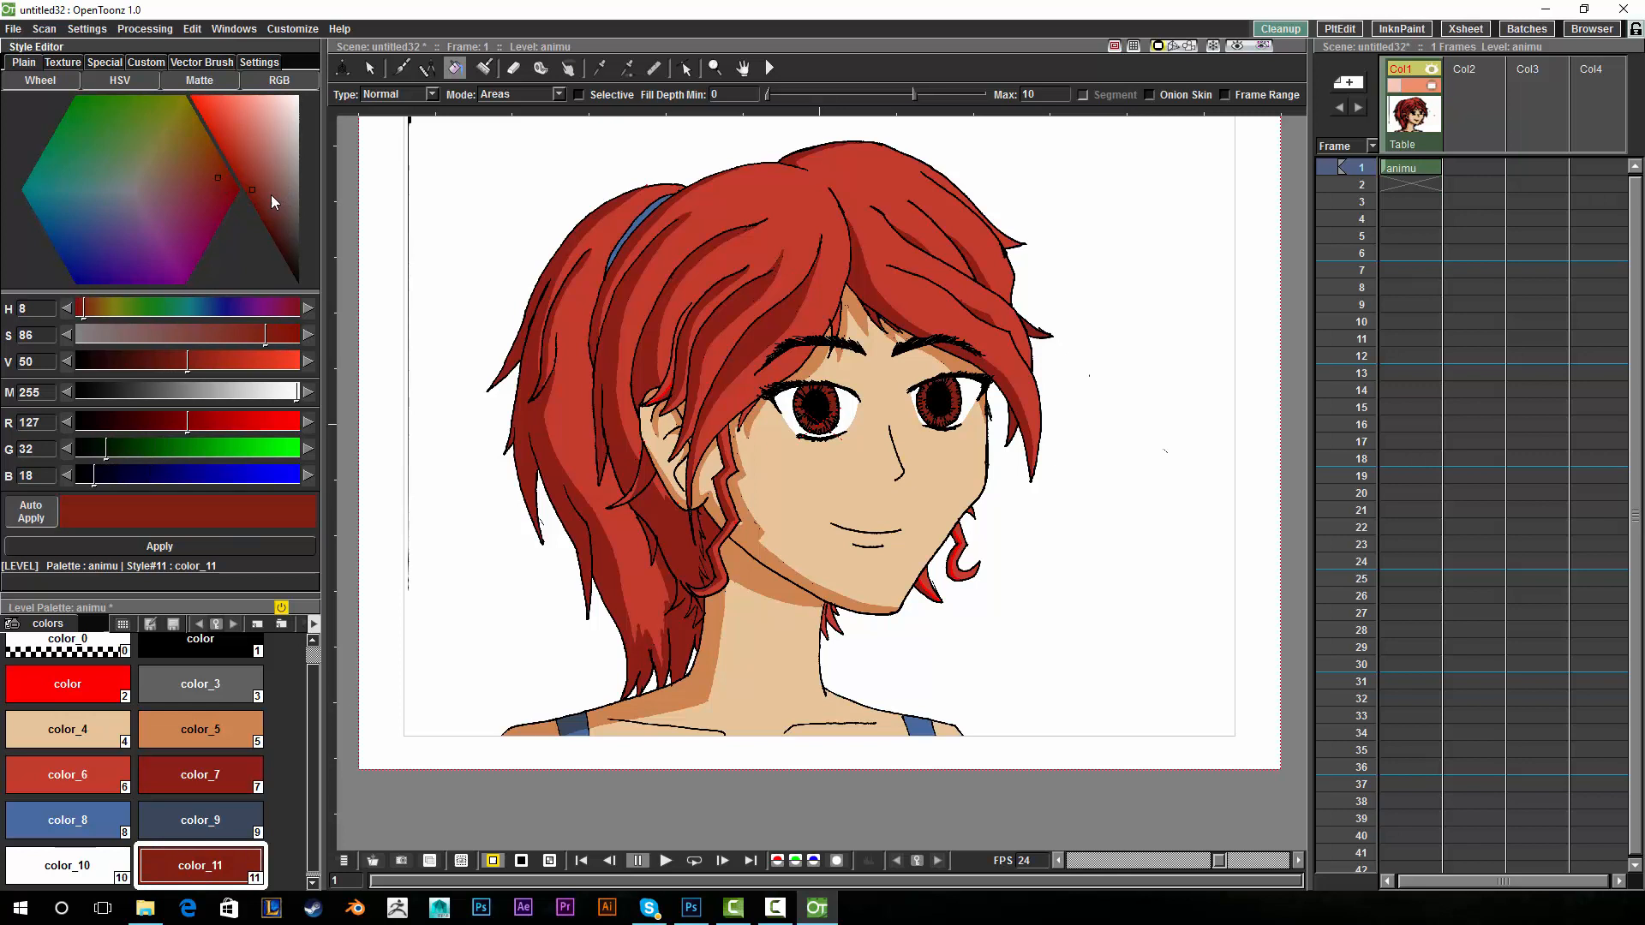
click(283, 230)
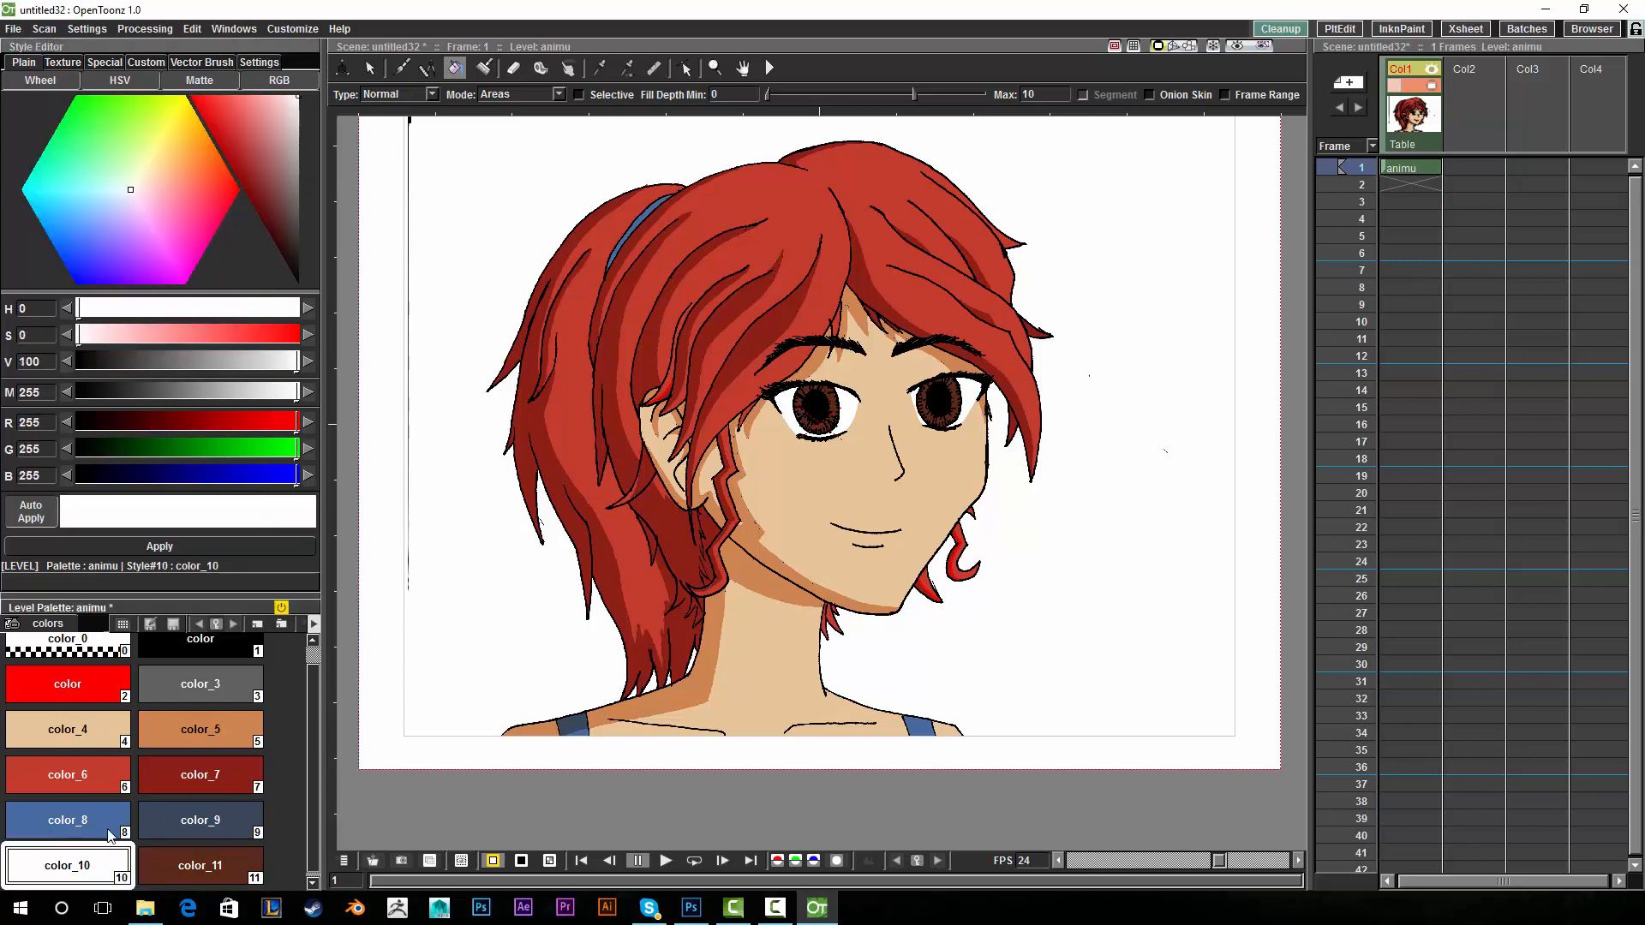
Brush white color_10 highlights into the eyes and turn eye-line color_3 black (value 0).
click(405, 68)
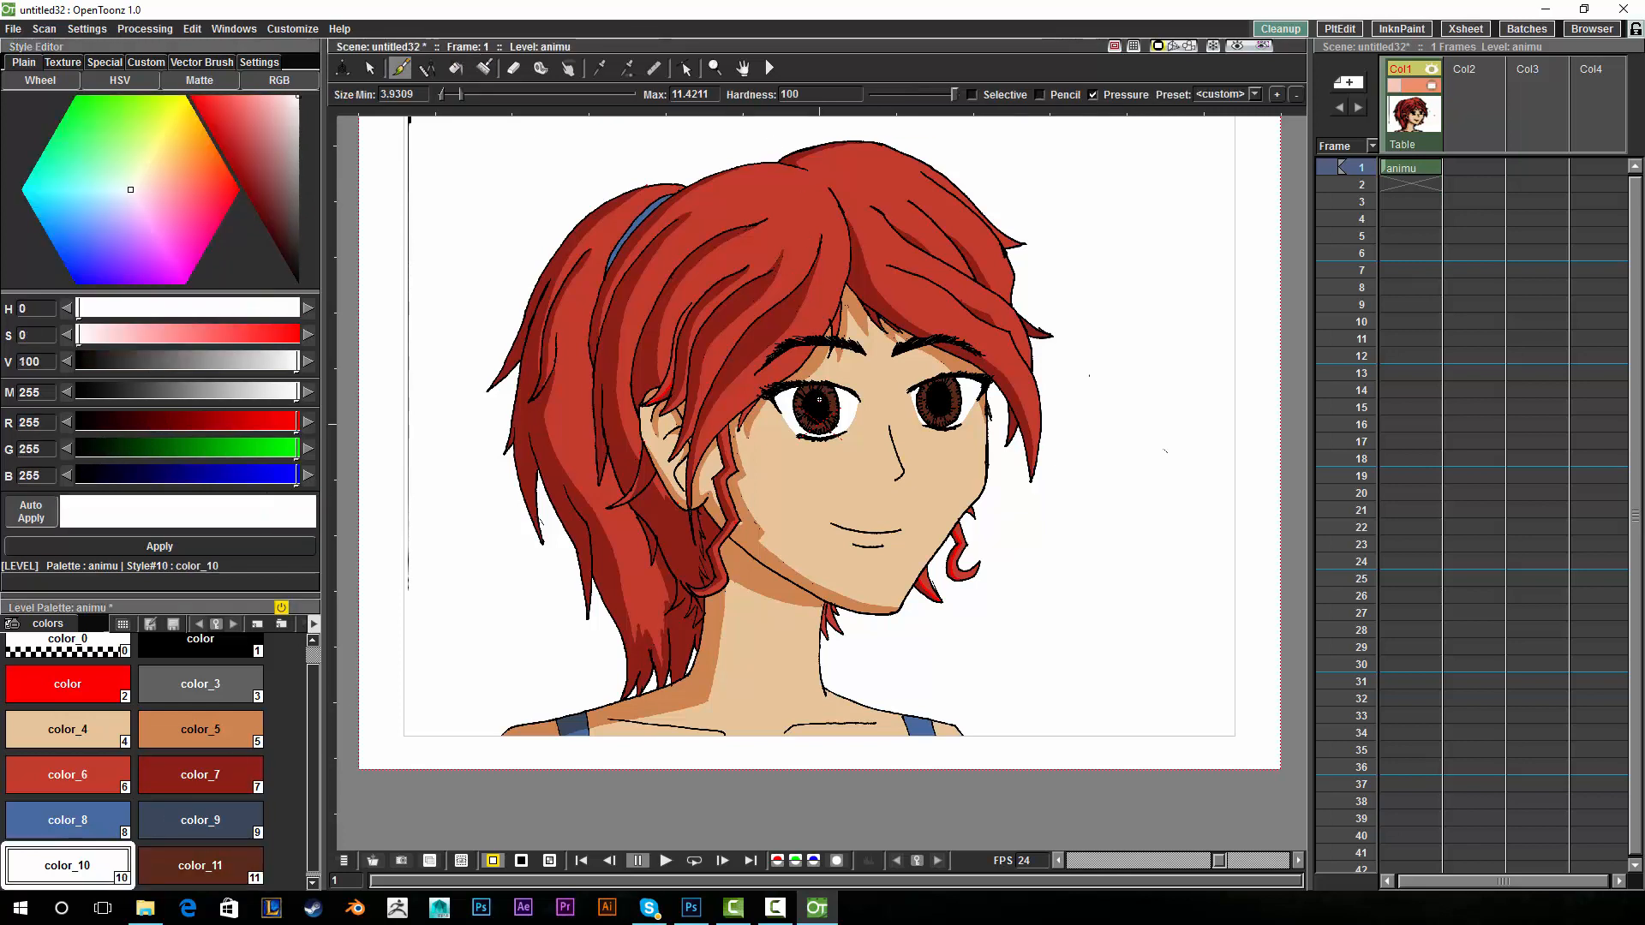
mouse_move(821, 422)
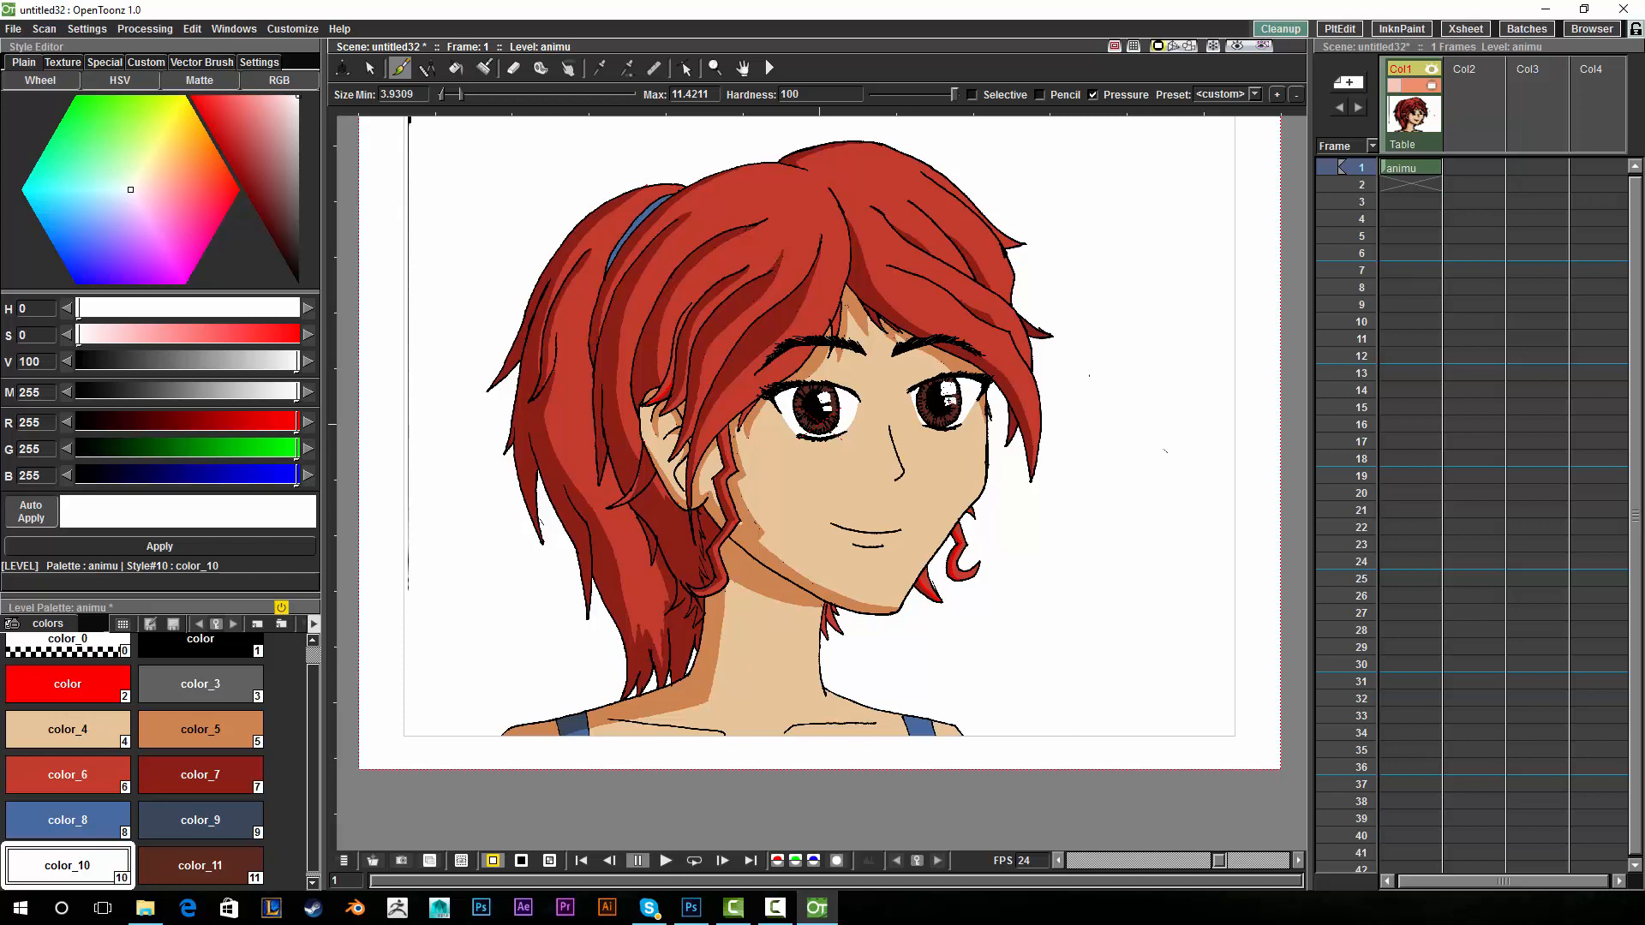
click(198, 684)
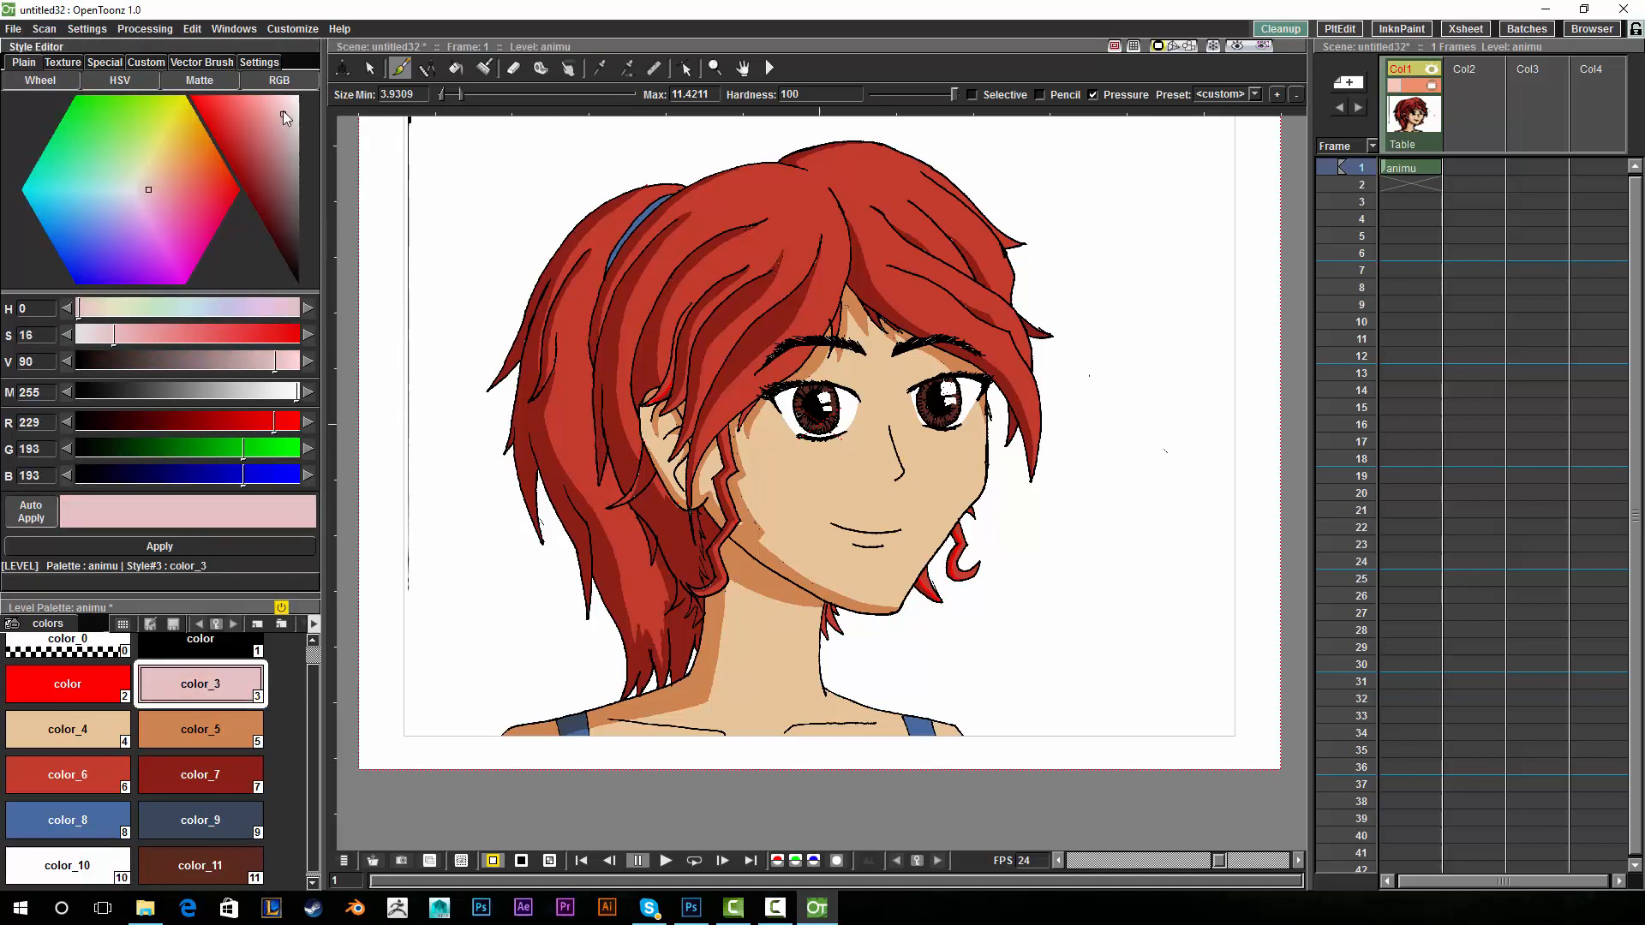
click(199, 683)
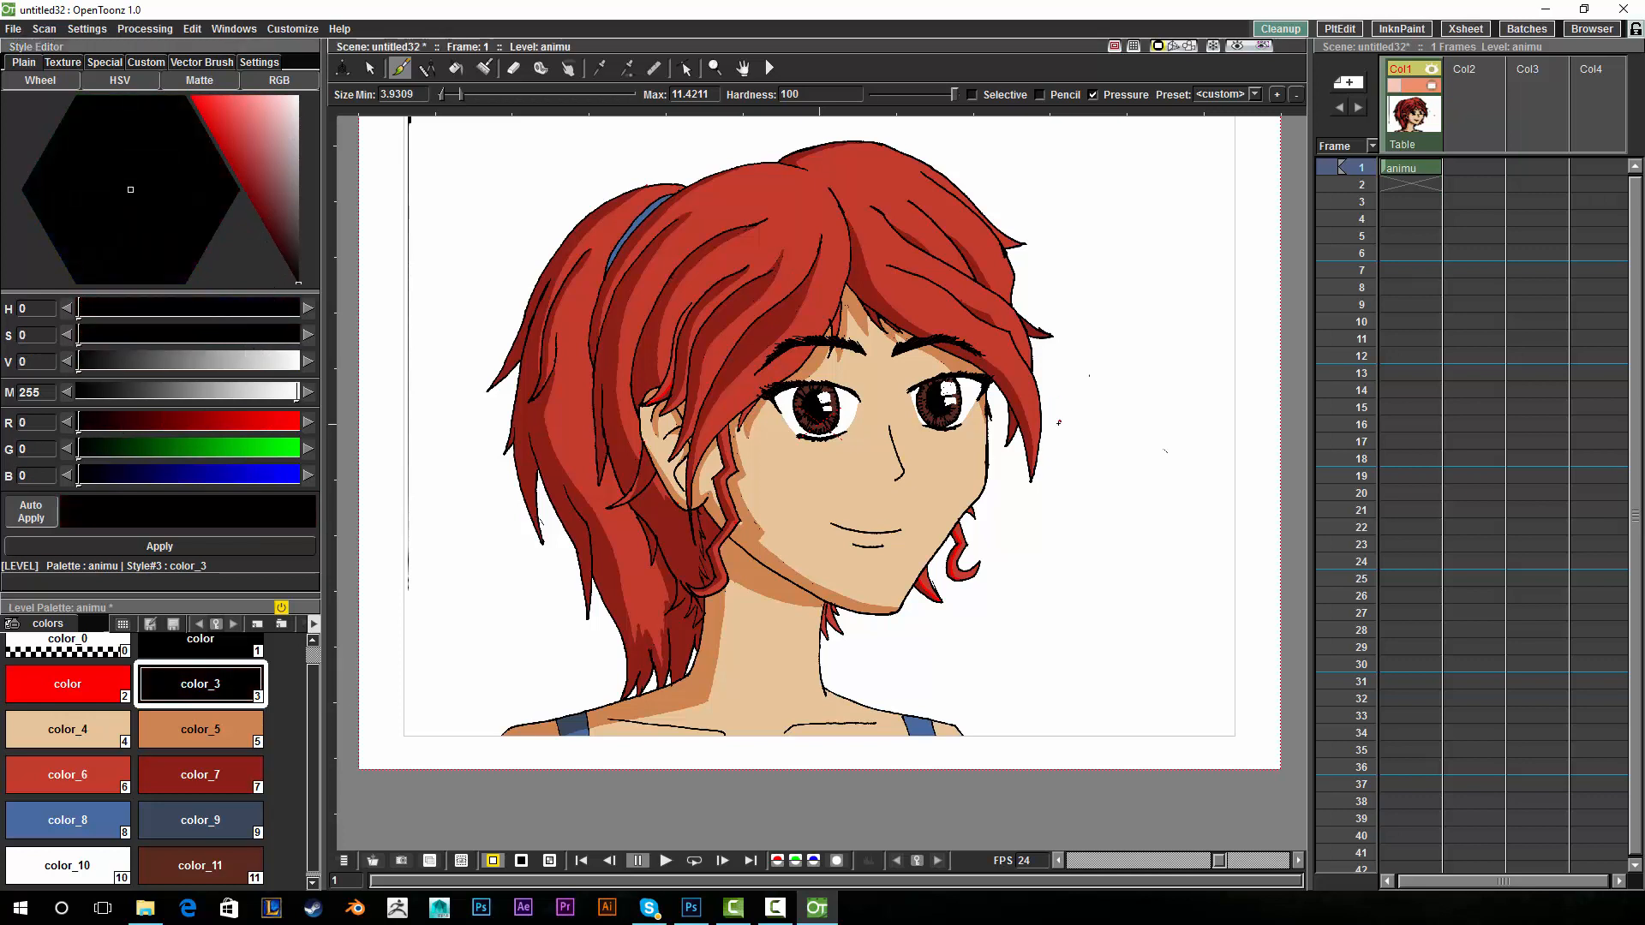
click(69, 730)
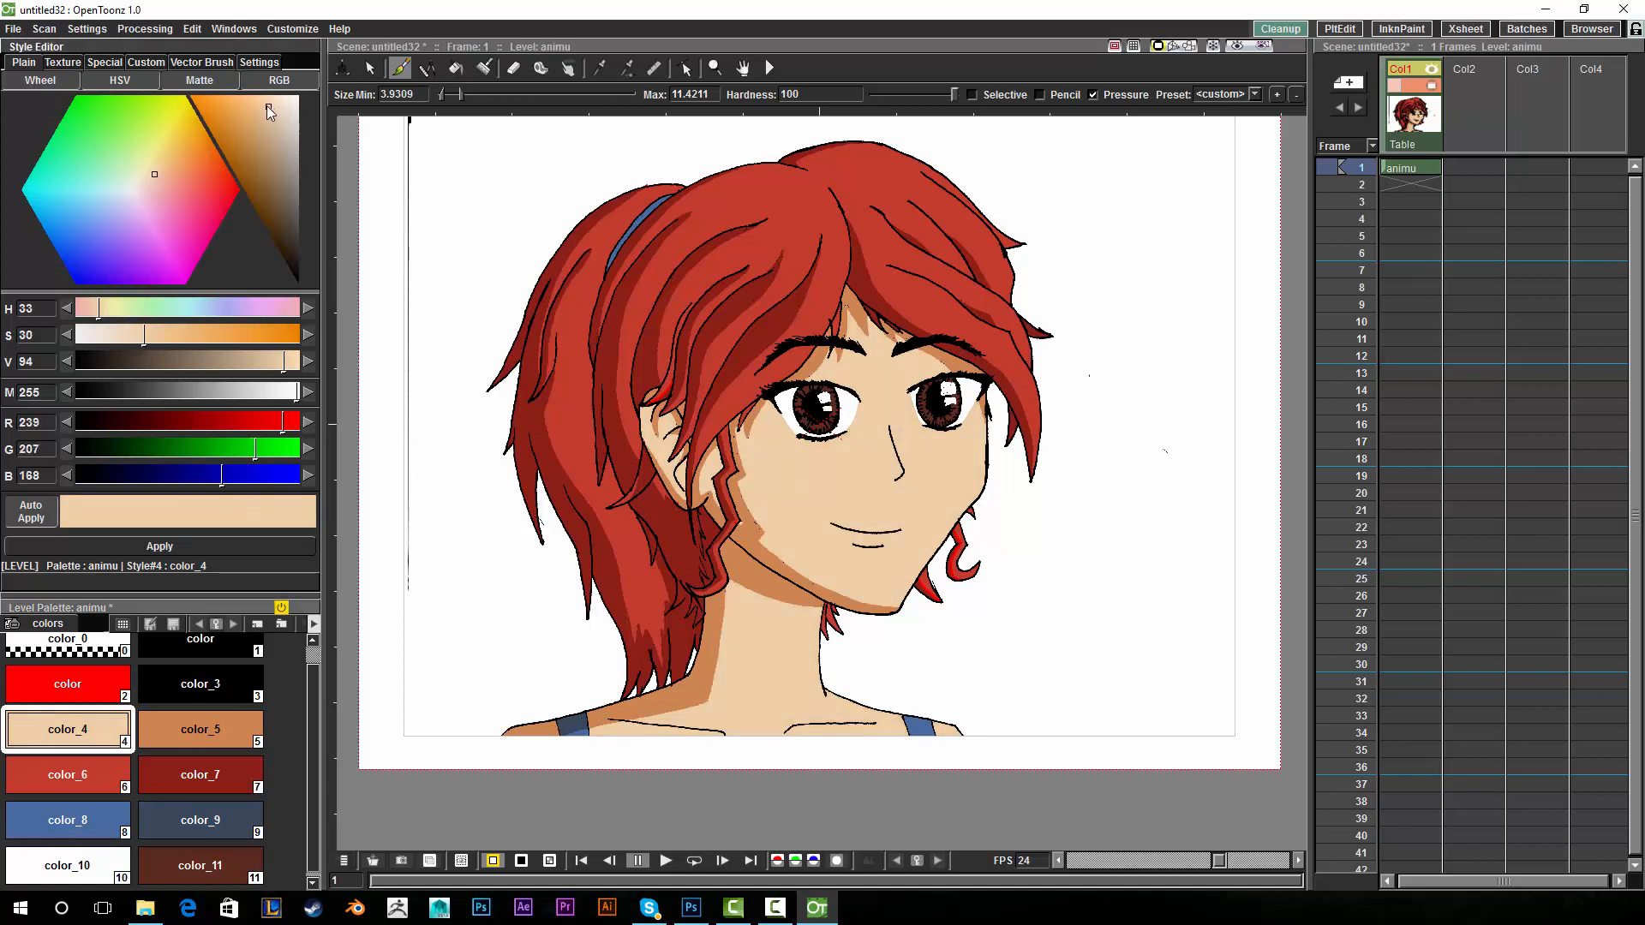
Shift skin-shadow color_5 toward a slightly lighter orange.
click(199, 730)
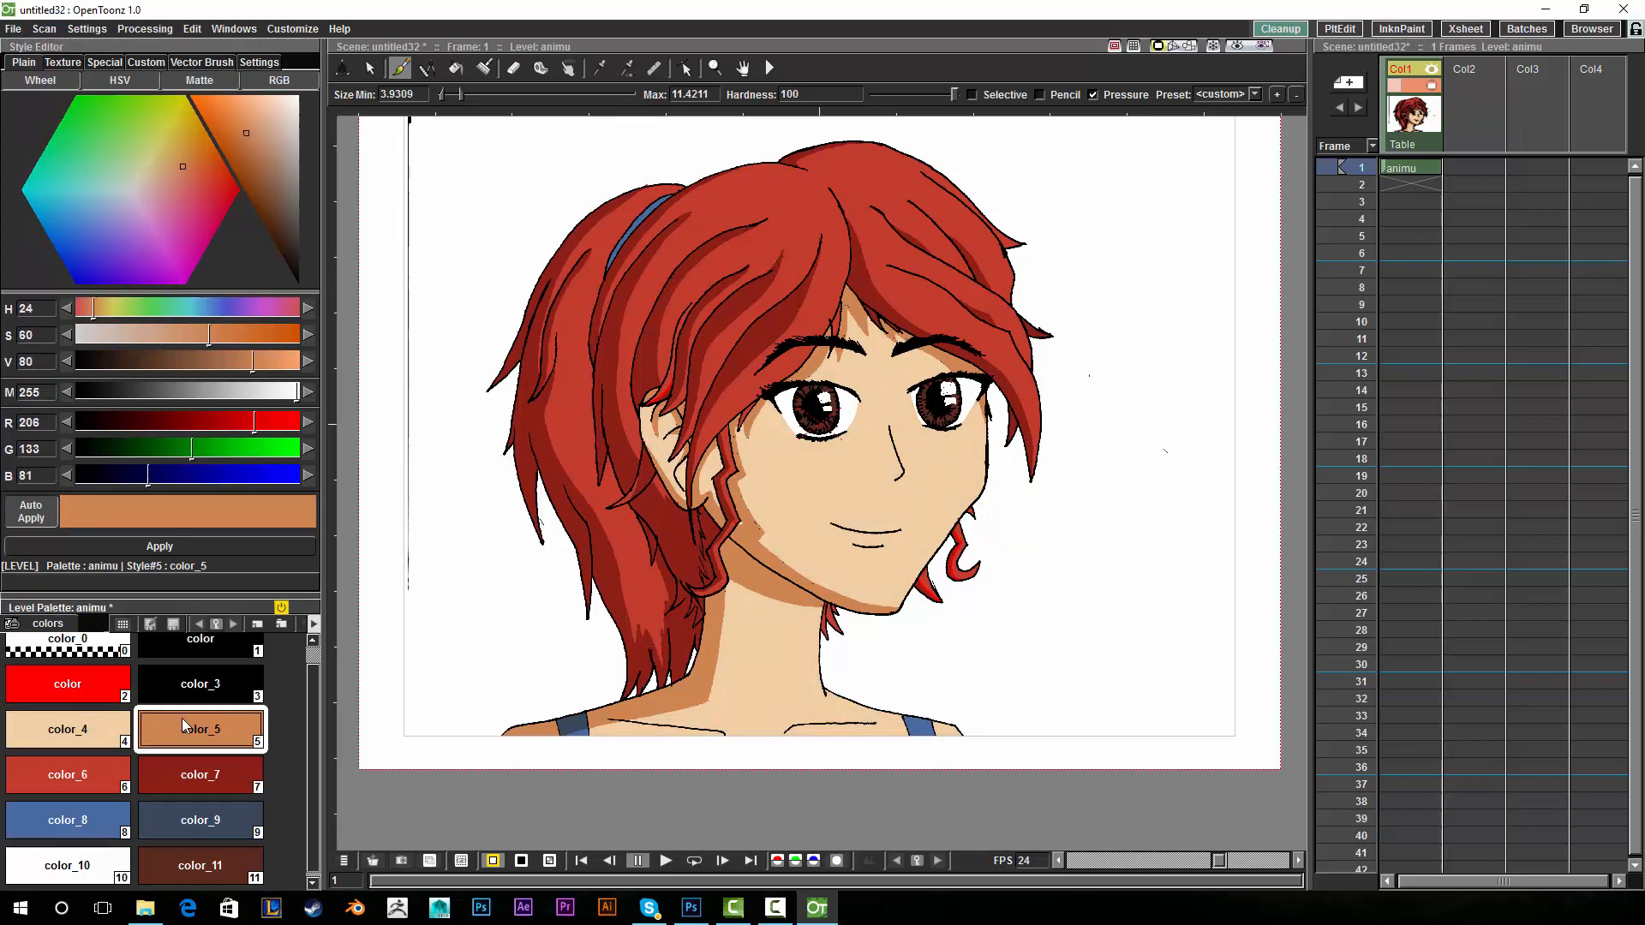
click(243, 117)
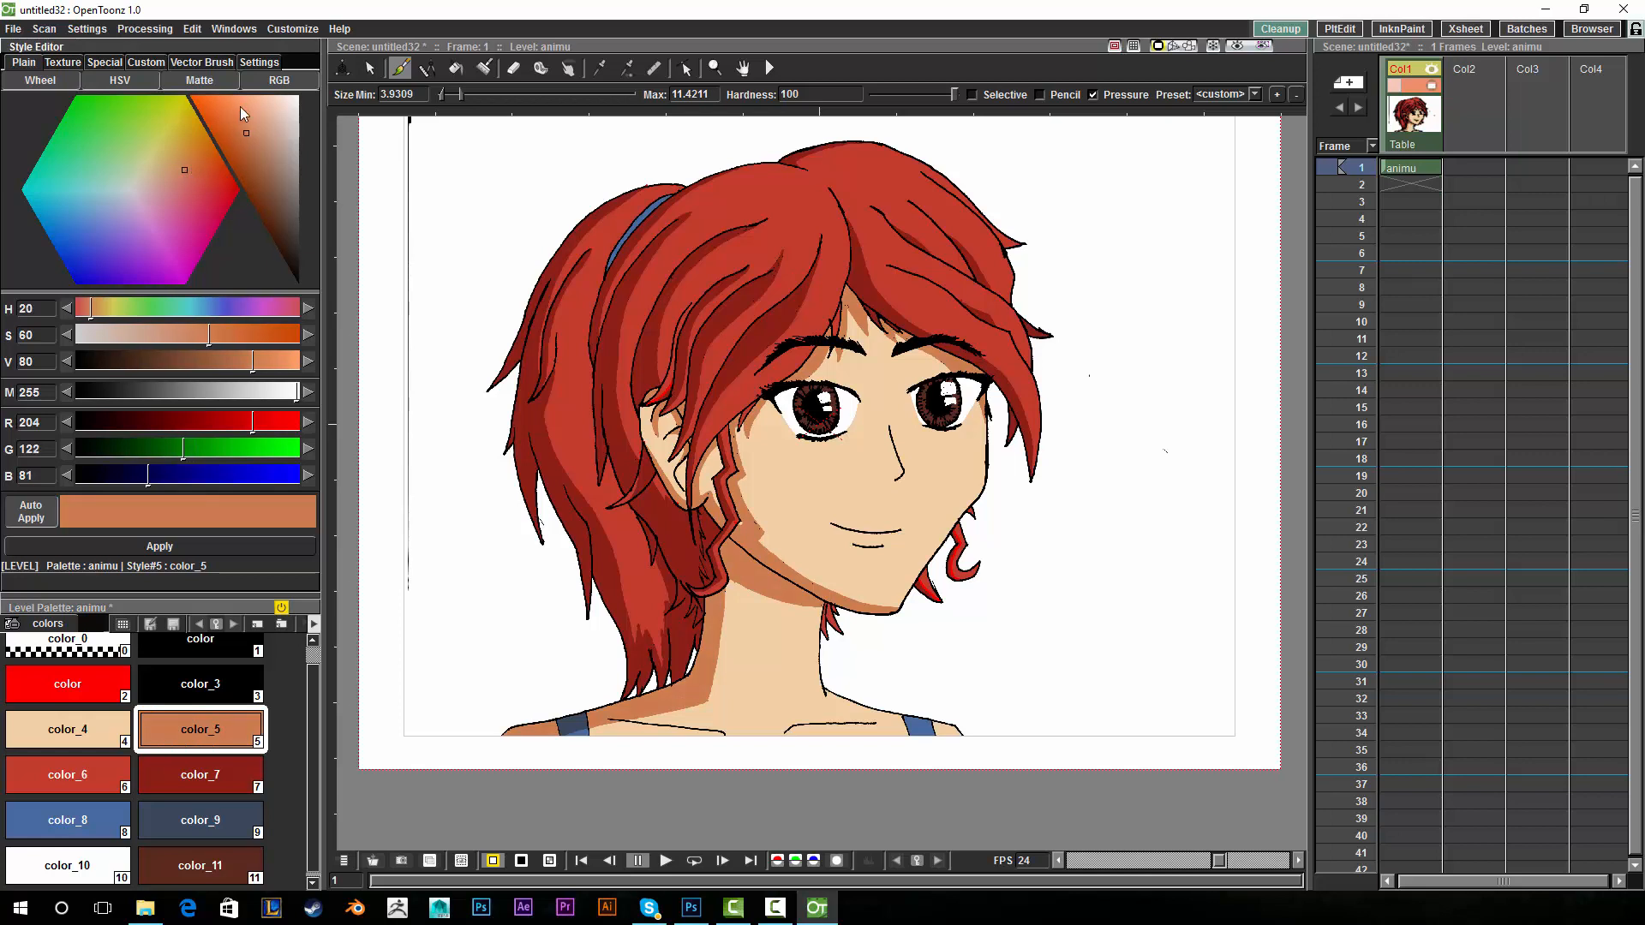
click(247, 134)
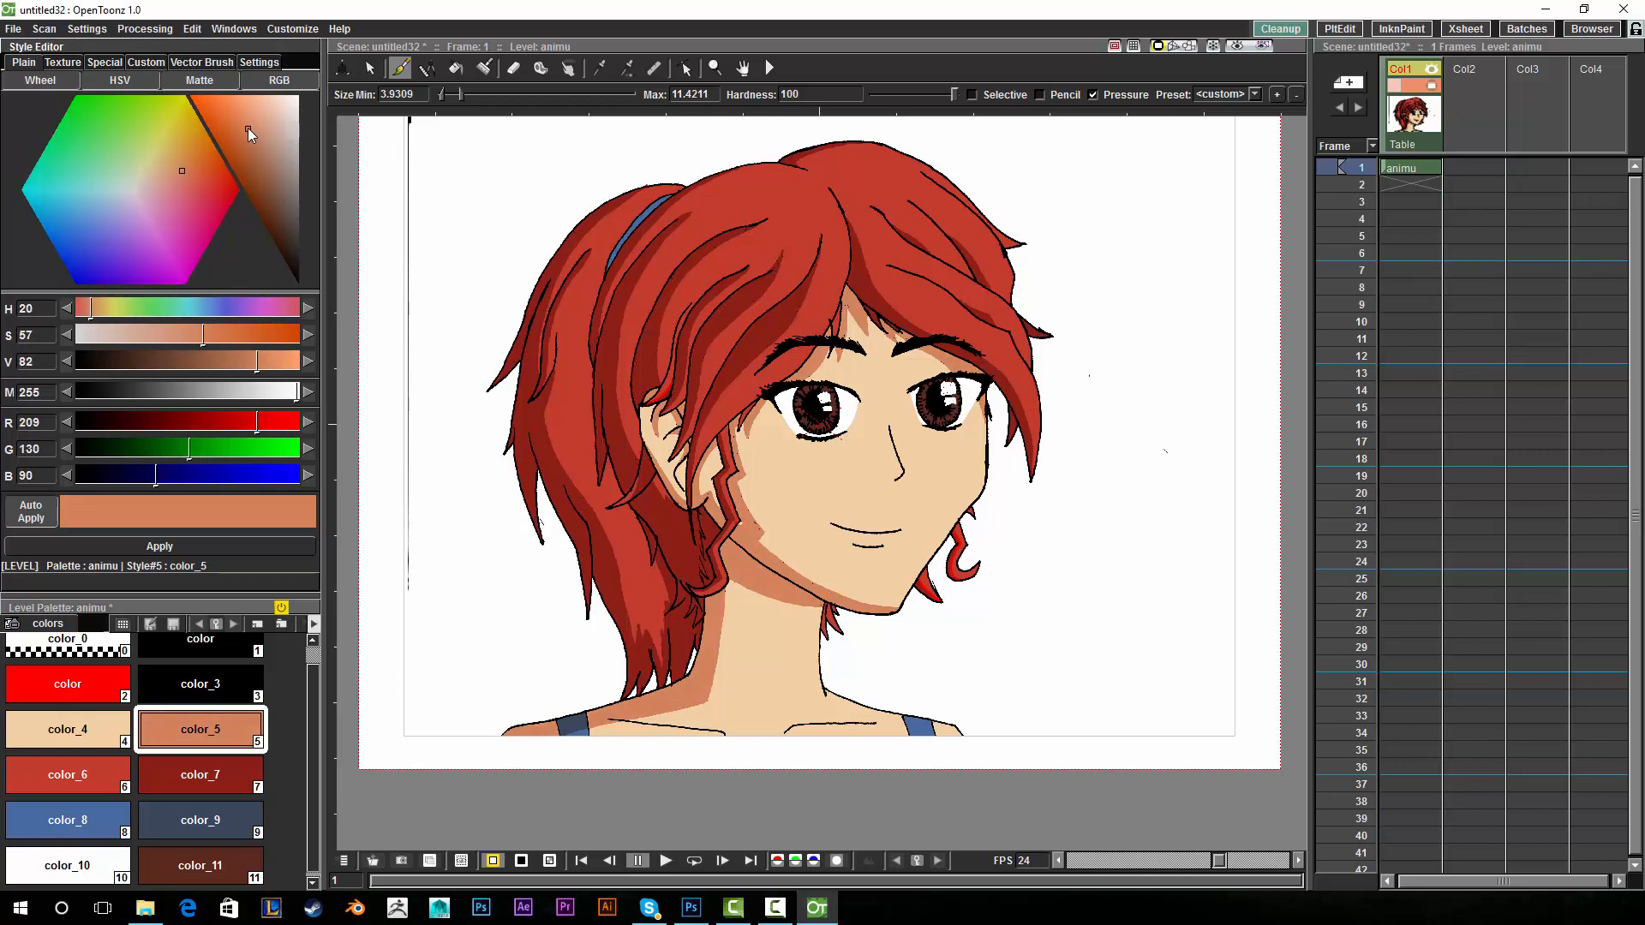
Make hair color_6 a richer red and darken hair-shadow color_7 to a deeper maroon.
click(67, 775)
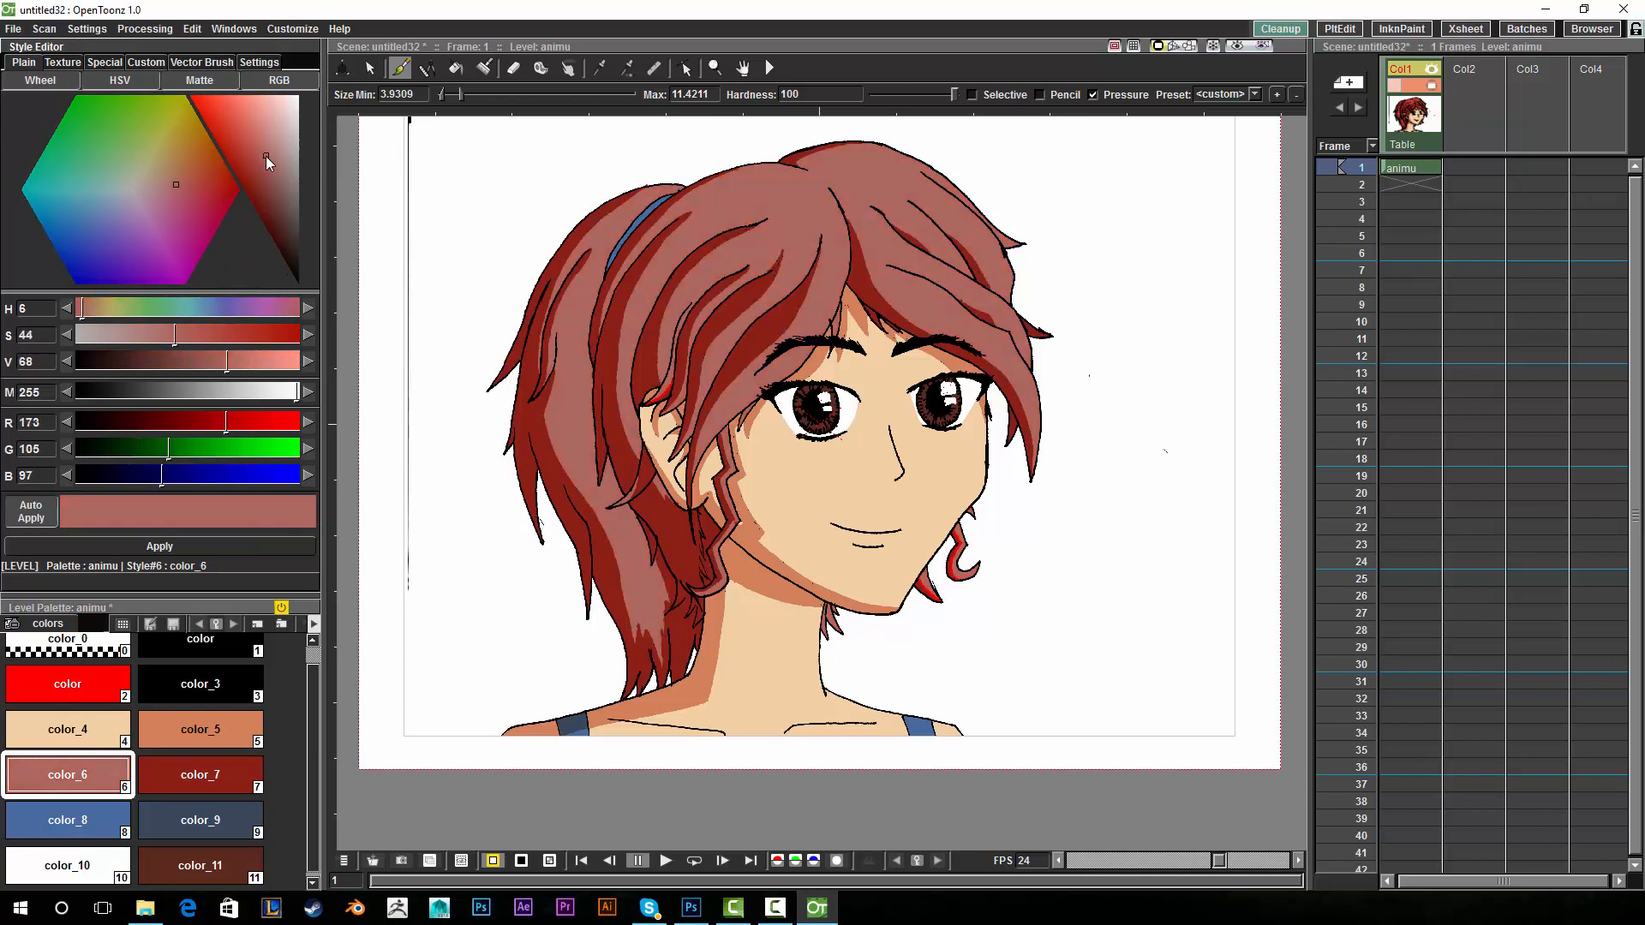
click(209, 182)
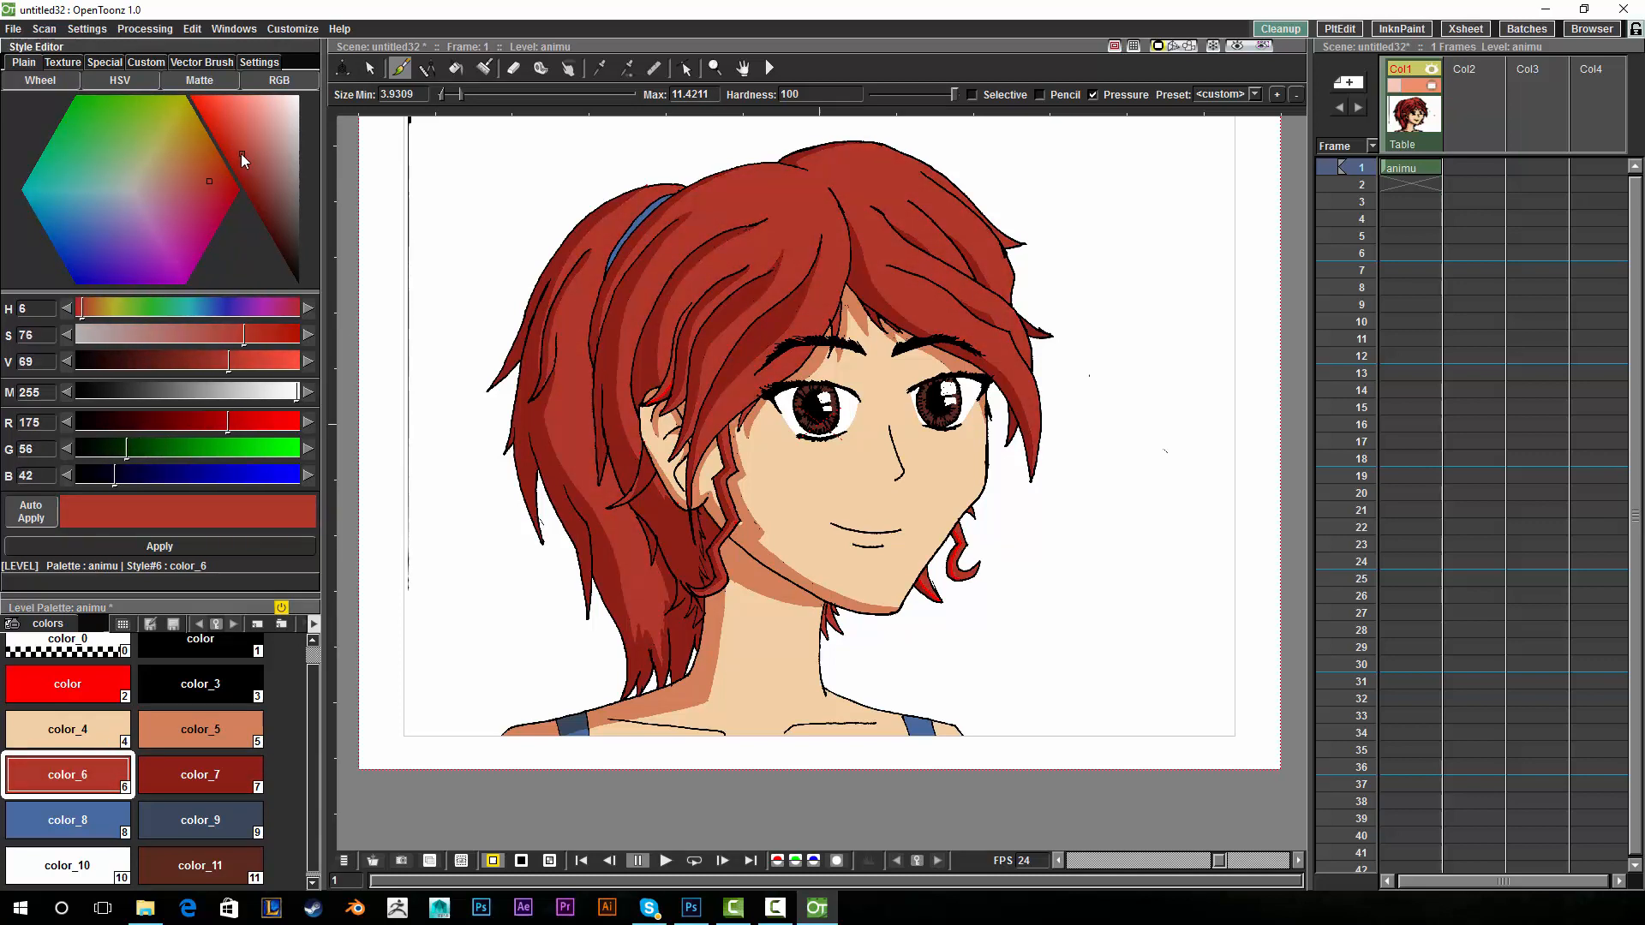
click(199, 774)
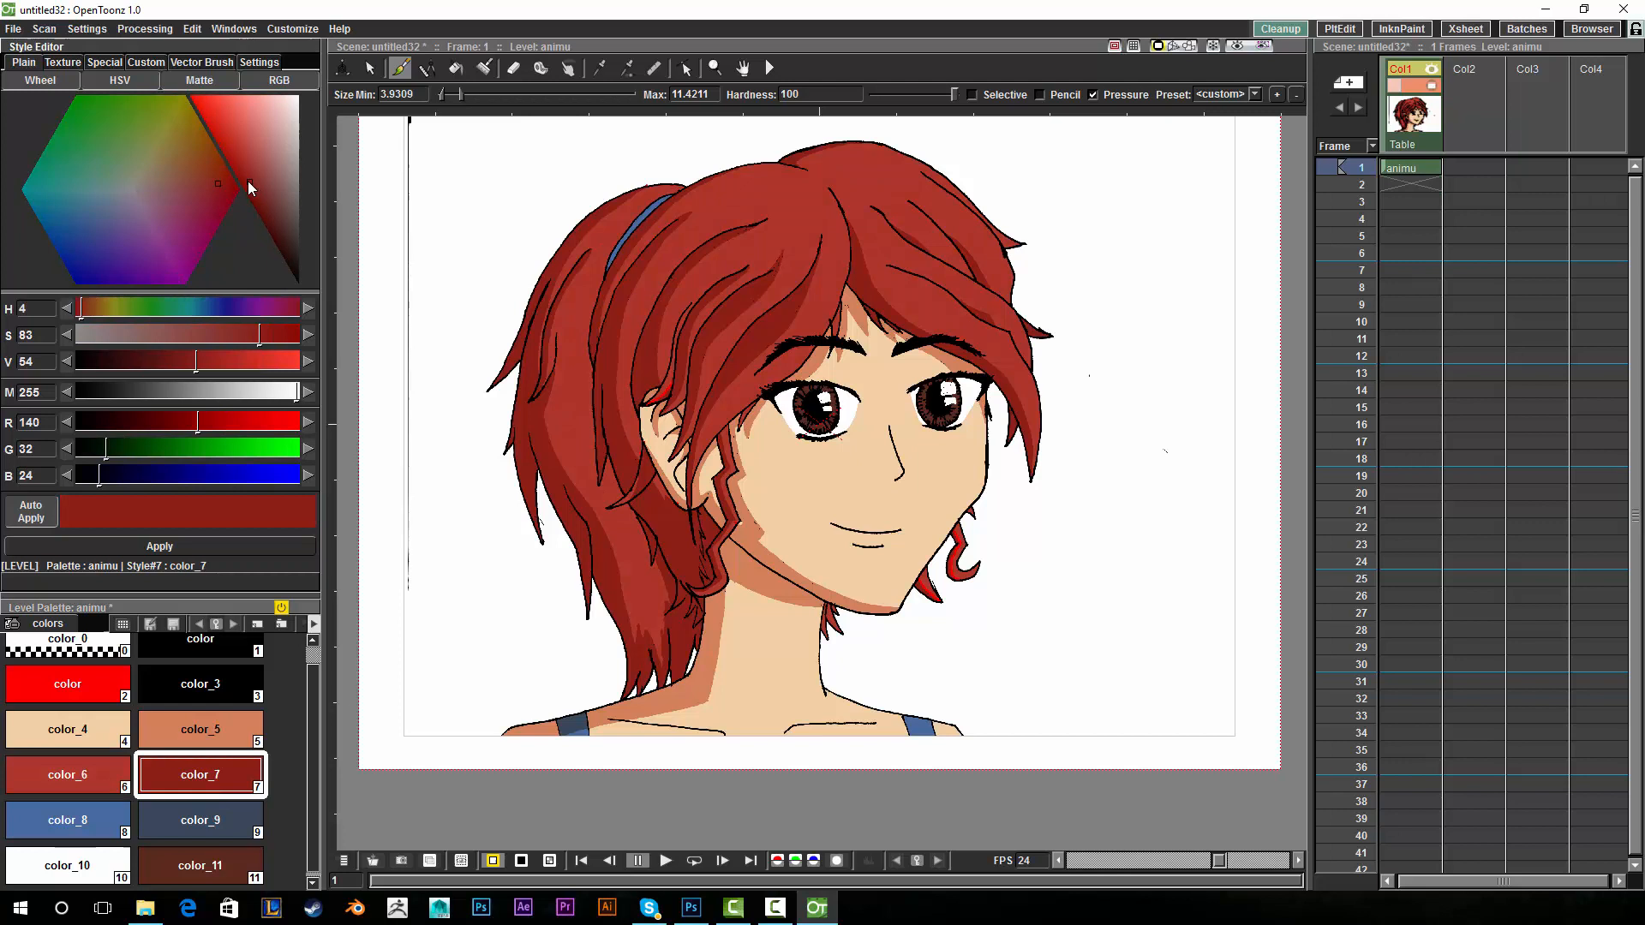
click(262, 212)
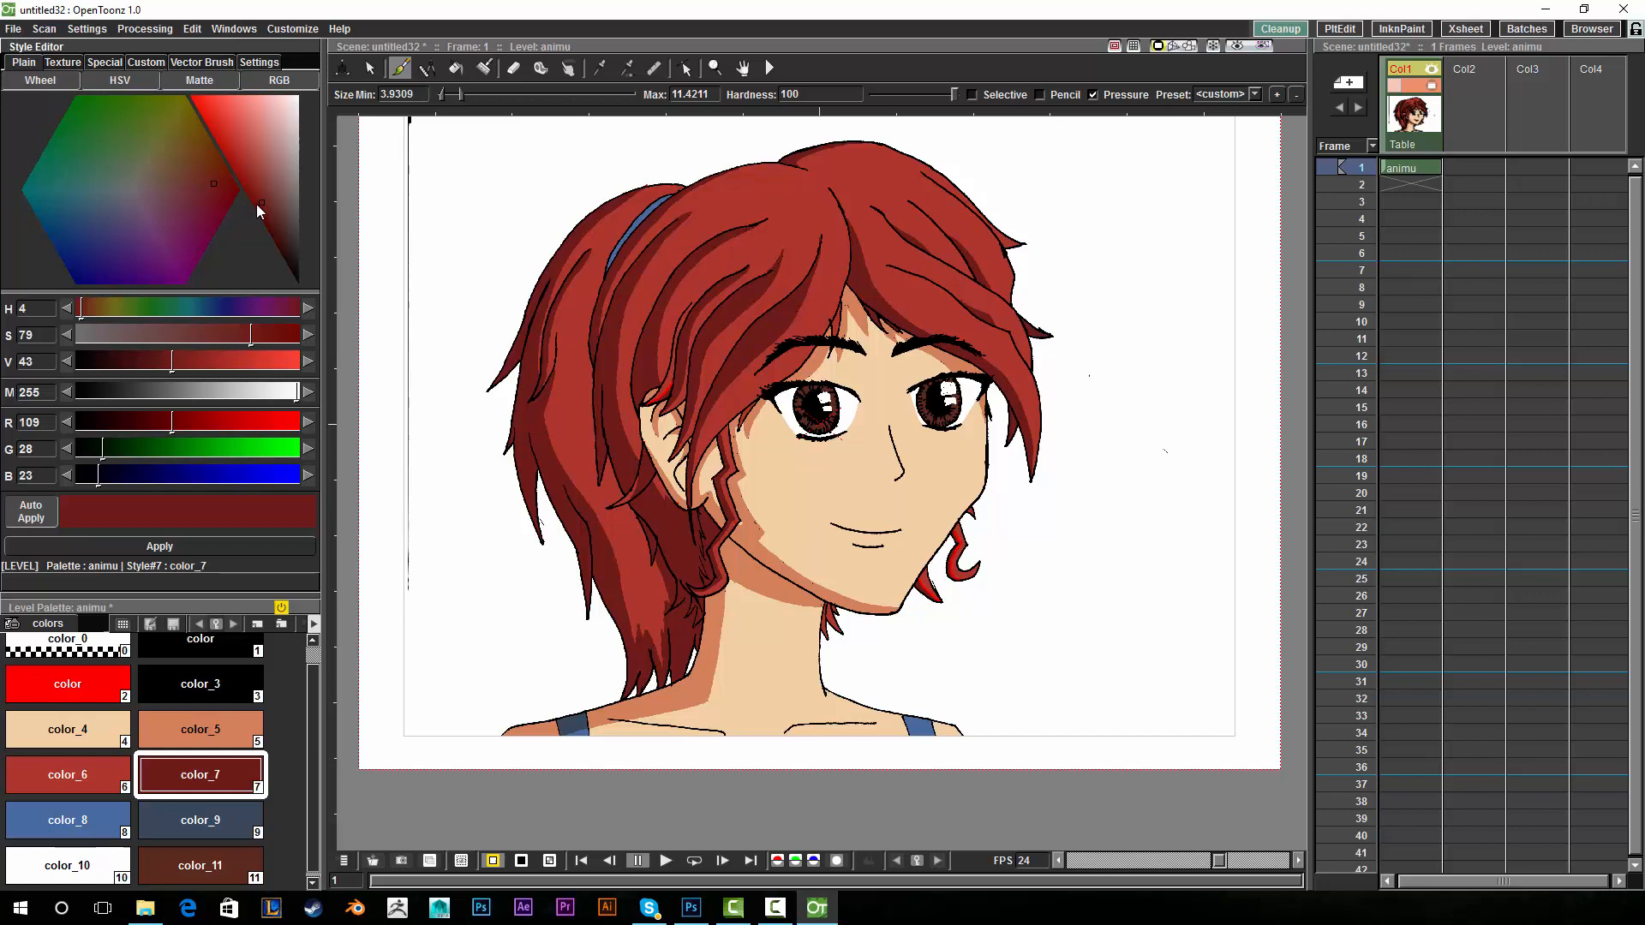
mouse_move(171, 140)
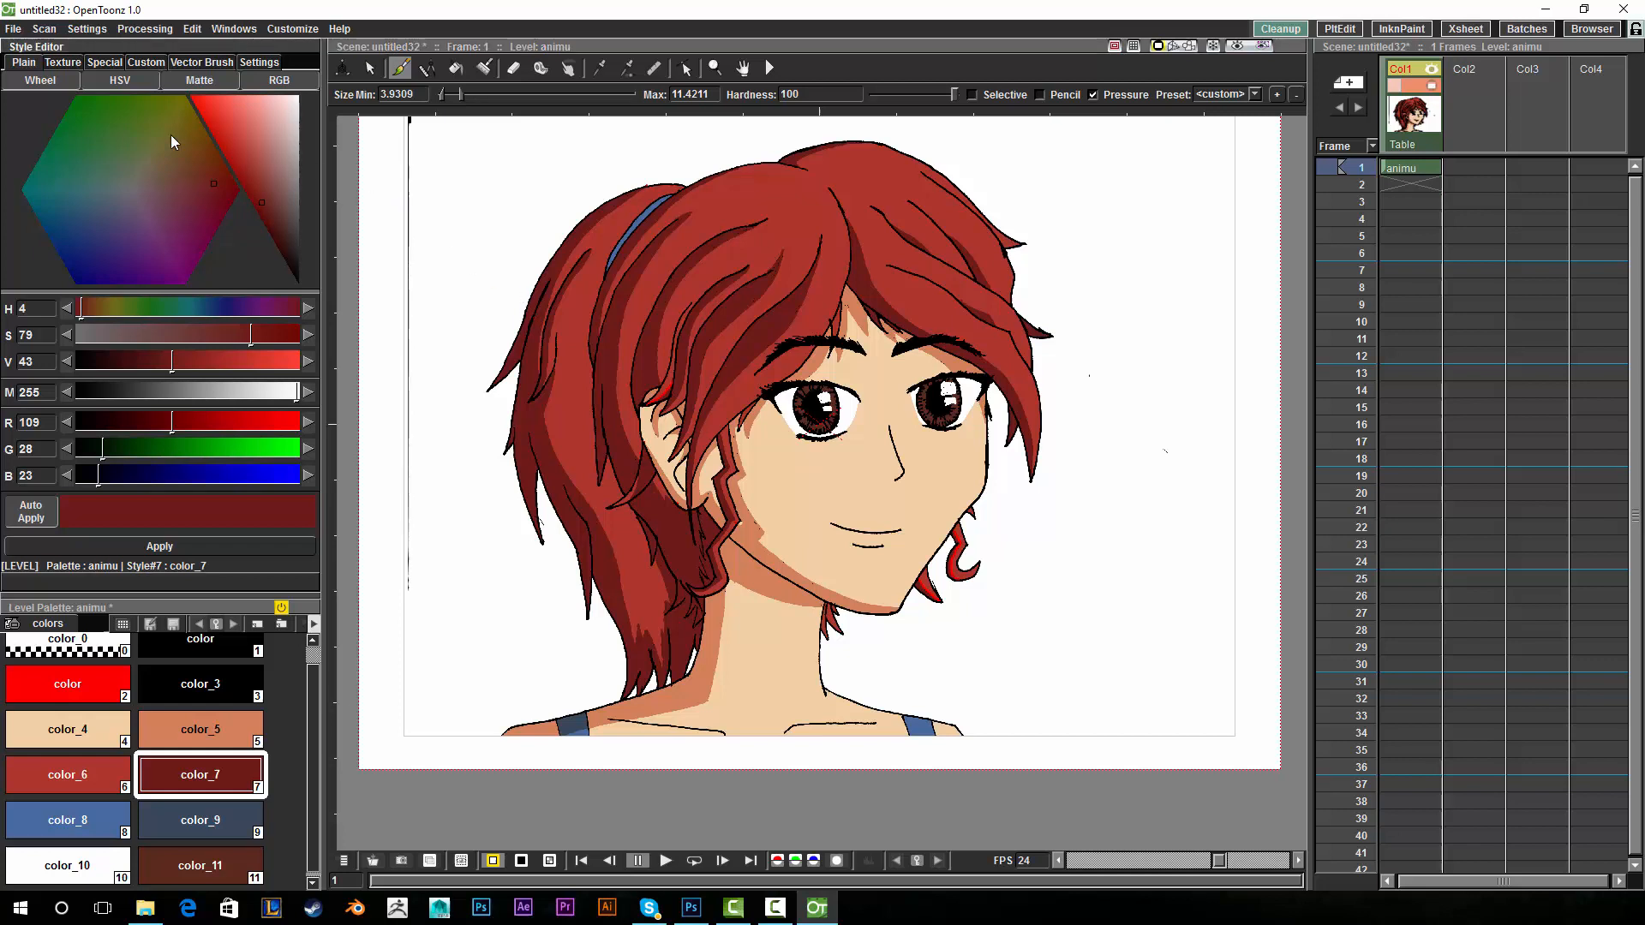